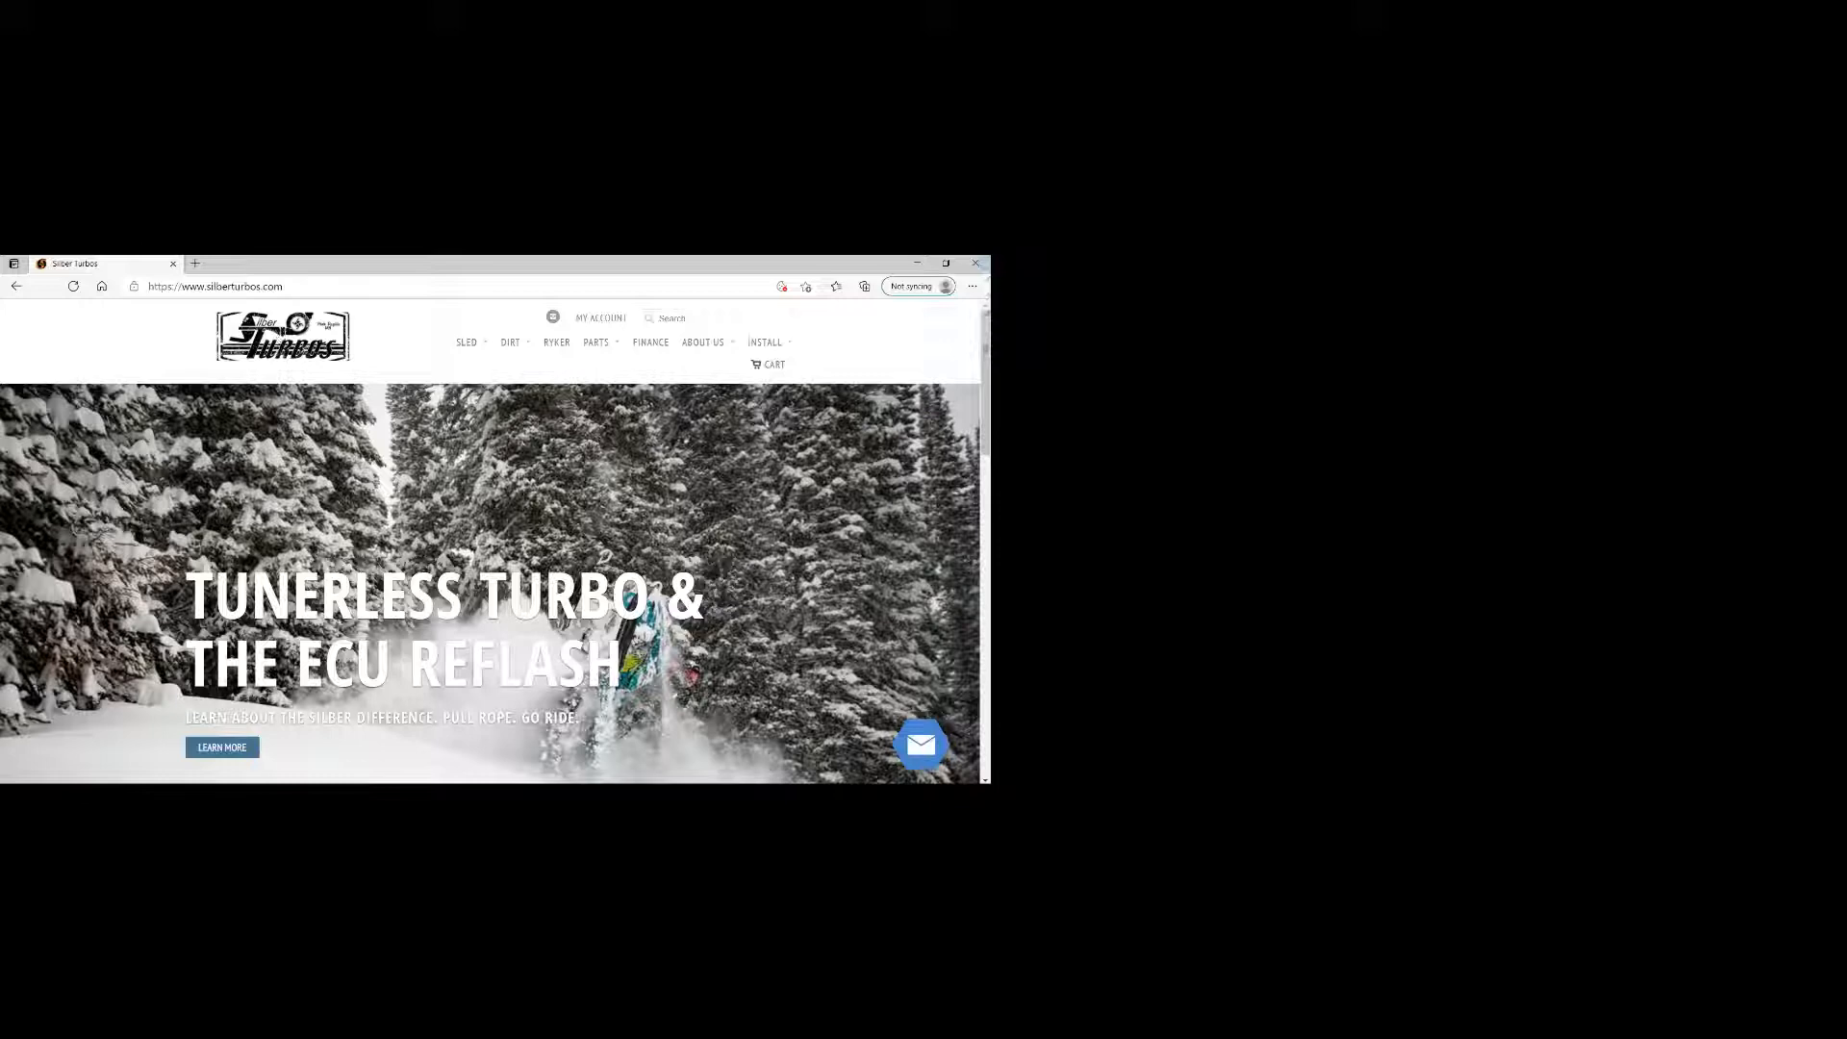
- Reach the Remote Reflash page from the Install menu and scroll through its steps
{"action": "left_click", "coordinate": [765, 343]}
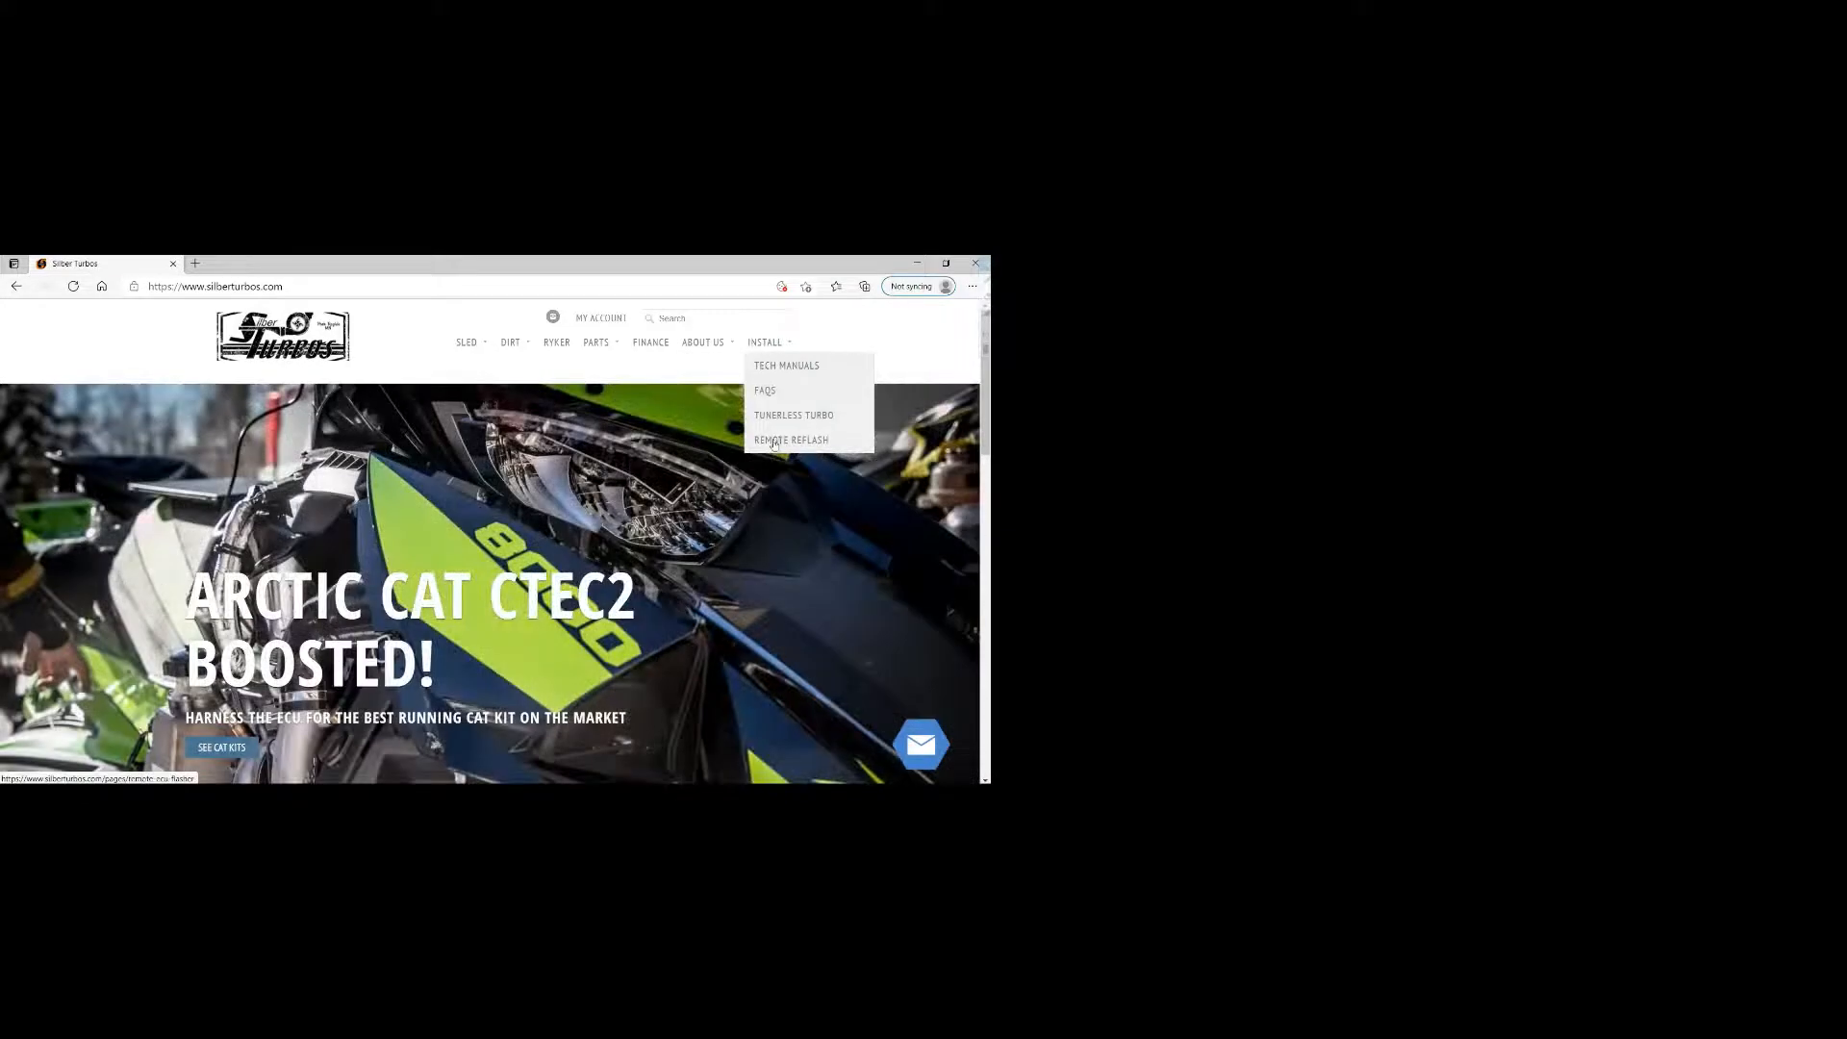
{"action": "left_click", "coordinate": [791, 439]}
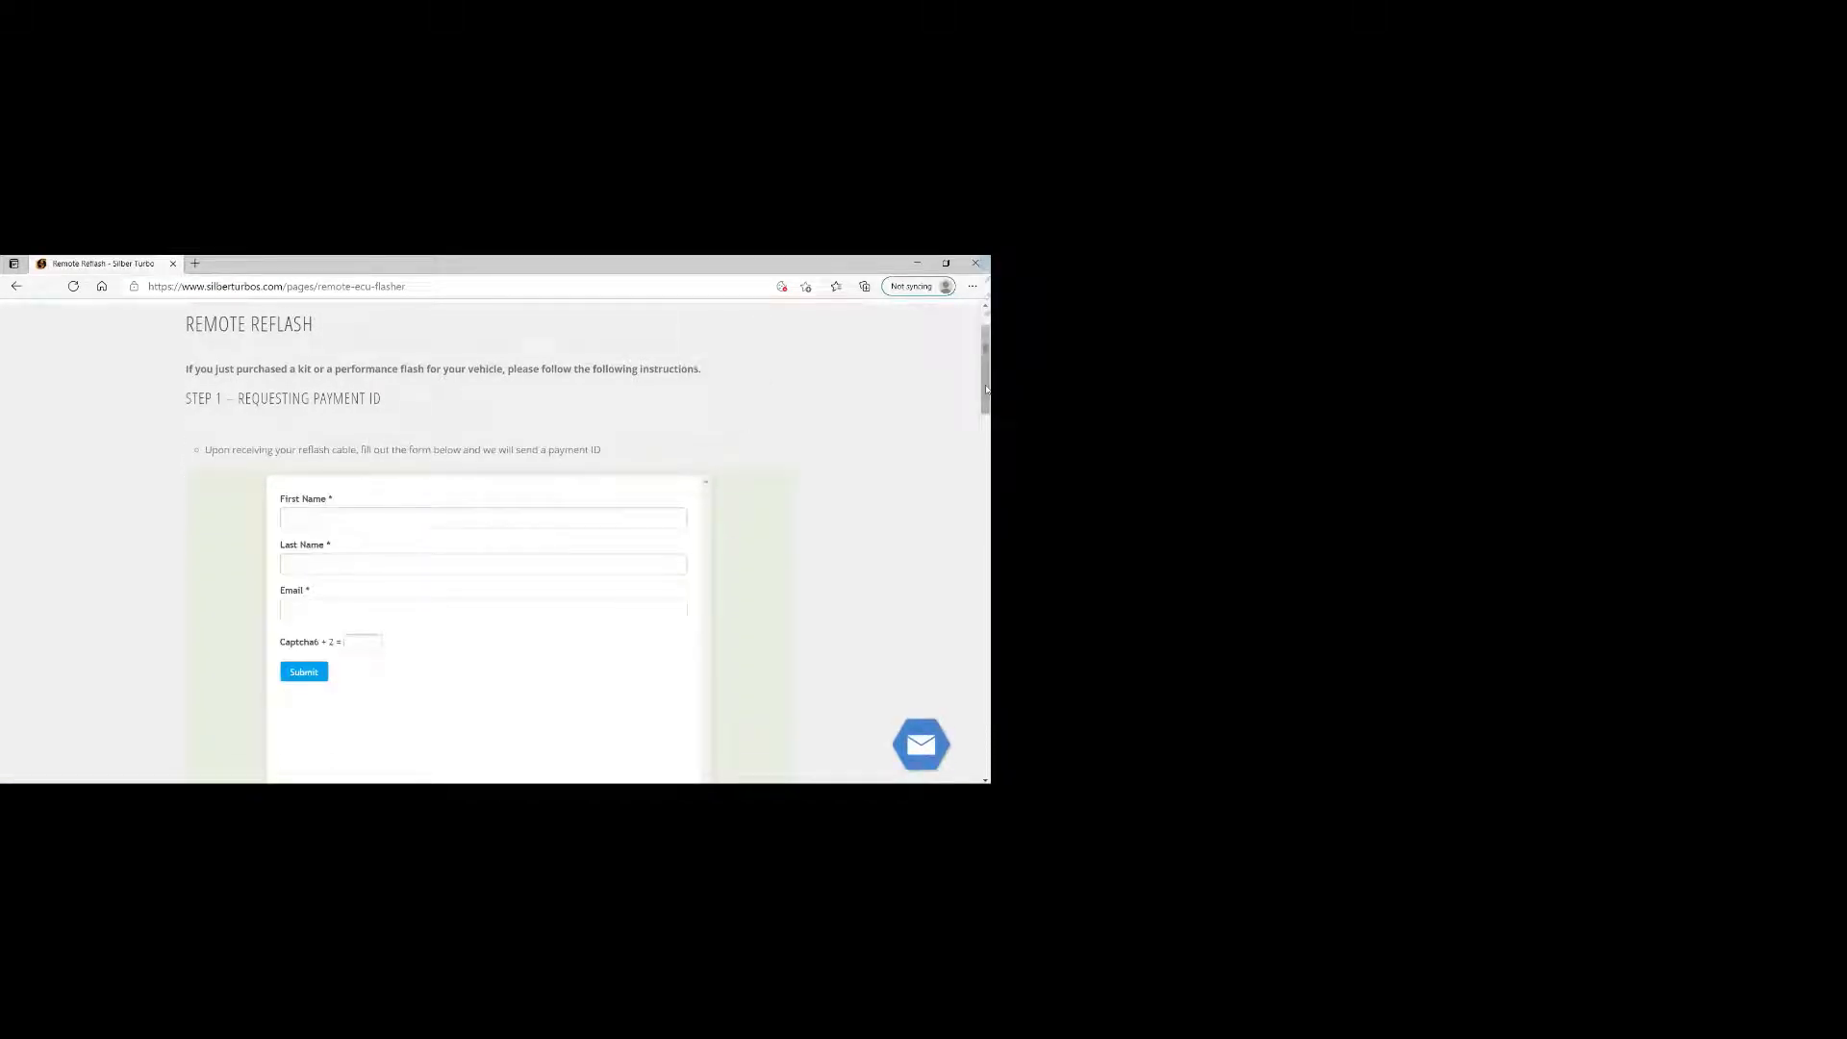
{"action": "scroll", "scroll_direction": "down", "scroll_amount": 3}
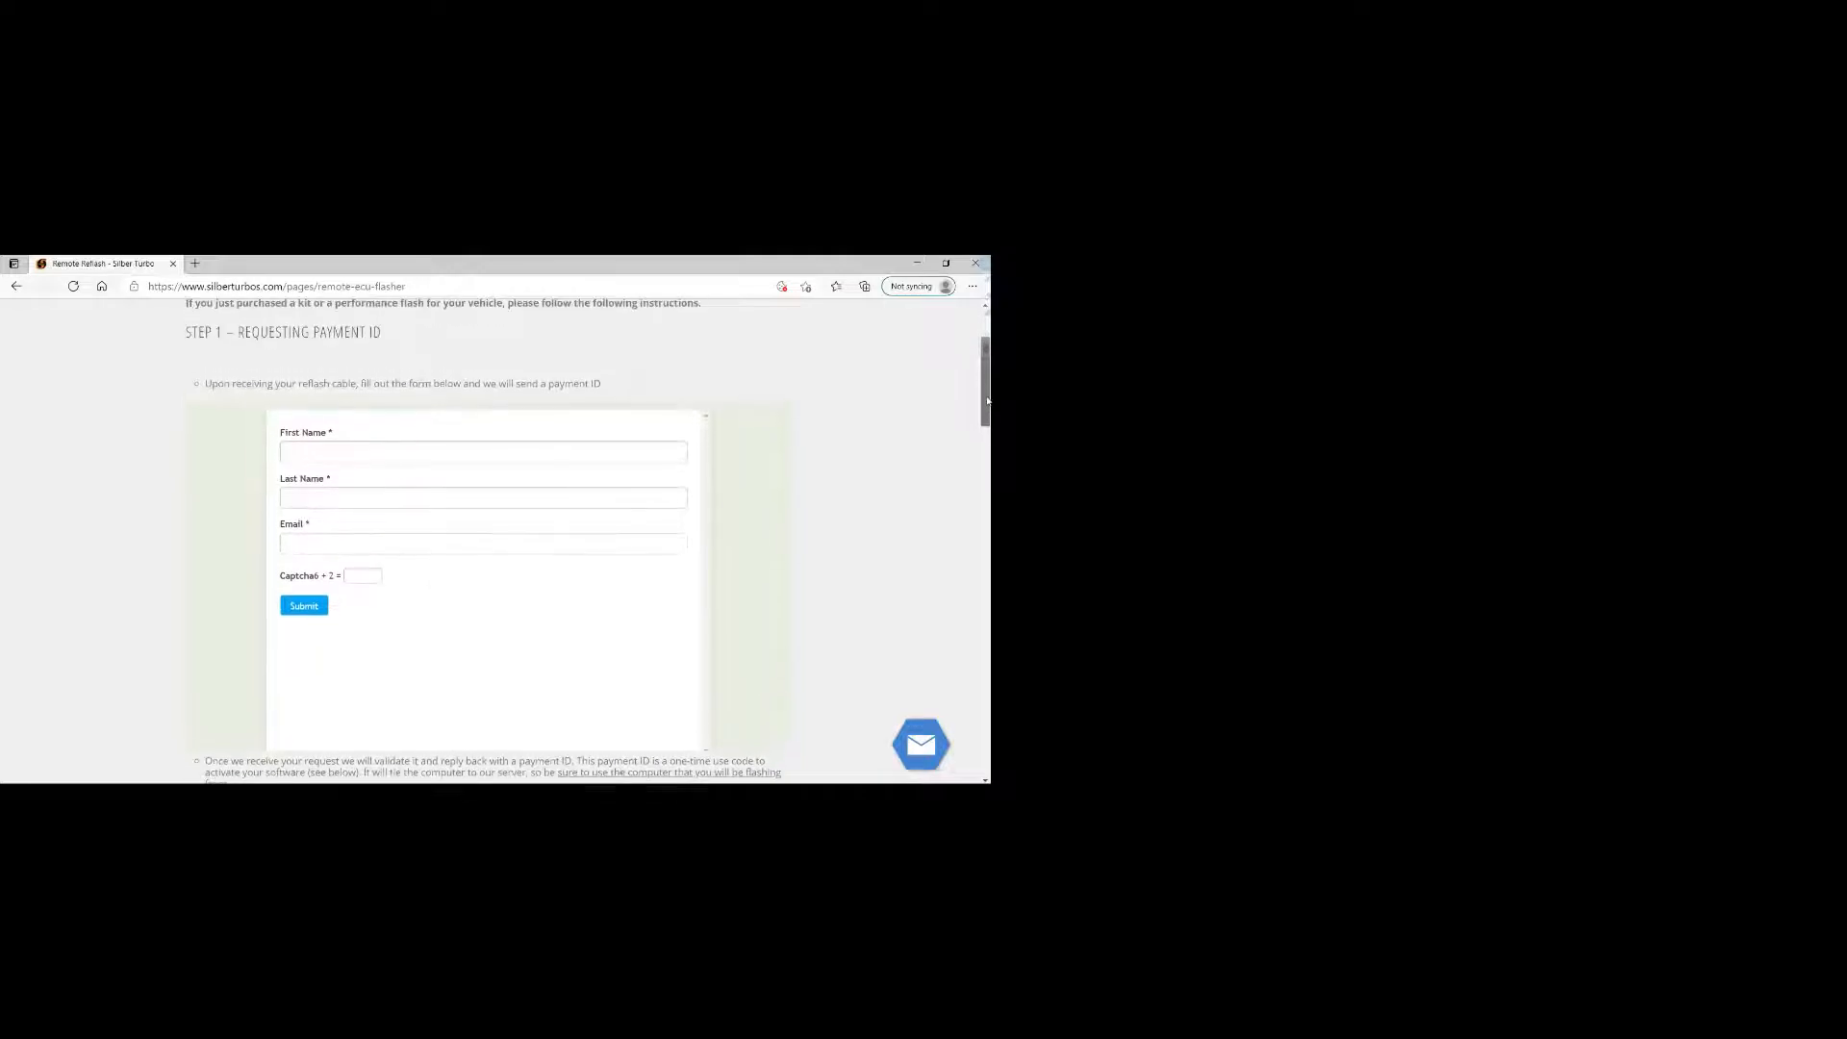
{"action": "scroll", "scroll_direction": "down", "scroll_amount": 3}
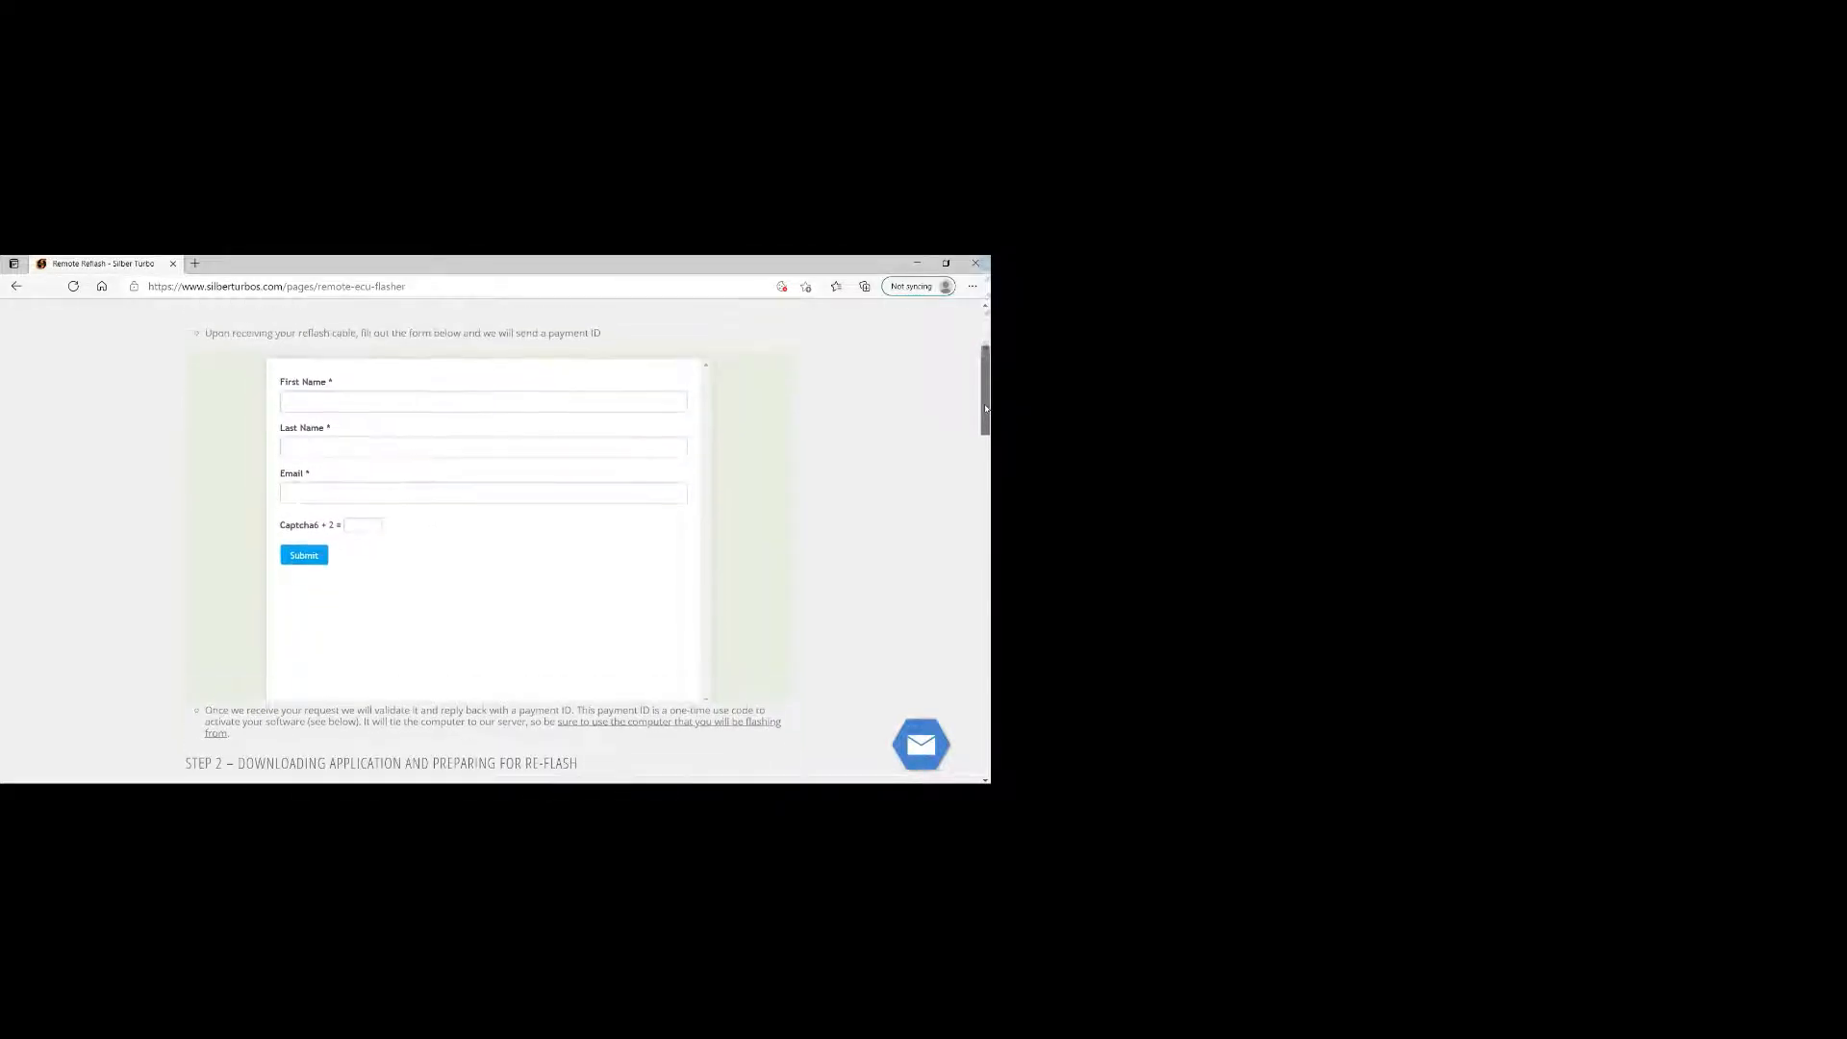
{"action": "scroll", "scroll_direction": "down", "scroll_amount": 3}
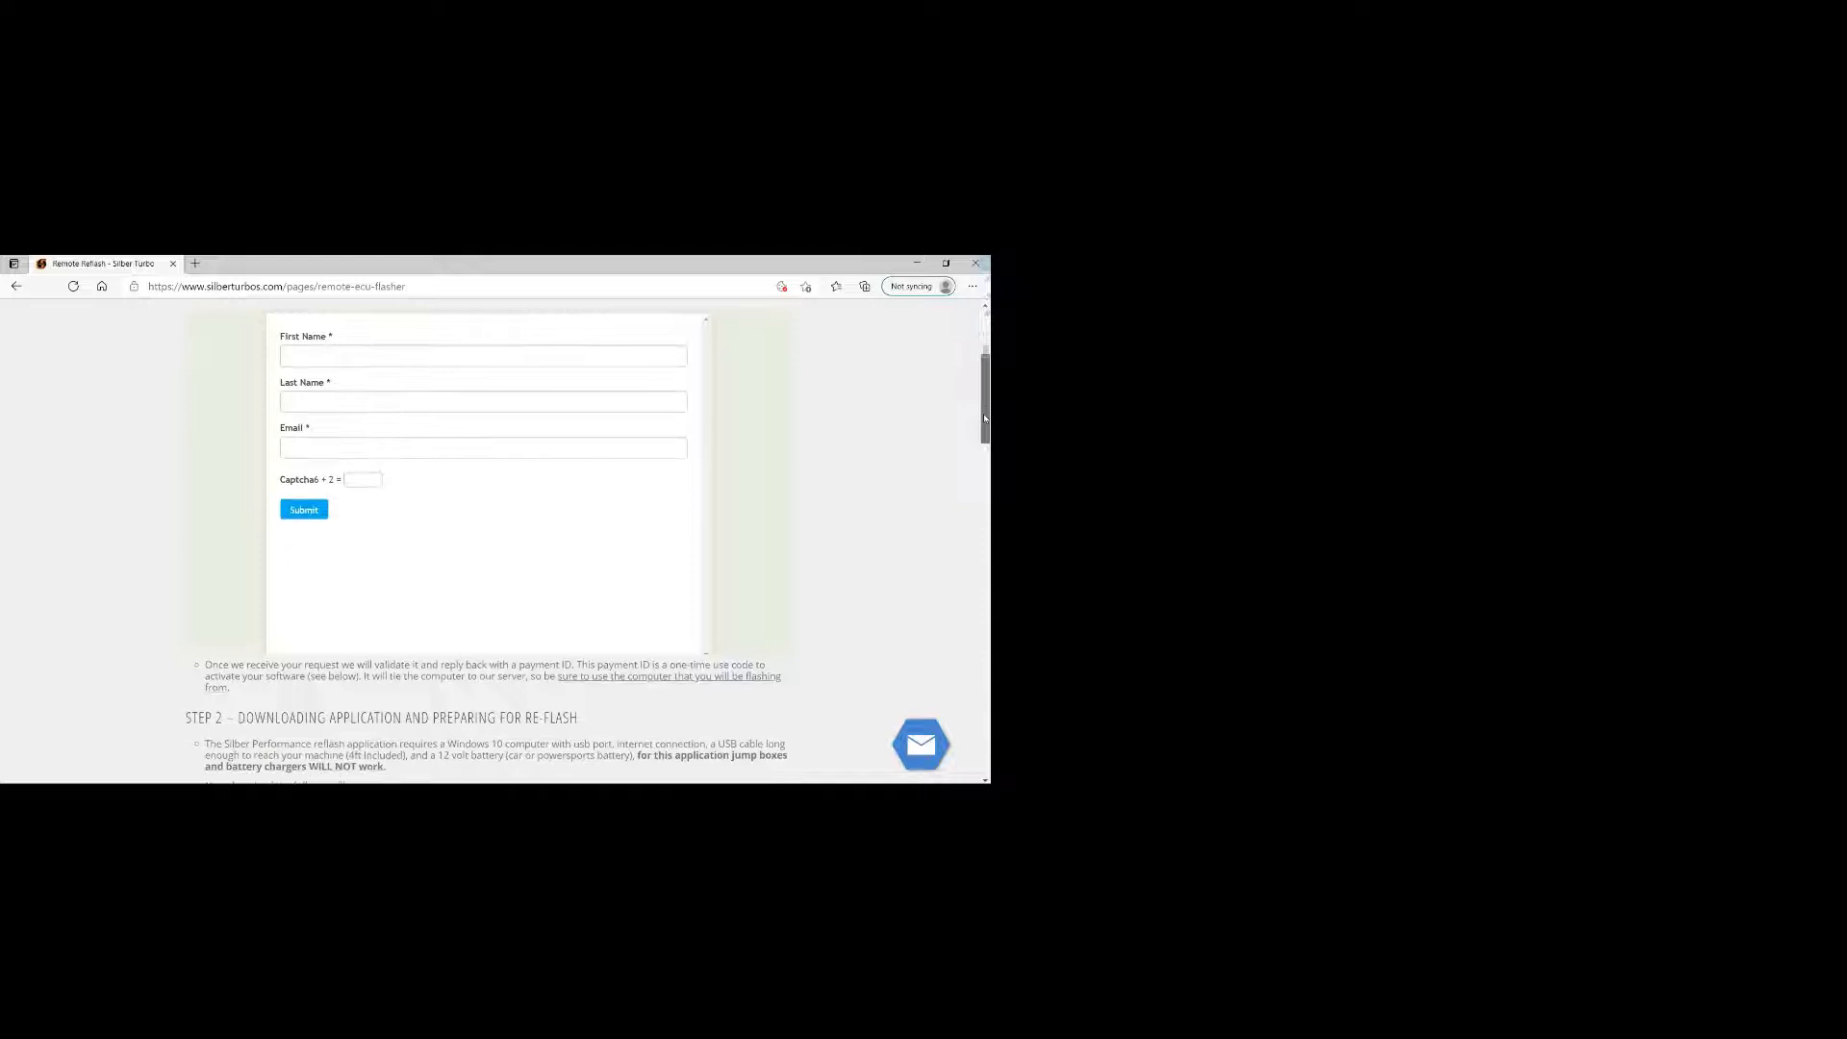
{"action": "scroll", "scroll_direction": "down", "scroll_amount": 3}
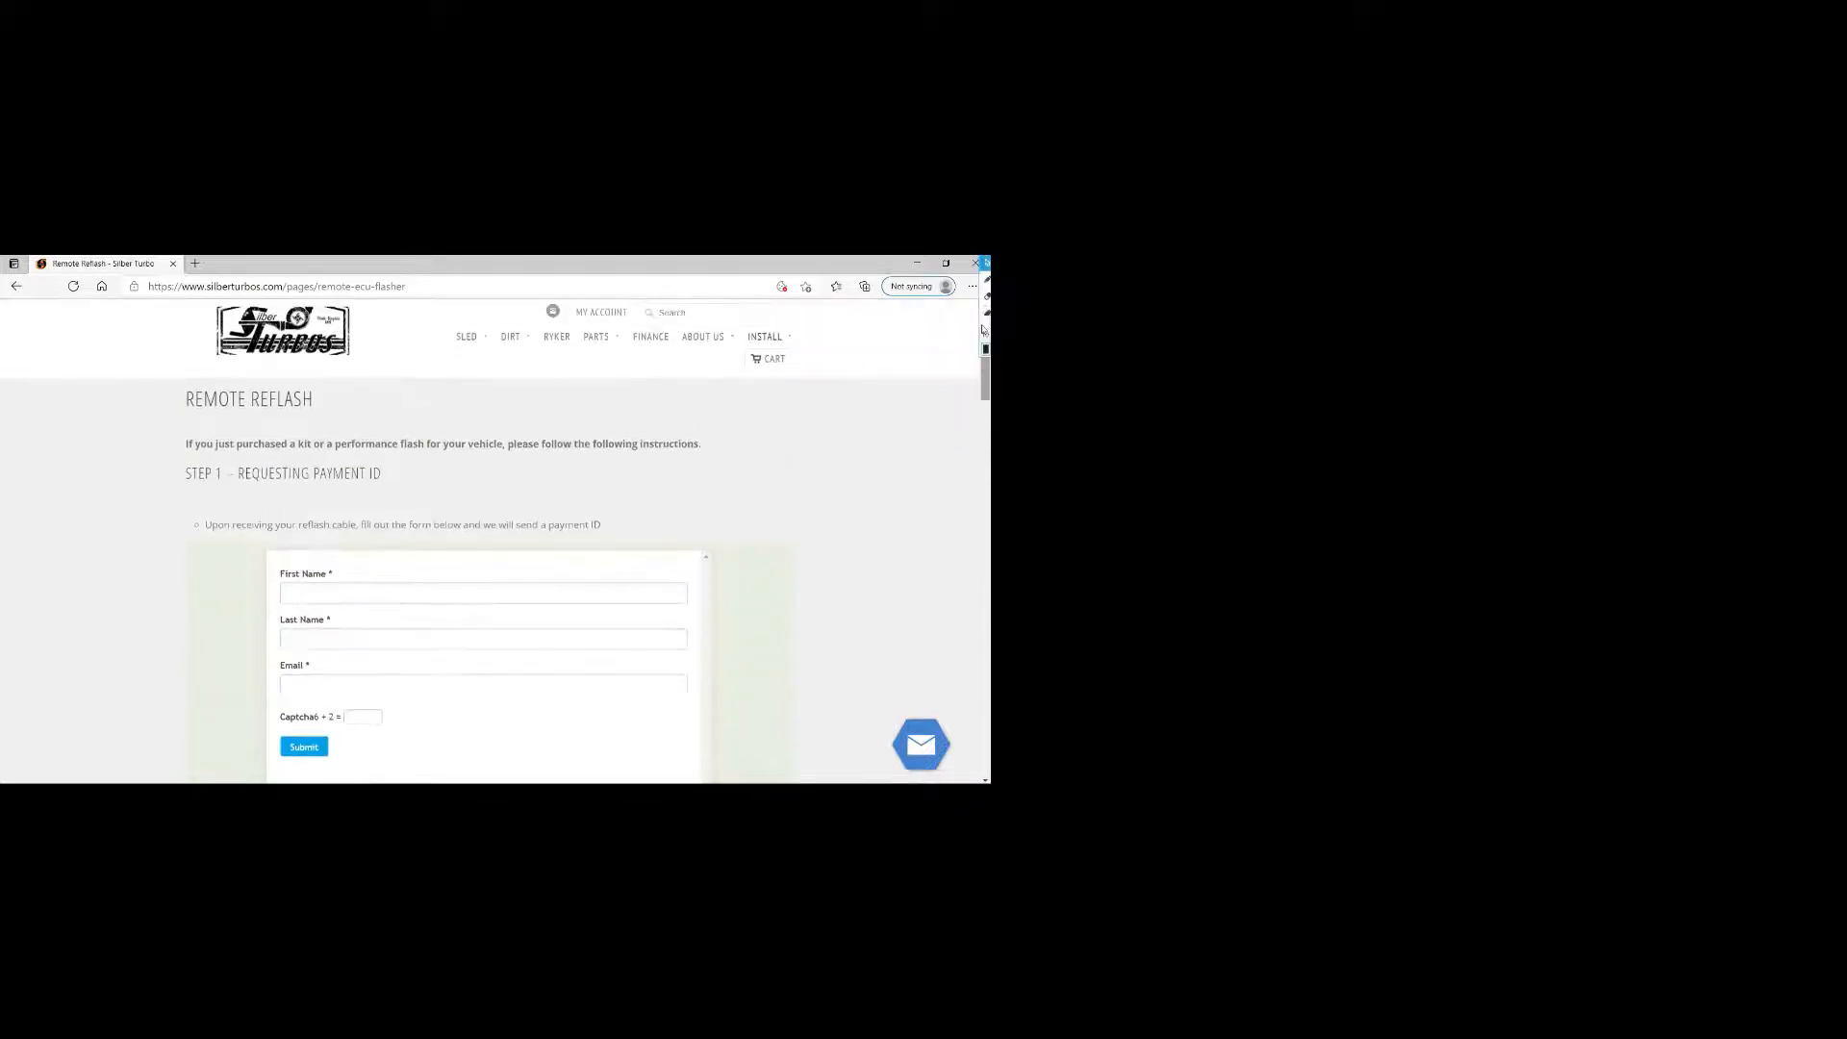
- Reach the 2-Stroke TPI ECU Flash product page via Dirt > KTM & Husqvarna and find the editor download
{"action": "left_click", "coordinate": [465, 337]}
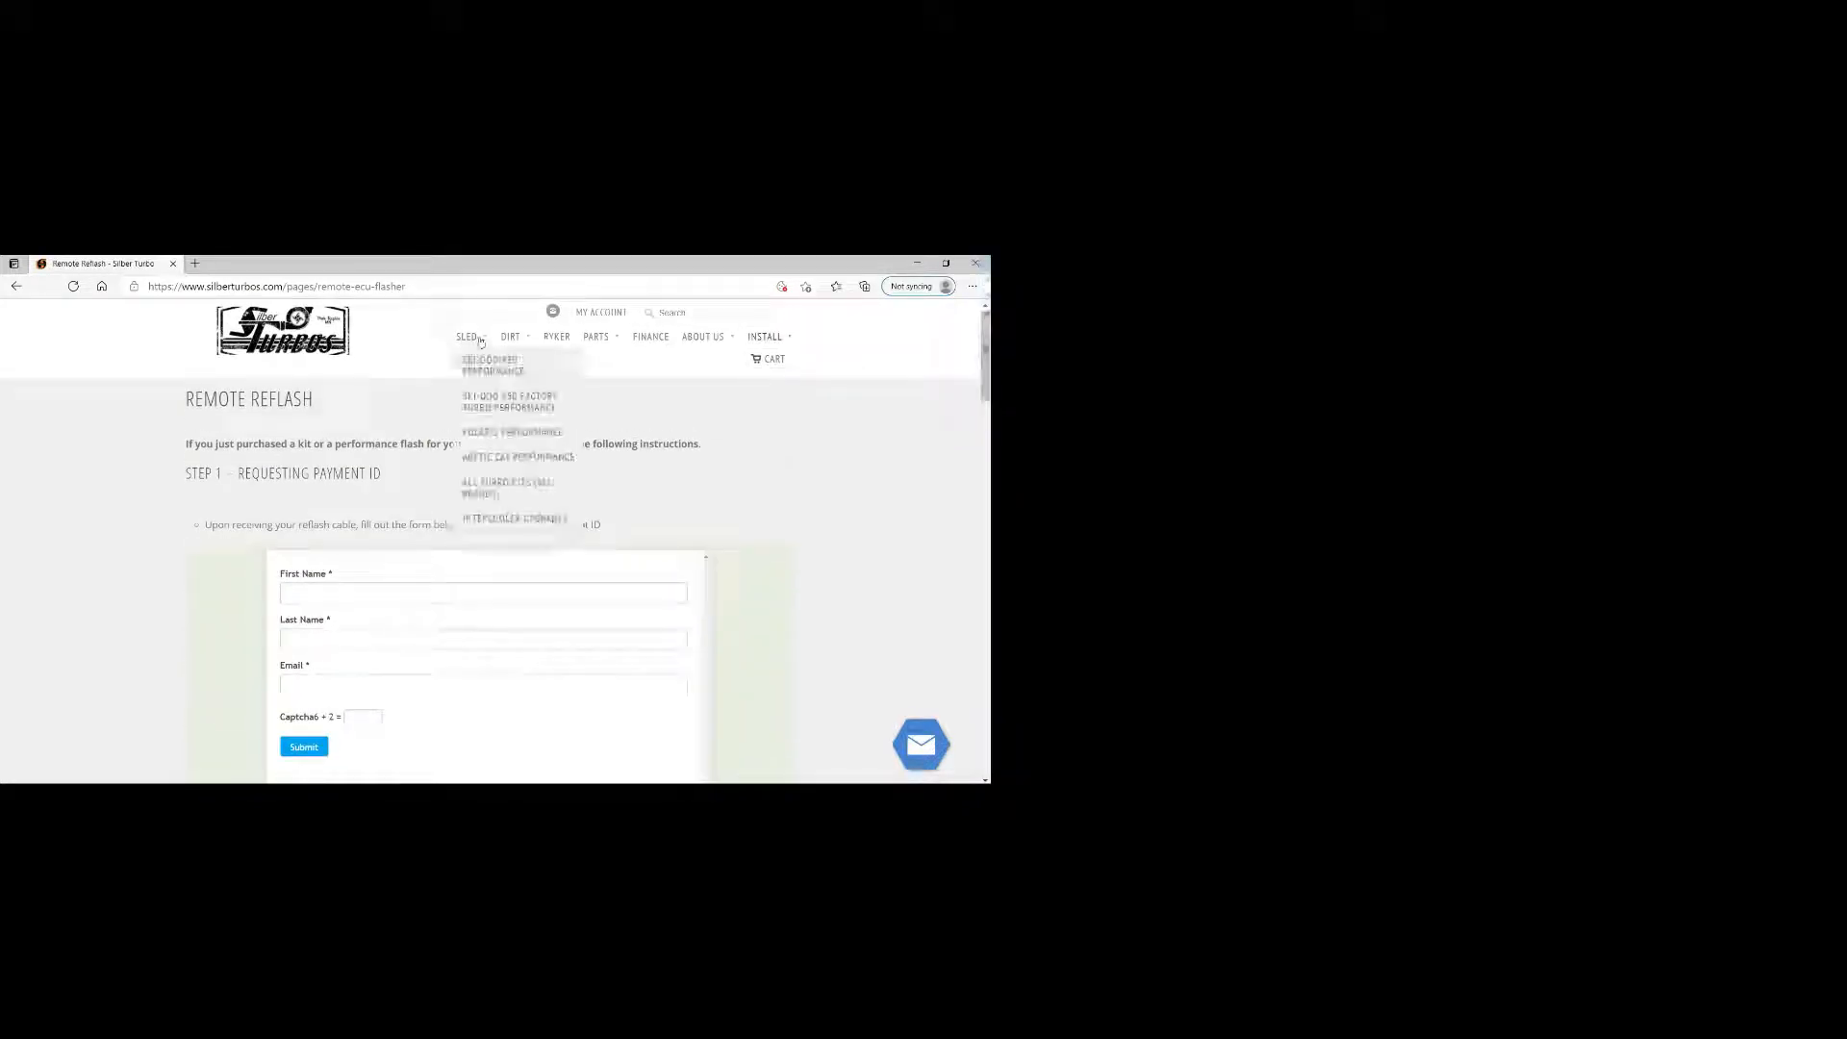
{"action": "mouse_move", "coordinate": [510, 335]}
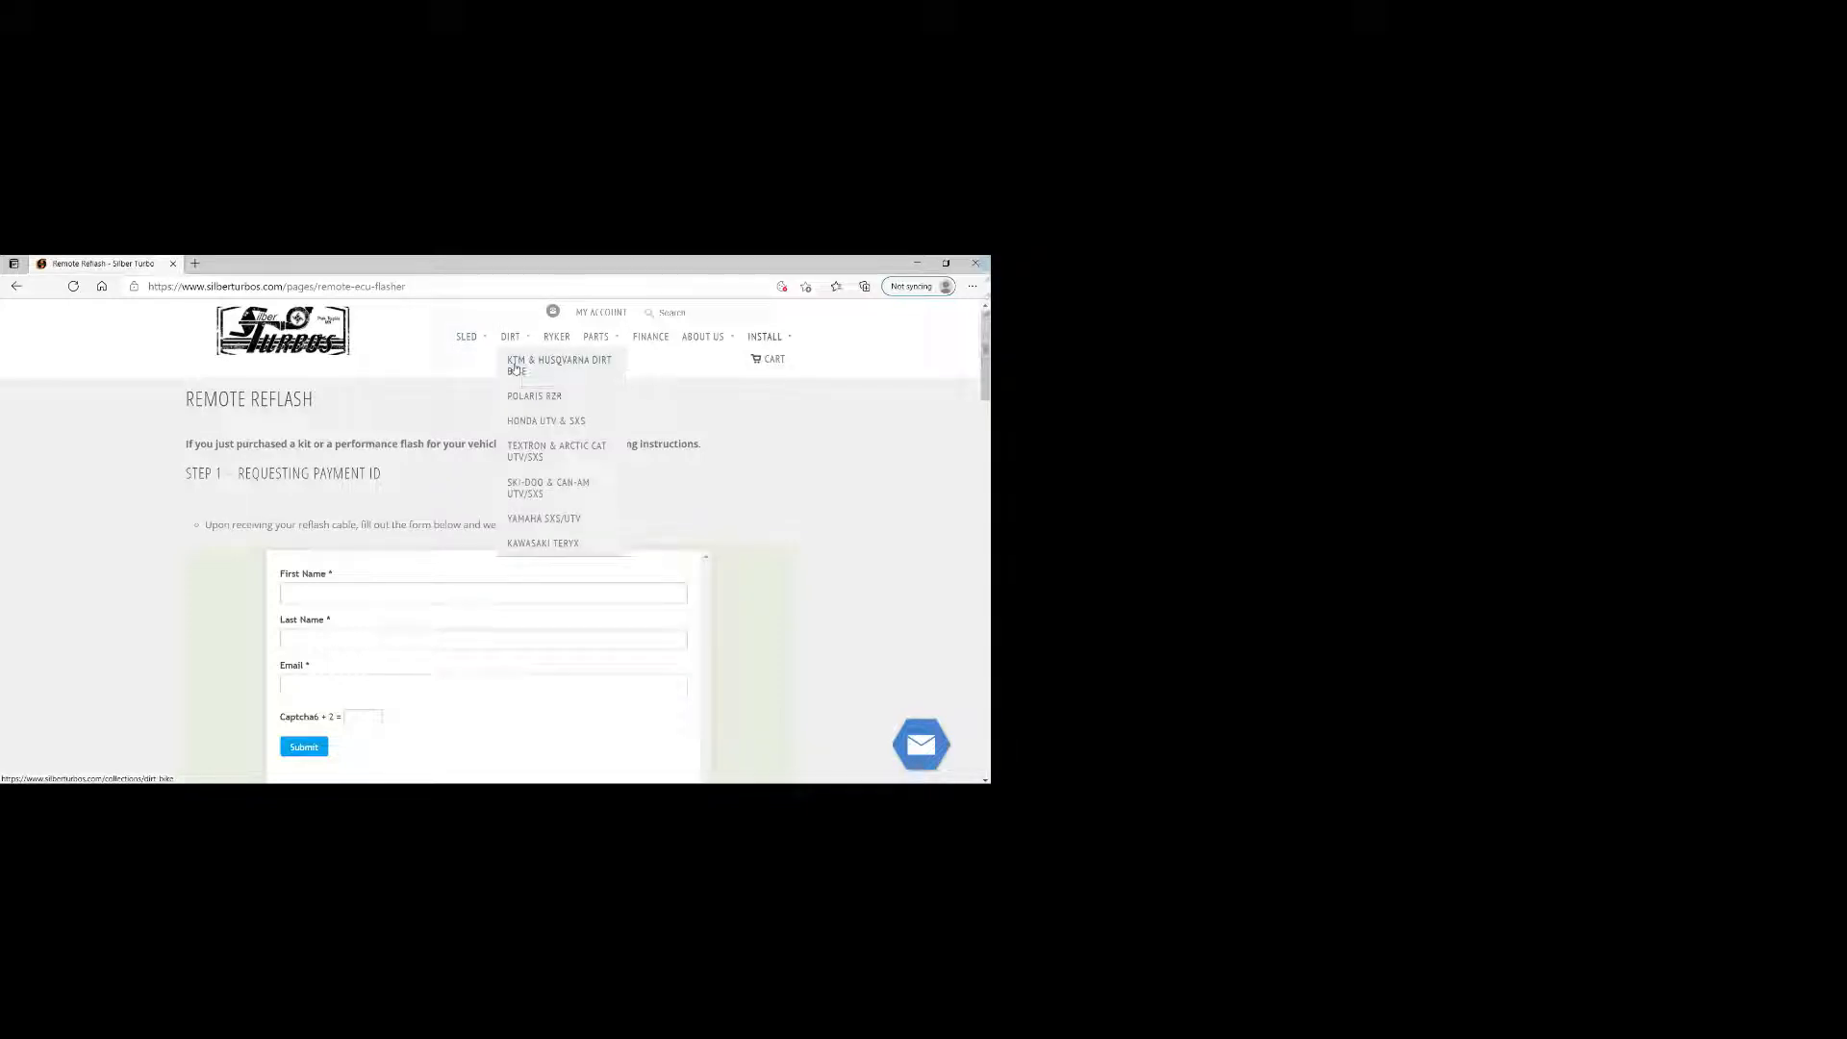
{"action": "left_click", "coordinate": [557, 365]}
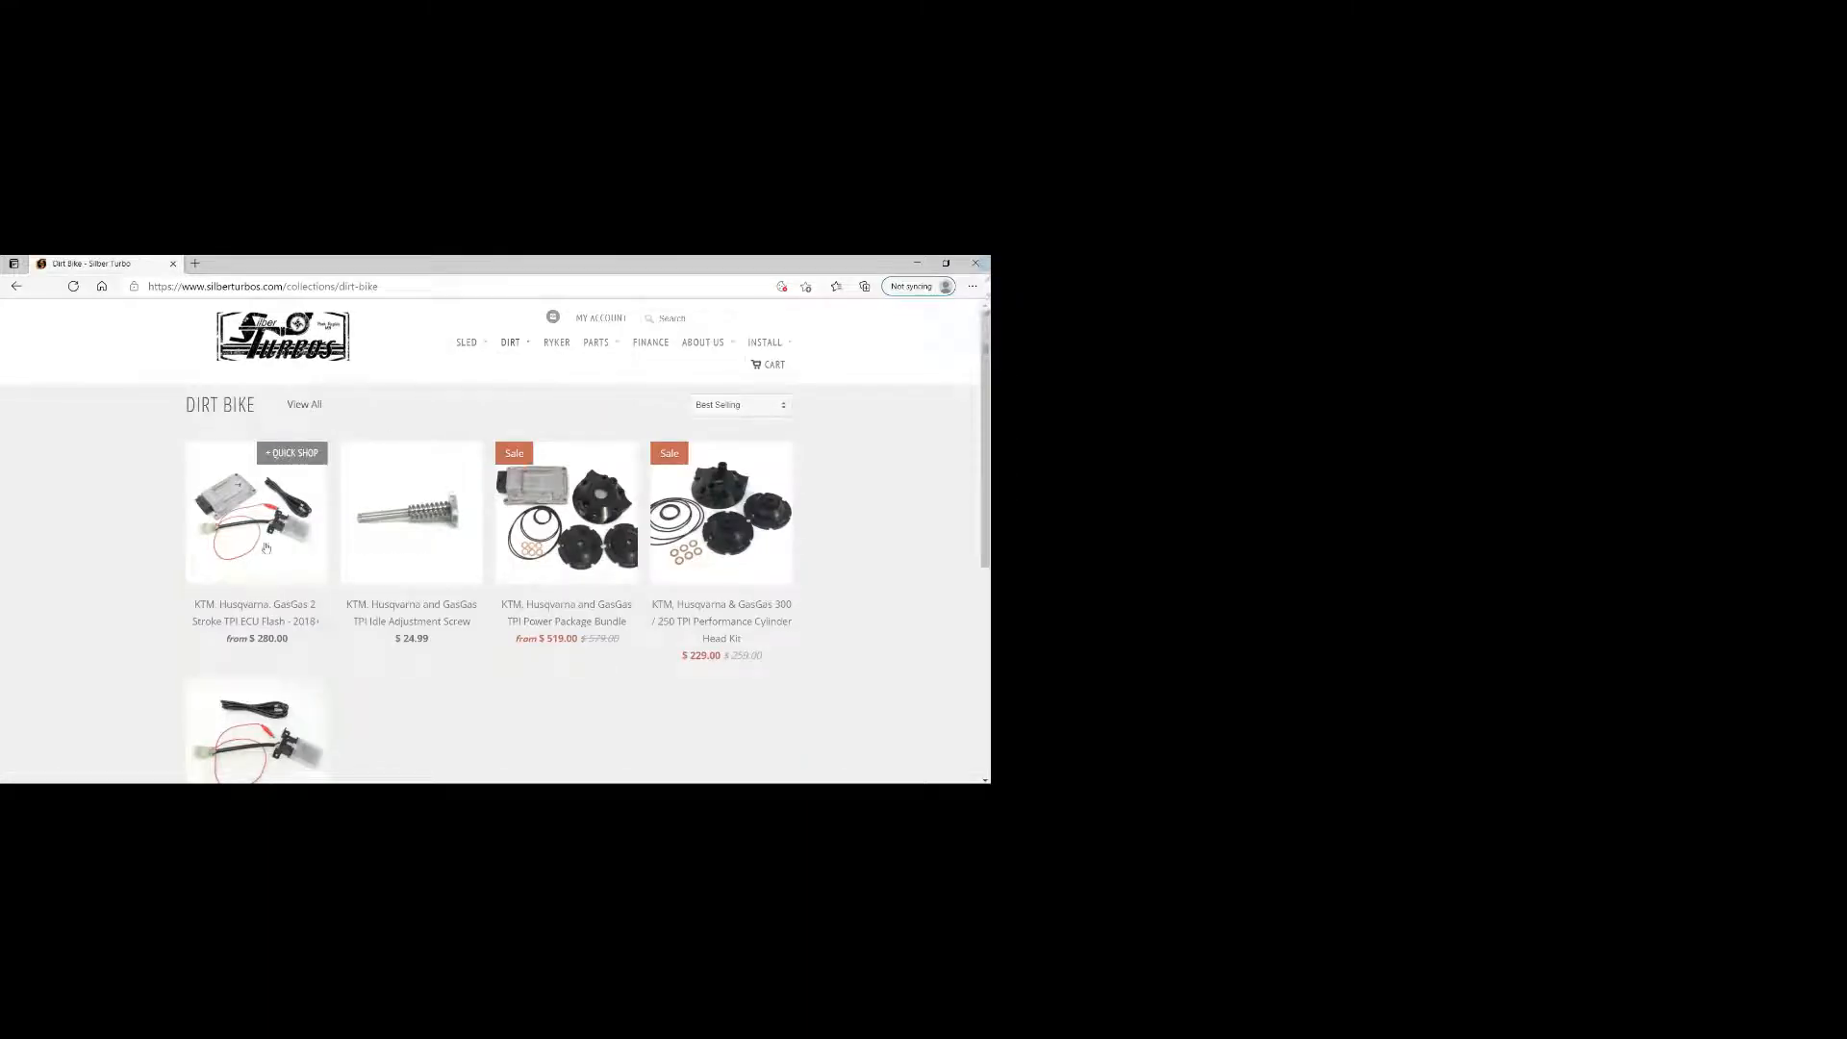
{"action": "left_click", "coordinate": [230, 531]}
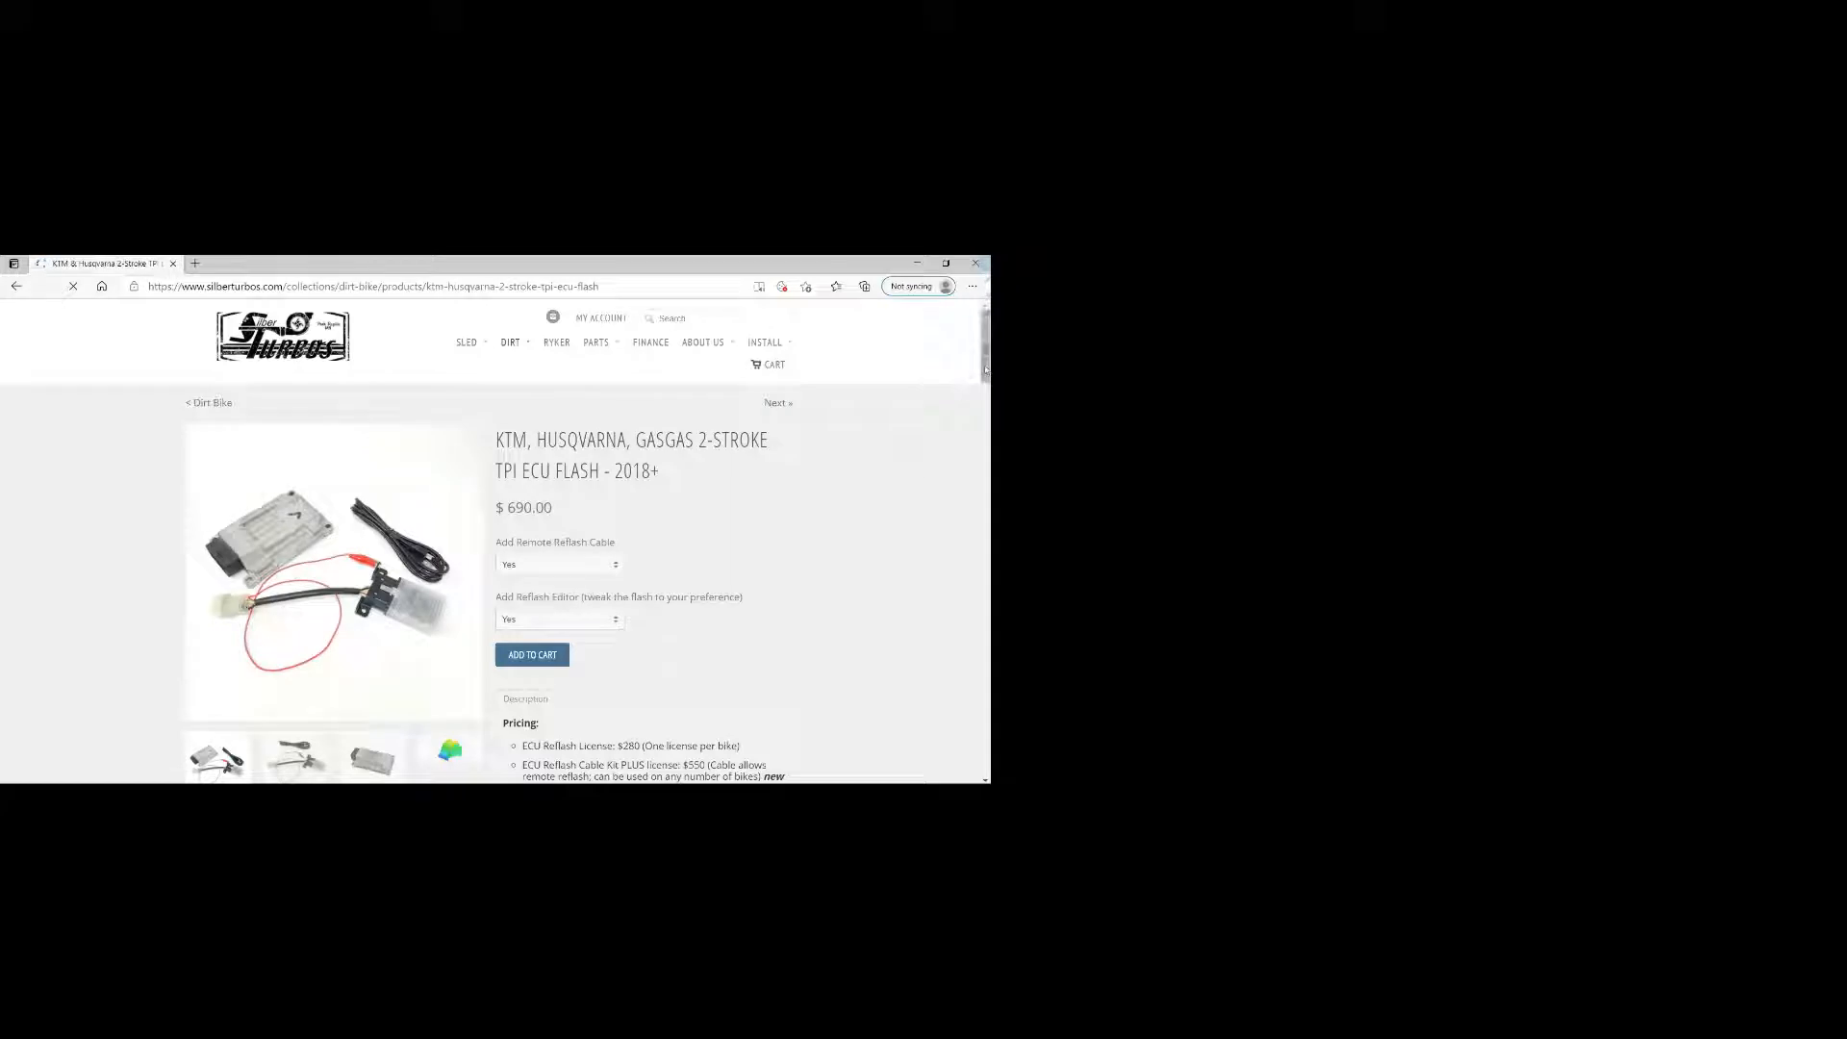
{"action": "scroll", "scroll_direction": "down", "scroll_amount": 3}
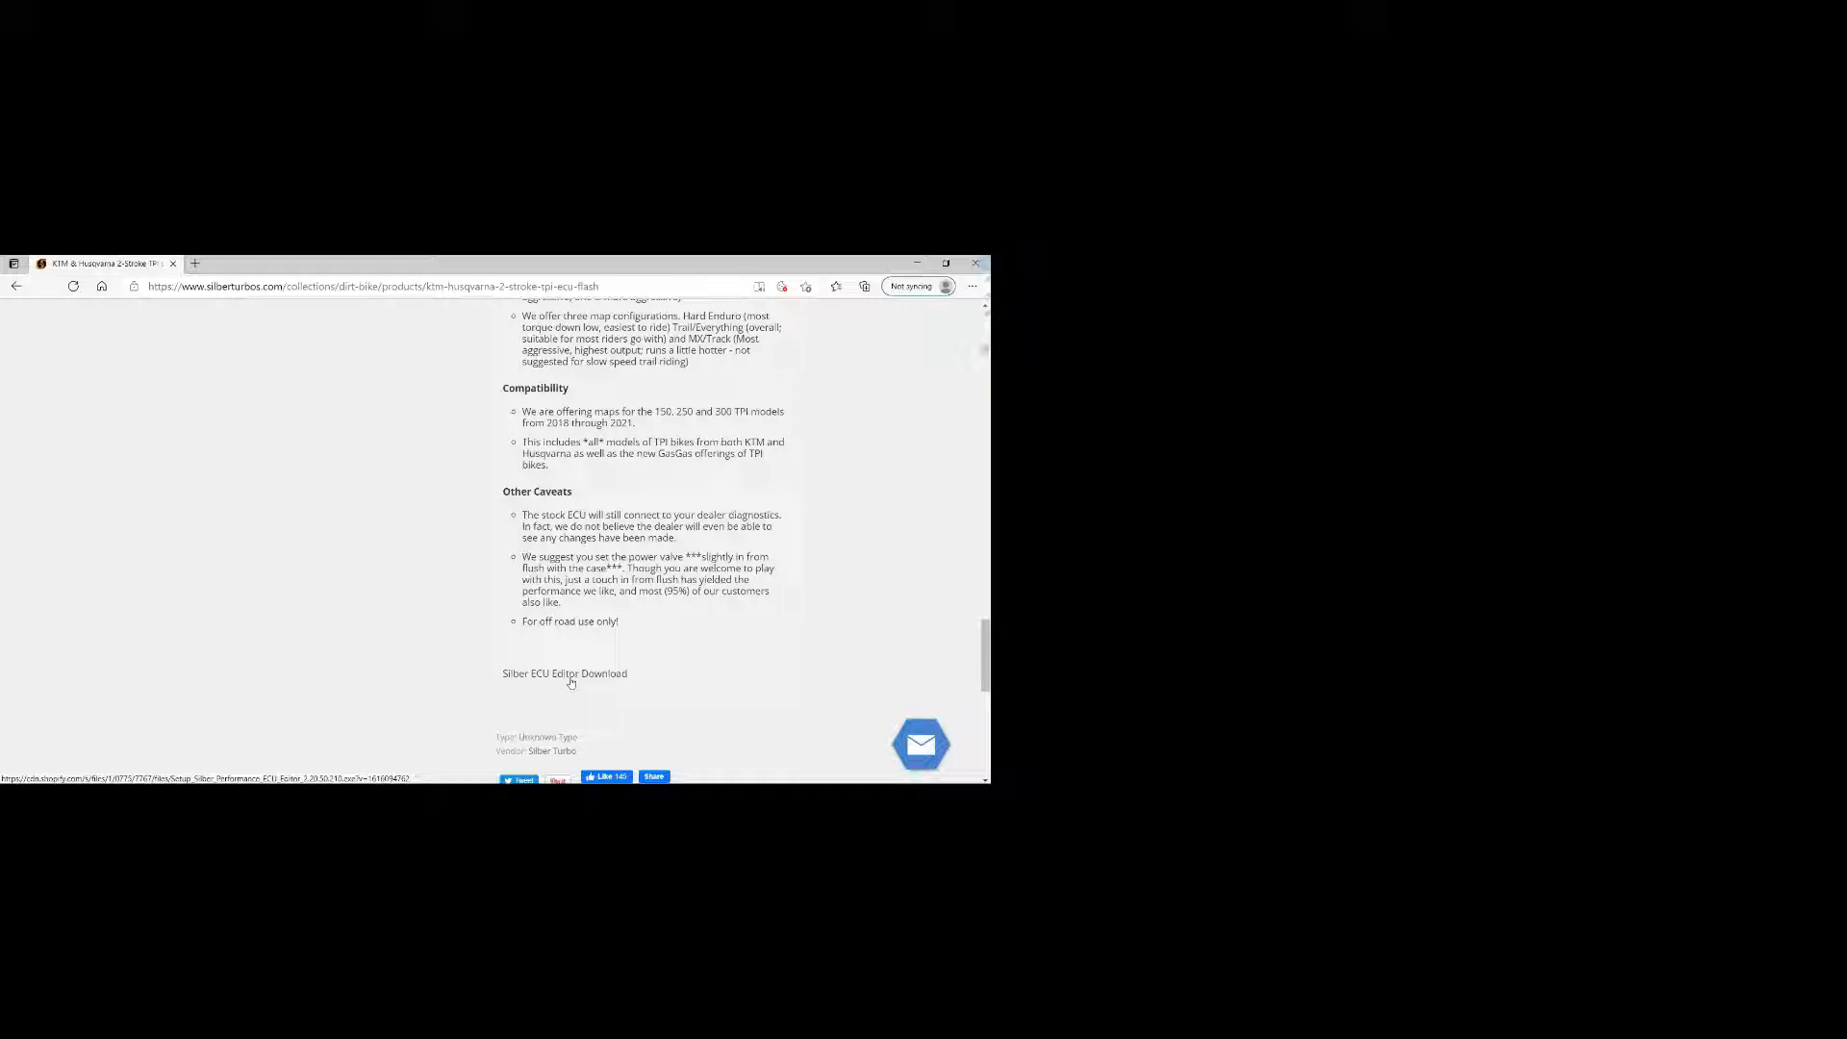
{"action": "scroll", "scroll_direction": "up", "scroll_amount": 3}
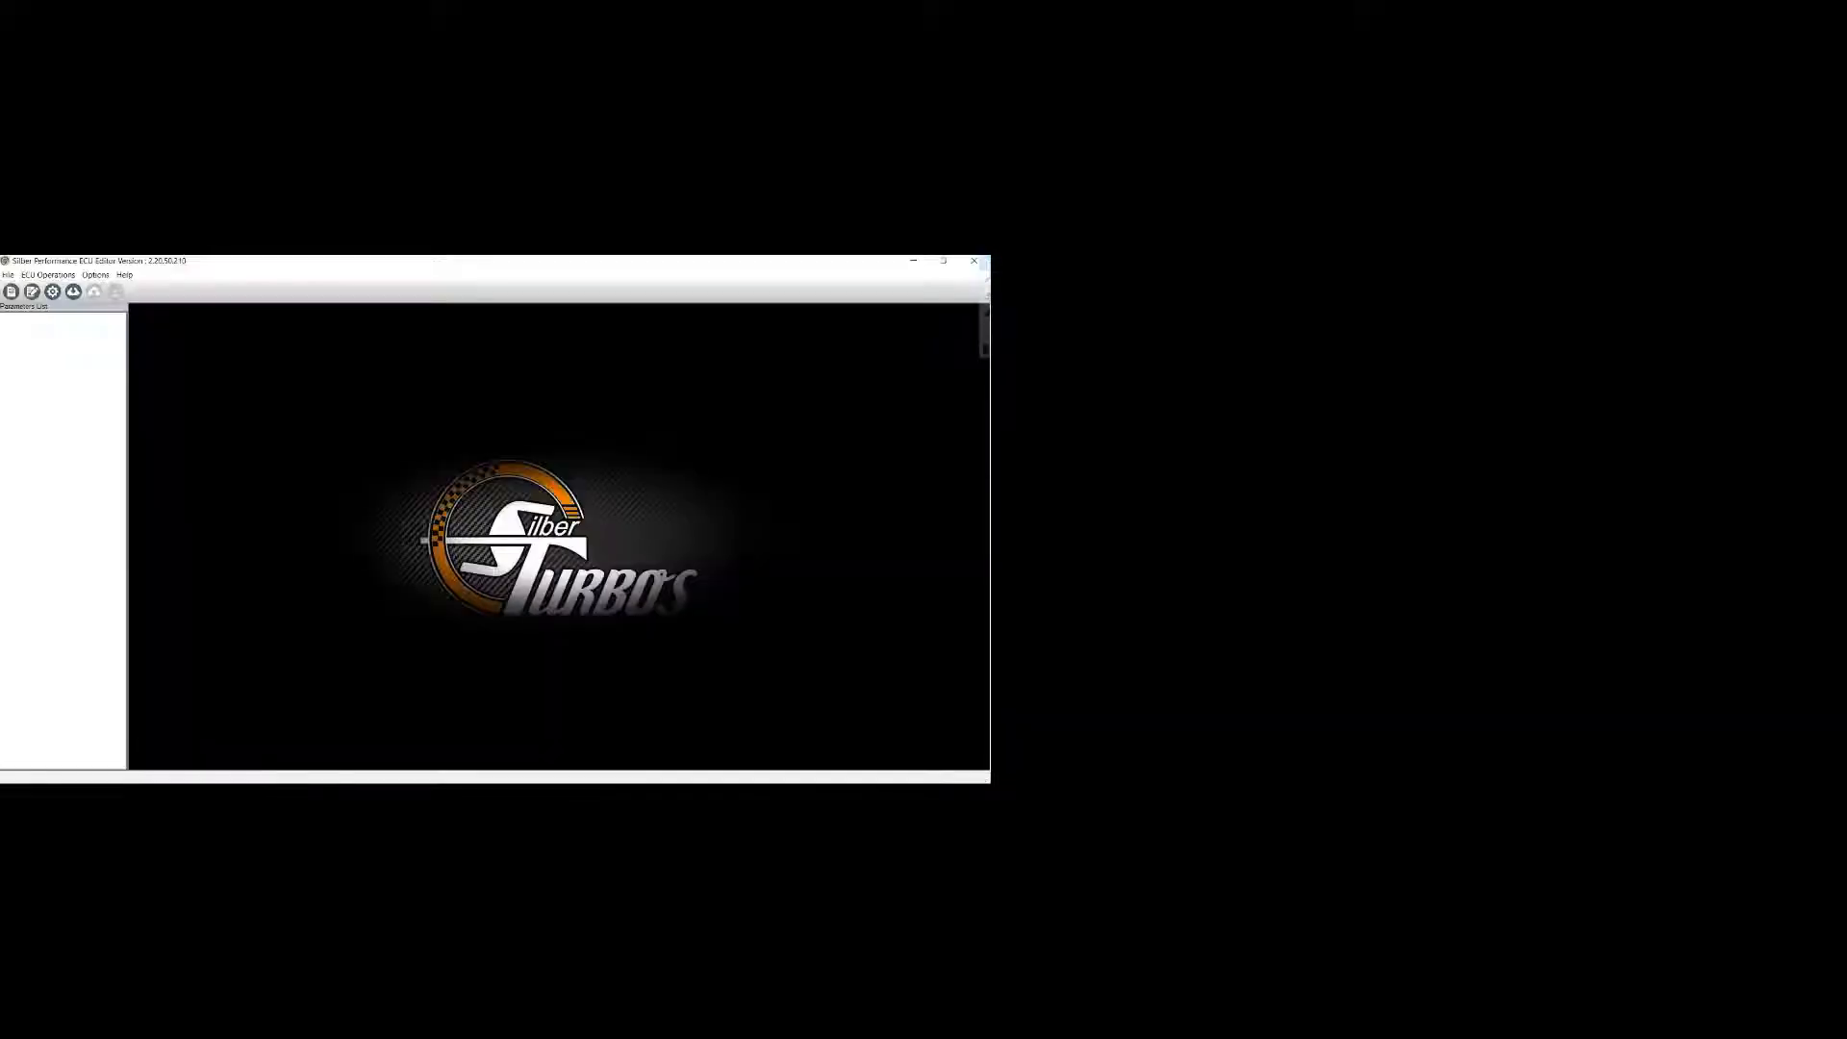
{"action": "mouse_move", "coordinate": [214, 529]}
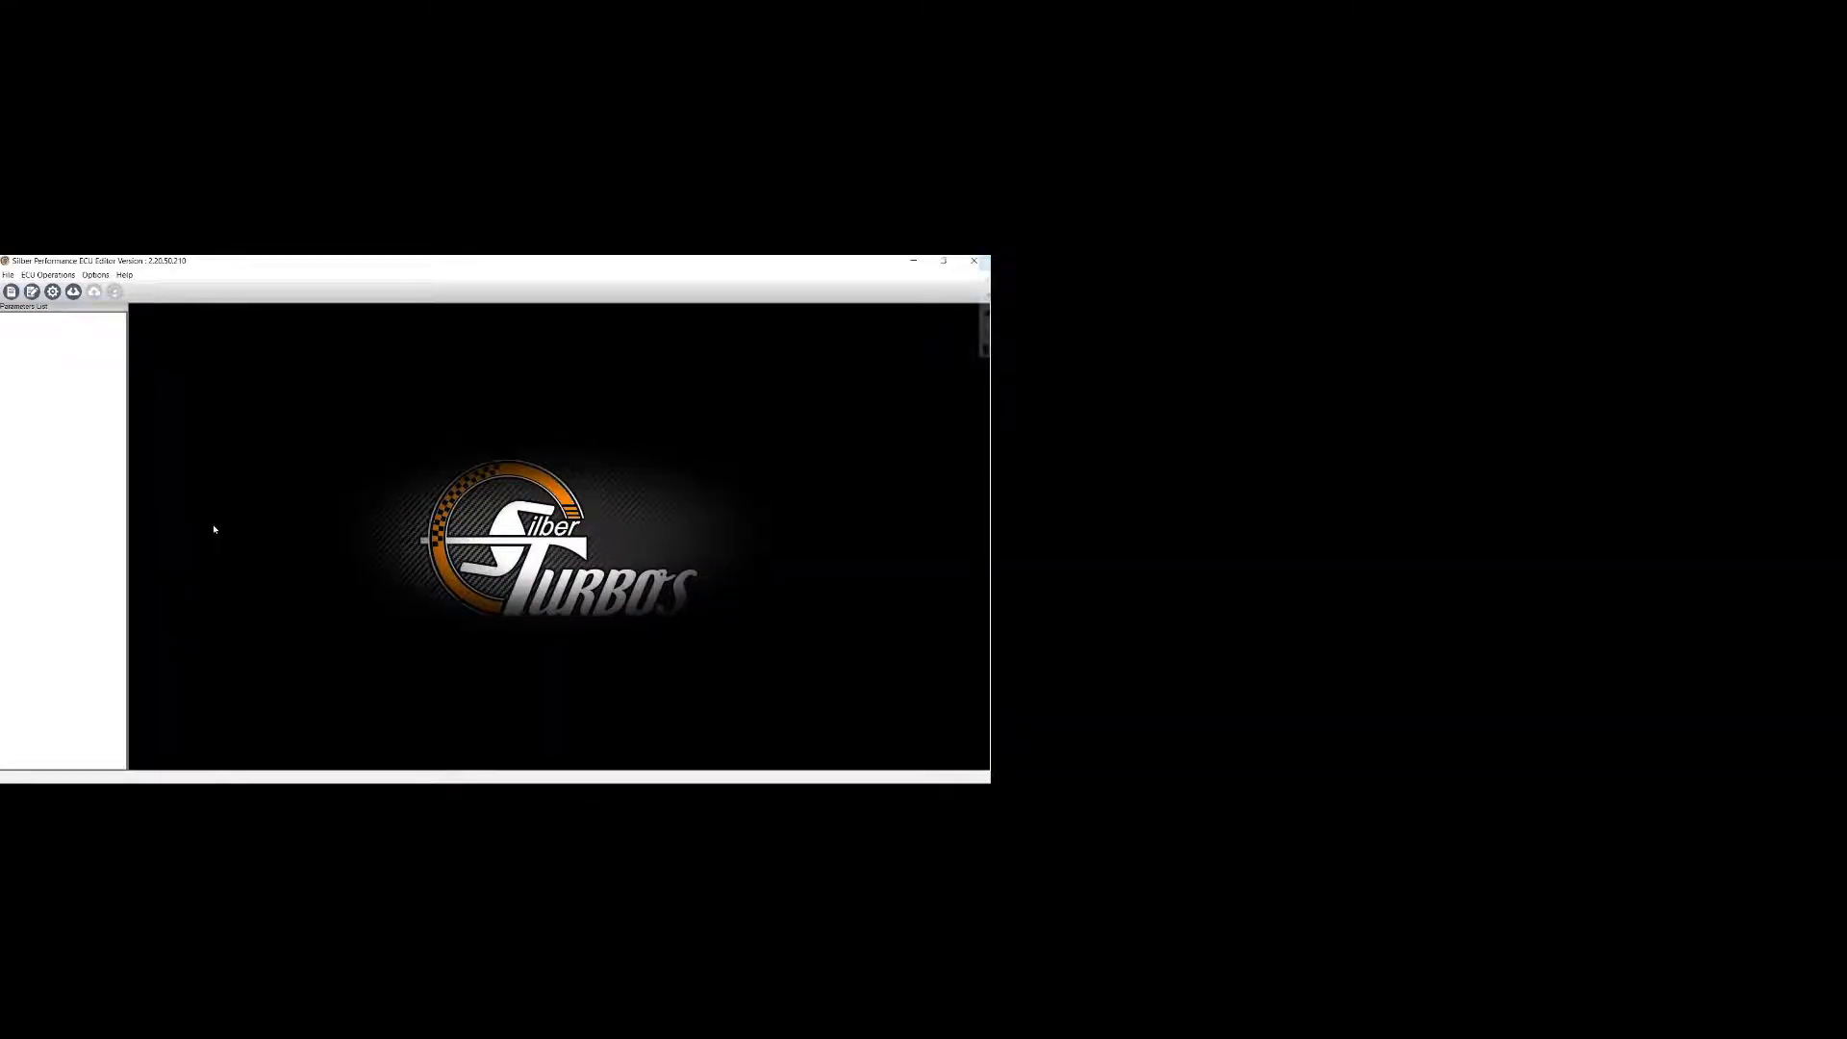
- Show the File menu's actions: Open, Save, Export For Dealer, Share, Import Maps
{"action": "left_click", "coordinate": [13, 273]}
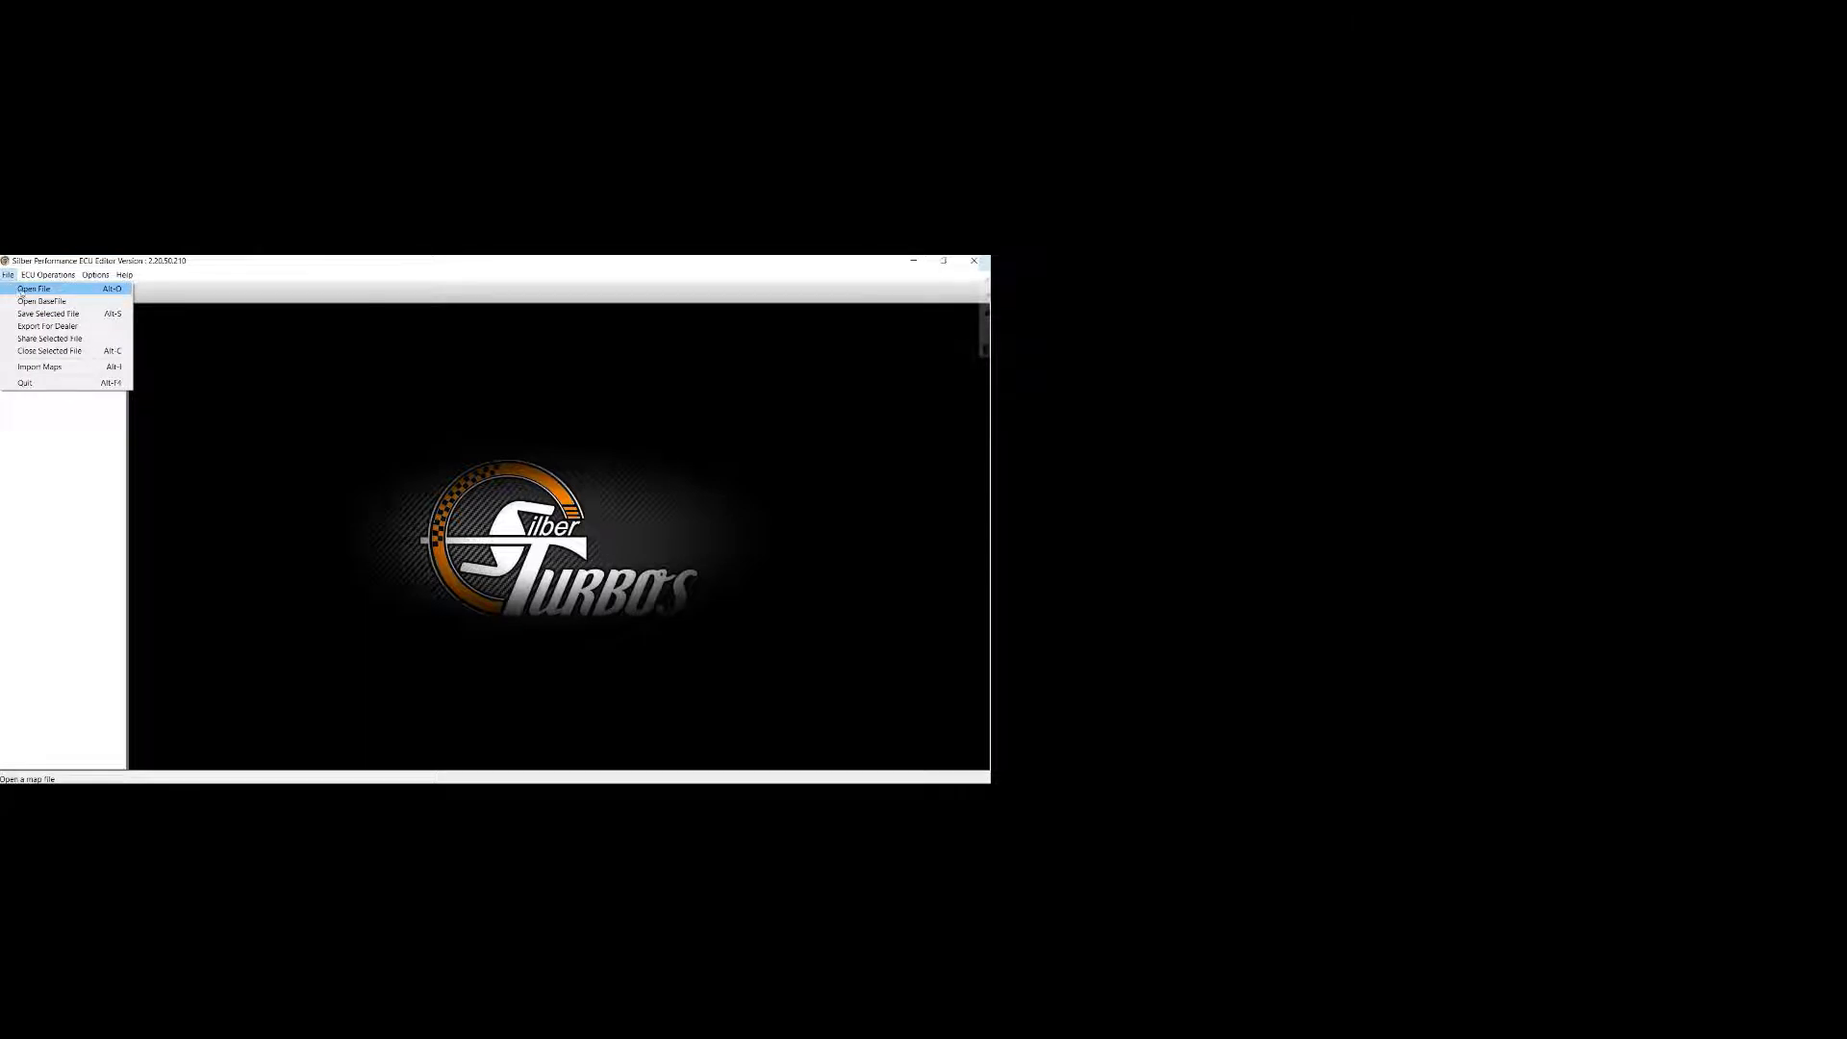
{"action": "left_click", "coordinate": [37, 288]}
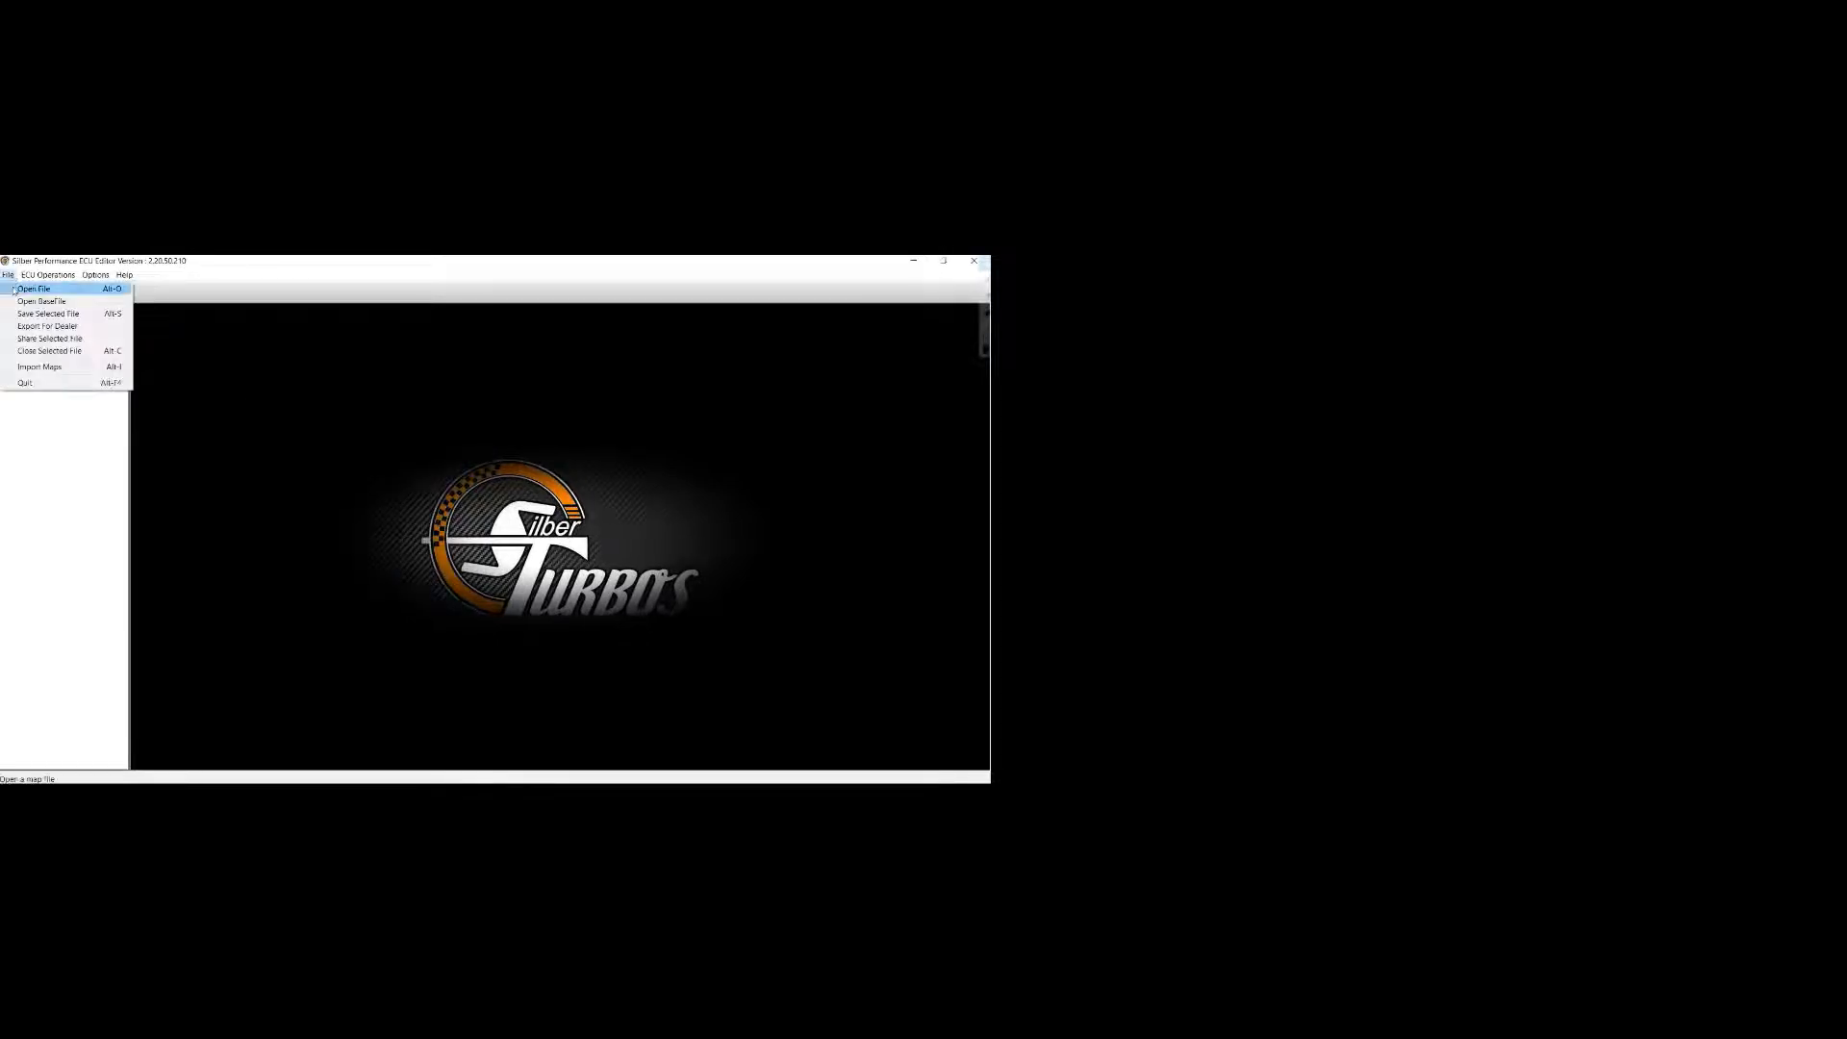
{"action": "mouse_move", "coordinate": [33, 317]}
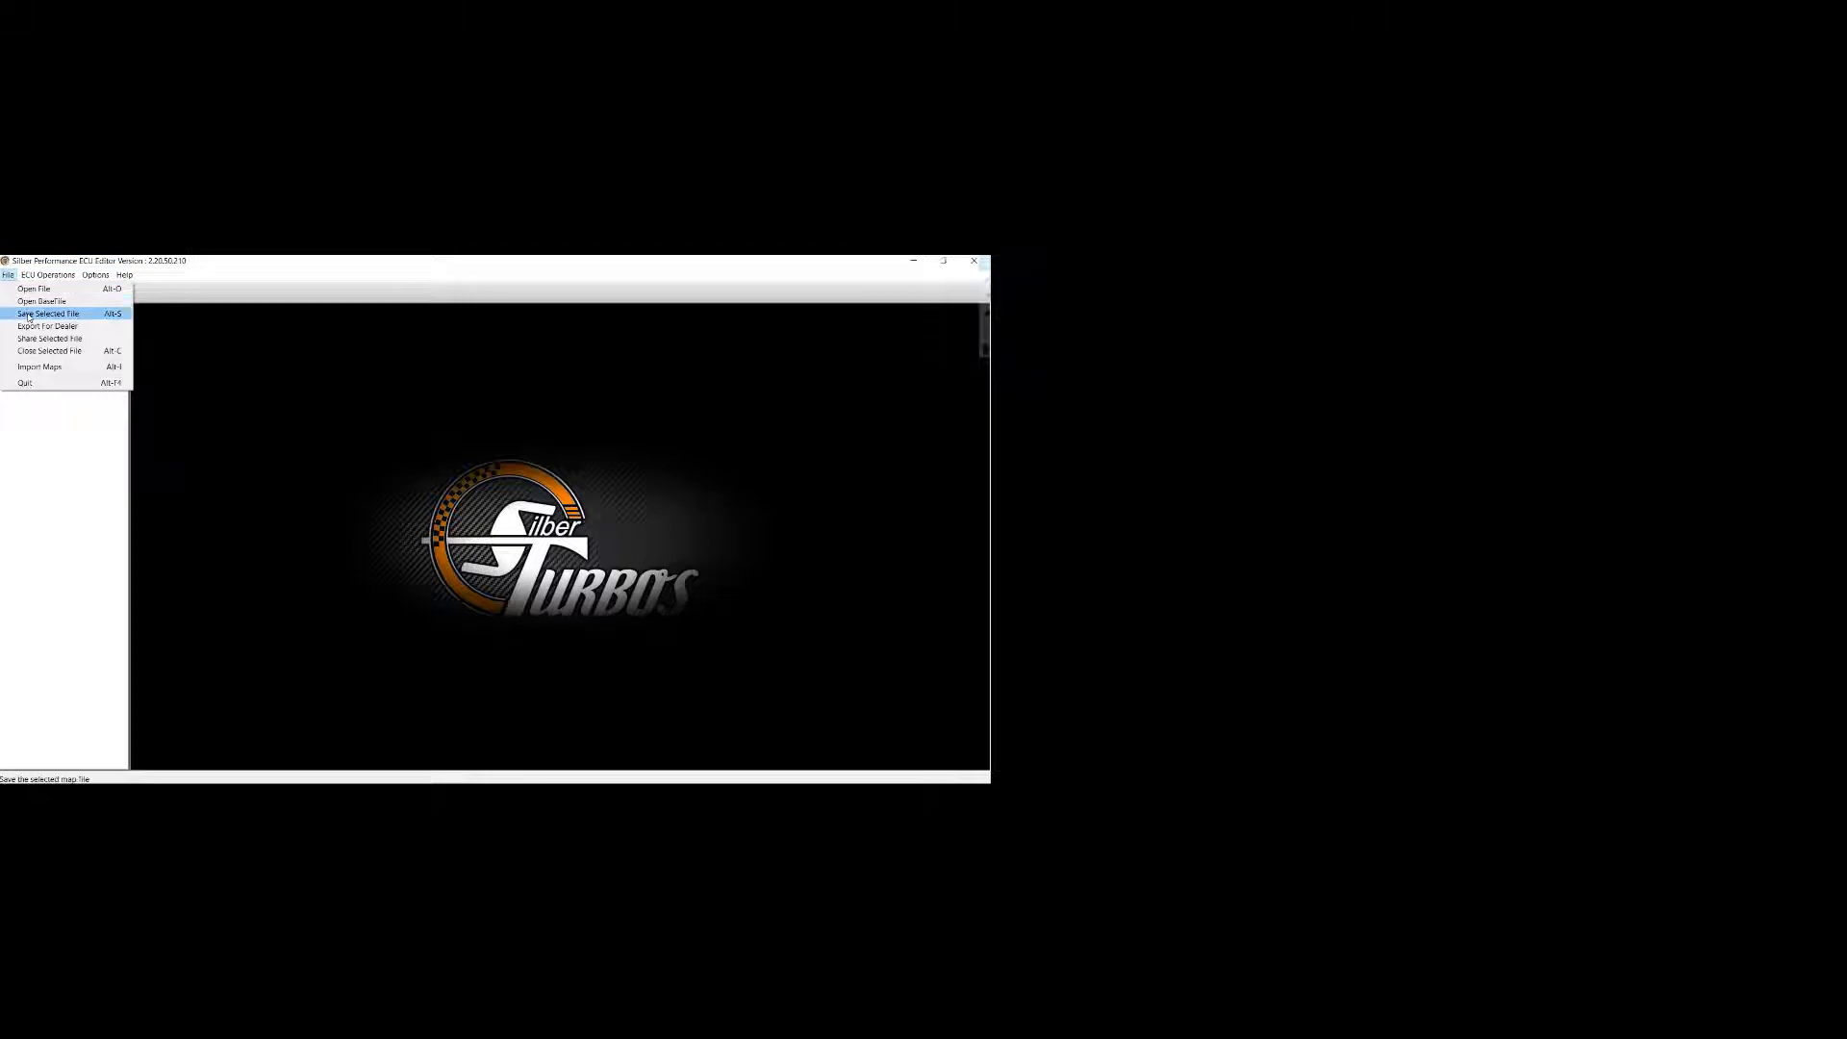
{"action": "mouse_move", "coordinate": [54, 325]}
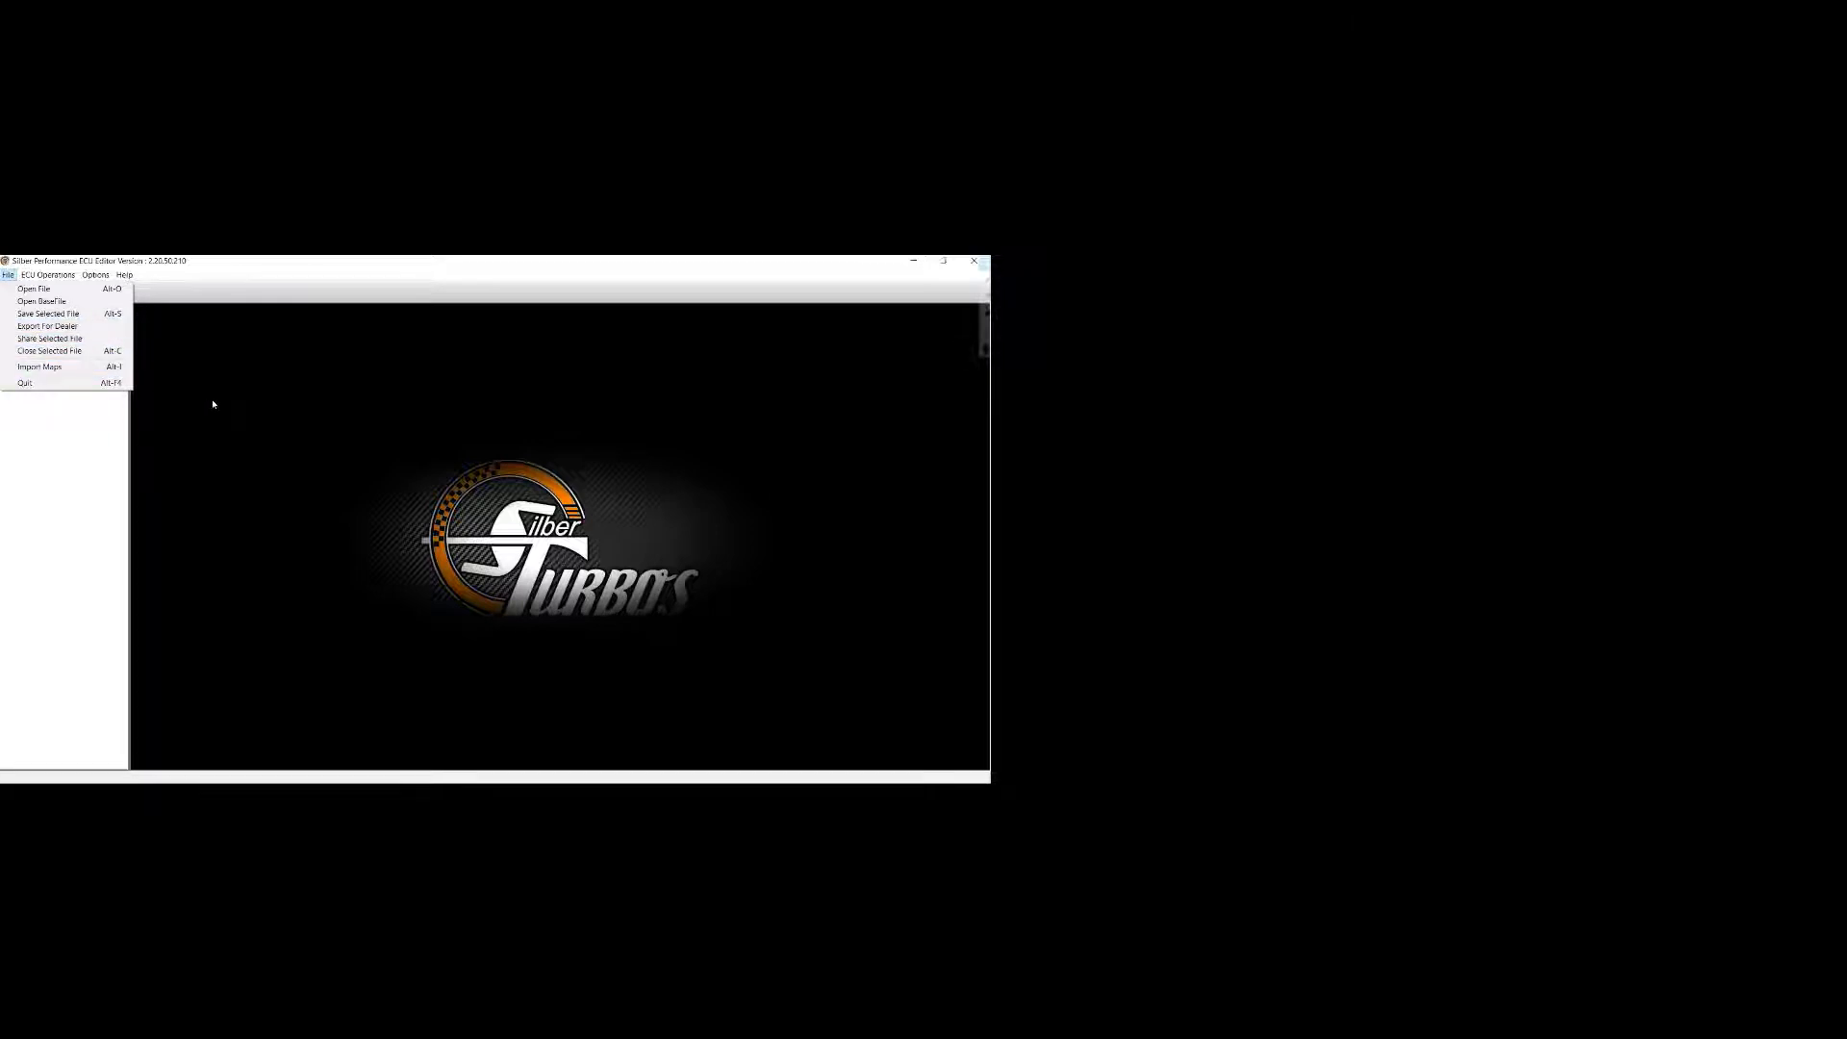
{"action": "mouse_move", "coordinate": [50, 339]}
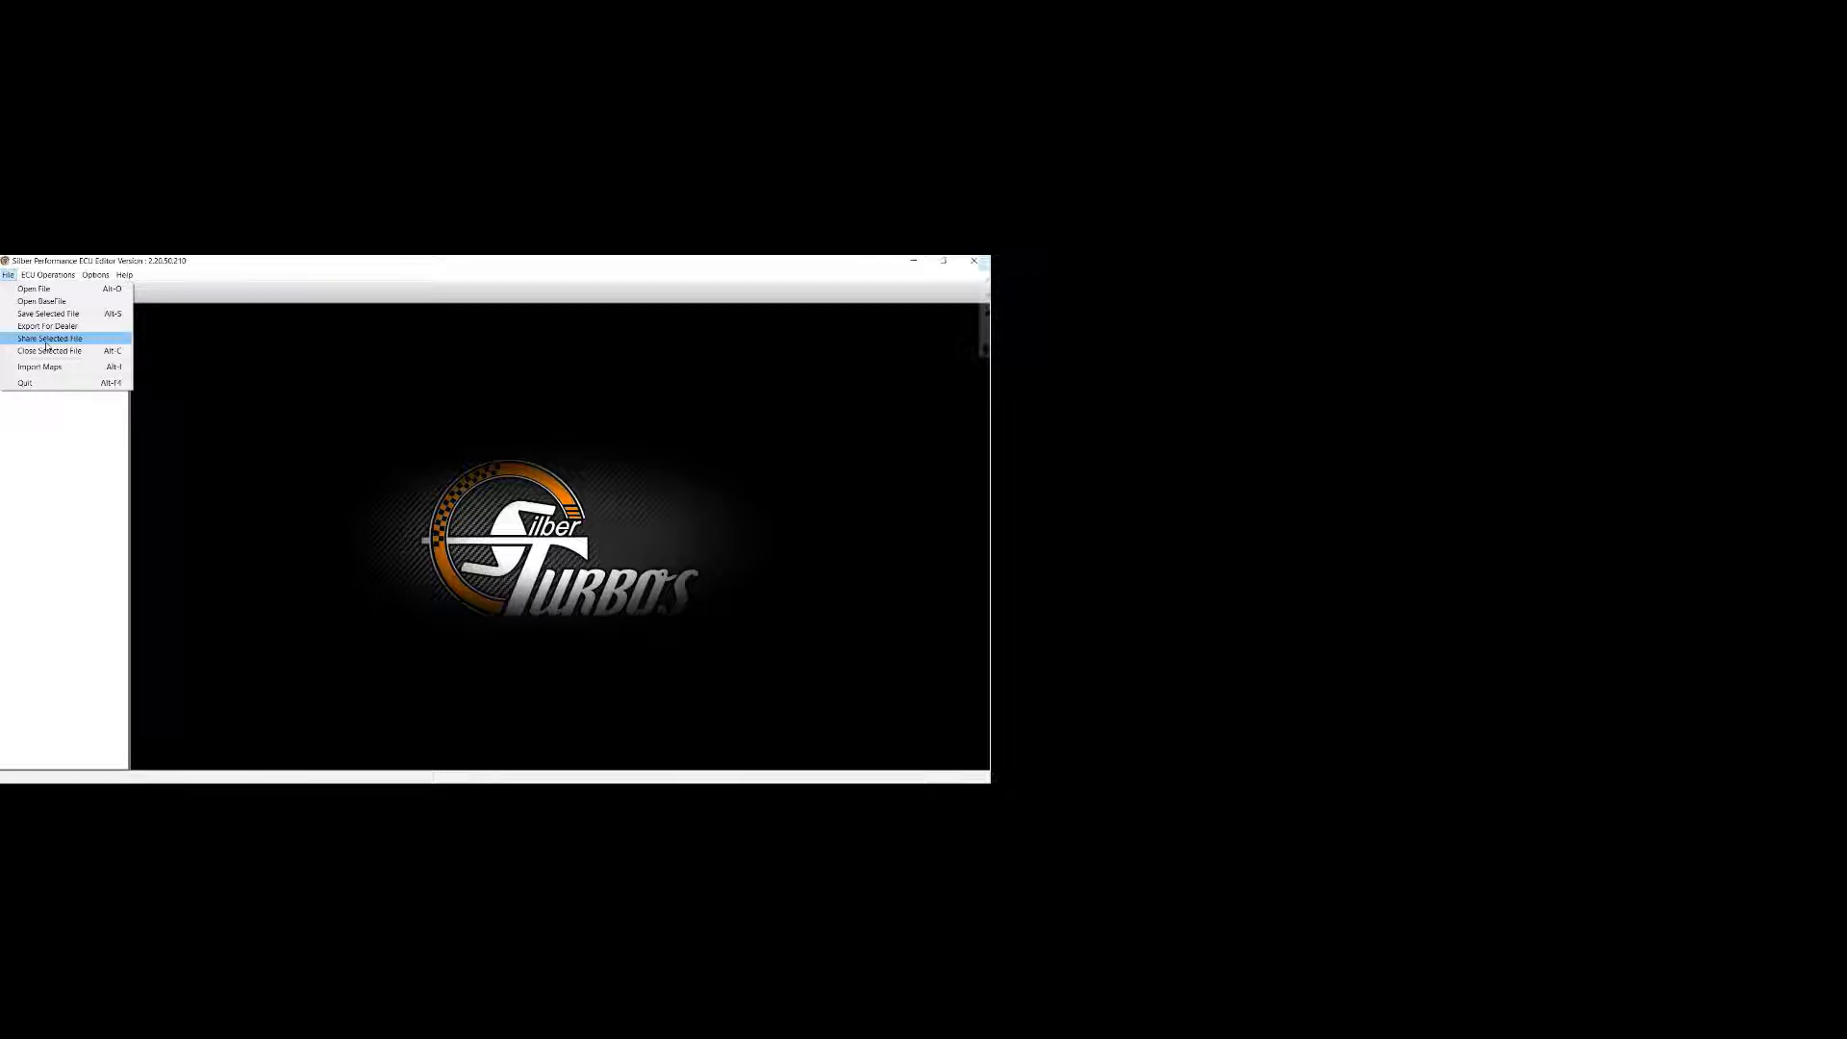
{"action": "mouse_move", "coordinate": [42, 373]}
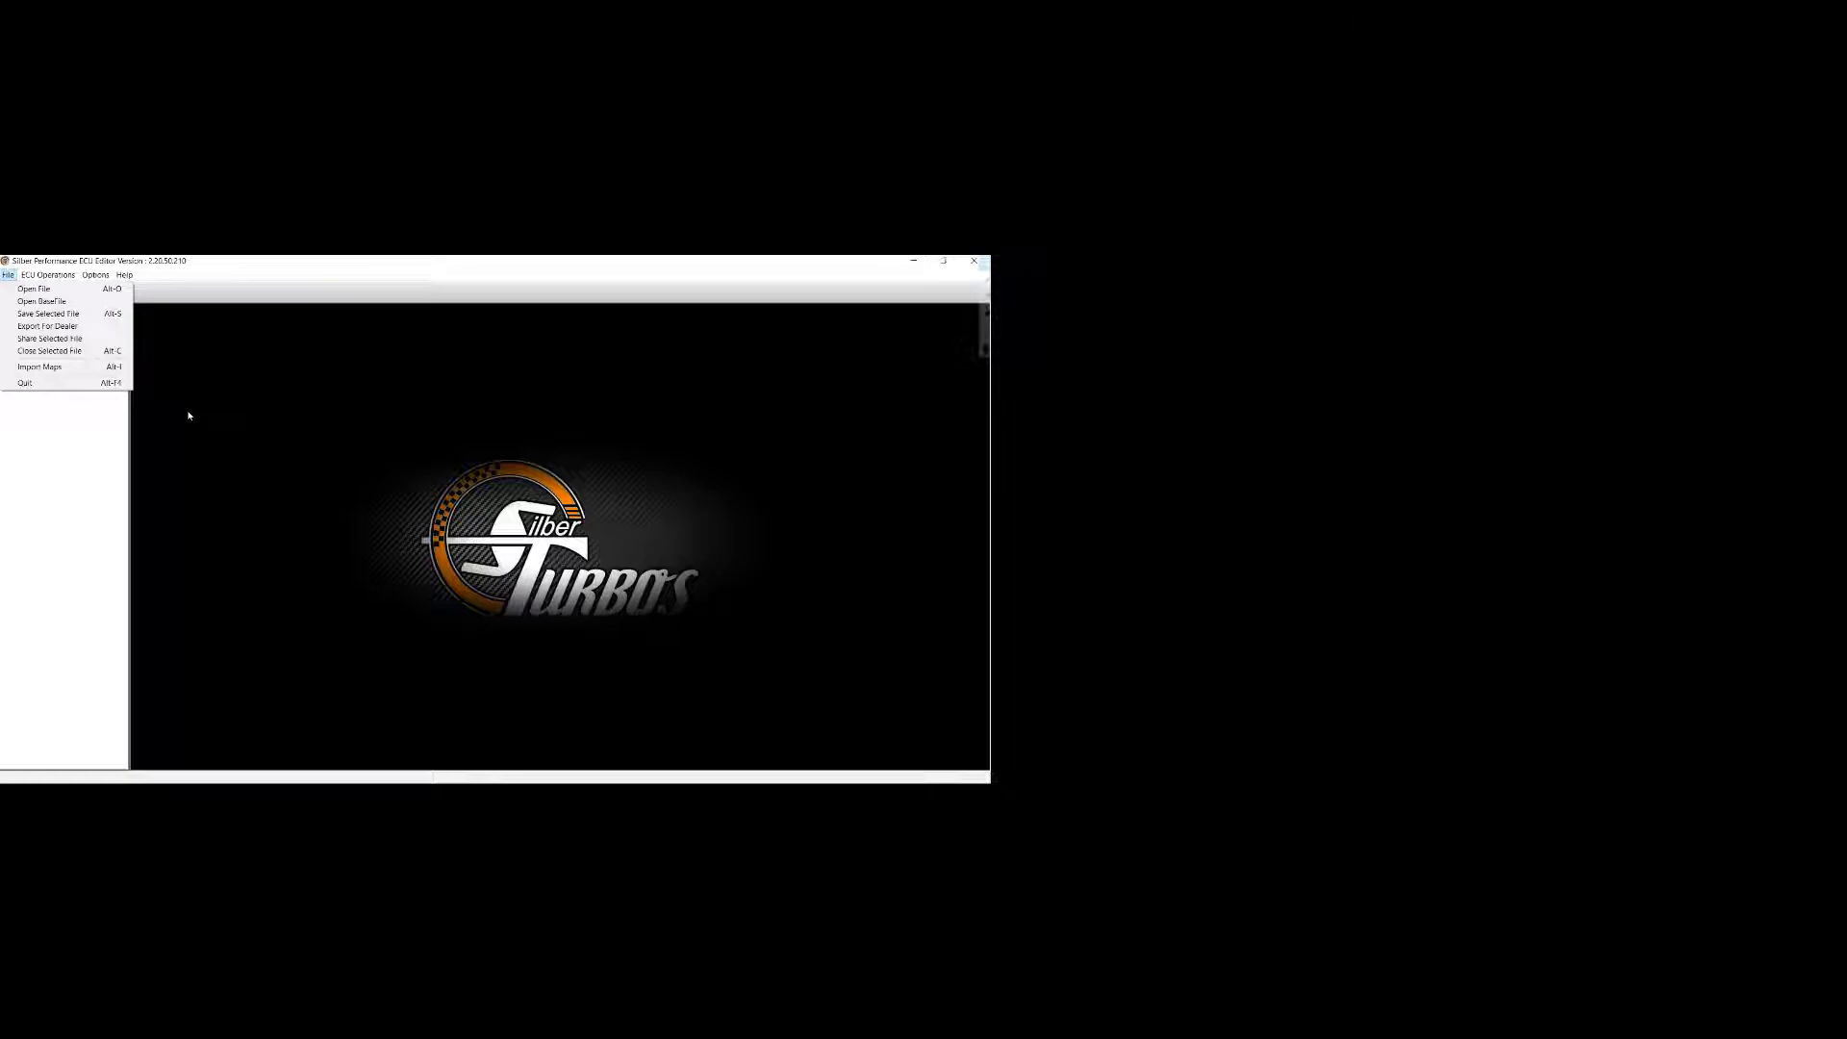
- Start Register New ECU from the ECU Operations menu, bringing up the ROMs folder
{"action": "left_click", "coordinate": [45, 275]}
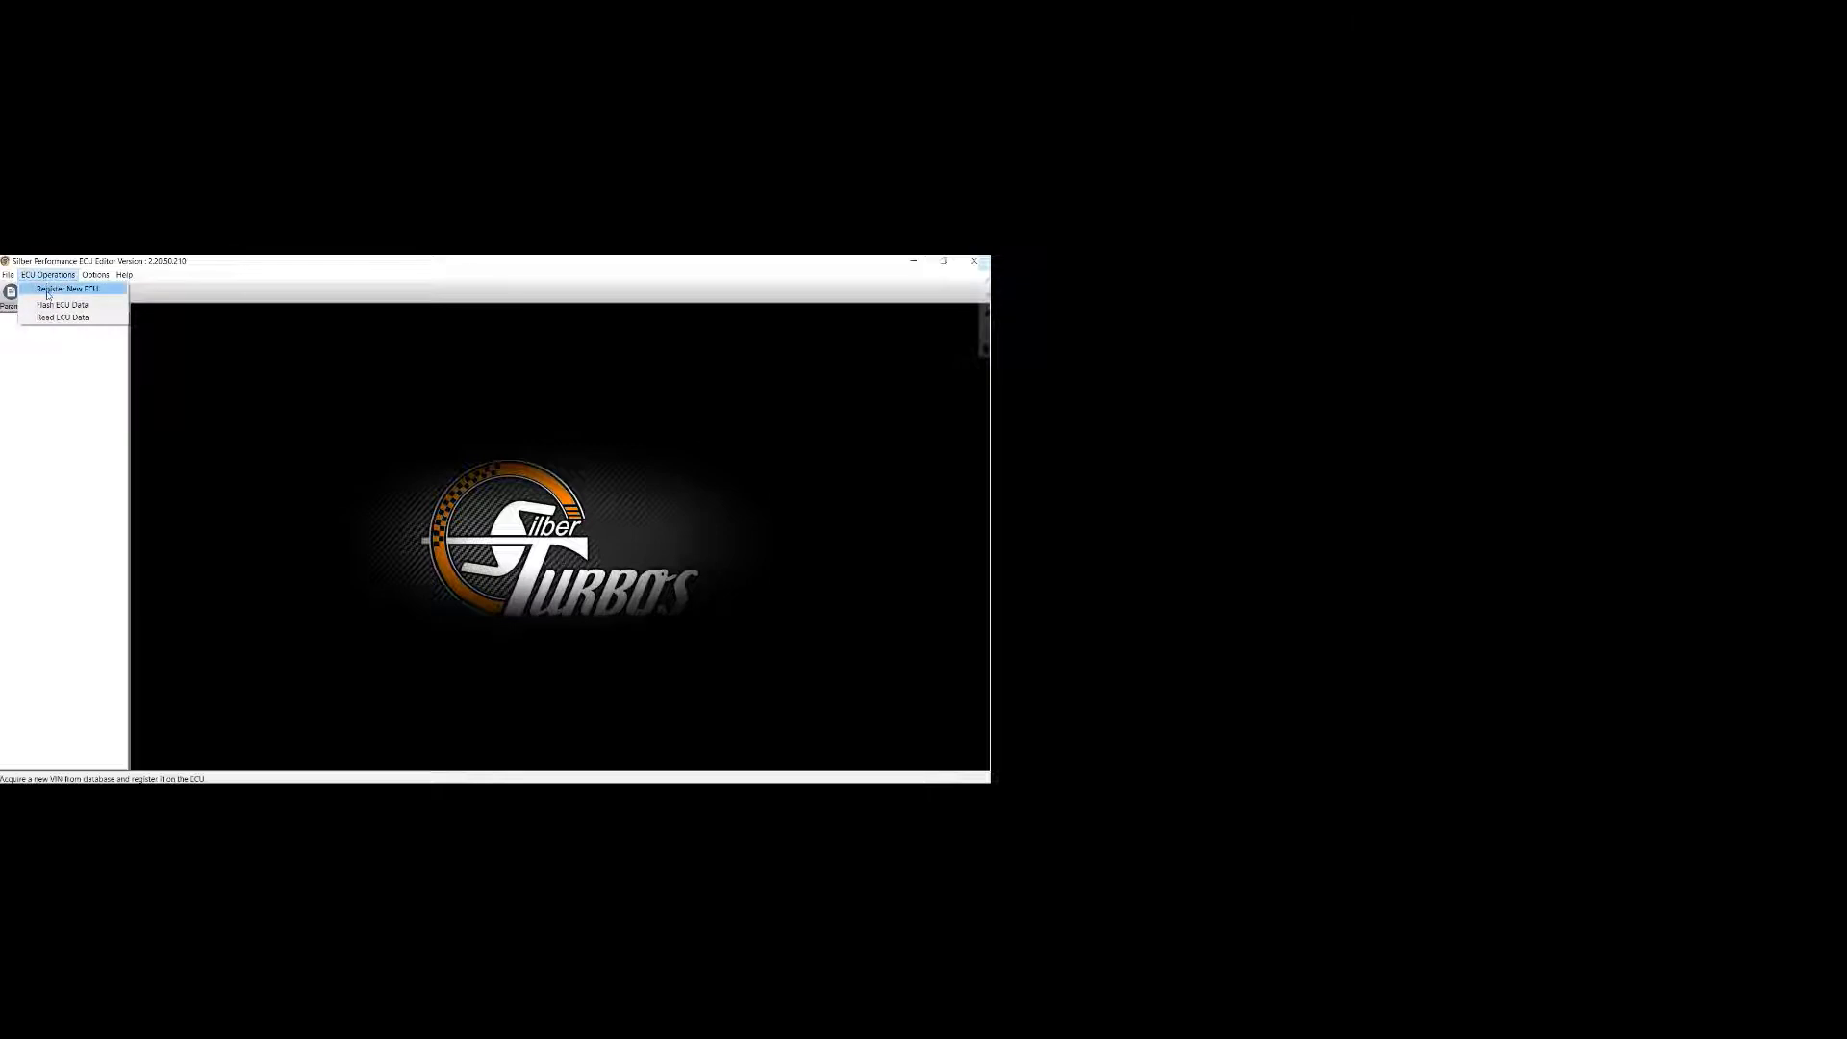
{"action": "left_click", "coordinate": [61, 304]}
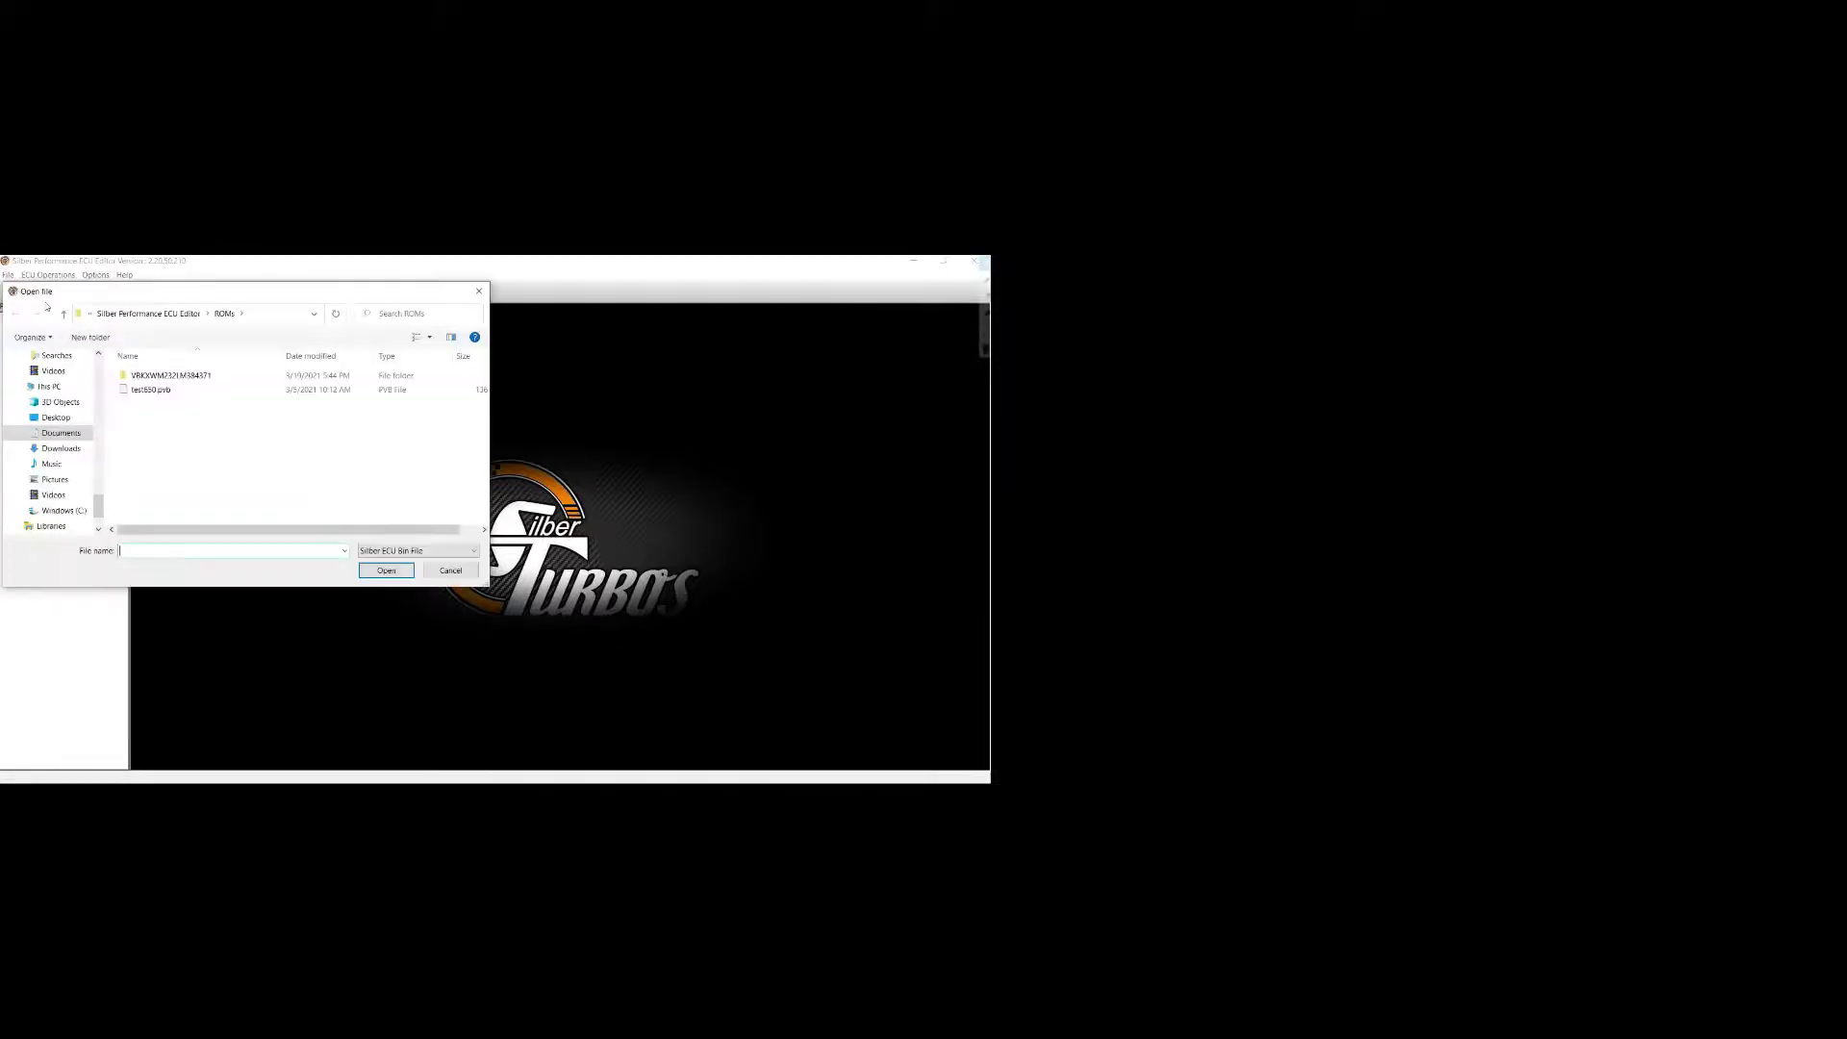
- Browse the ROMs folder, then load the 2020 300 Stock.bin base file via Open BaseFile
{"action": "left_click", "coordinate": [170, 375]}
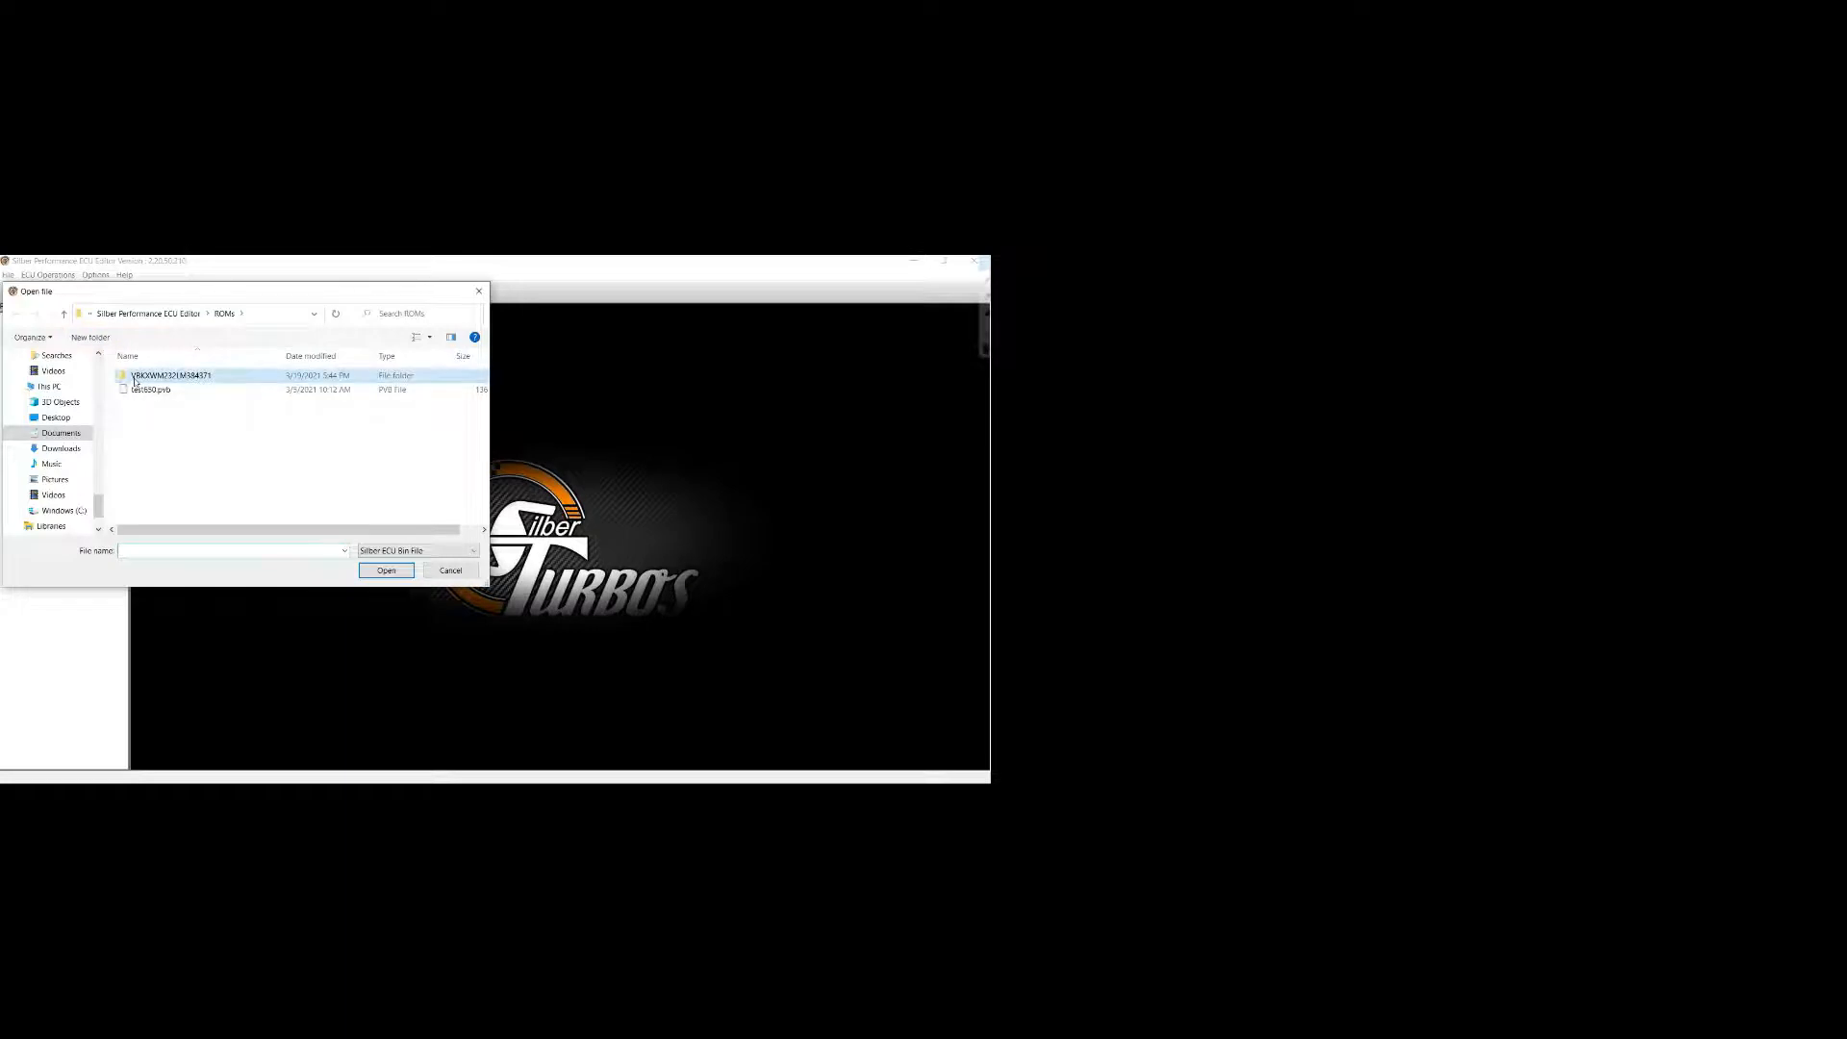
{"action": "double_click", "coordinate": [164, 375]}
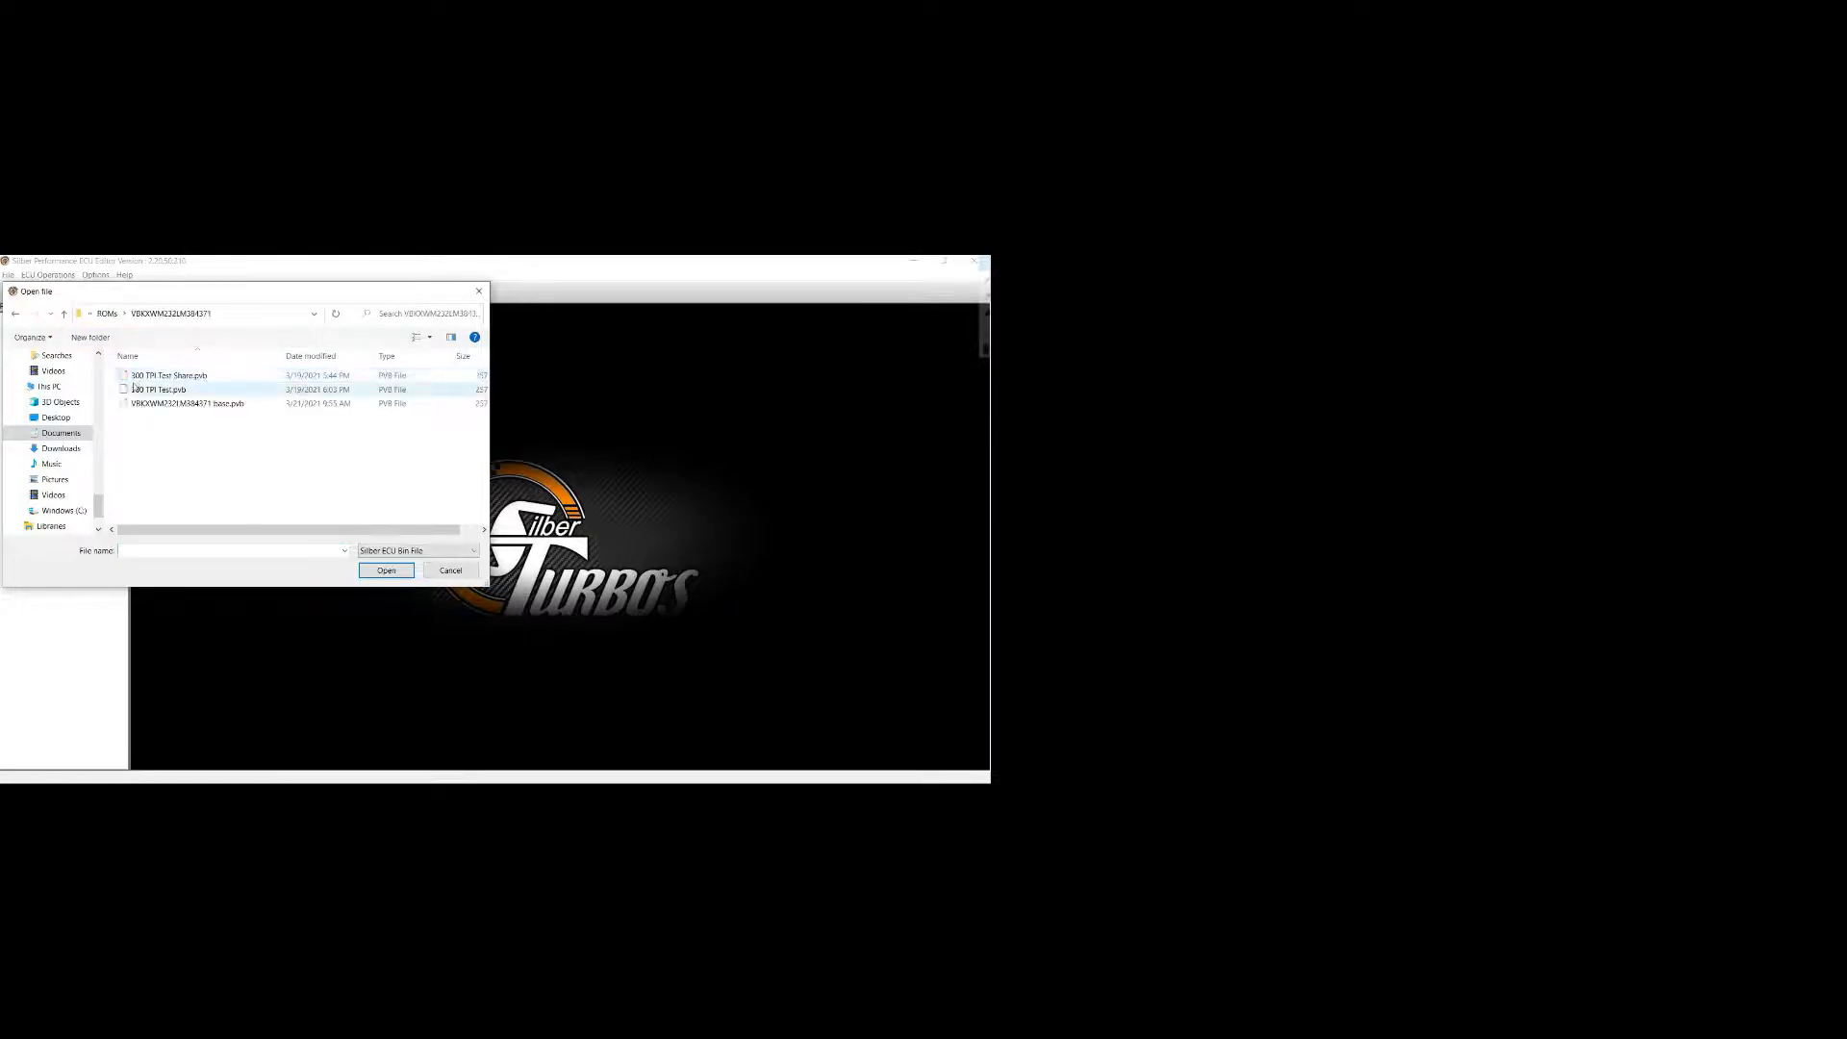
{"action": "left_click", "coordinate": [189, 404]}
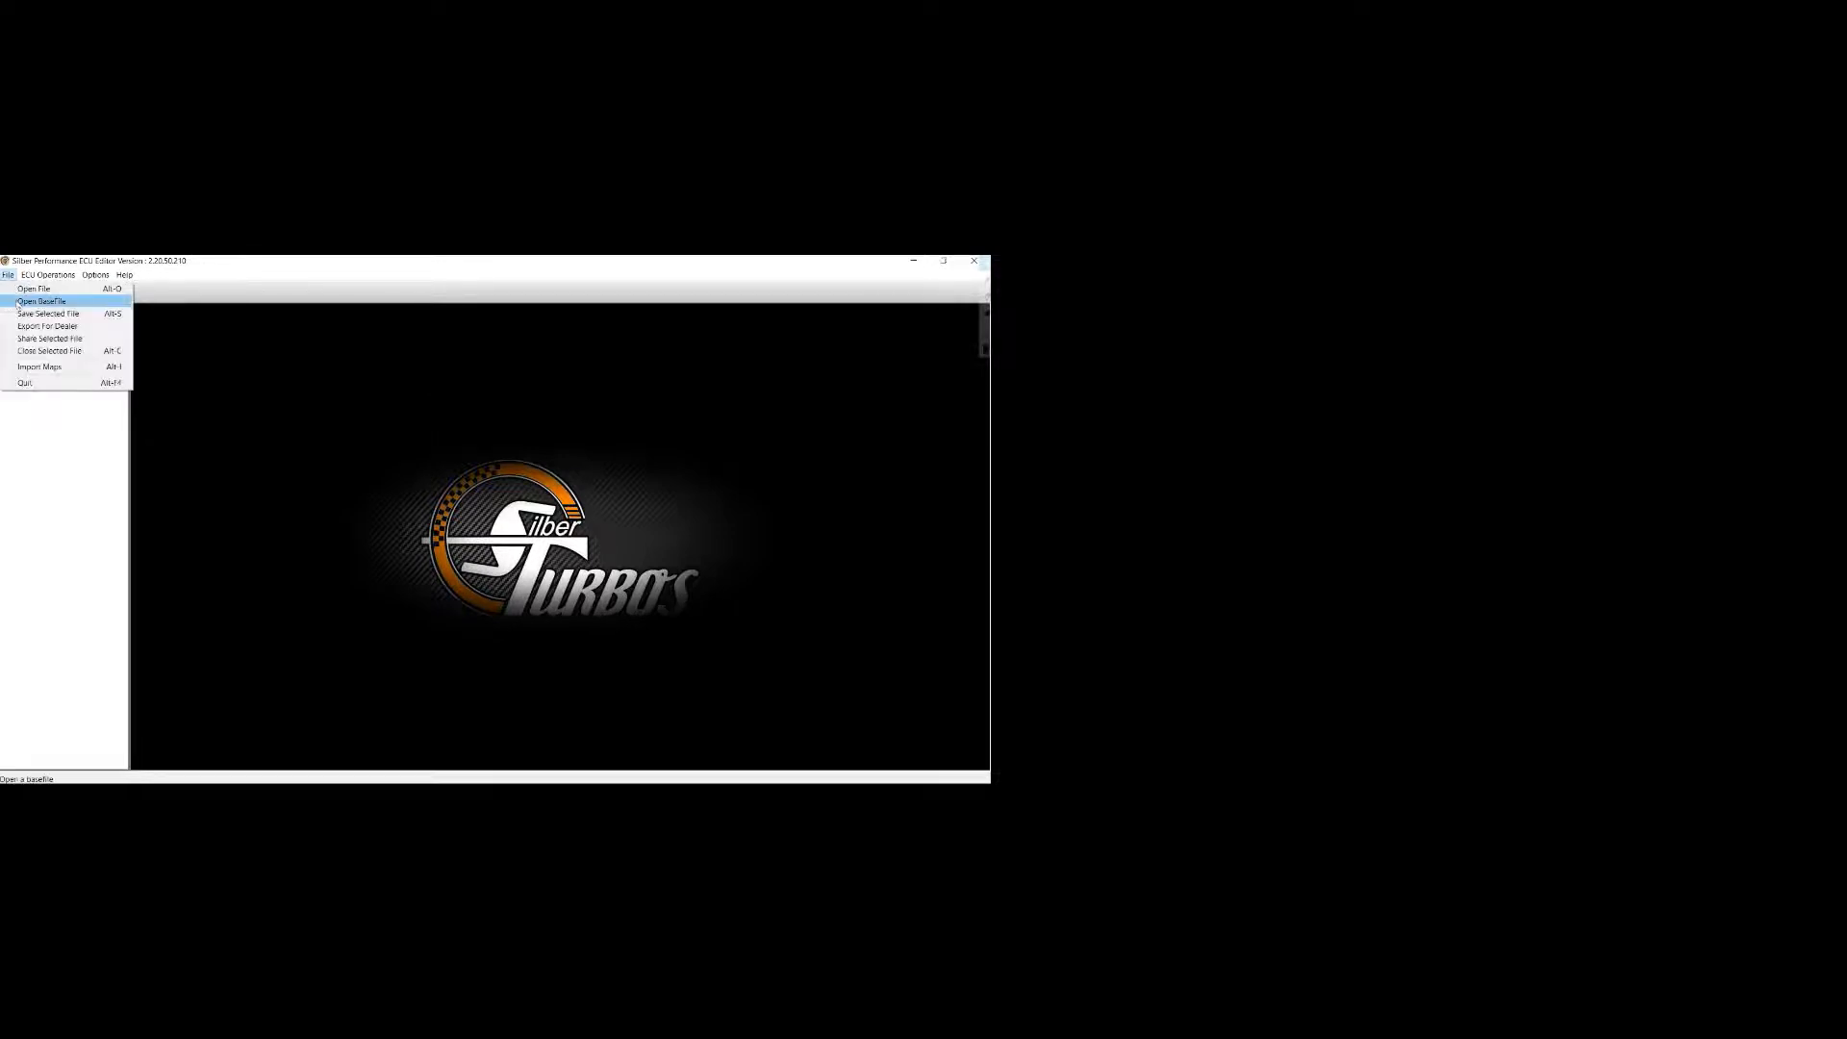
{"action": "left_click", "coordinate": [46, 300]}
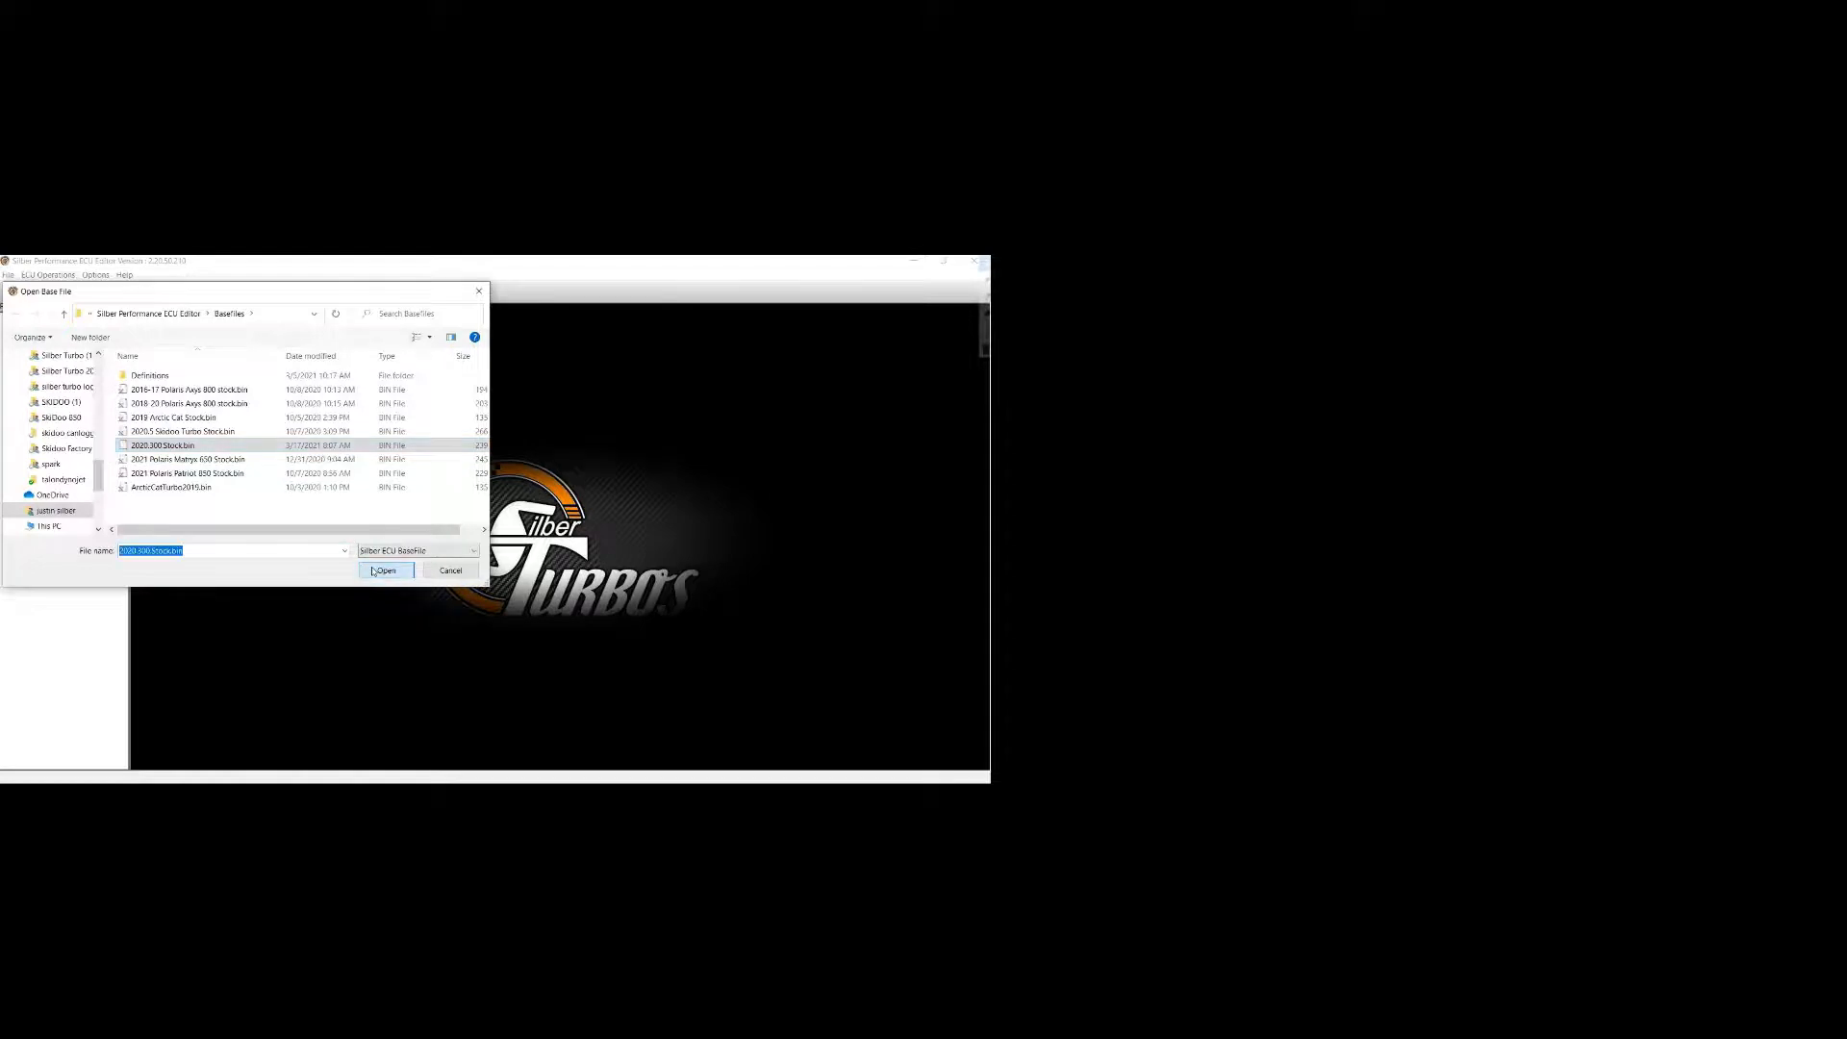
{"action": "left_click", "coordinate": [385, 570]}
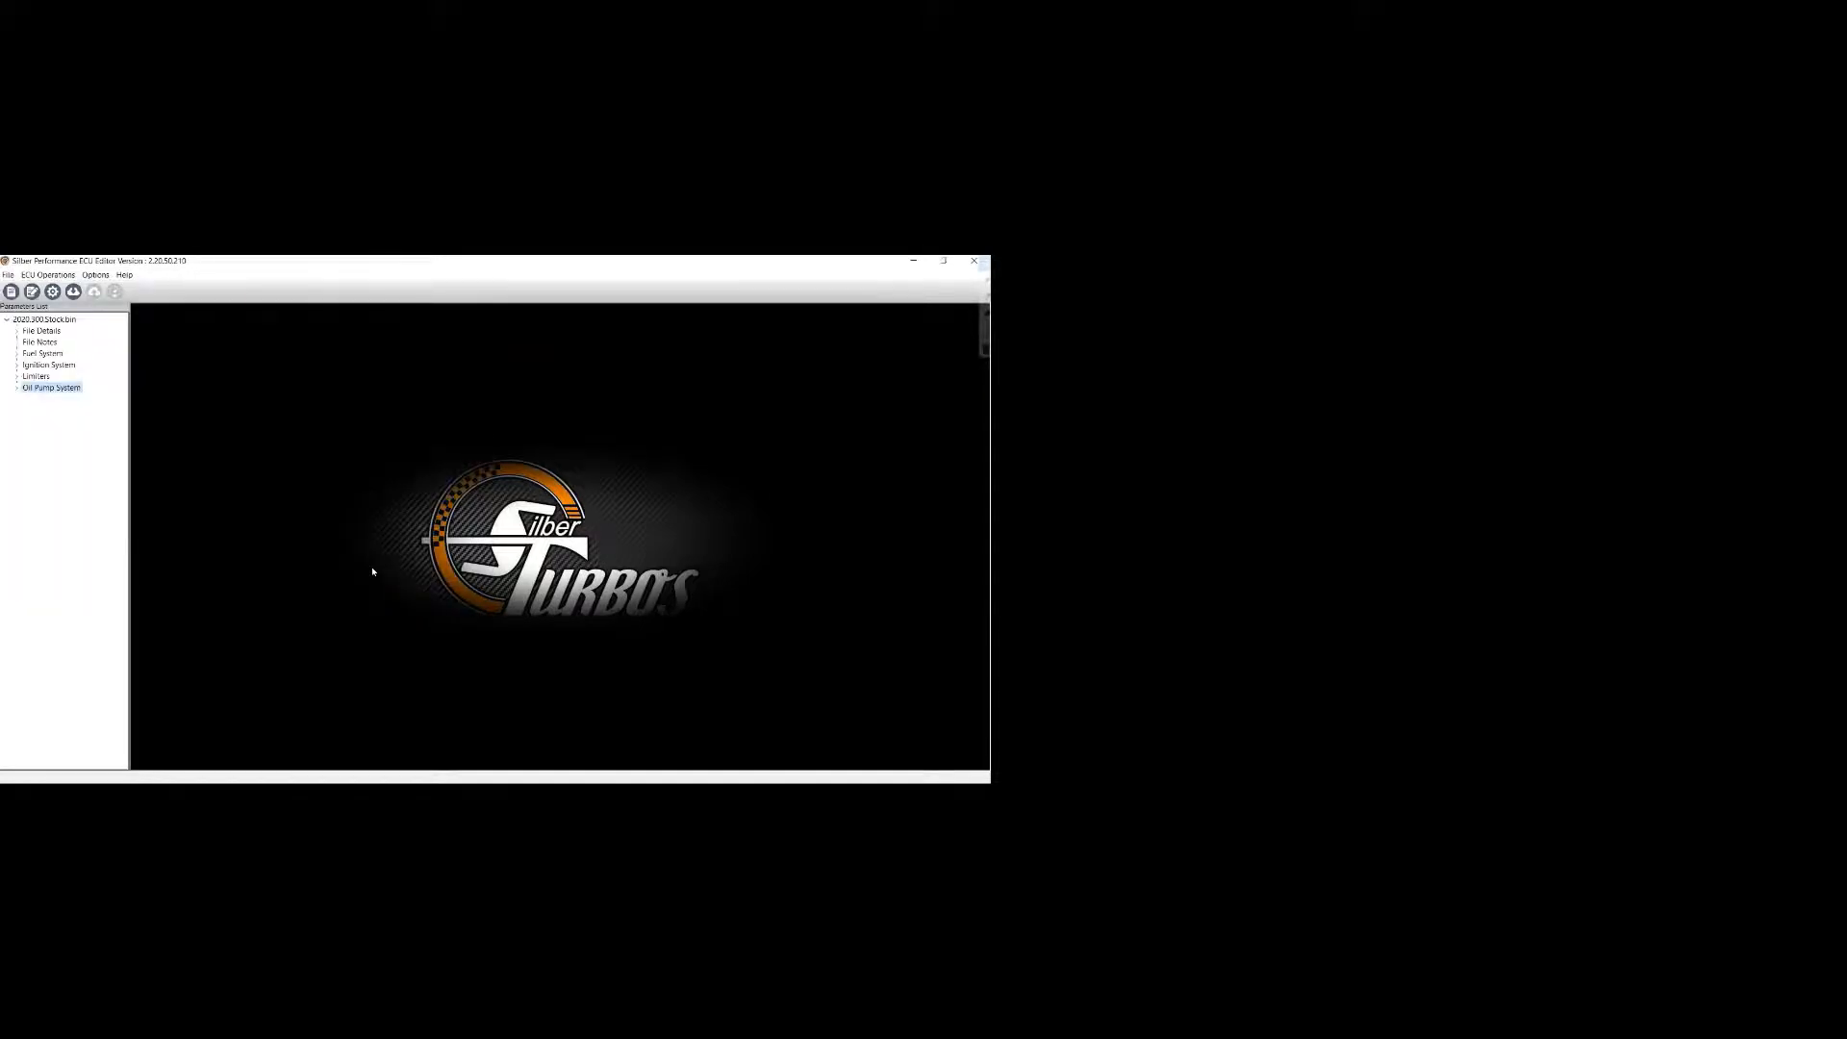
{"action": "mouse_move", "coordinate": [211, 504]}
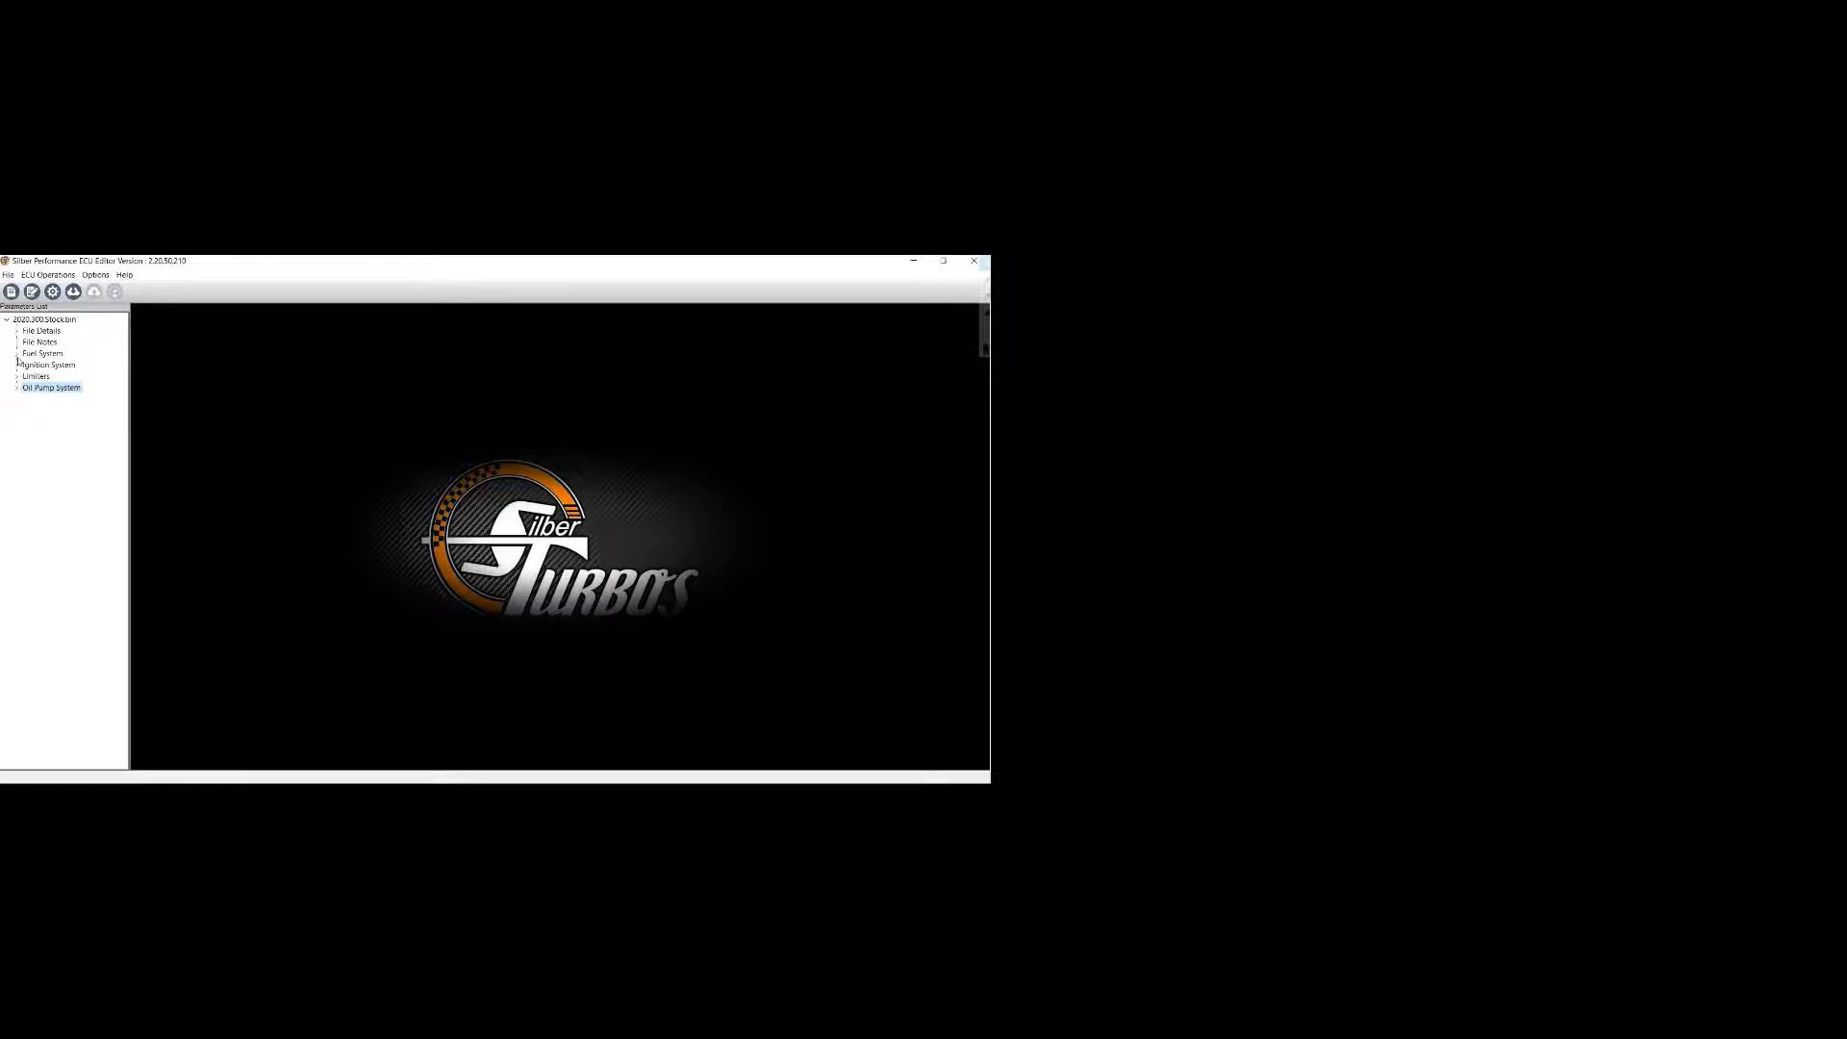
{"action": "left_click", "coordinate": [15, 354]}
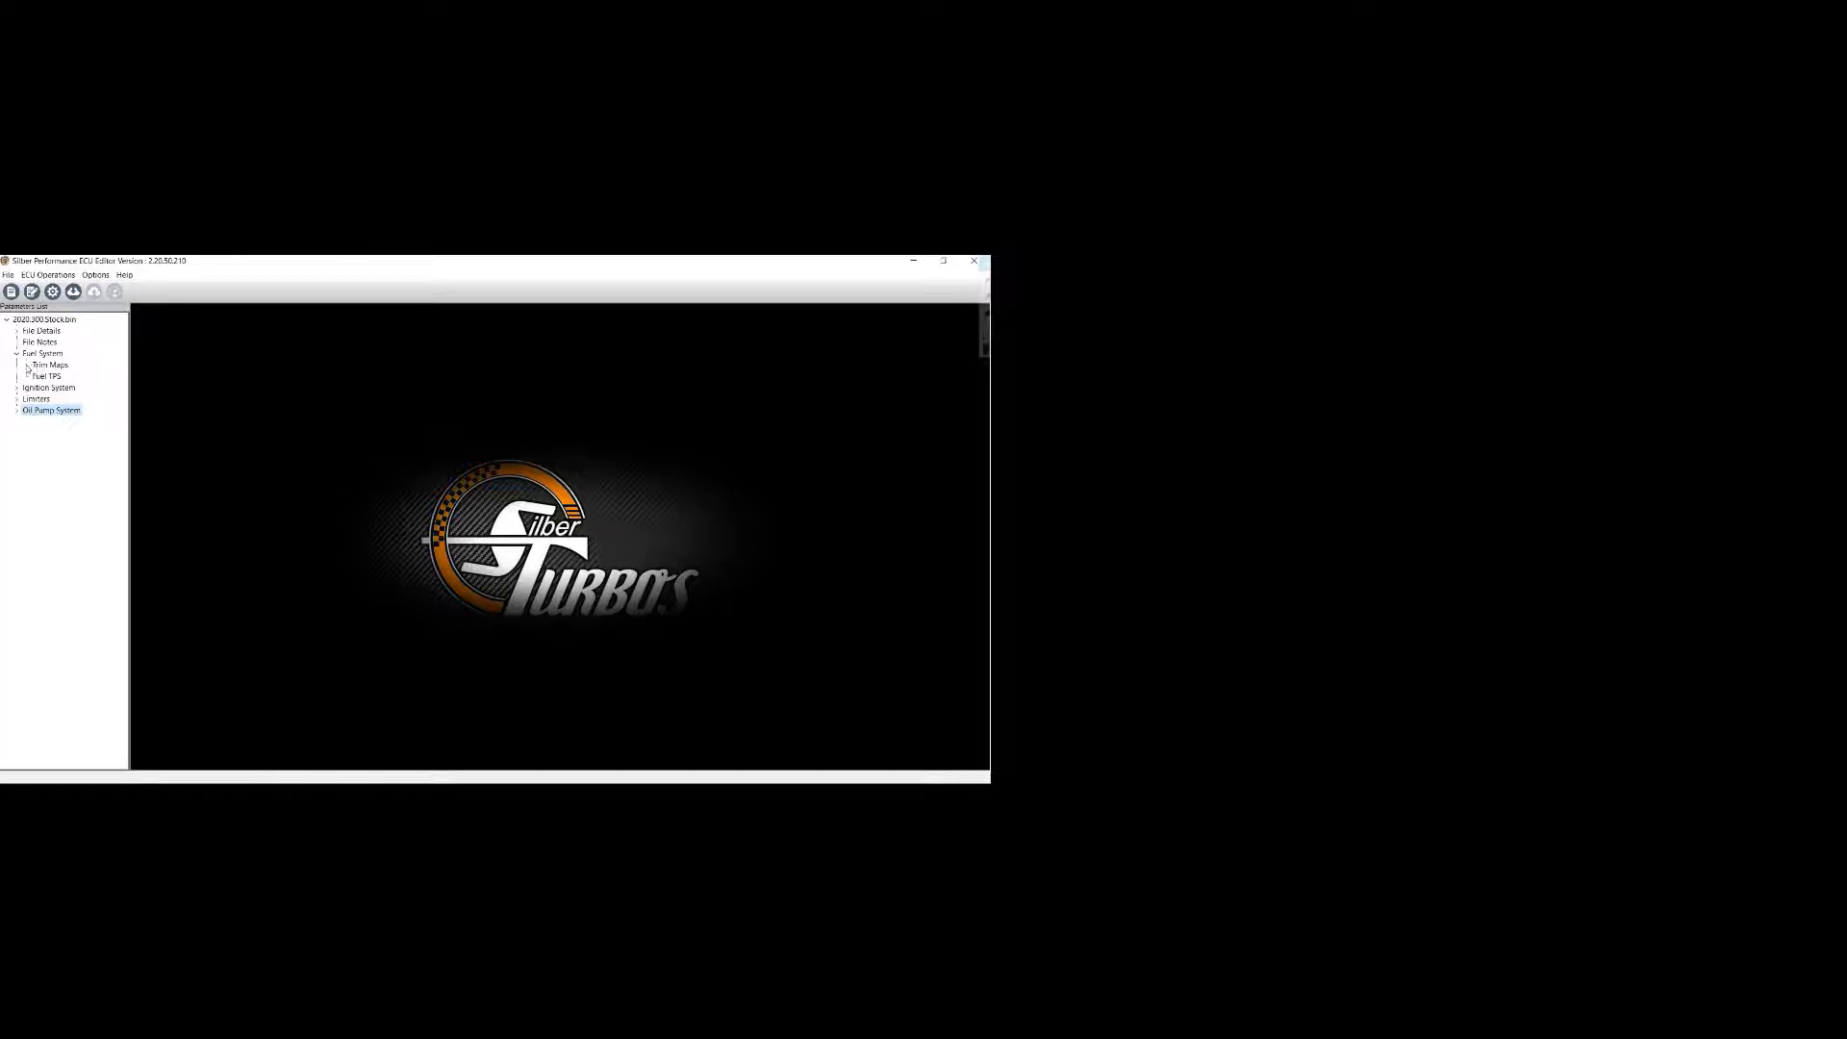
{"action": "left_click", "coordinate": [27, 365]}
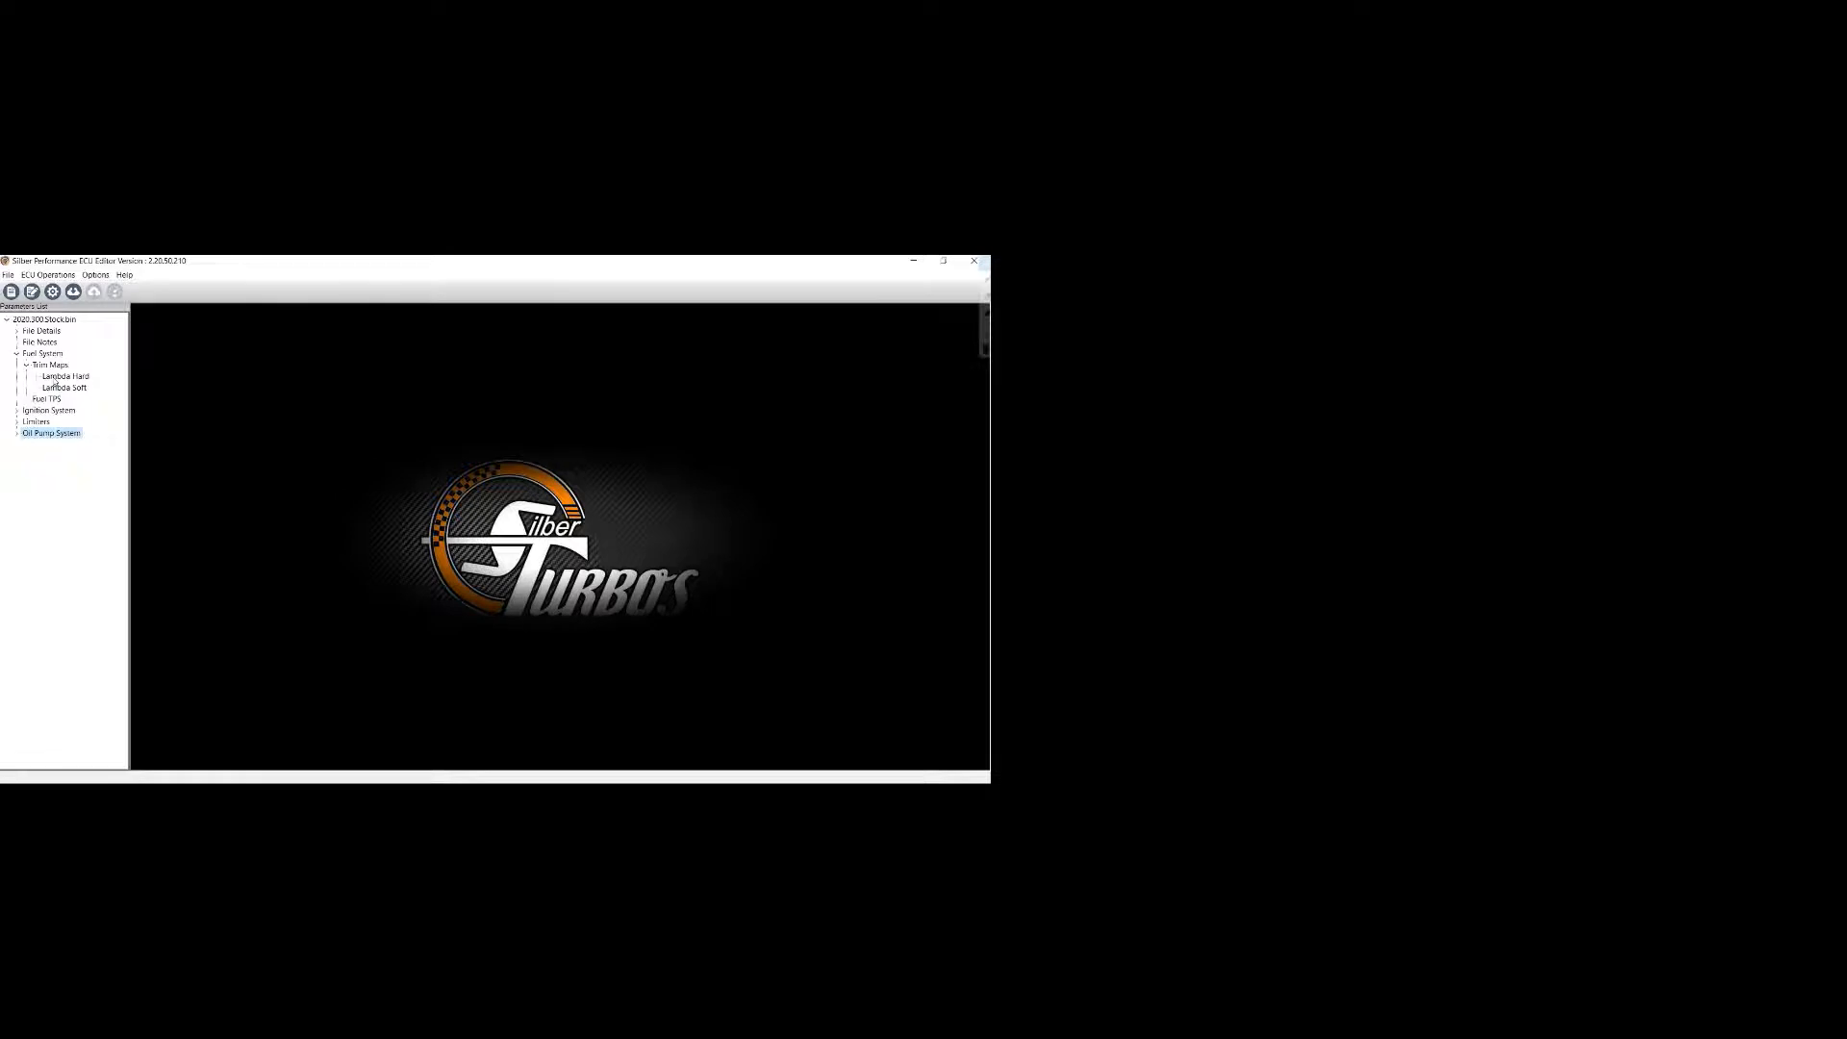
{"action": "left_click", "coordinate": [64, 387]}
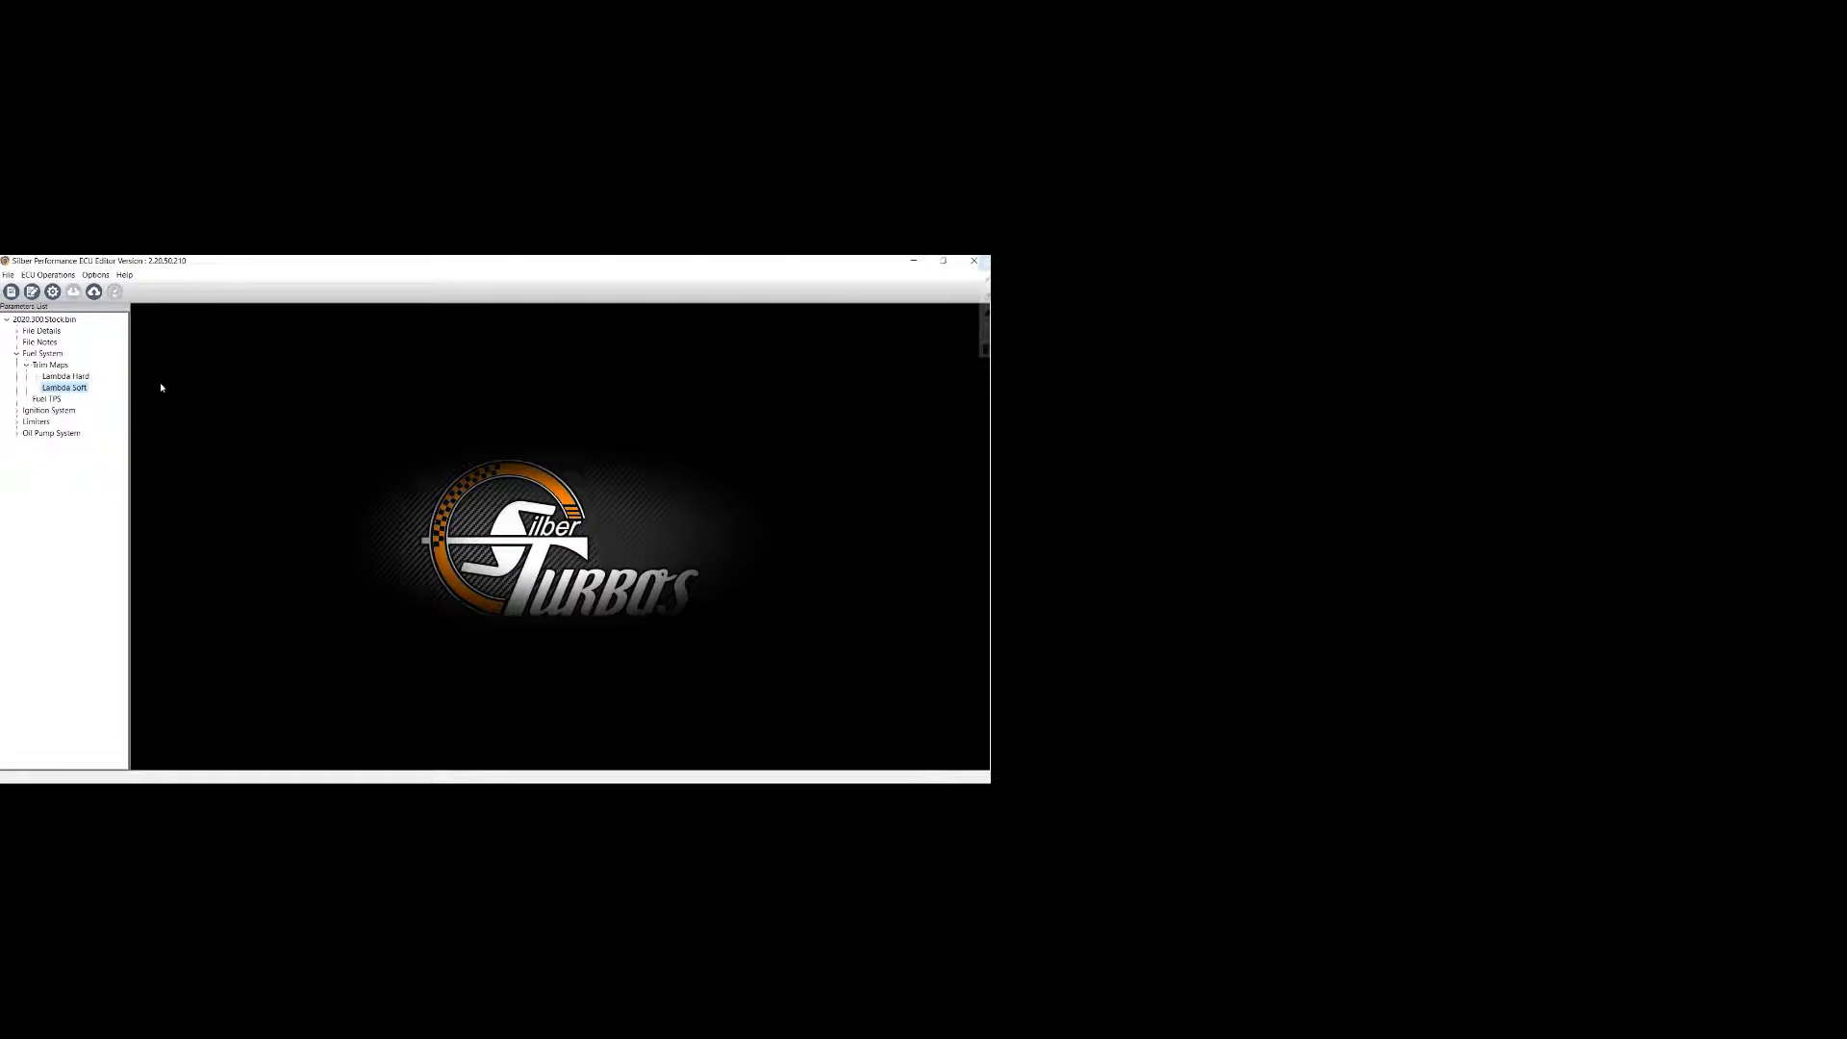
{"action": "left_click", "coordinate": [46, 399]}
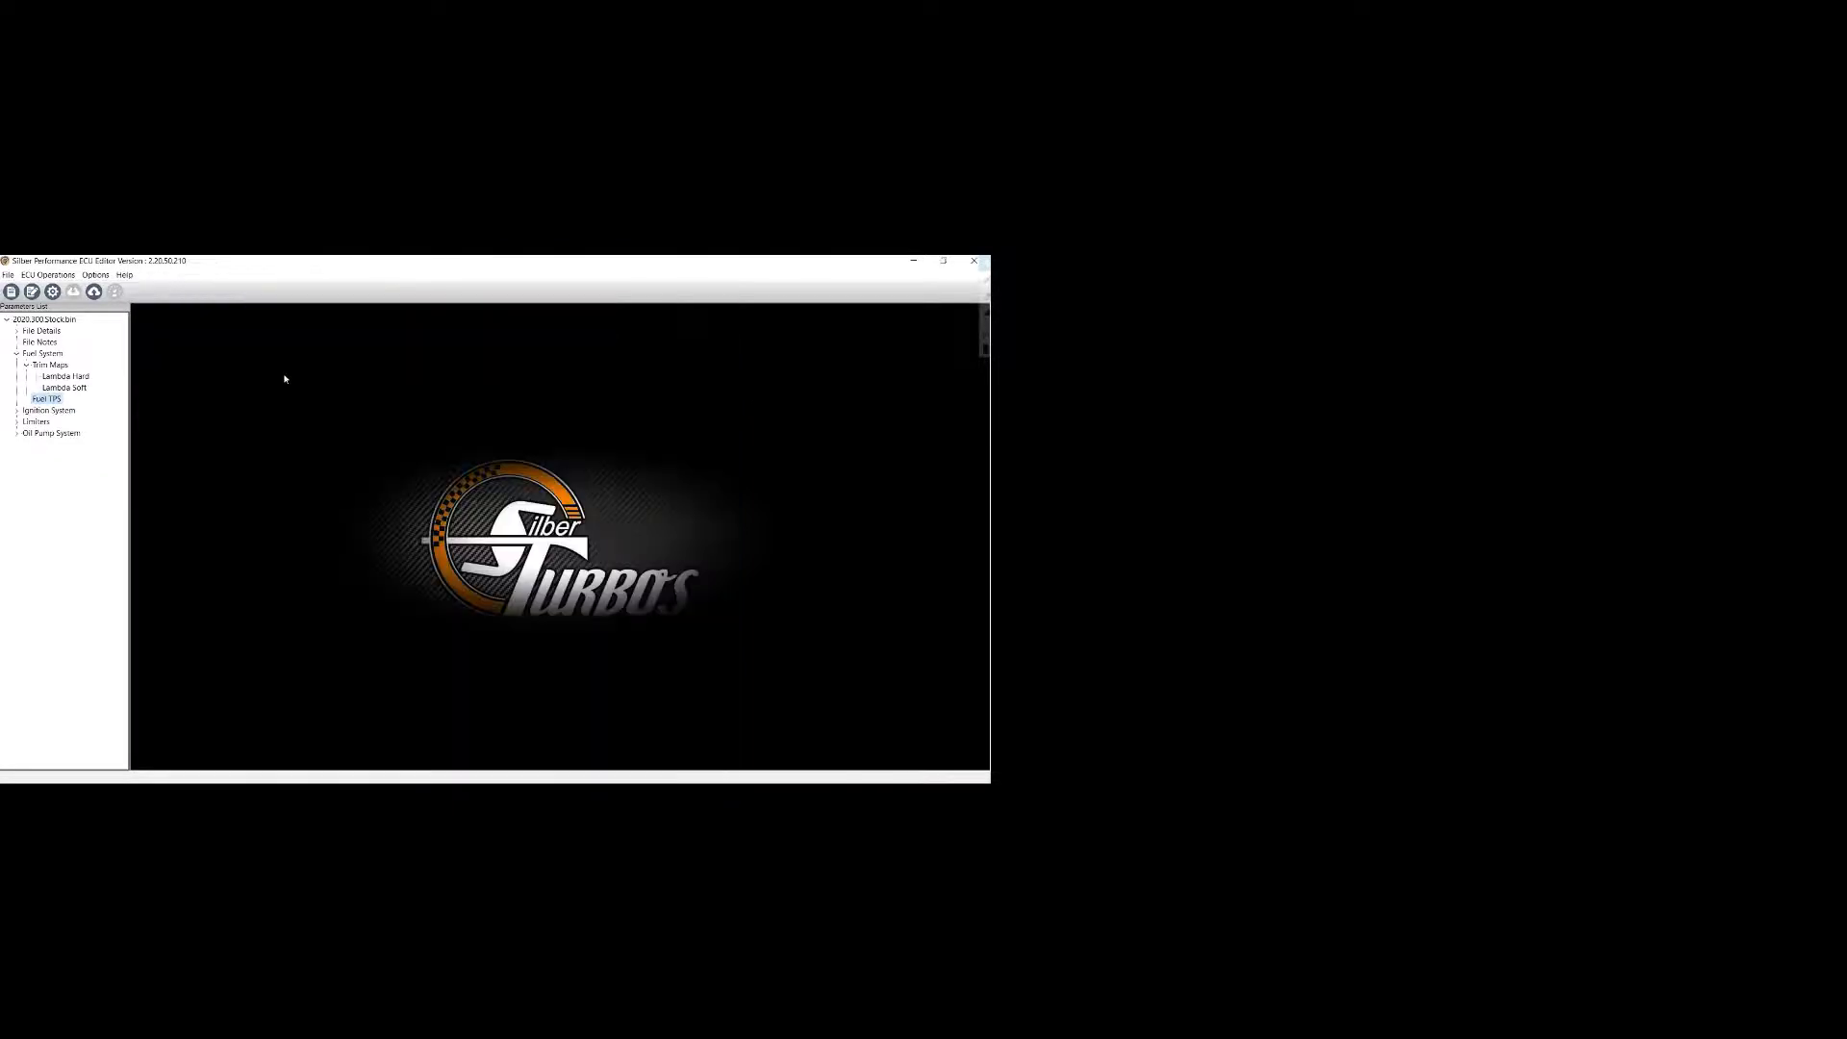
- Expand Ignition System > Advance Maps and select the Angle Hard and Offset Hard entries
{"action": "left_click", "coordinate": [18, 409]}
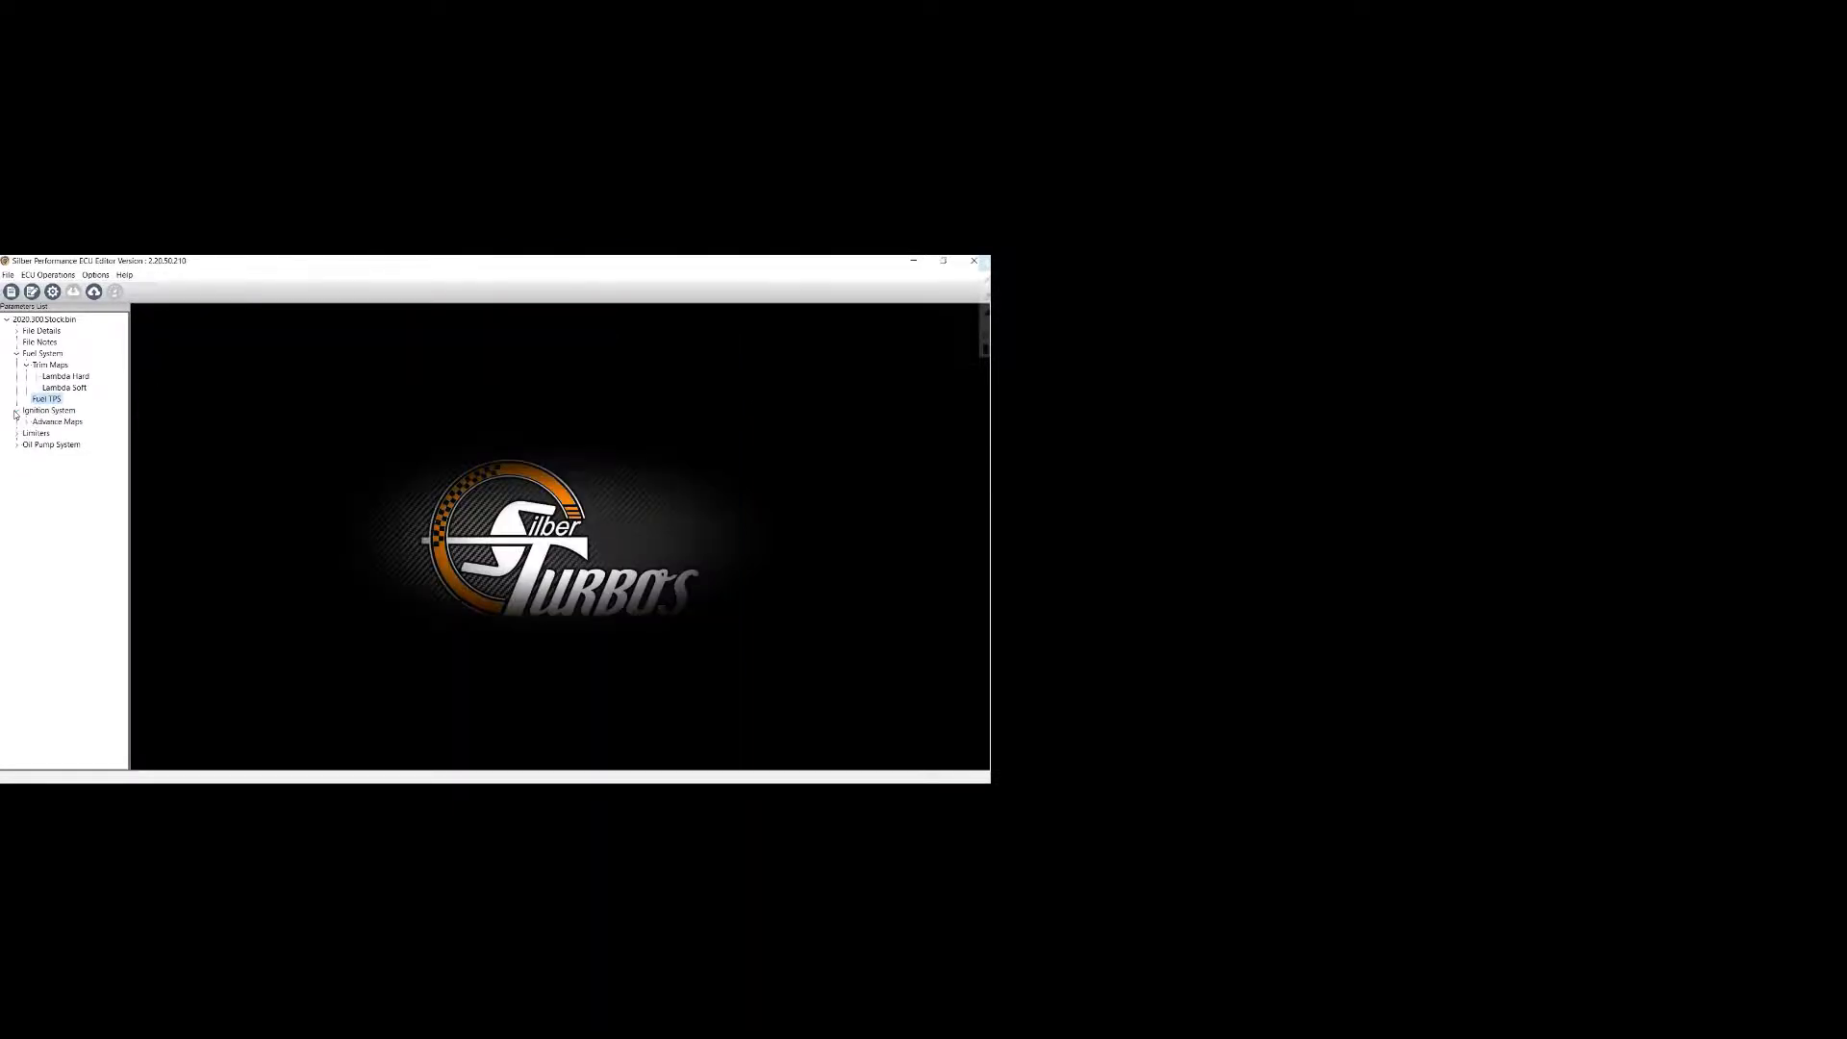
{"action": "left_click", "coordinate": [23, 422]}
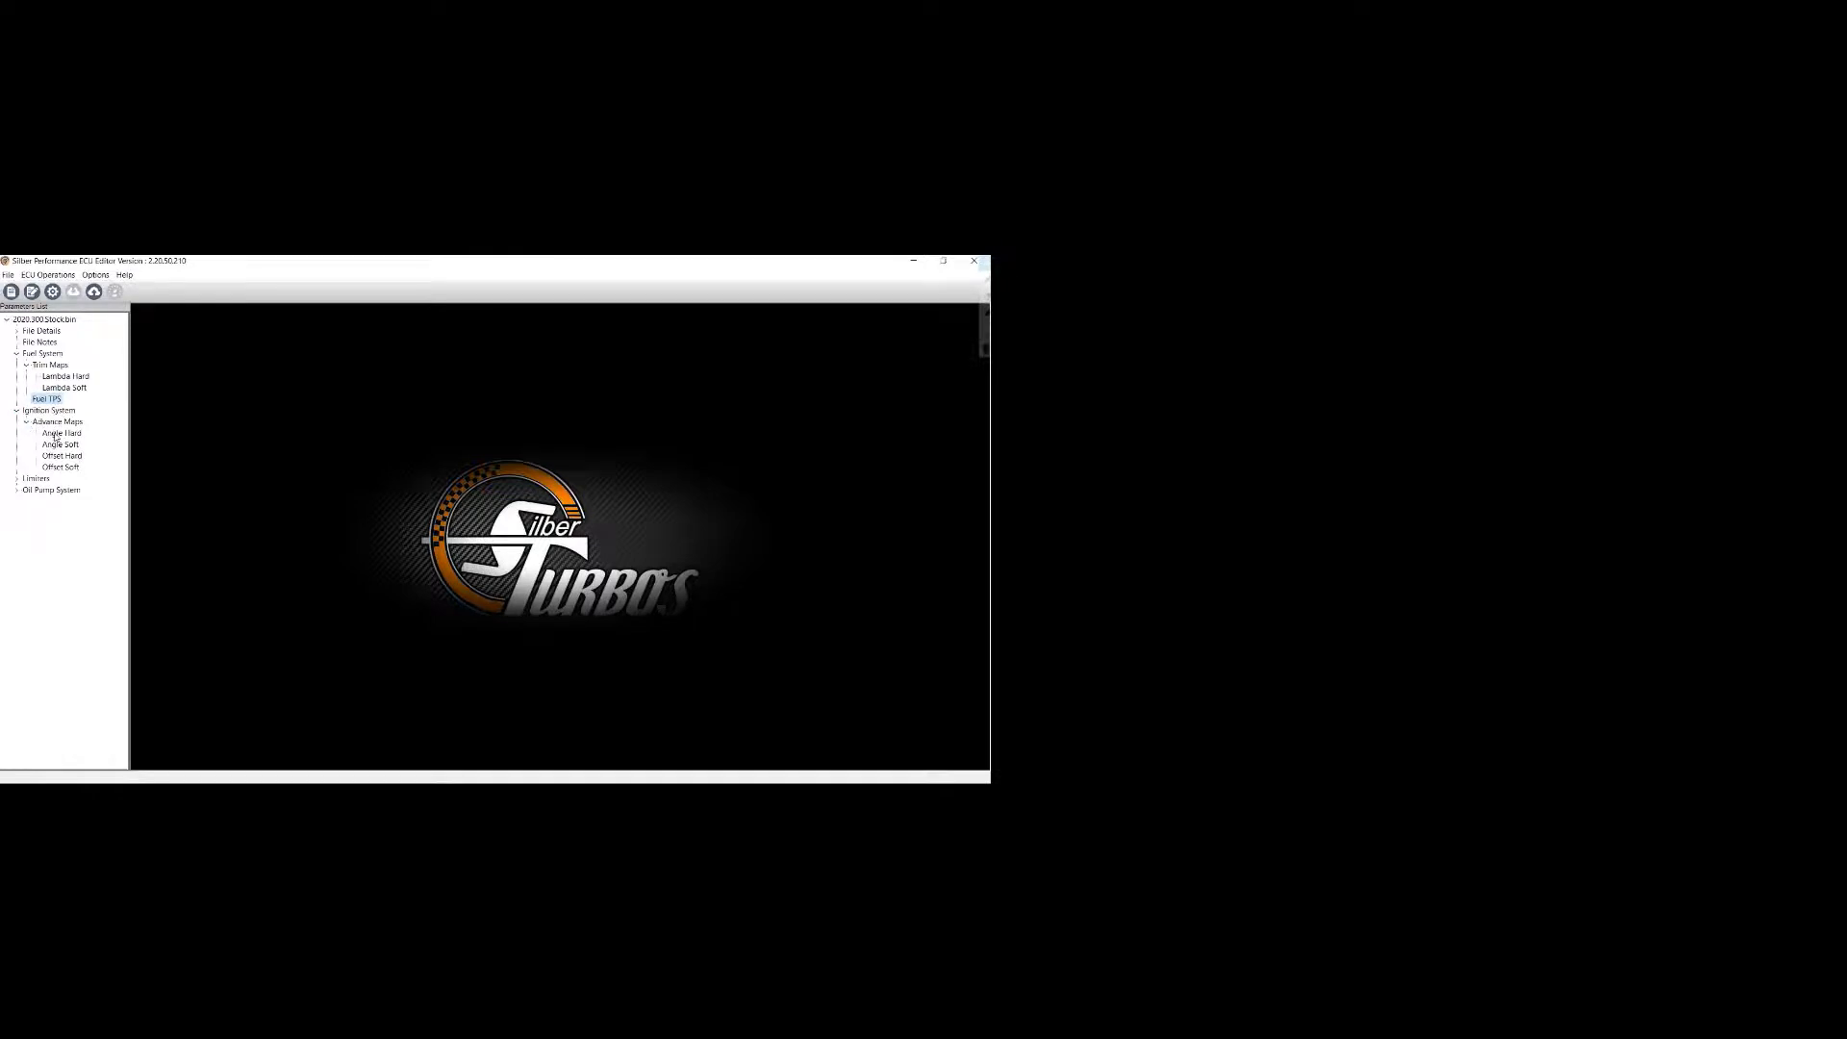
{"action": "left_click", "coordinate": [60, 431]}
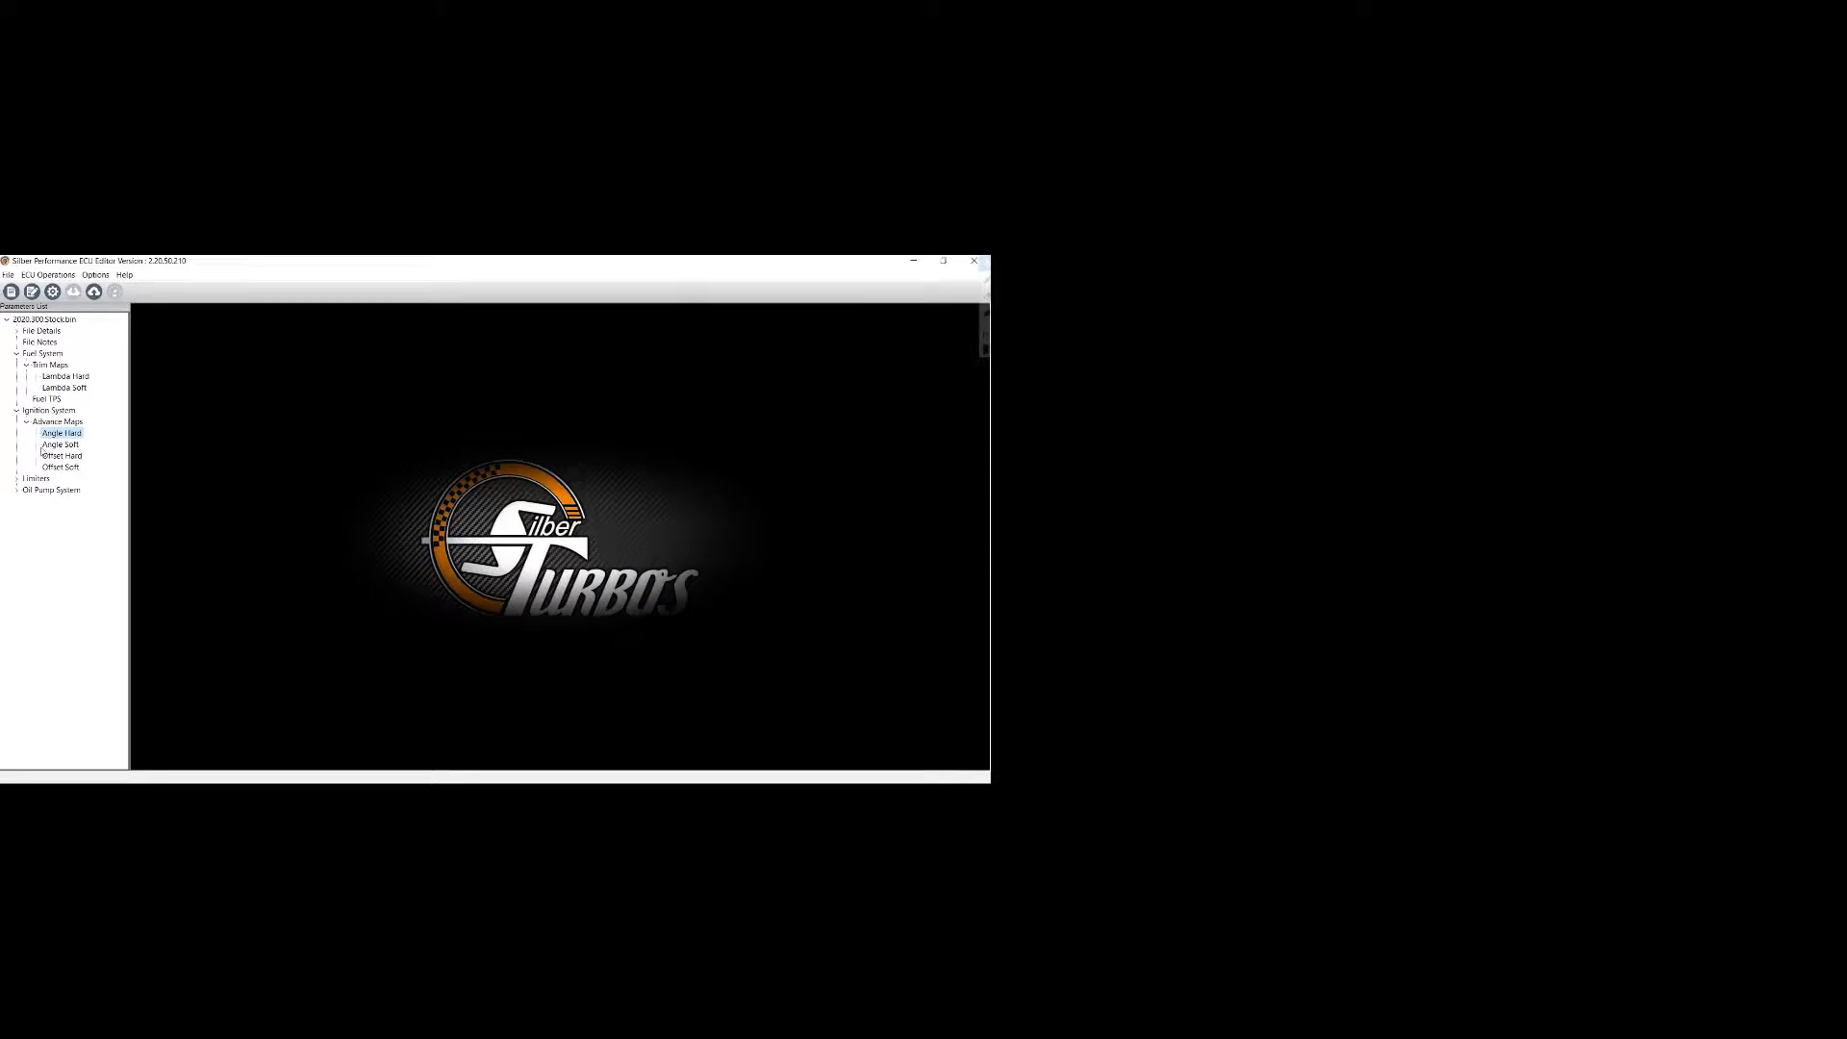
{"action": "left_click", "coordinate": [63, 454]}
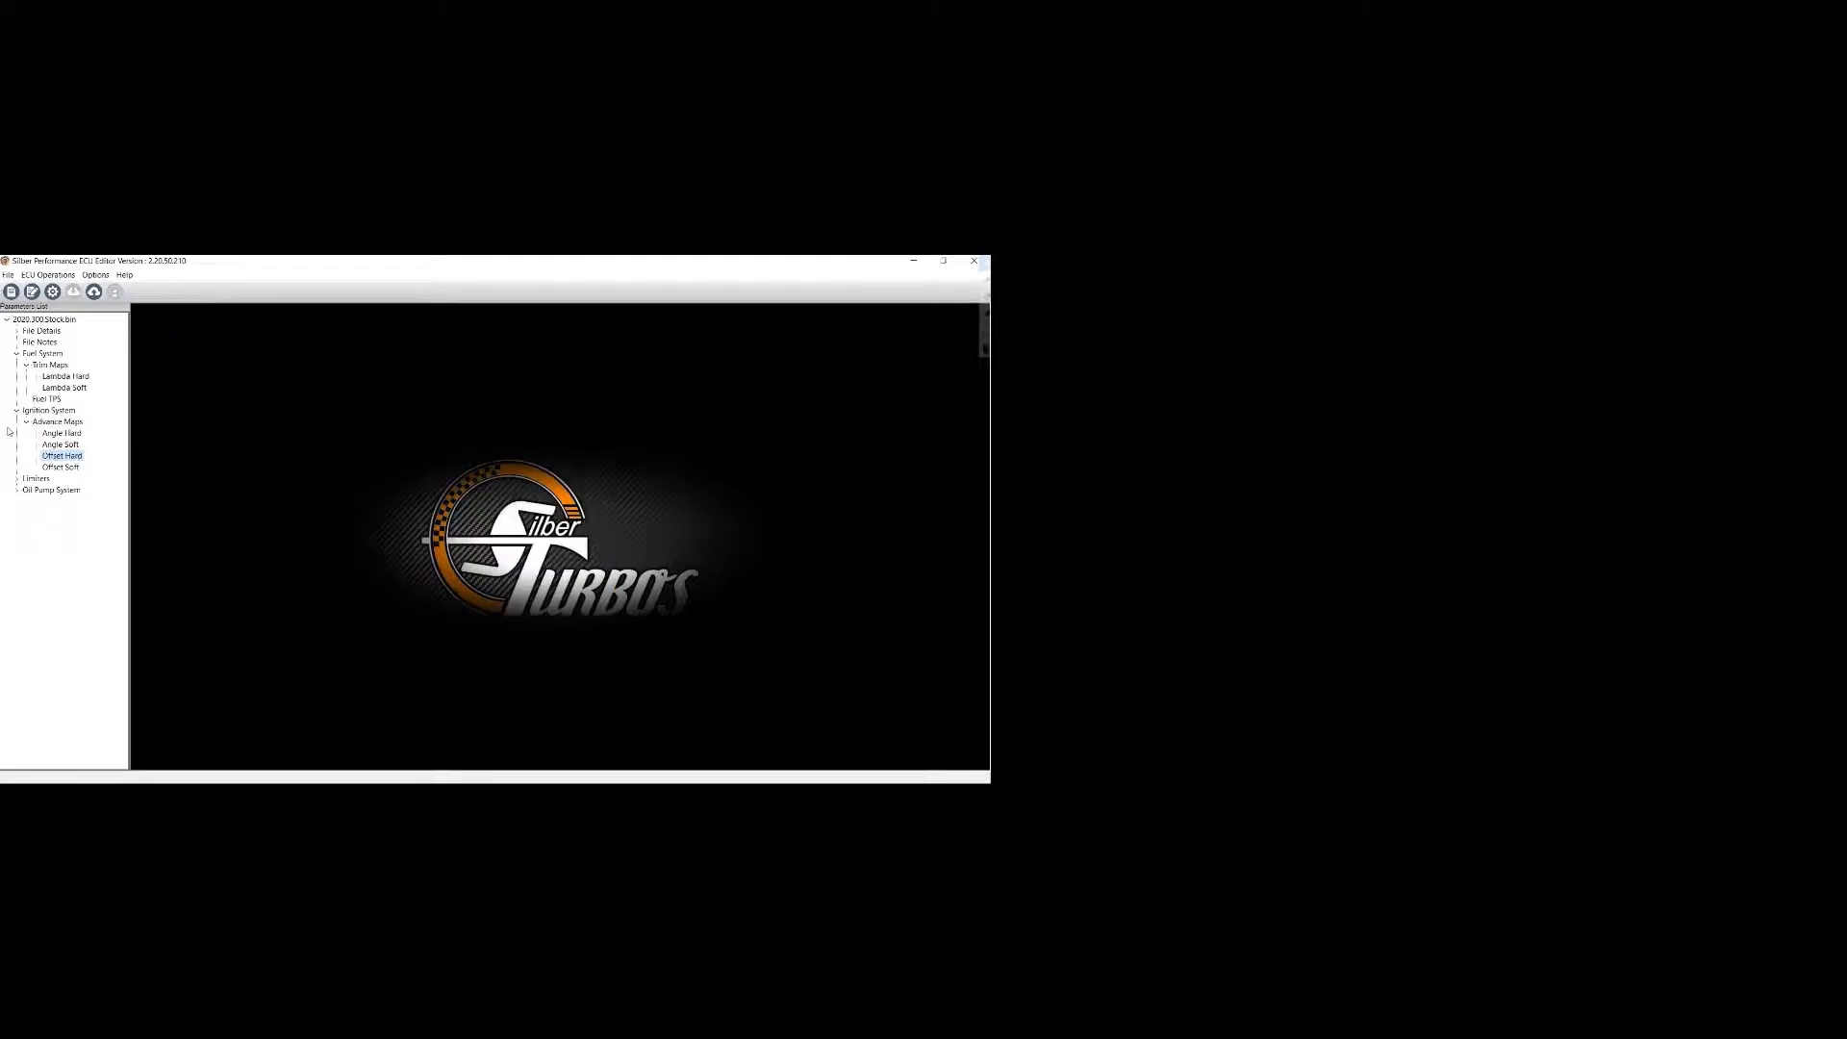
- Expand Limiters and view the Fuel Limiter 1 setting, then close it
{"action": "left_click", "coordinate": [17, 478]}
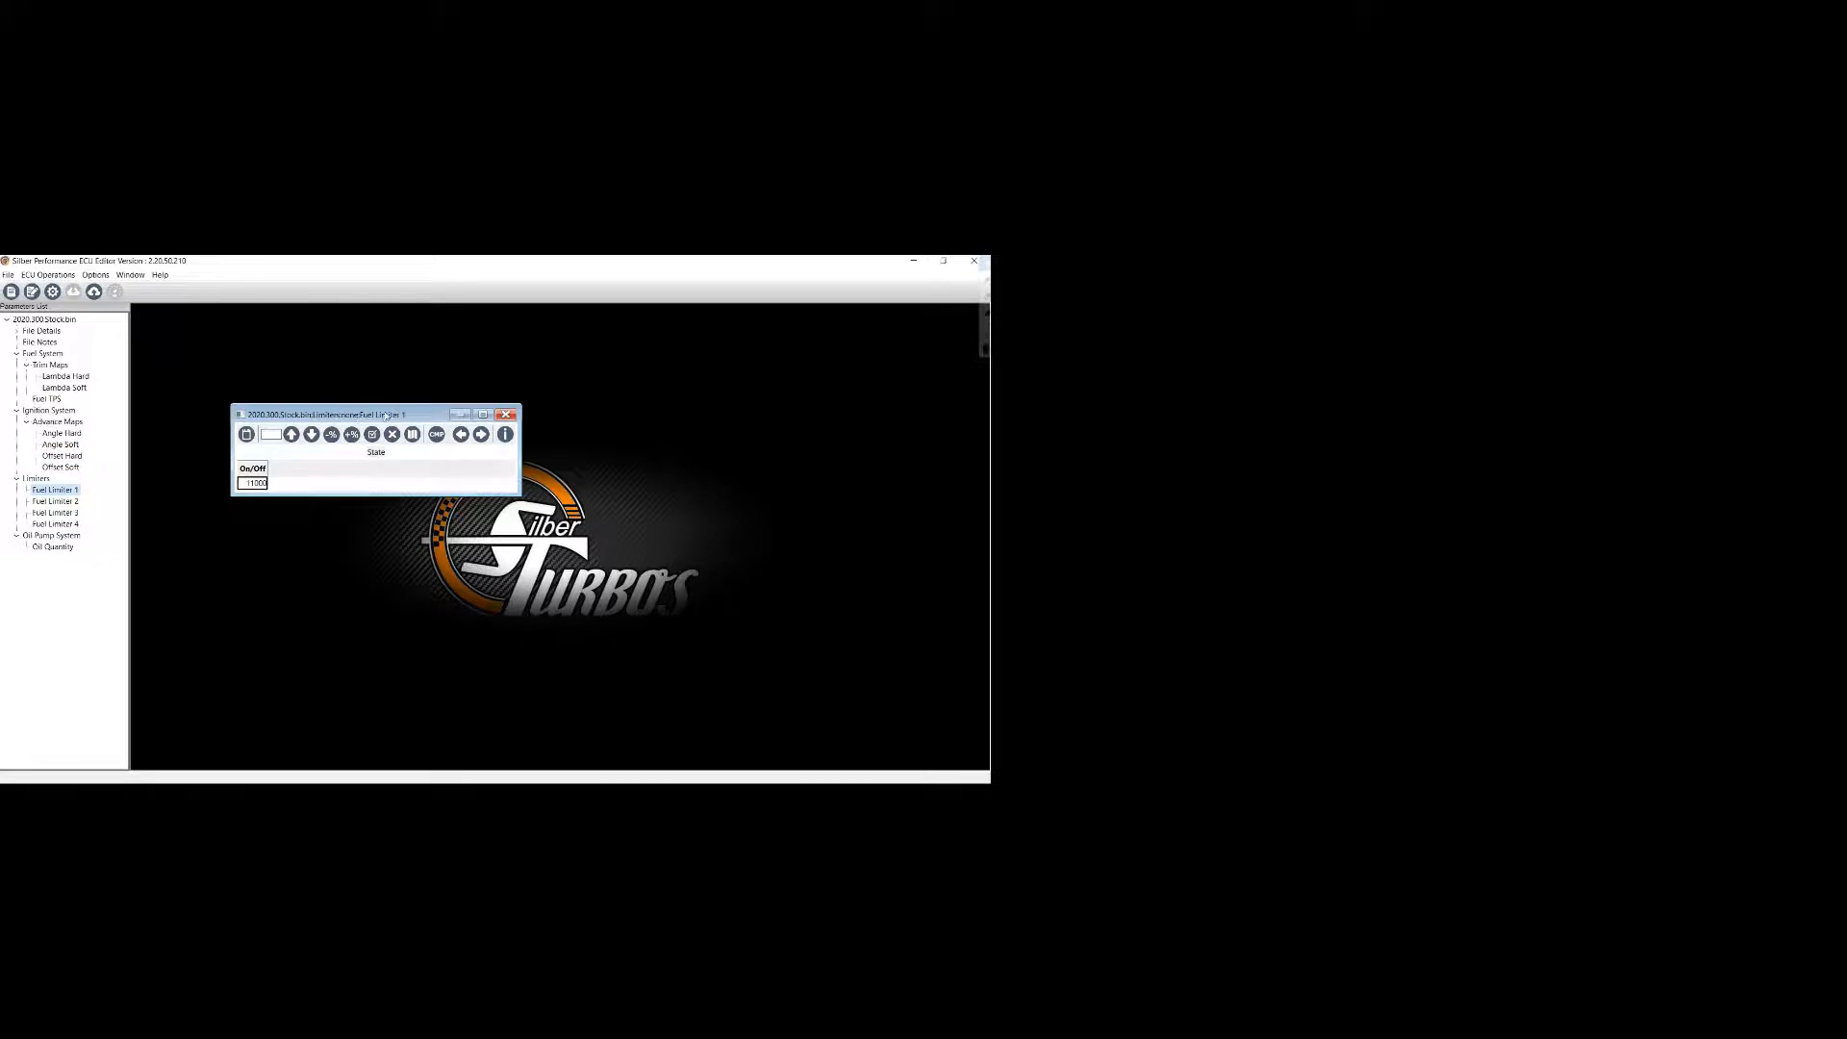
{"action": "left_click_drag", "start_coordinate": [376, 414], "coordinate": [400, 381]}
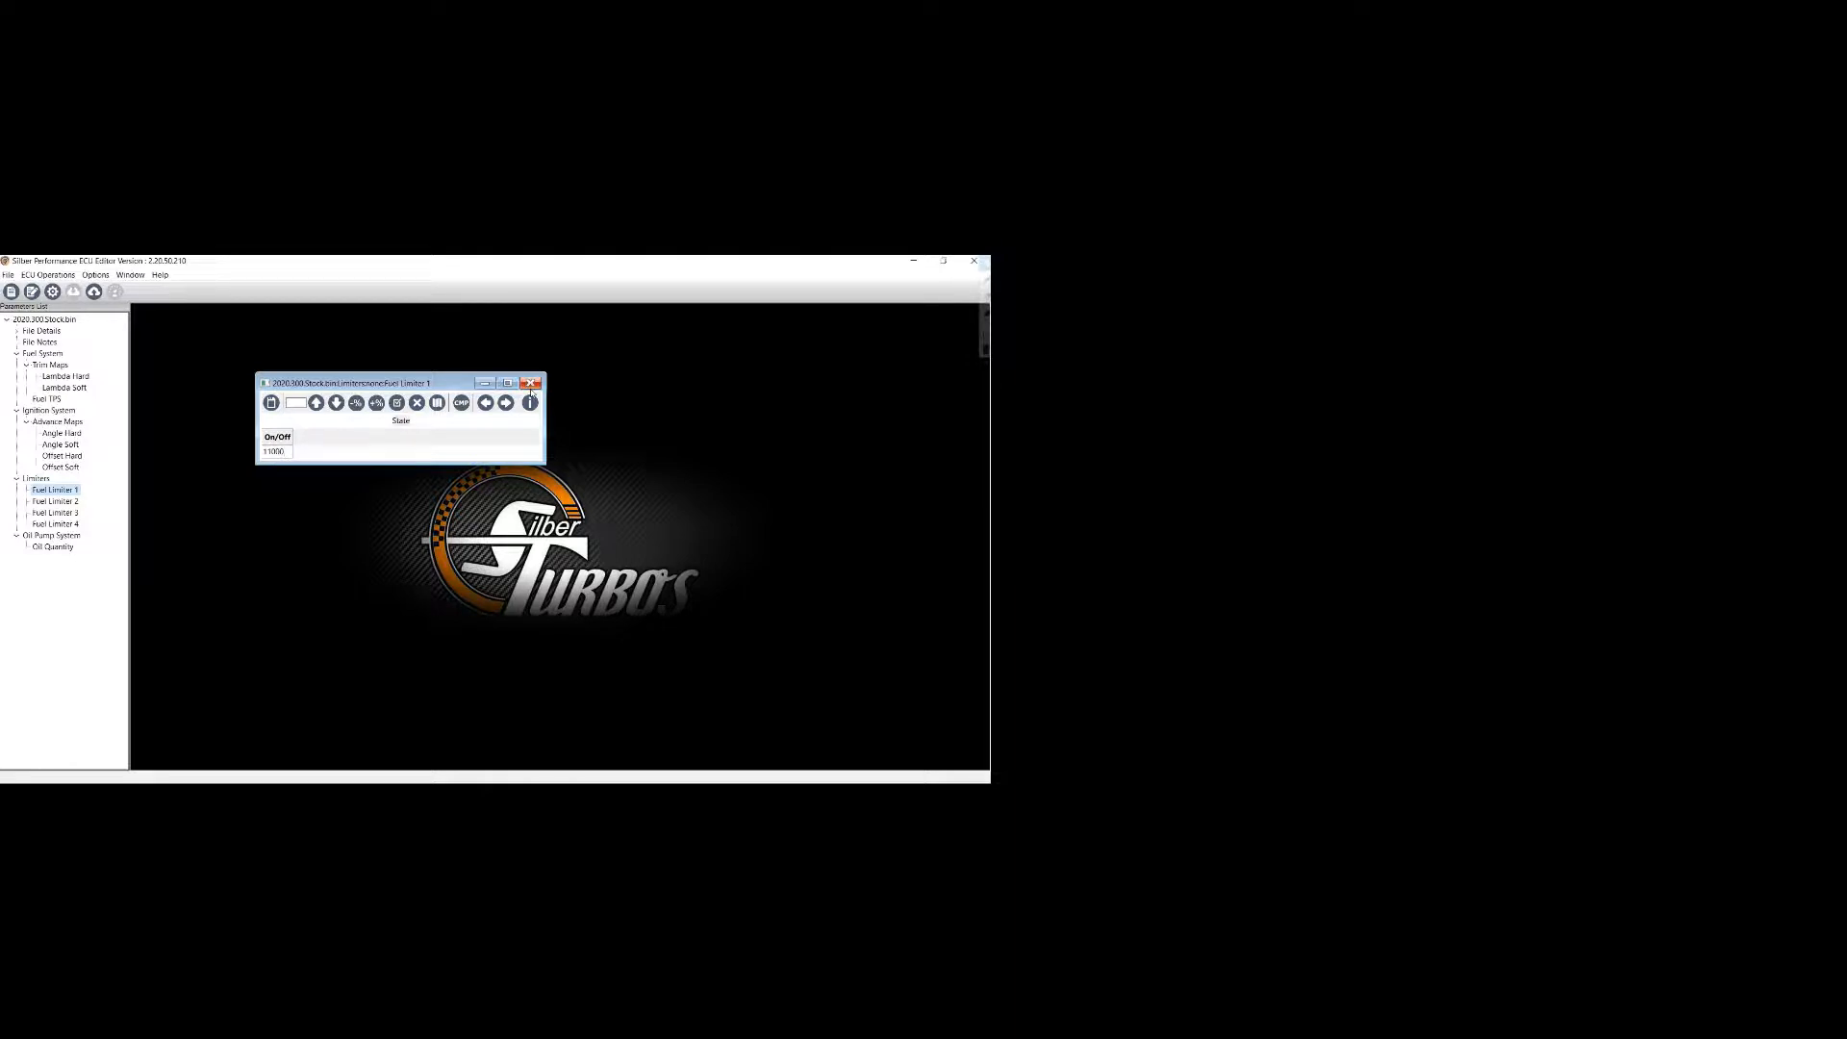
{"action": "left_click", "coordinate": [531, 381]}
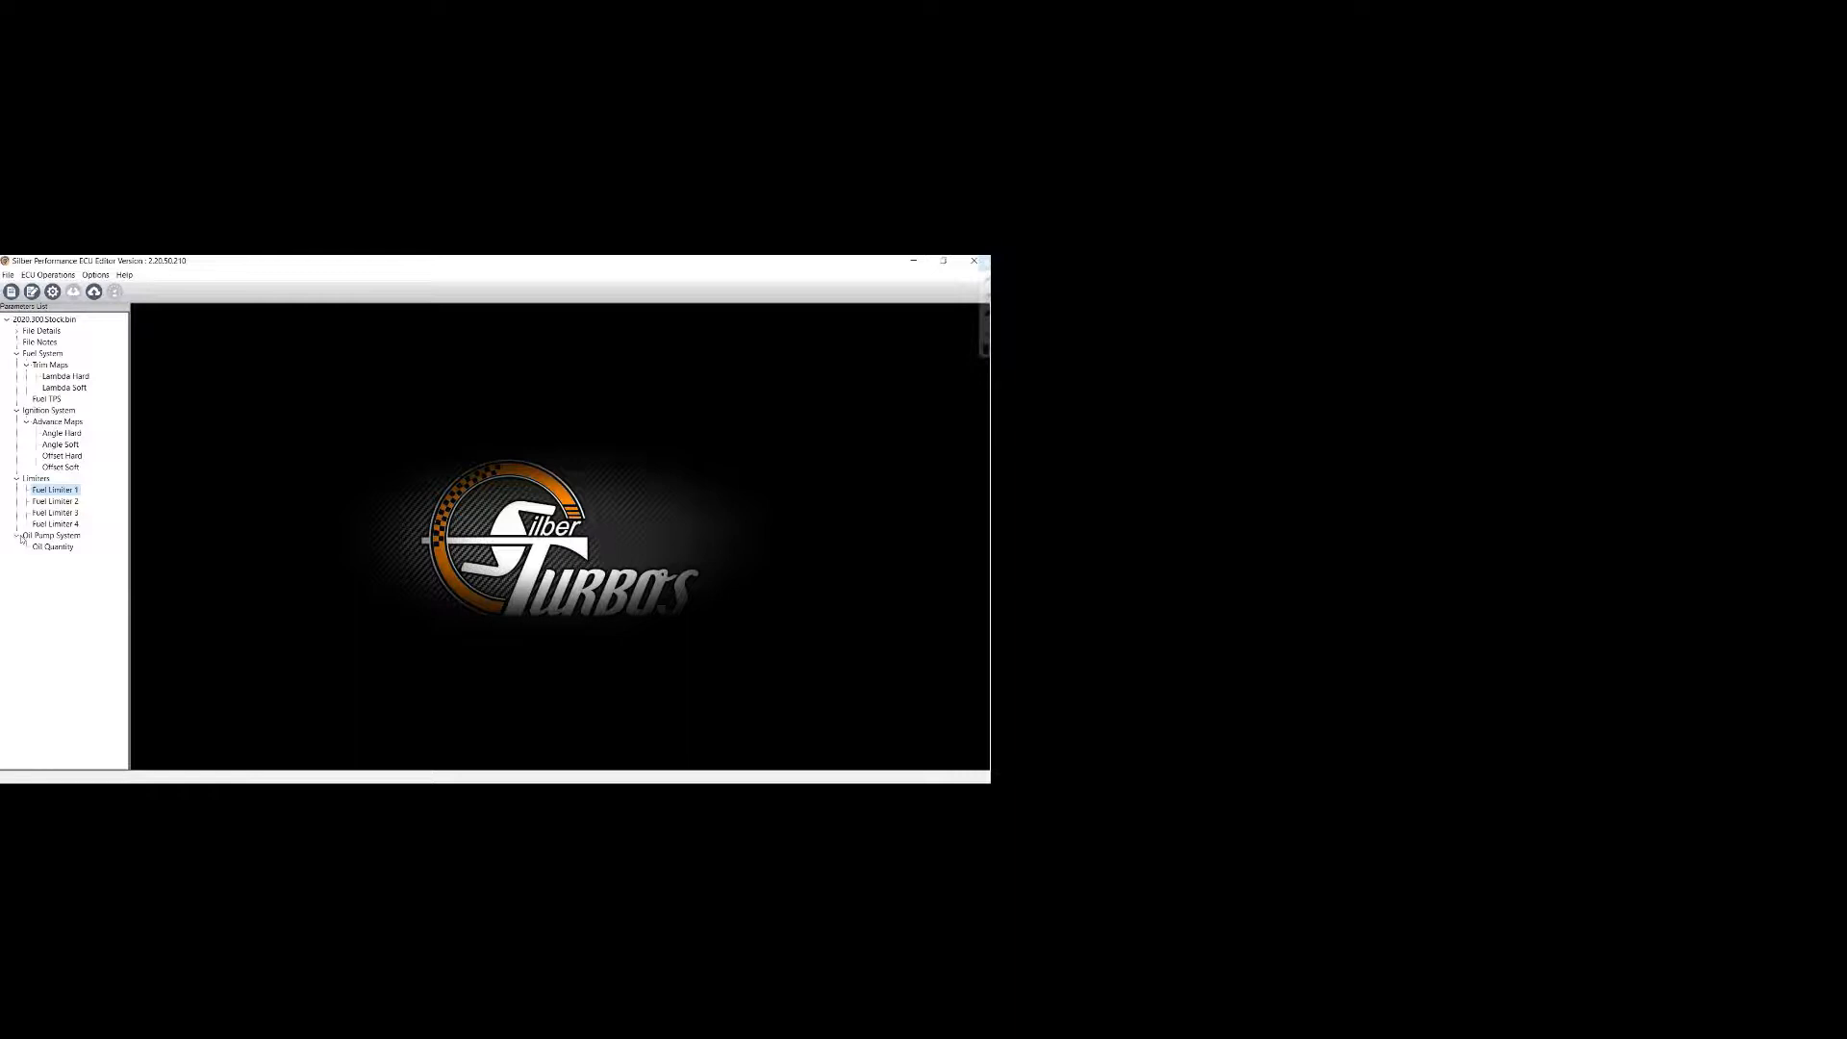
- Expand Oil Pump System, view the Oil Quantity table and Fuel Limiter 1 again, closing each
{"action": "left_click", "coordinate": [54, 546]}
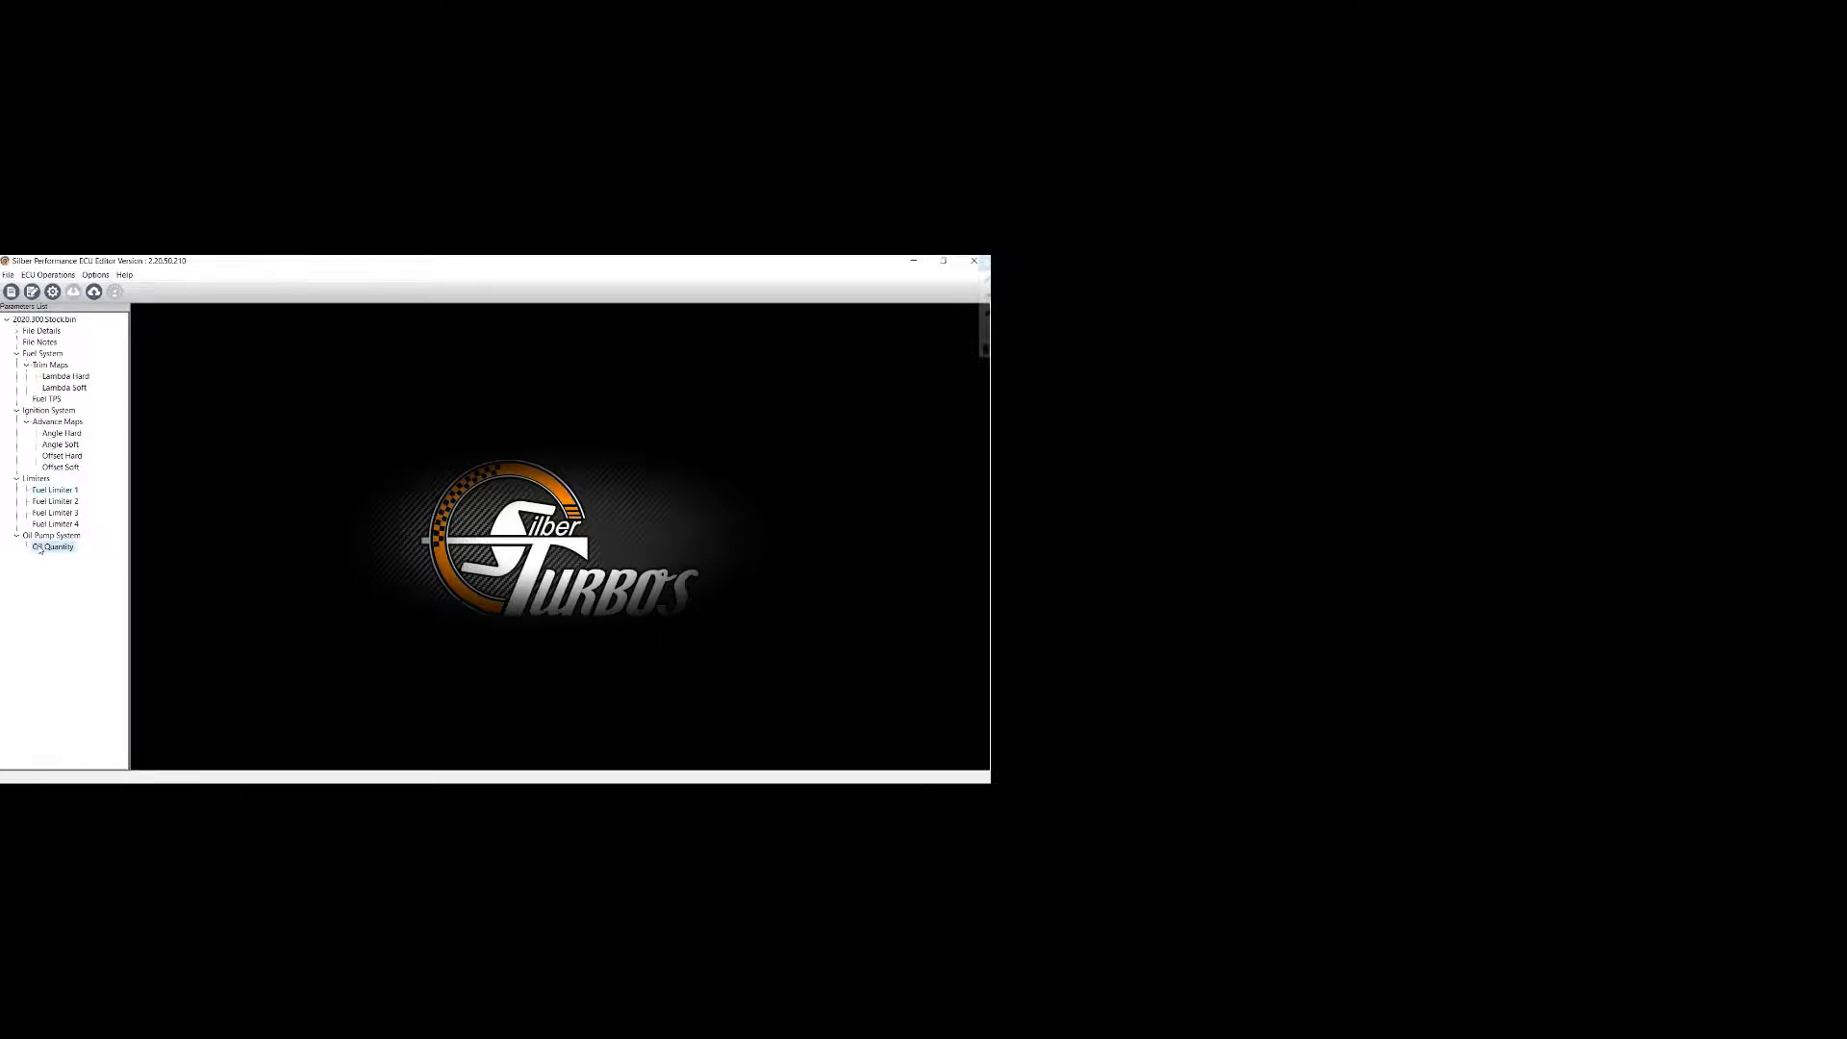
{"action": "double_click", "coordinate": [50, 546]}
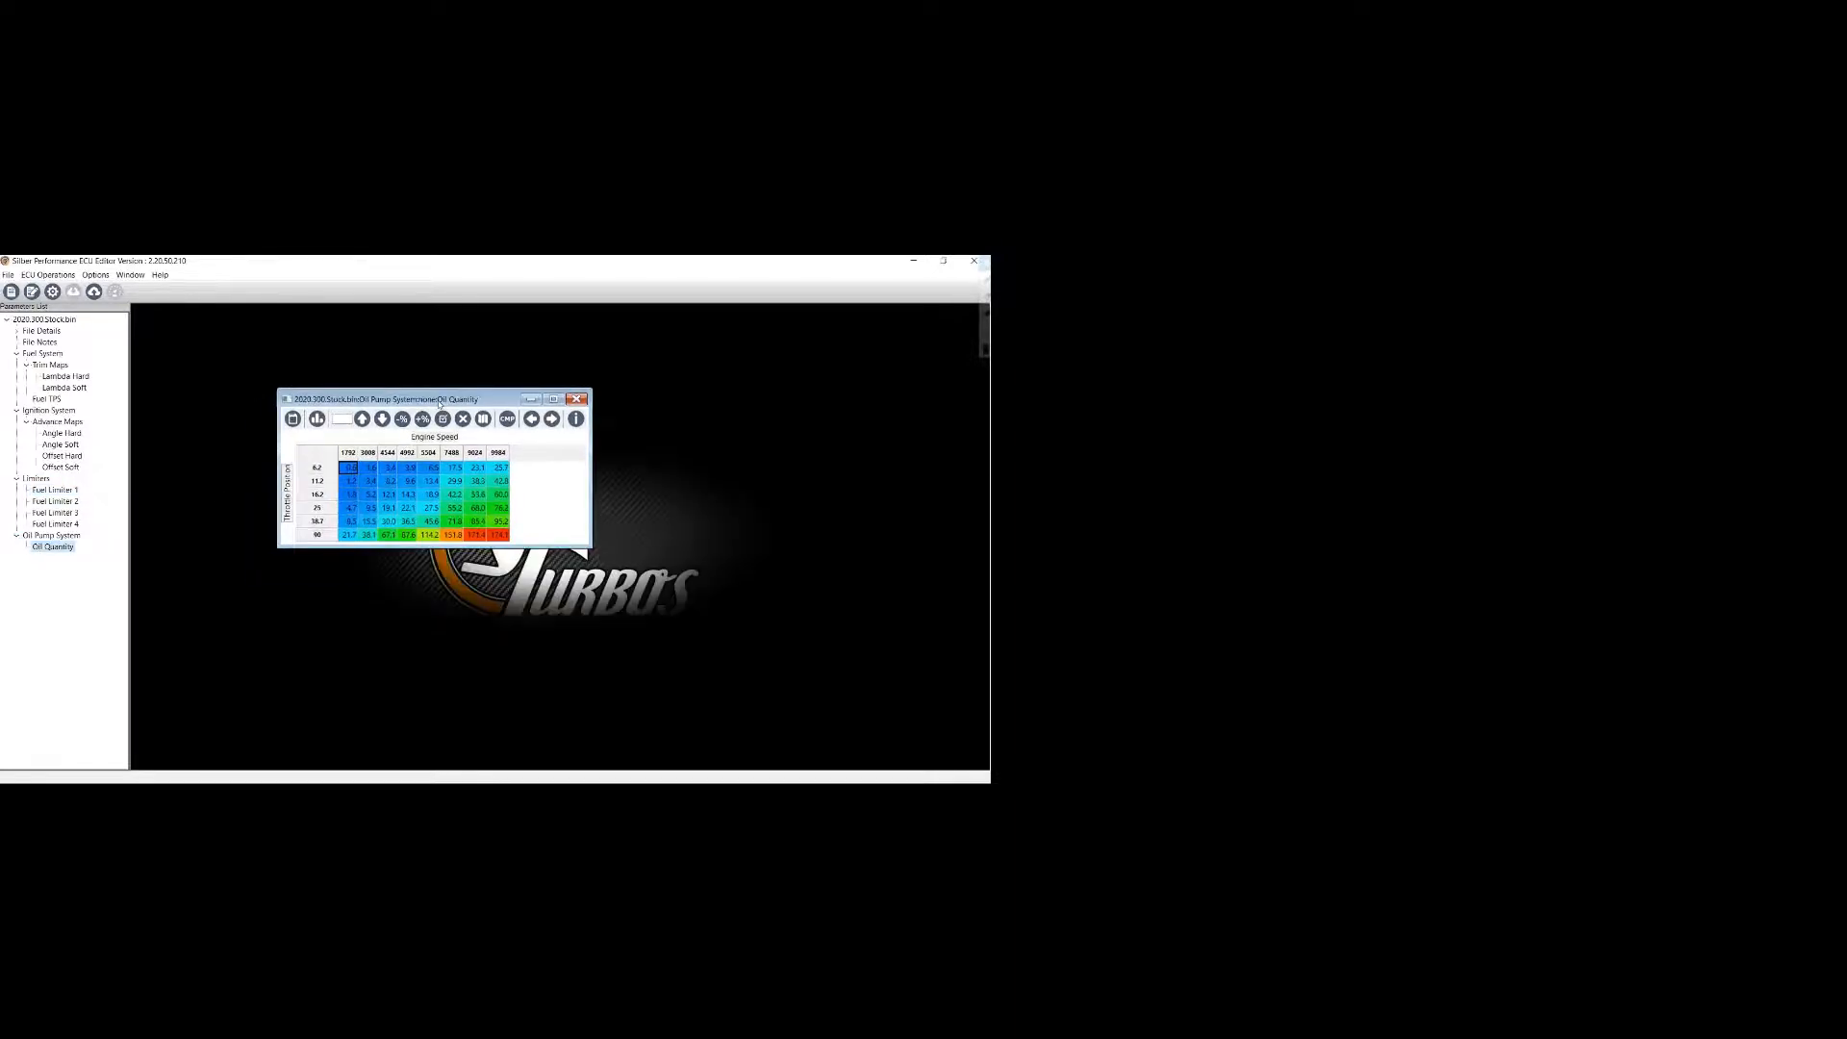
{"action": "left_click", "coordinate": [579, 399]}
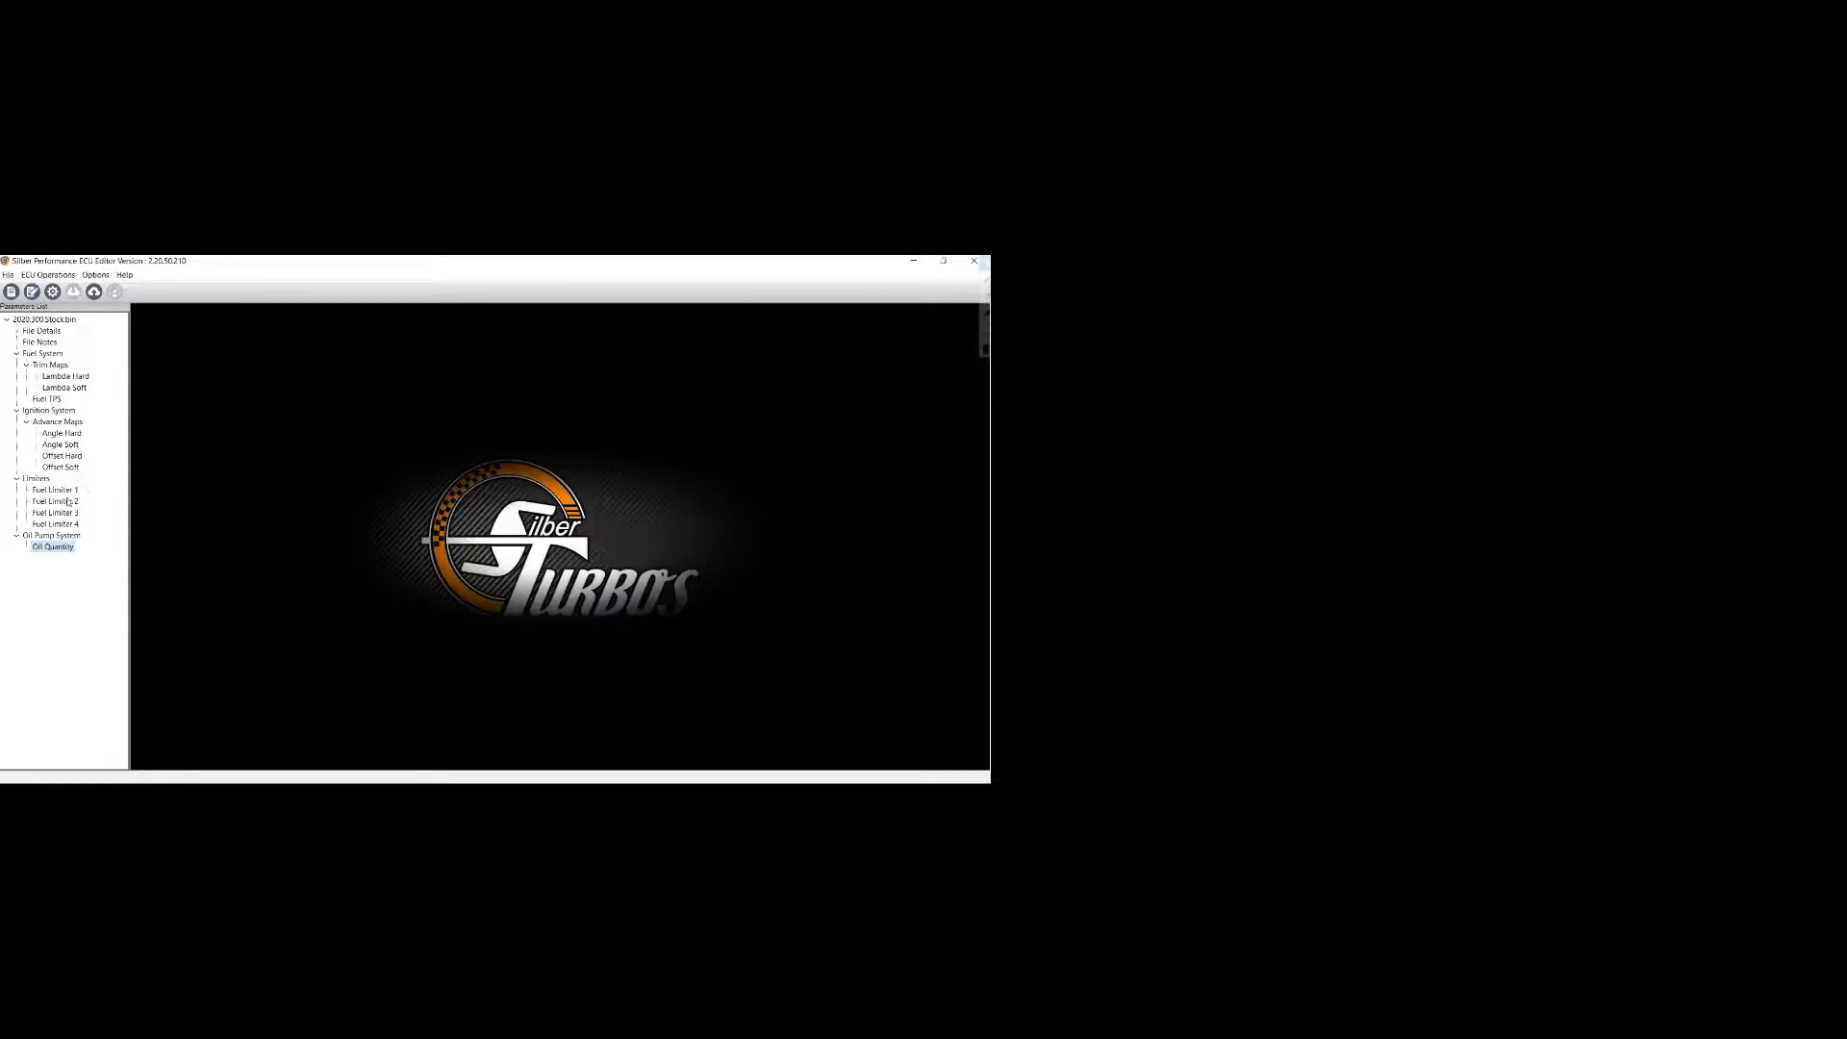
{"action": "double_click", "coordinate": [54, 490]}
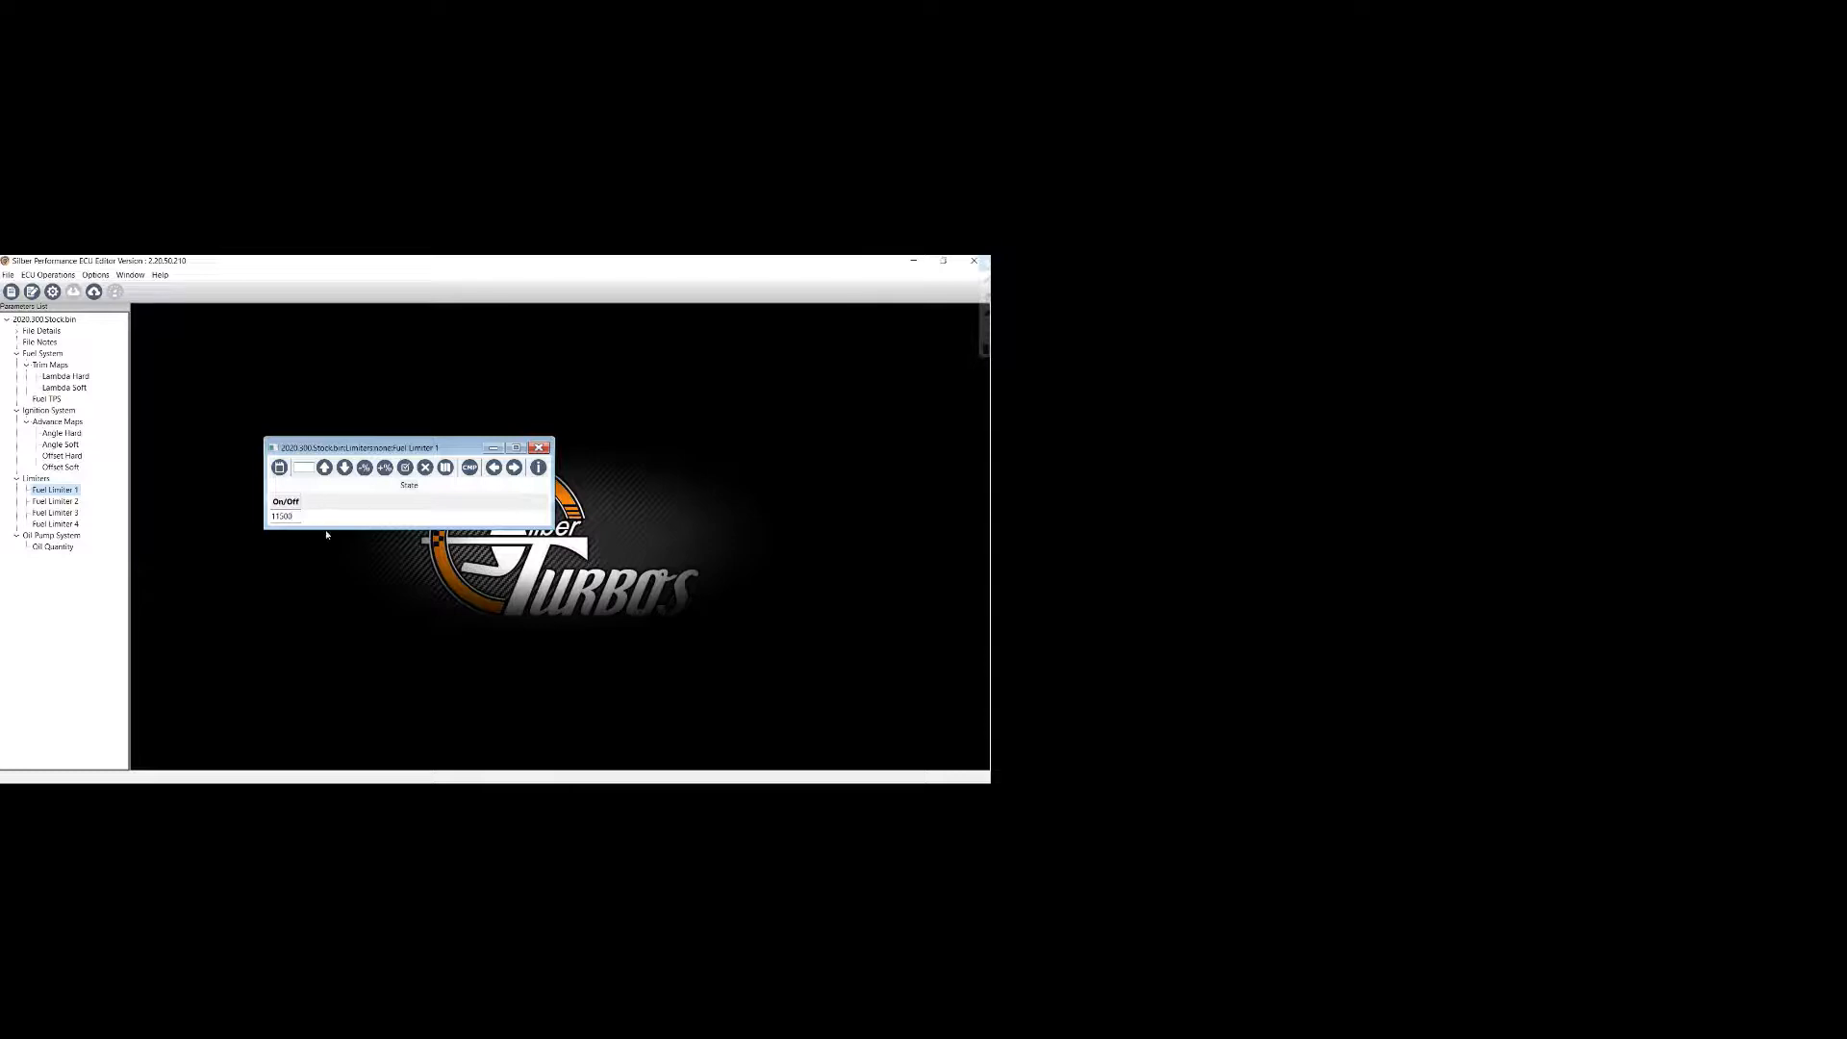
{"action": "mouse_move", "coordinate": [277, 468]}
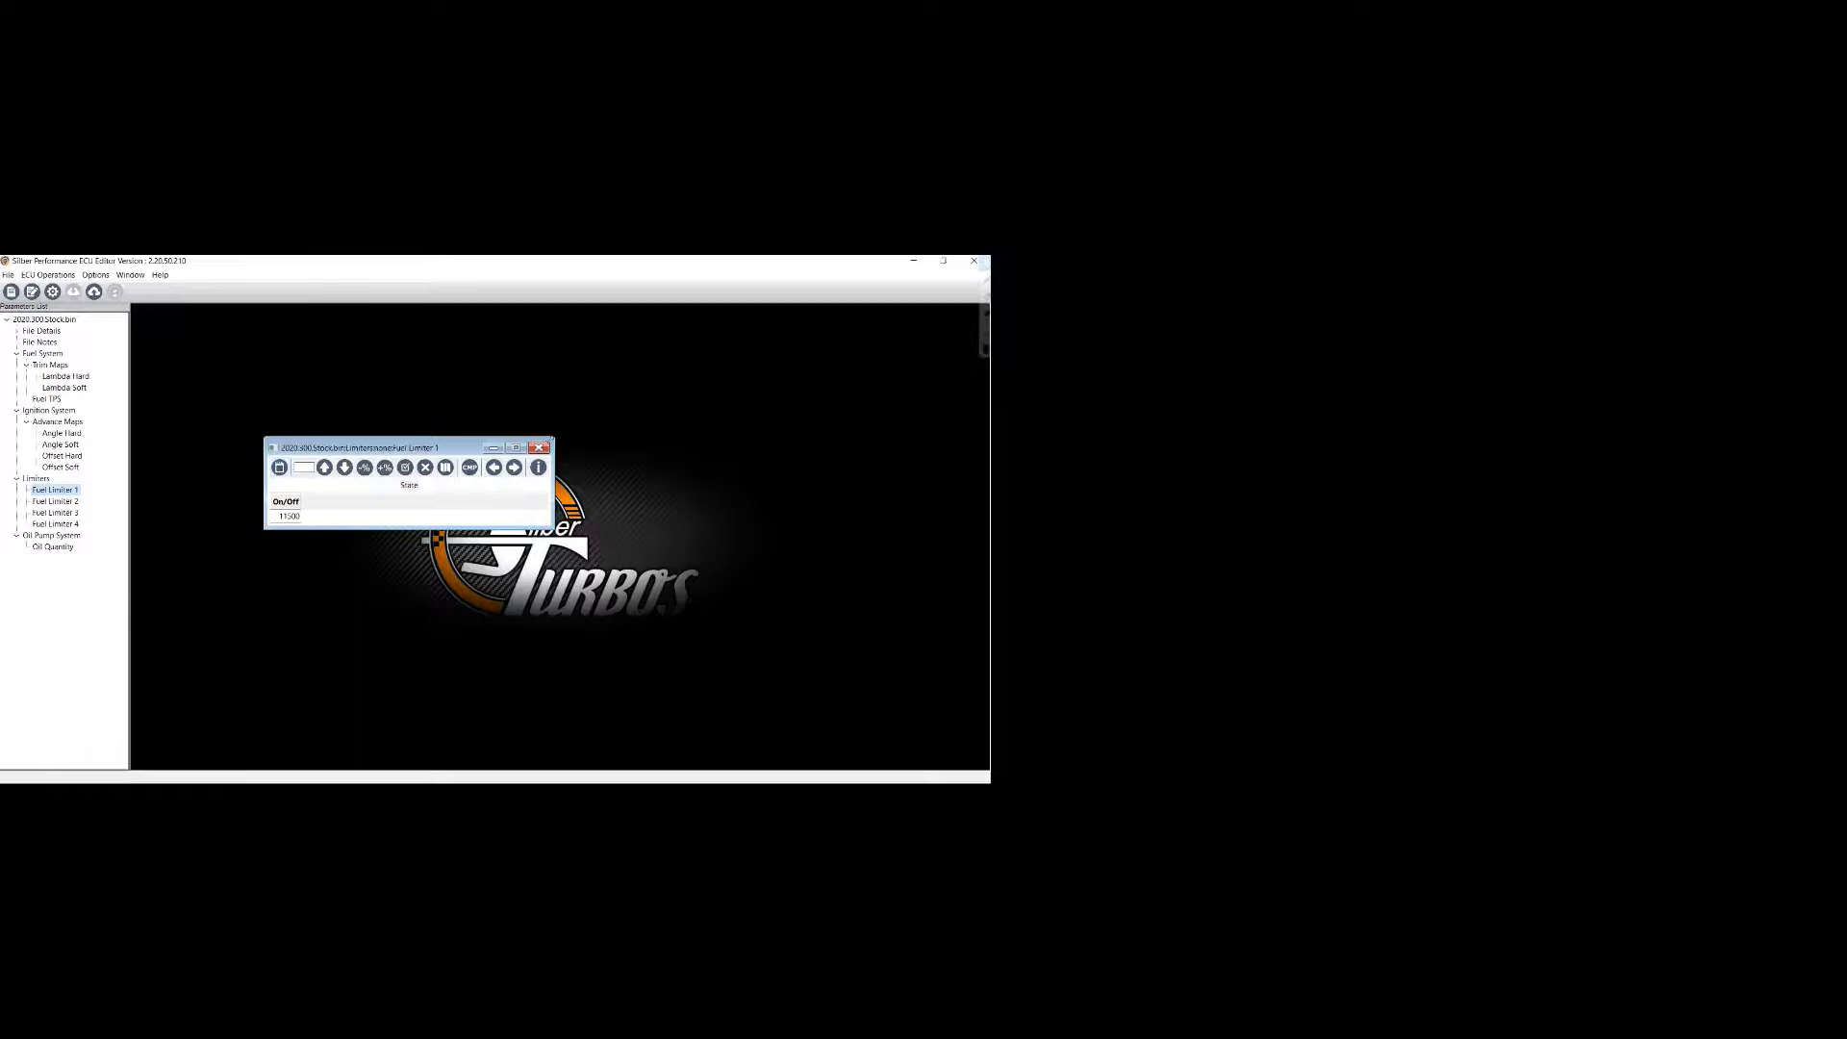
{"action": "left_click", "coordinate": [539, 445]}
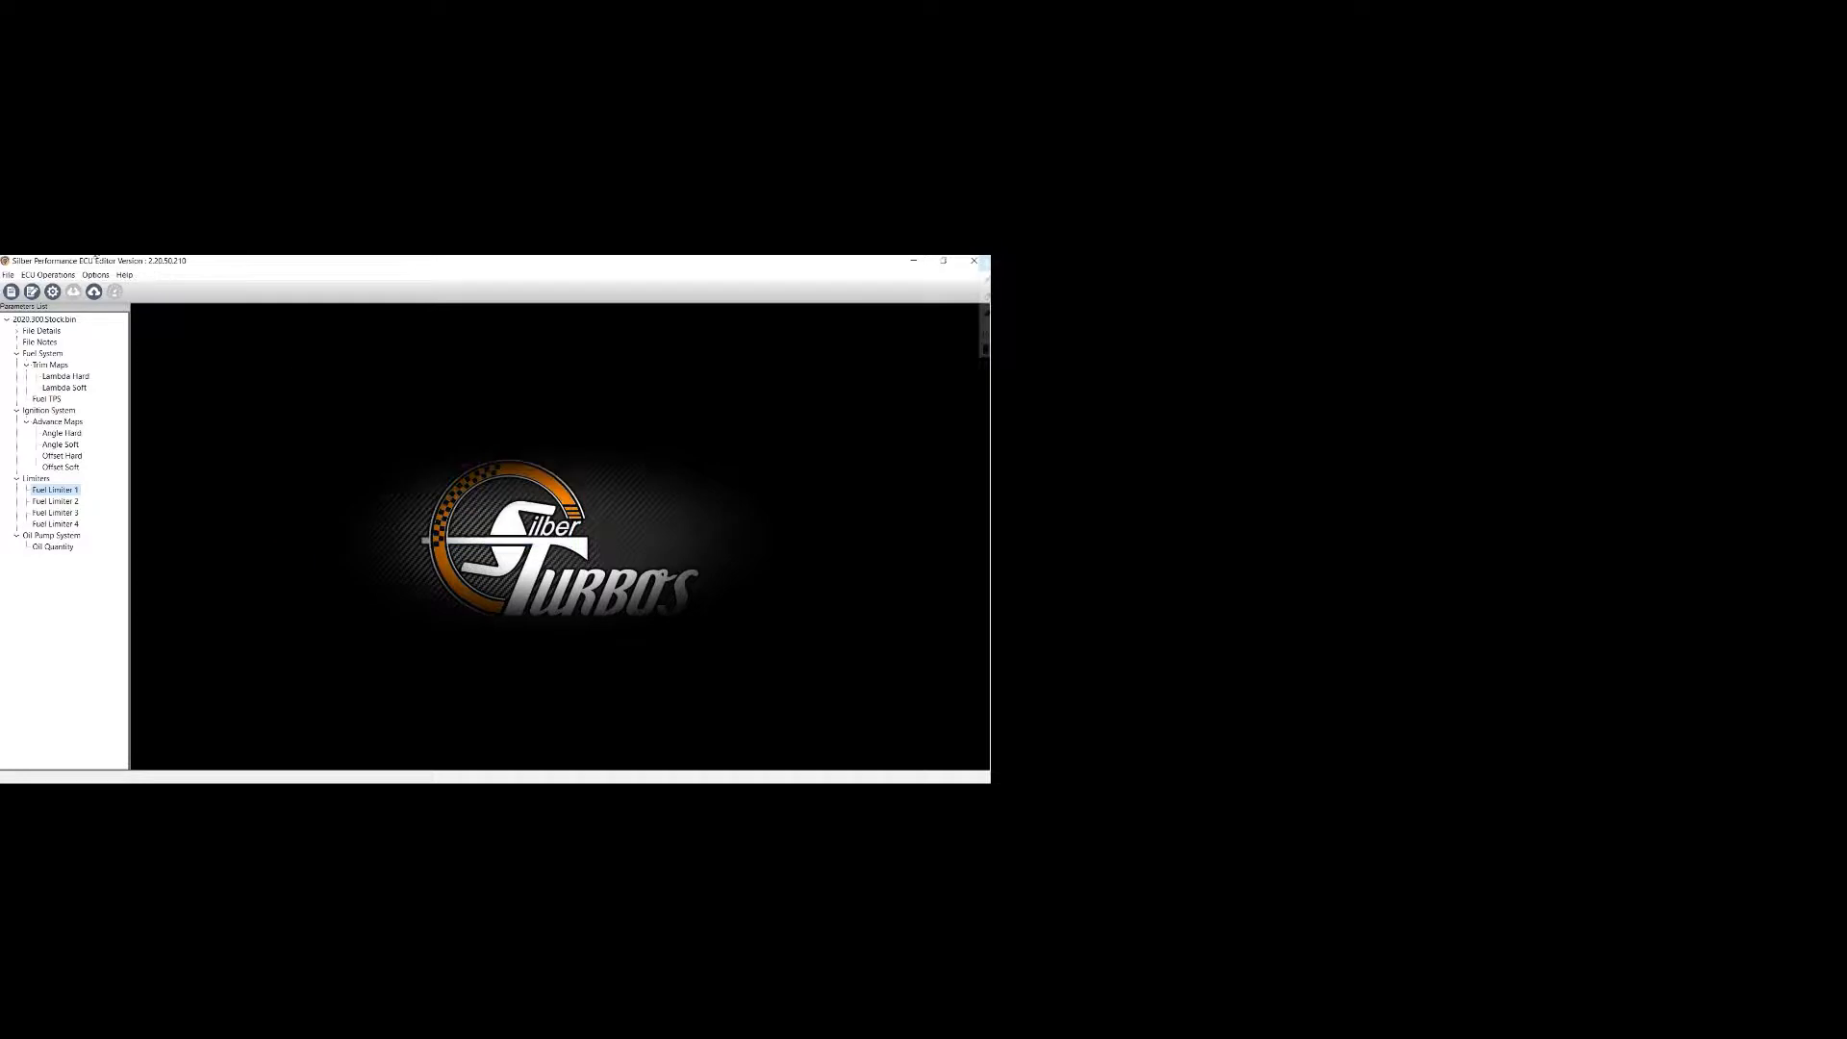
- Save the edited map as a new base file named with 'Test' in the BaseFiles folder
{"action": "left_click", "coordinate": [14, 274]}
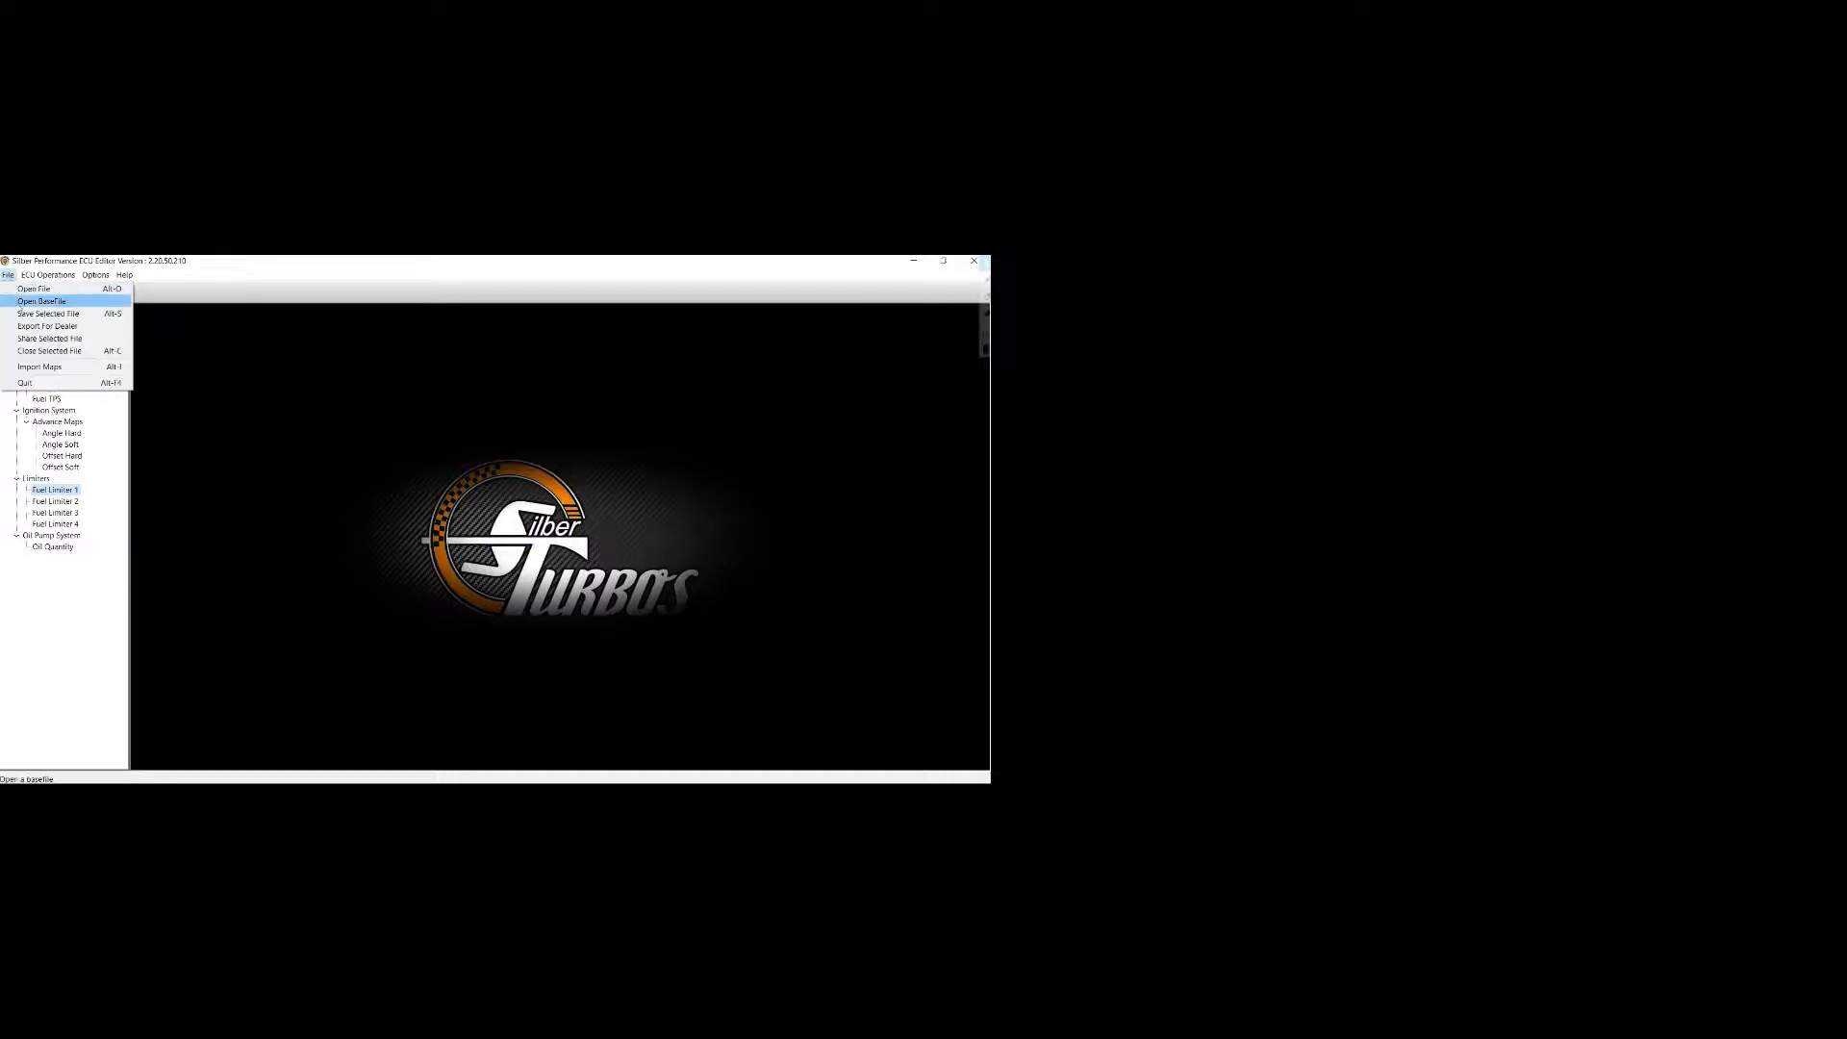
{"action": "left_click", "coordinate": [48, 300]}
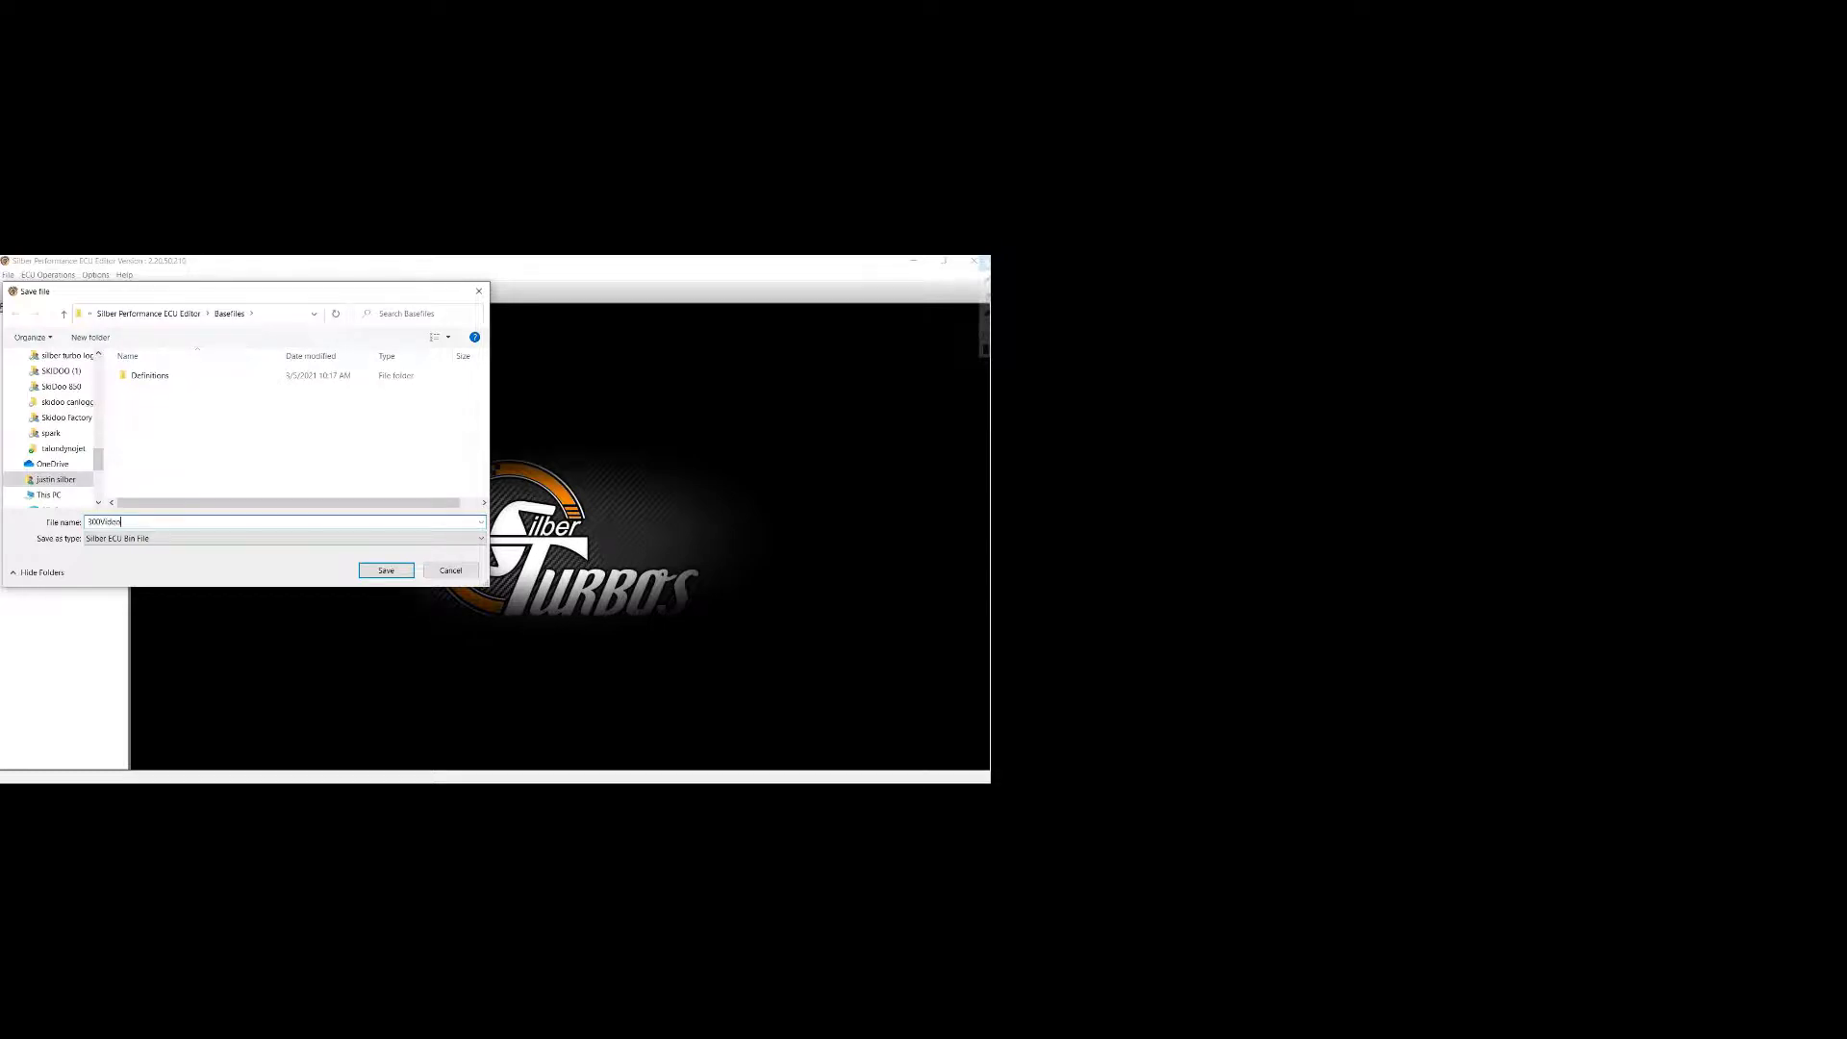
{"action": "type", "text": "Test"}
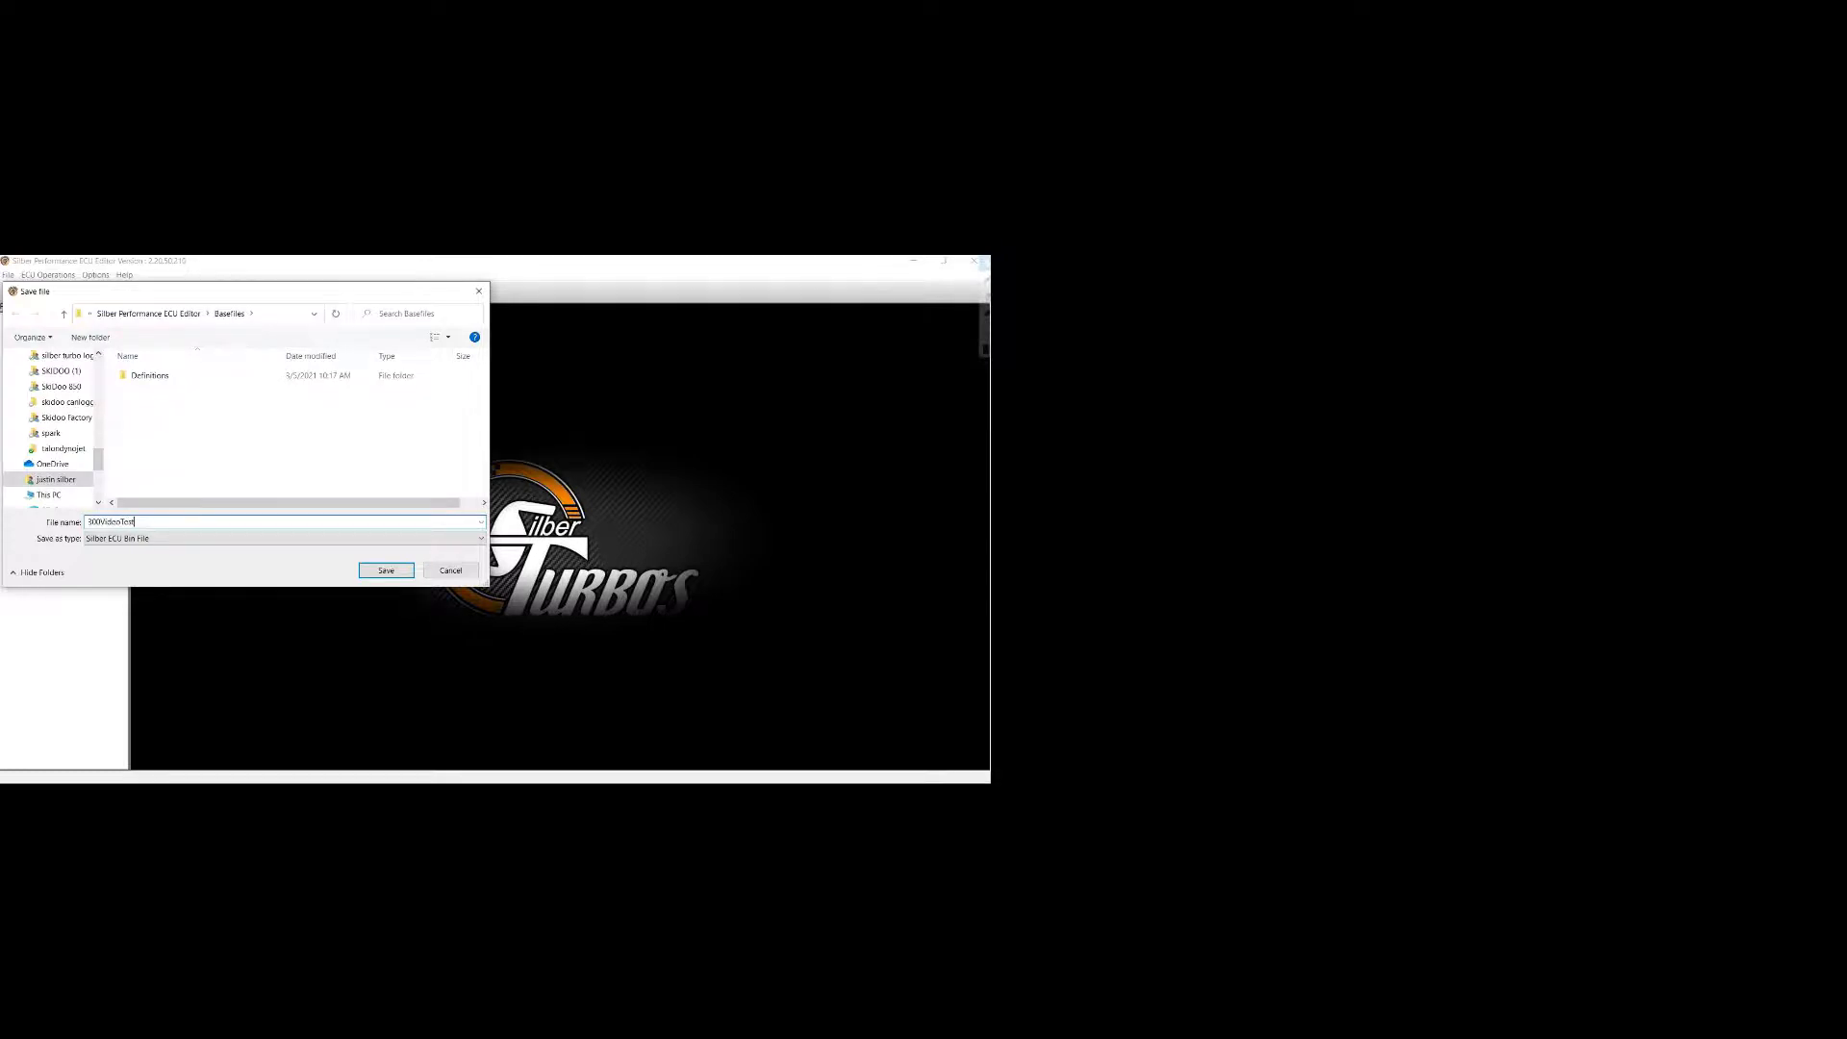
{"action": "left_click", "coordinate": [385, 569]}
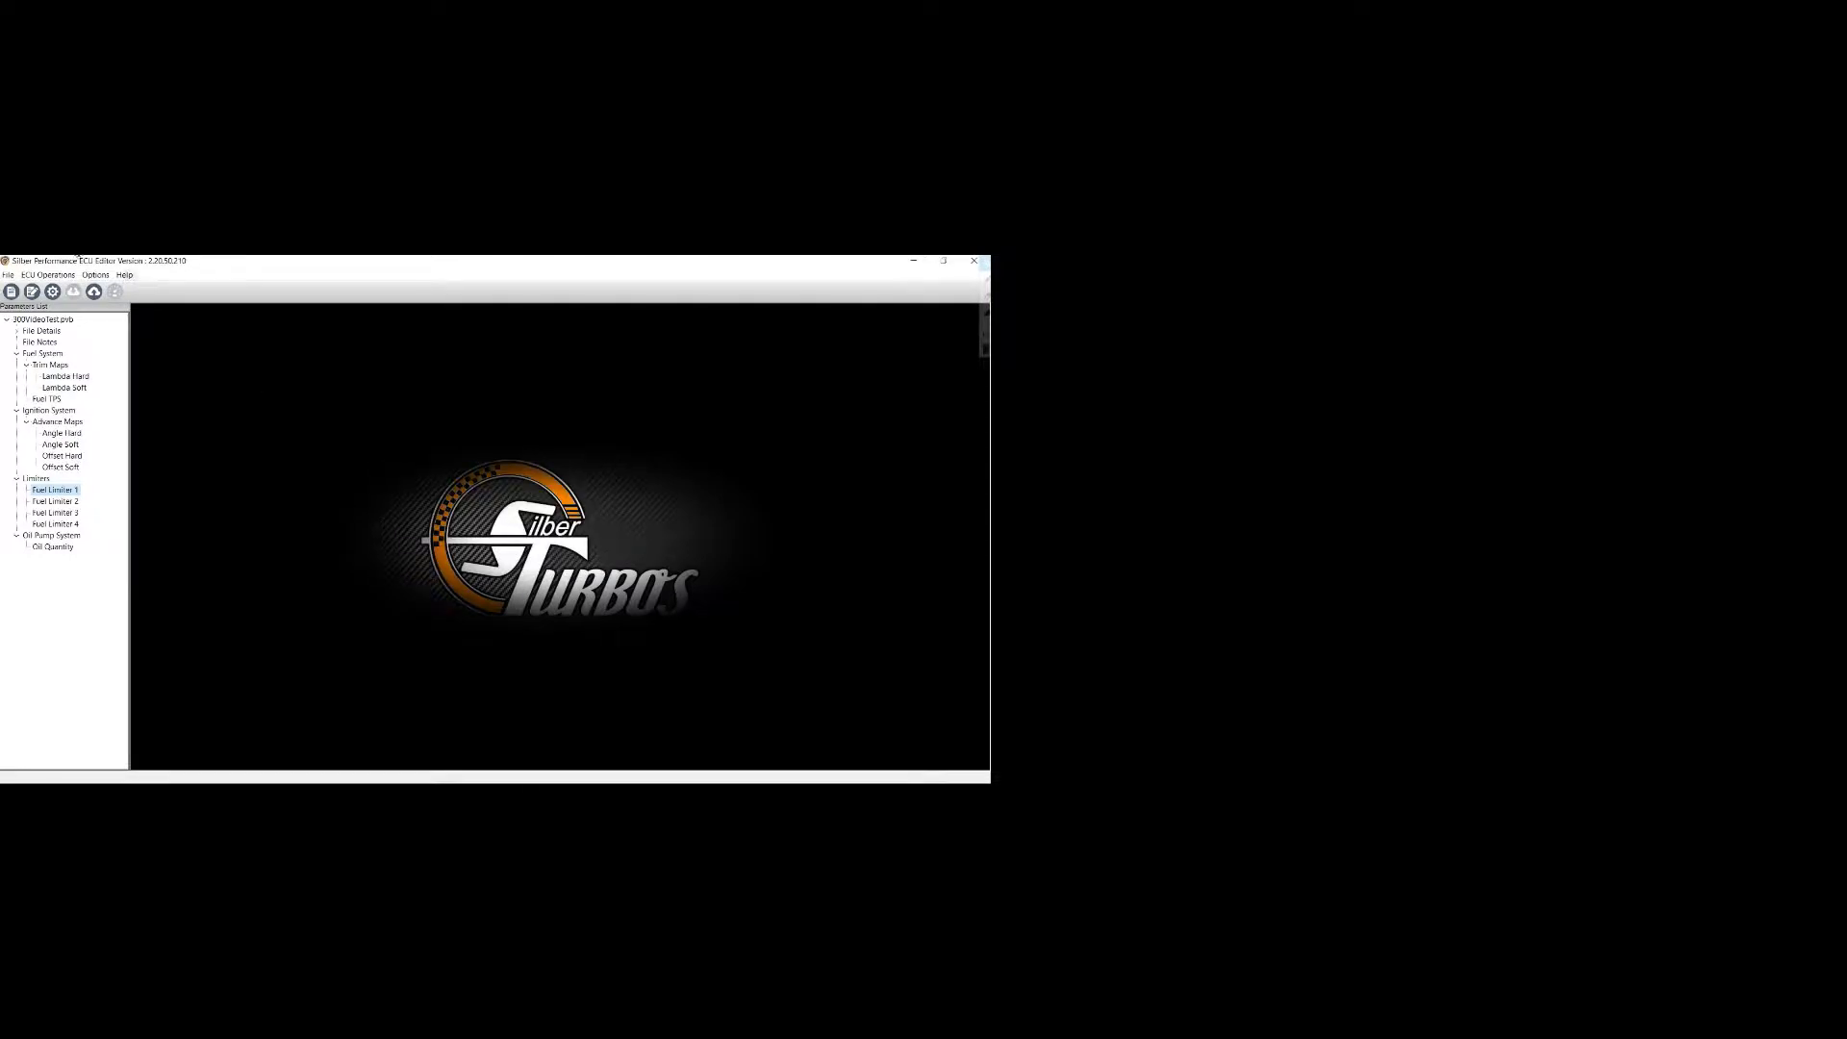
- Start Flash ECU Data and acknowledge the ignition-cycle caution with OK
{"action": "left_click", "coordinate": [50, 273]}
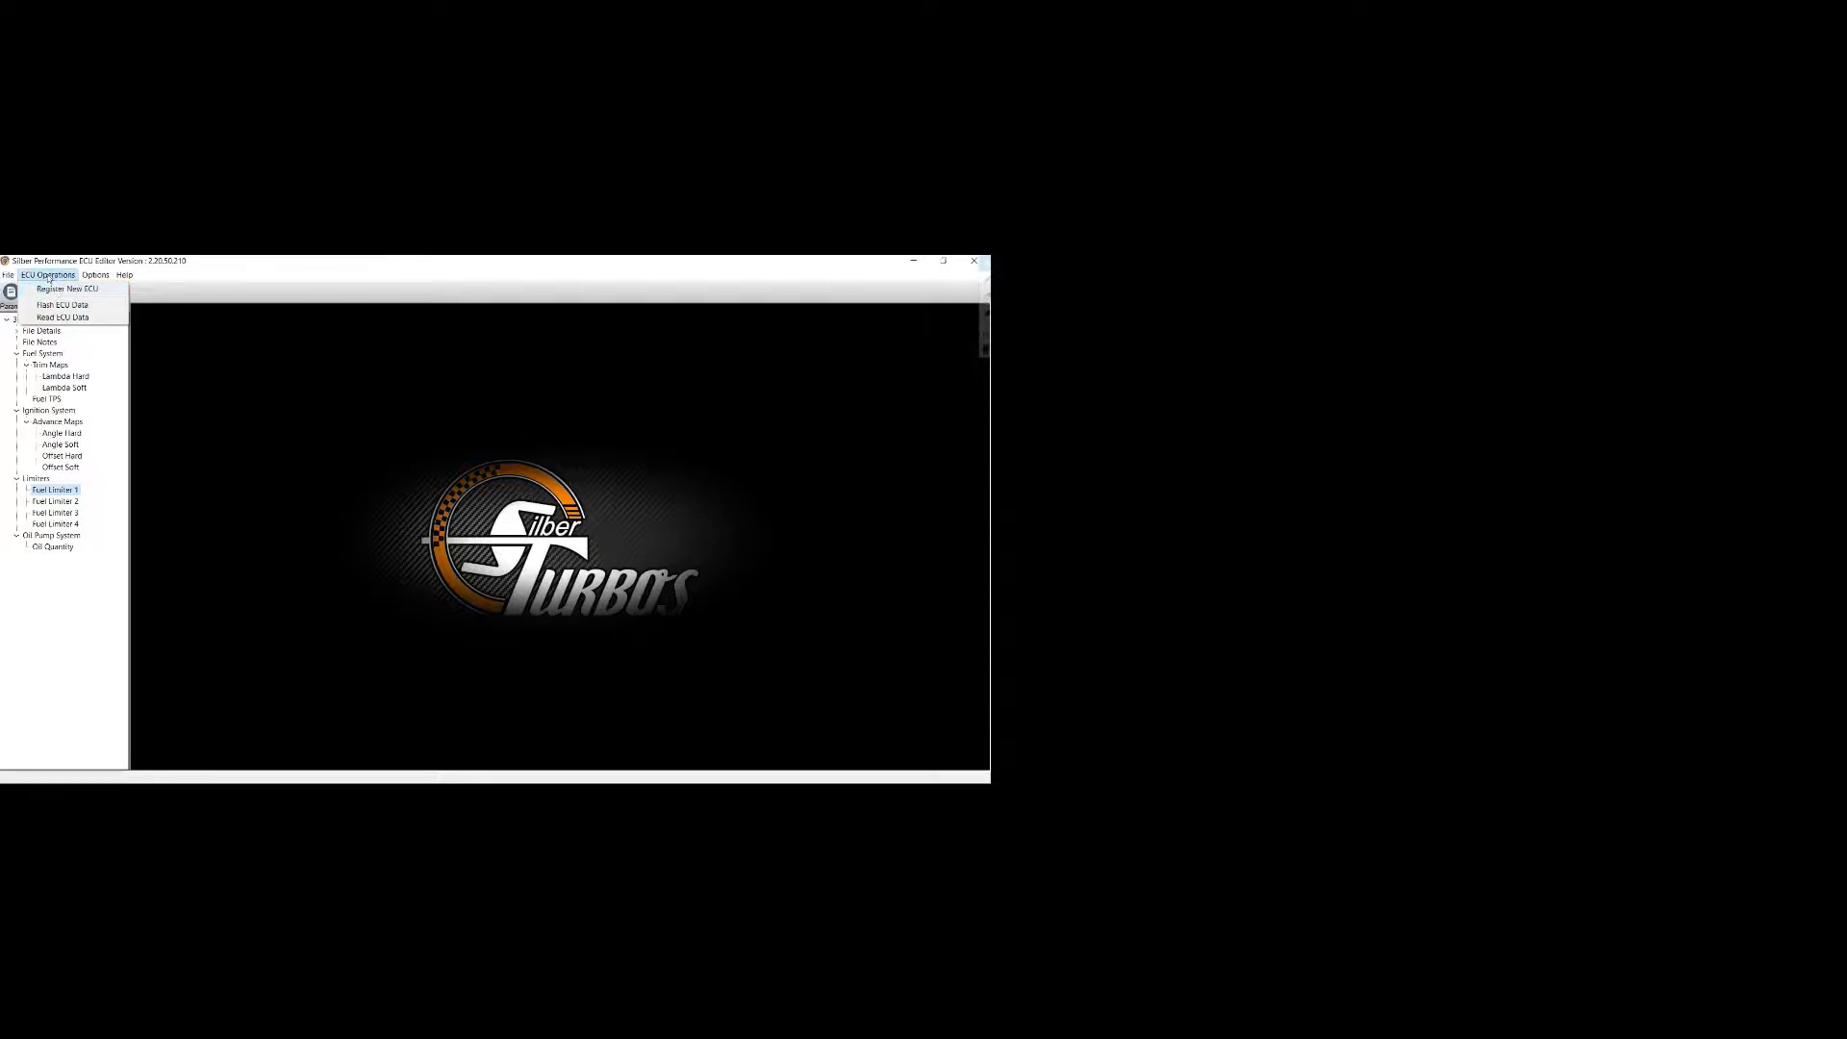
{"action": "mouse_move", "coordinate": [66, 304]}
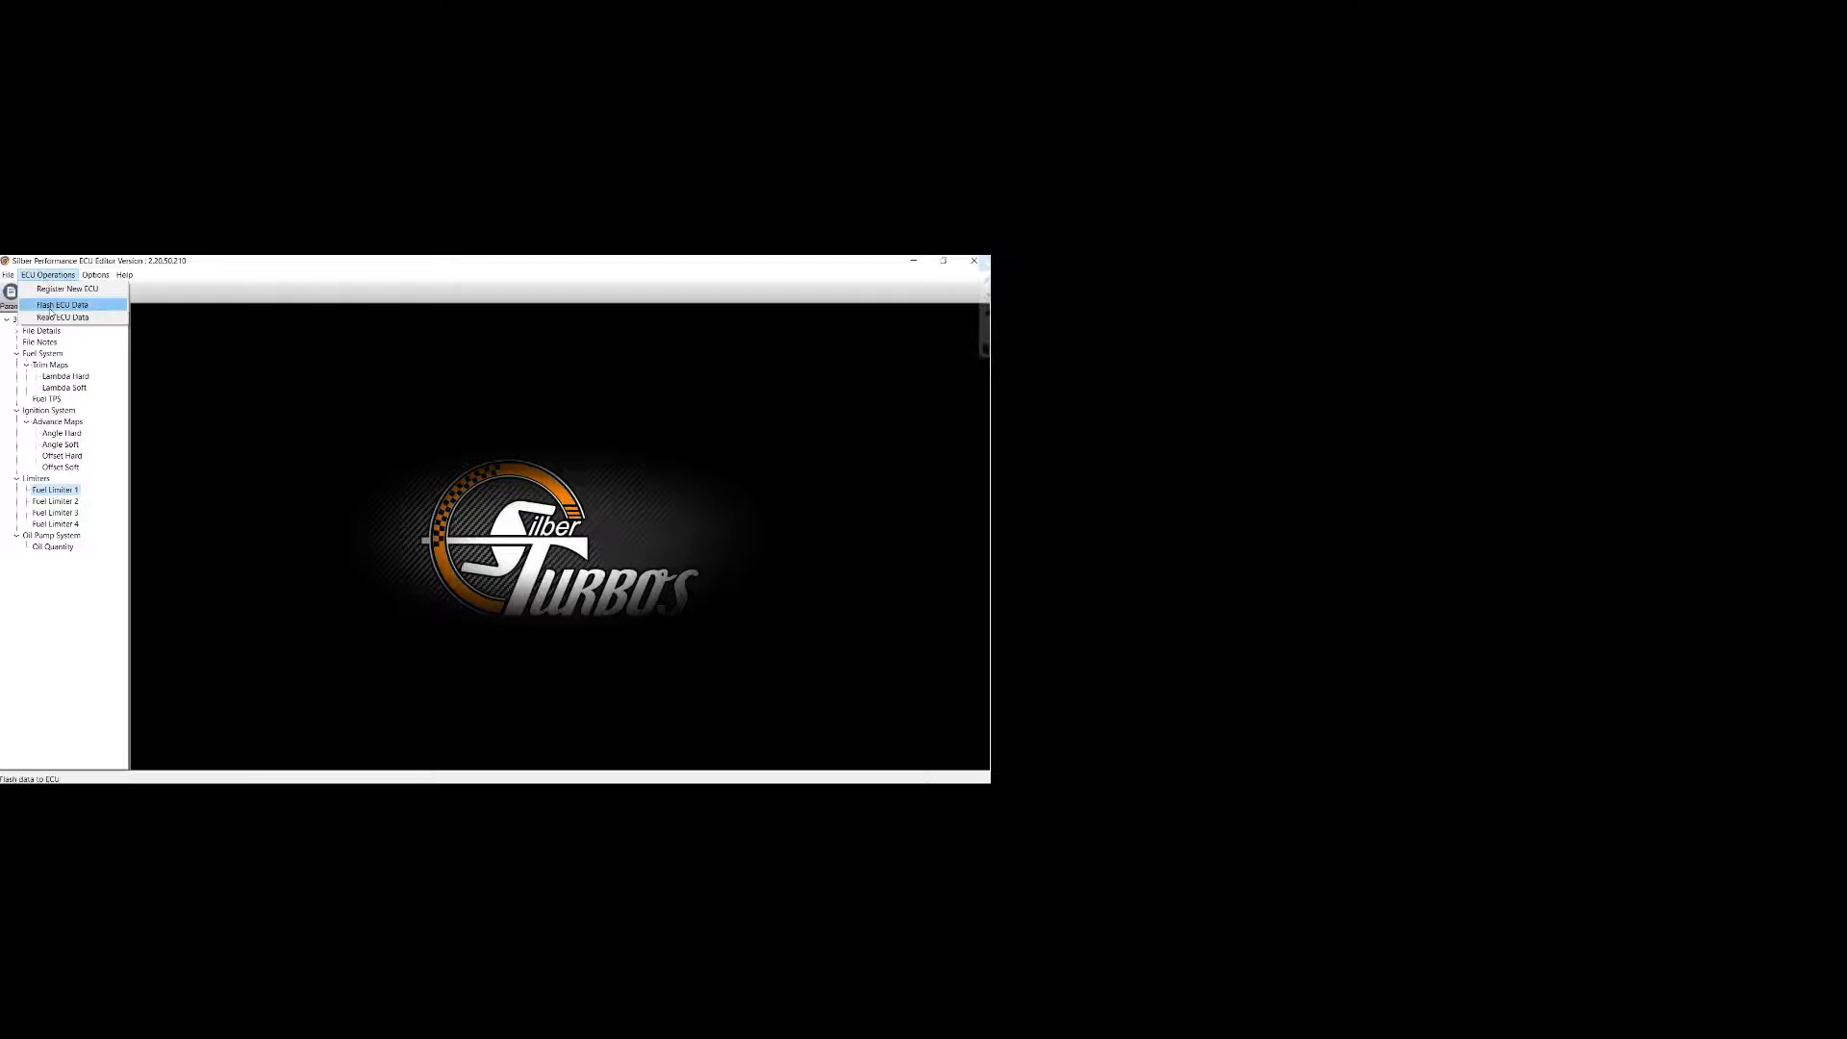
{"action": "left_click", "coordinate": [69, 304]}
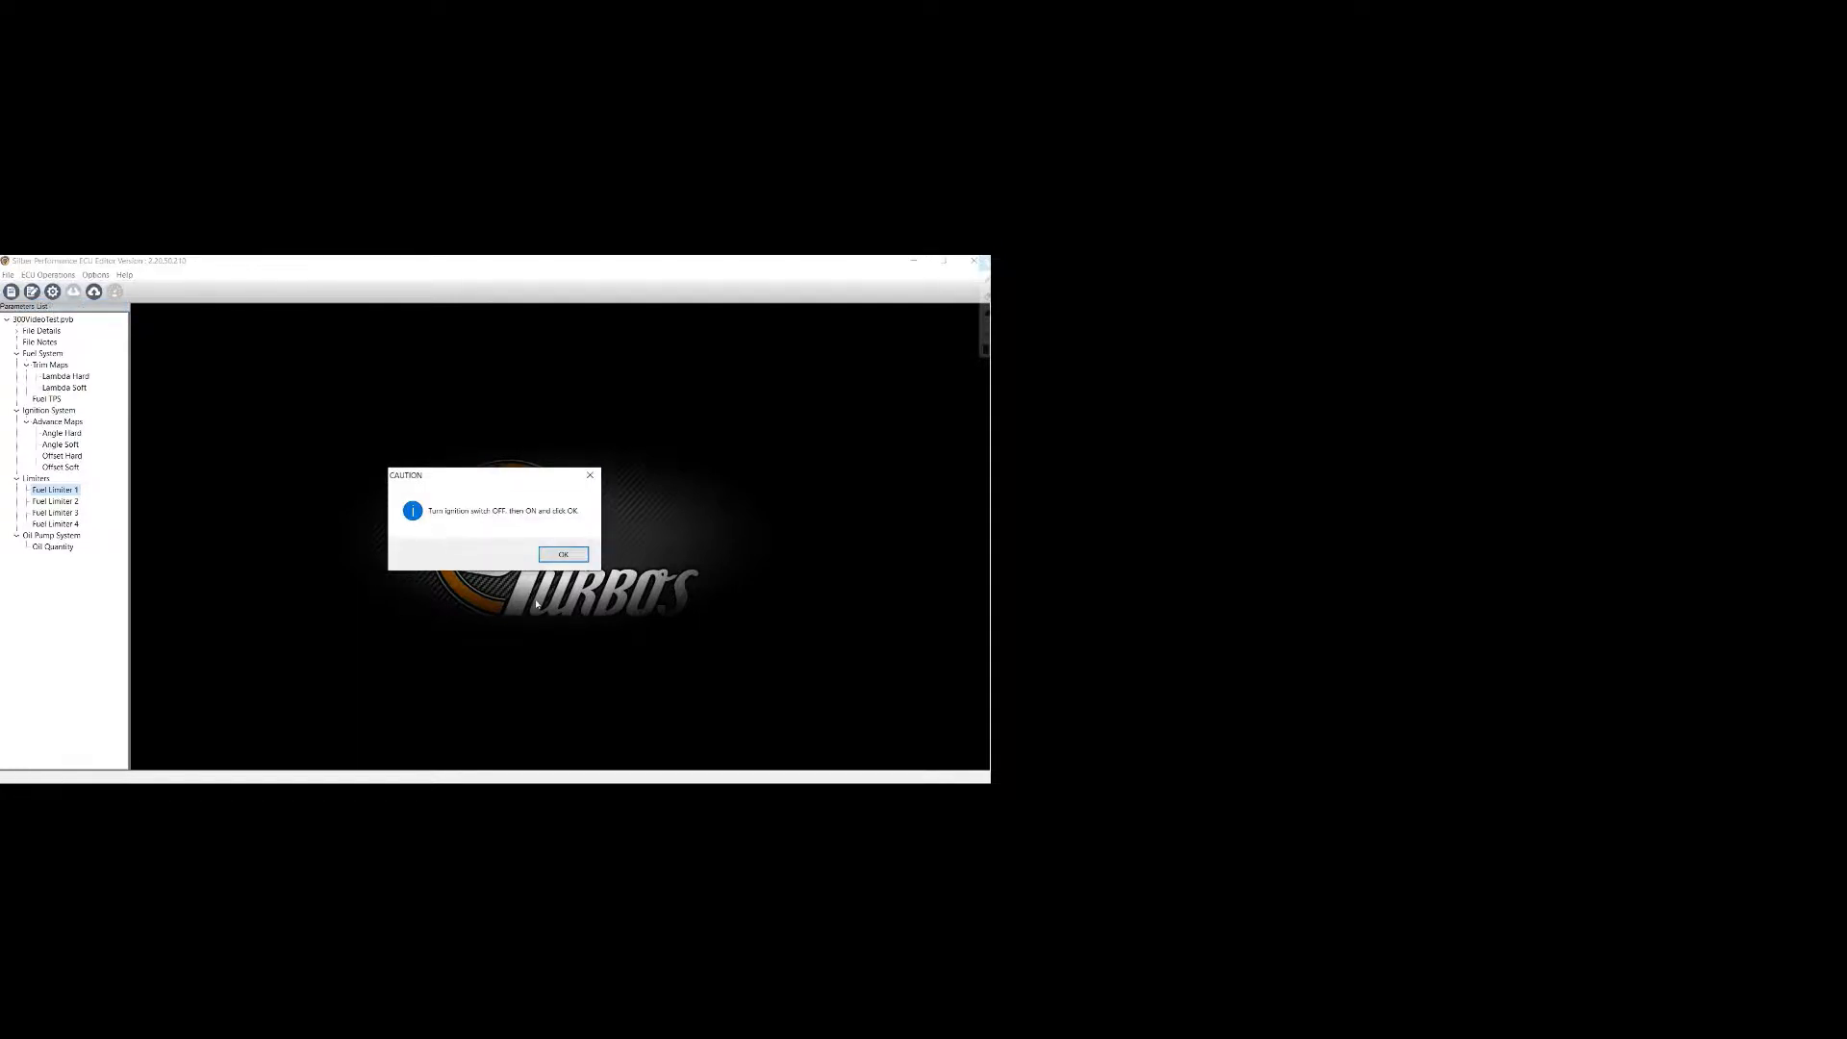
{"action": "left_click", "coordinate": [562, 554]}
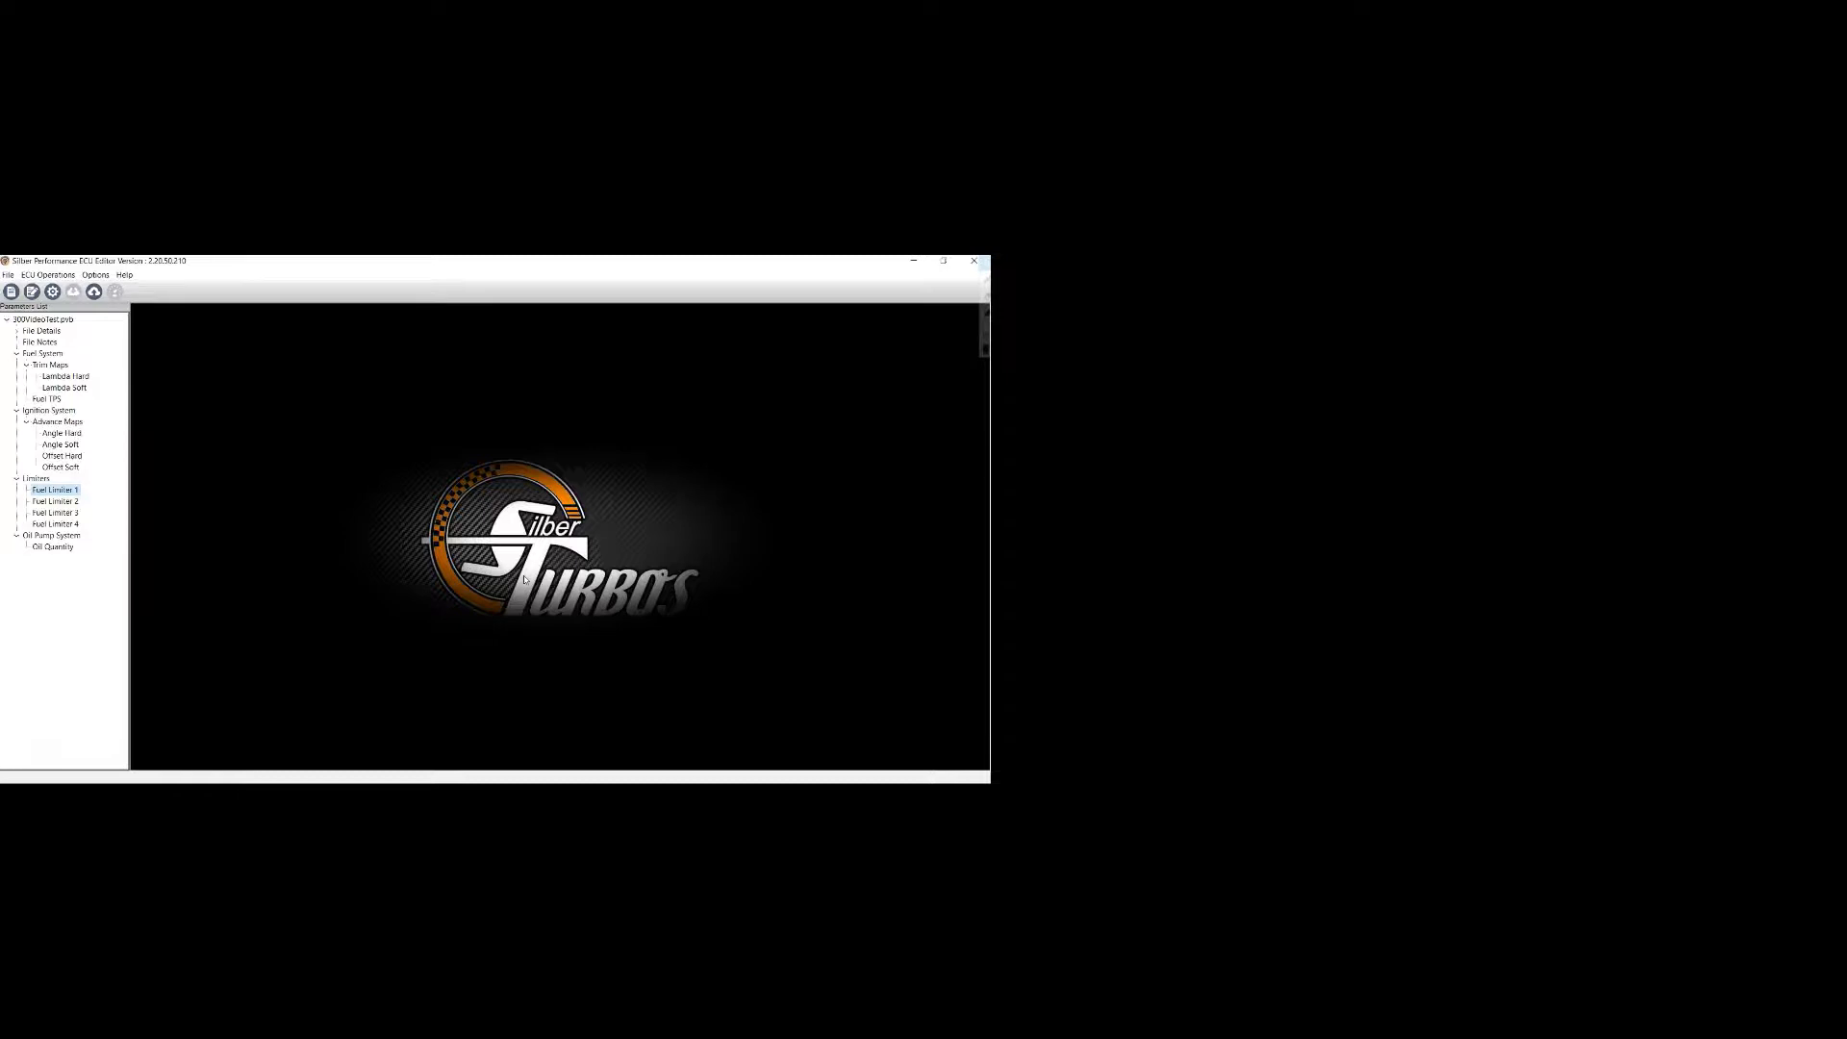
- Run Register New ECU from ECU Operations, unloading the current map file
{"action": "left_click", "coordinate": [46, 273]}
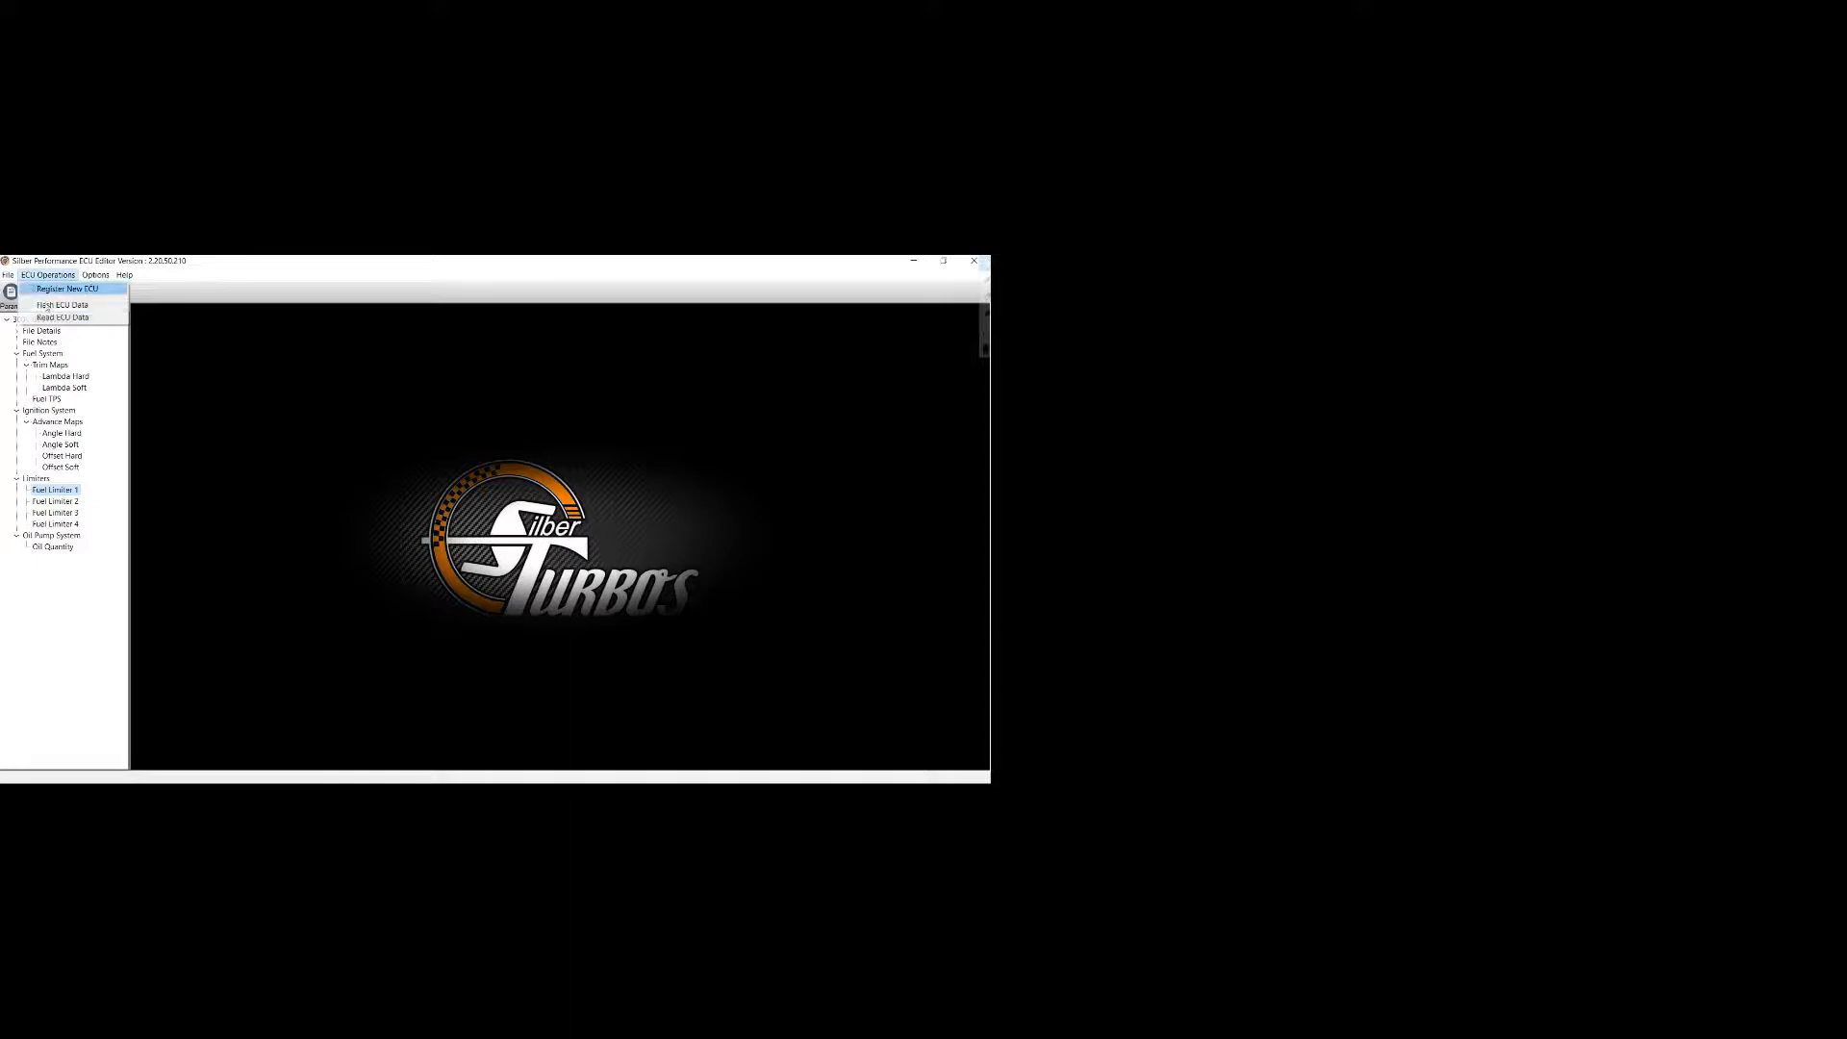
{"action": "left_click", "coordinate": [63, 304]}
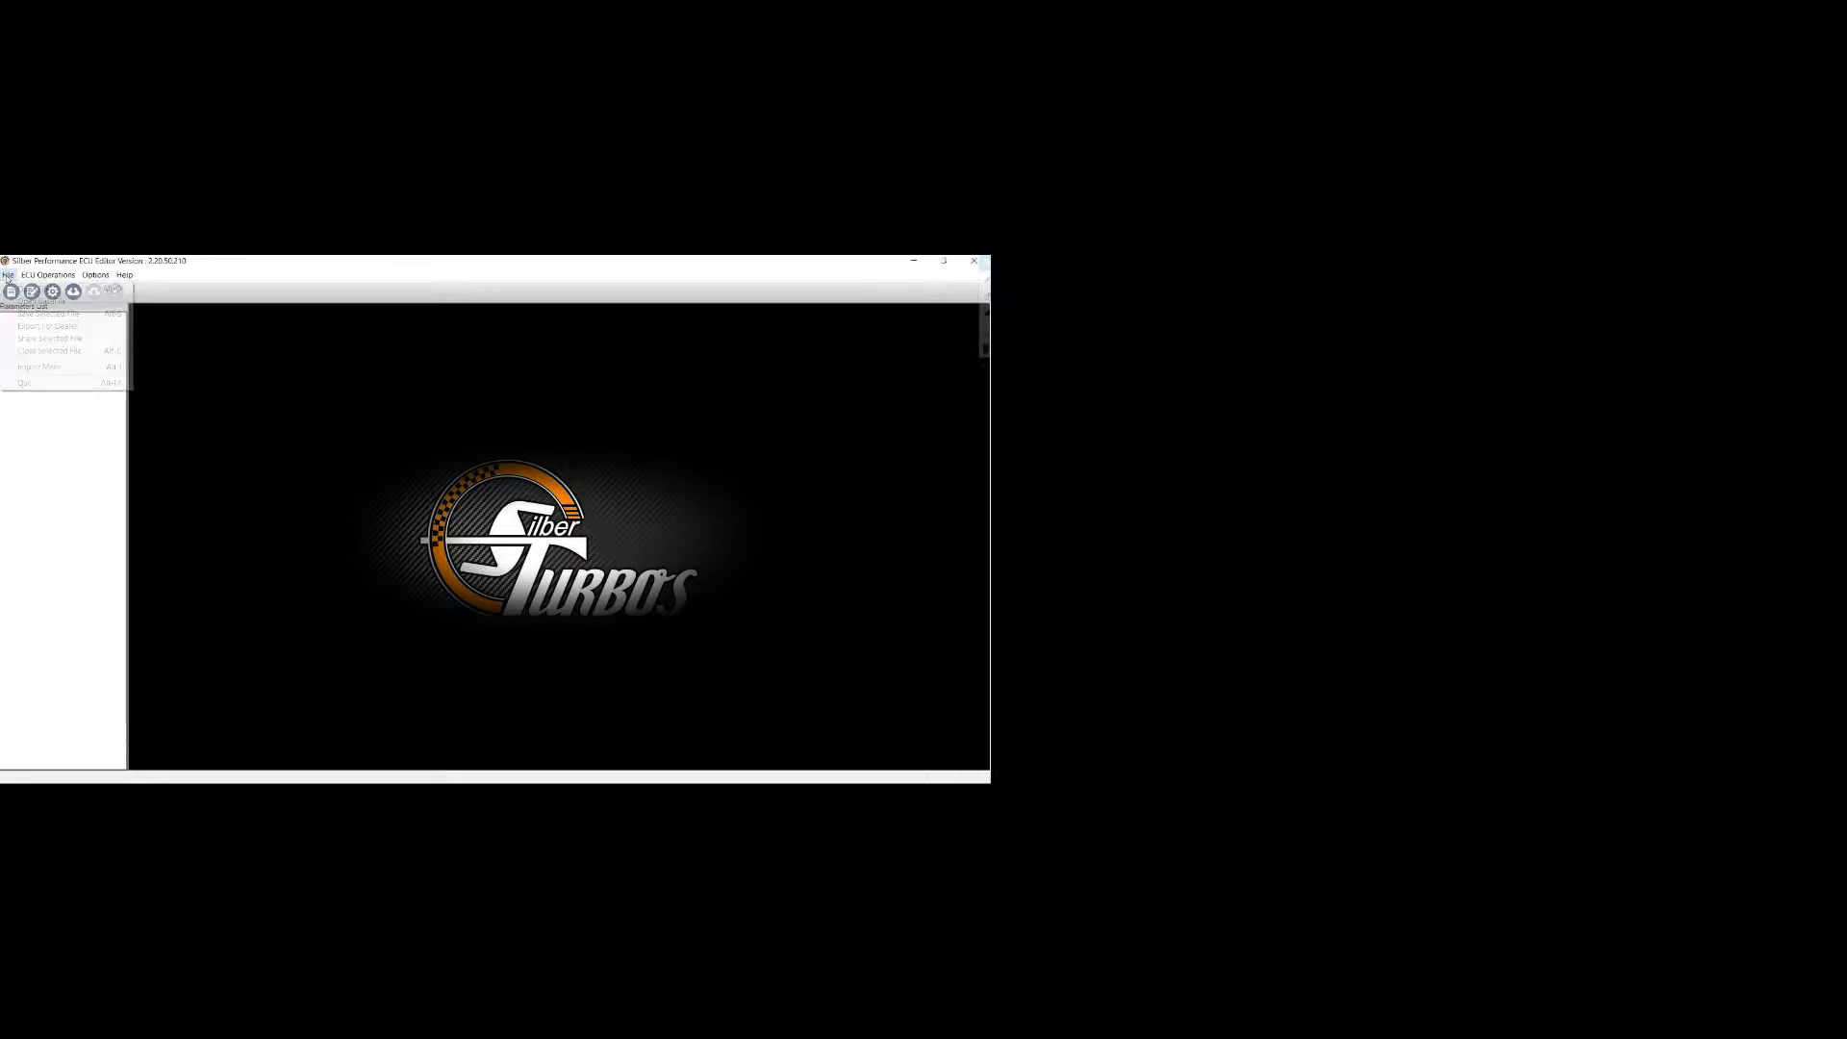
- Load the VBK-named stock ROM base file and expand its Limiters section to reach Fuel Limiter 1
{"action": "left_click", "coordinate": [39, 306]}
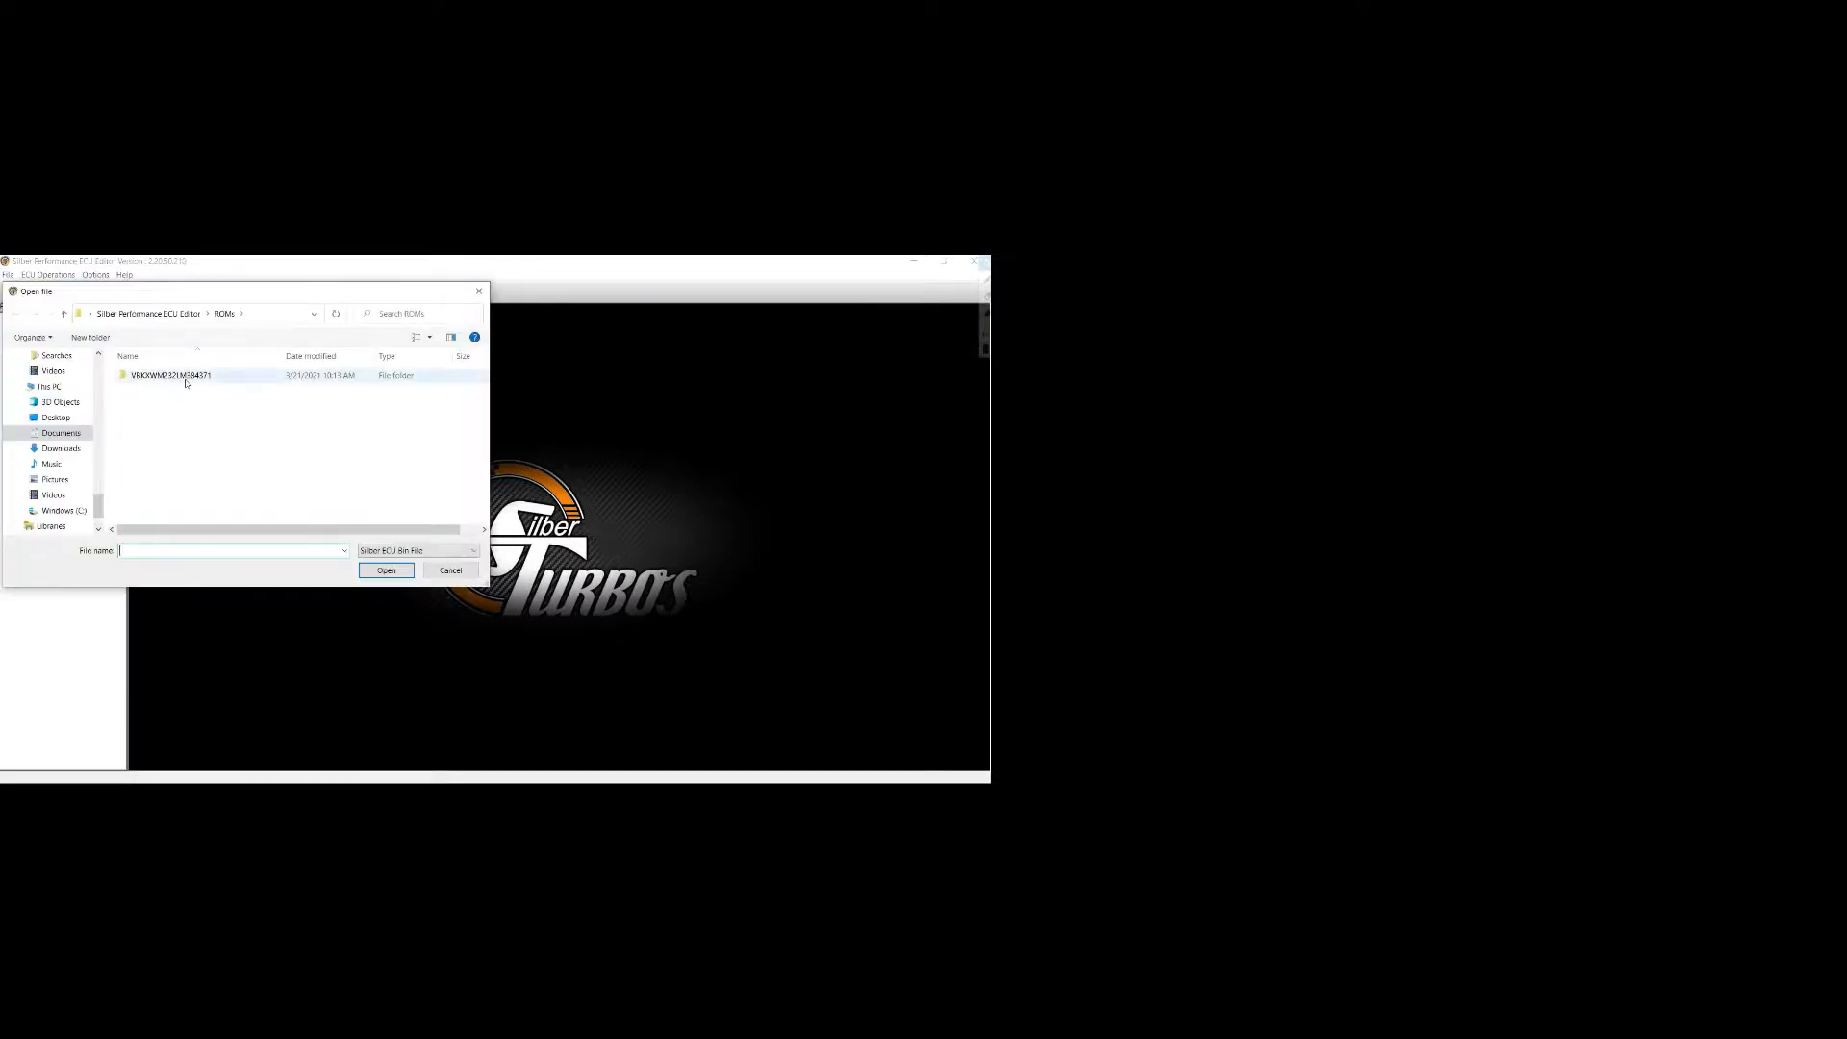
{"action": "left_click", "coordinate": [385, 570]}
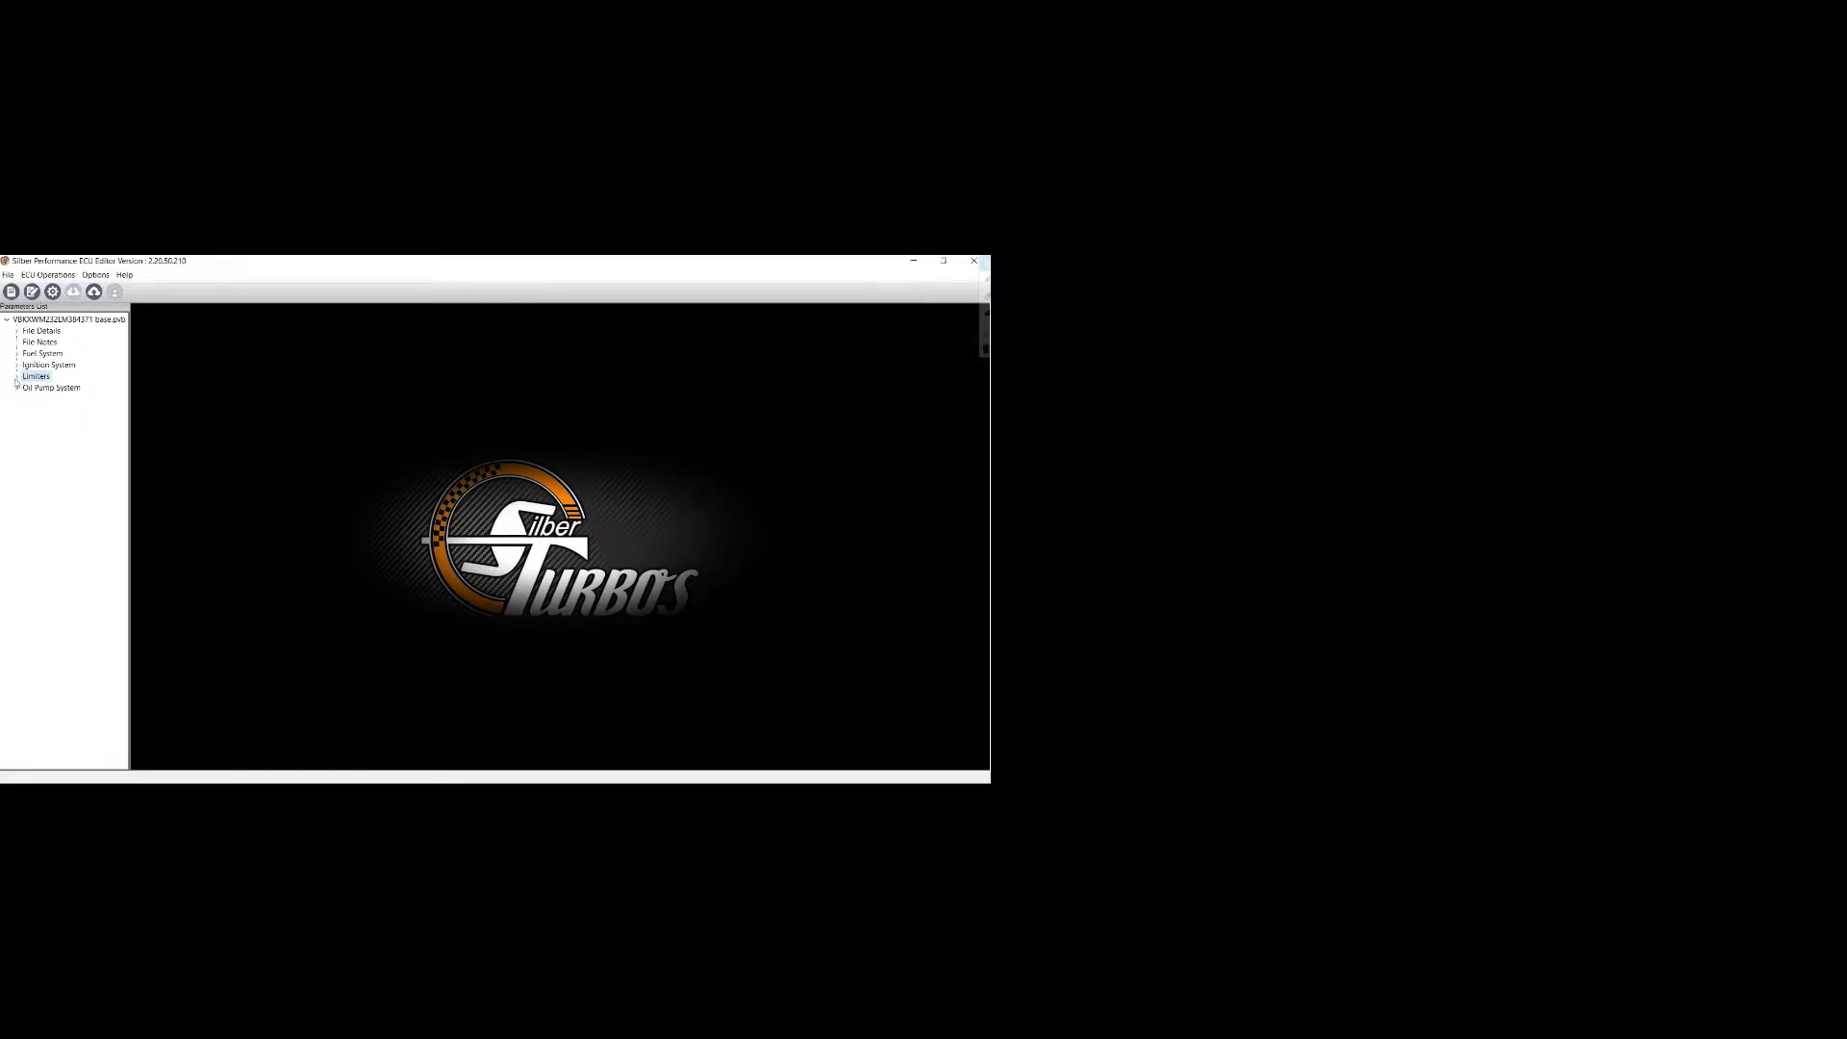
{"action": "left_click", "coordinate": [15, 377]}
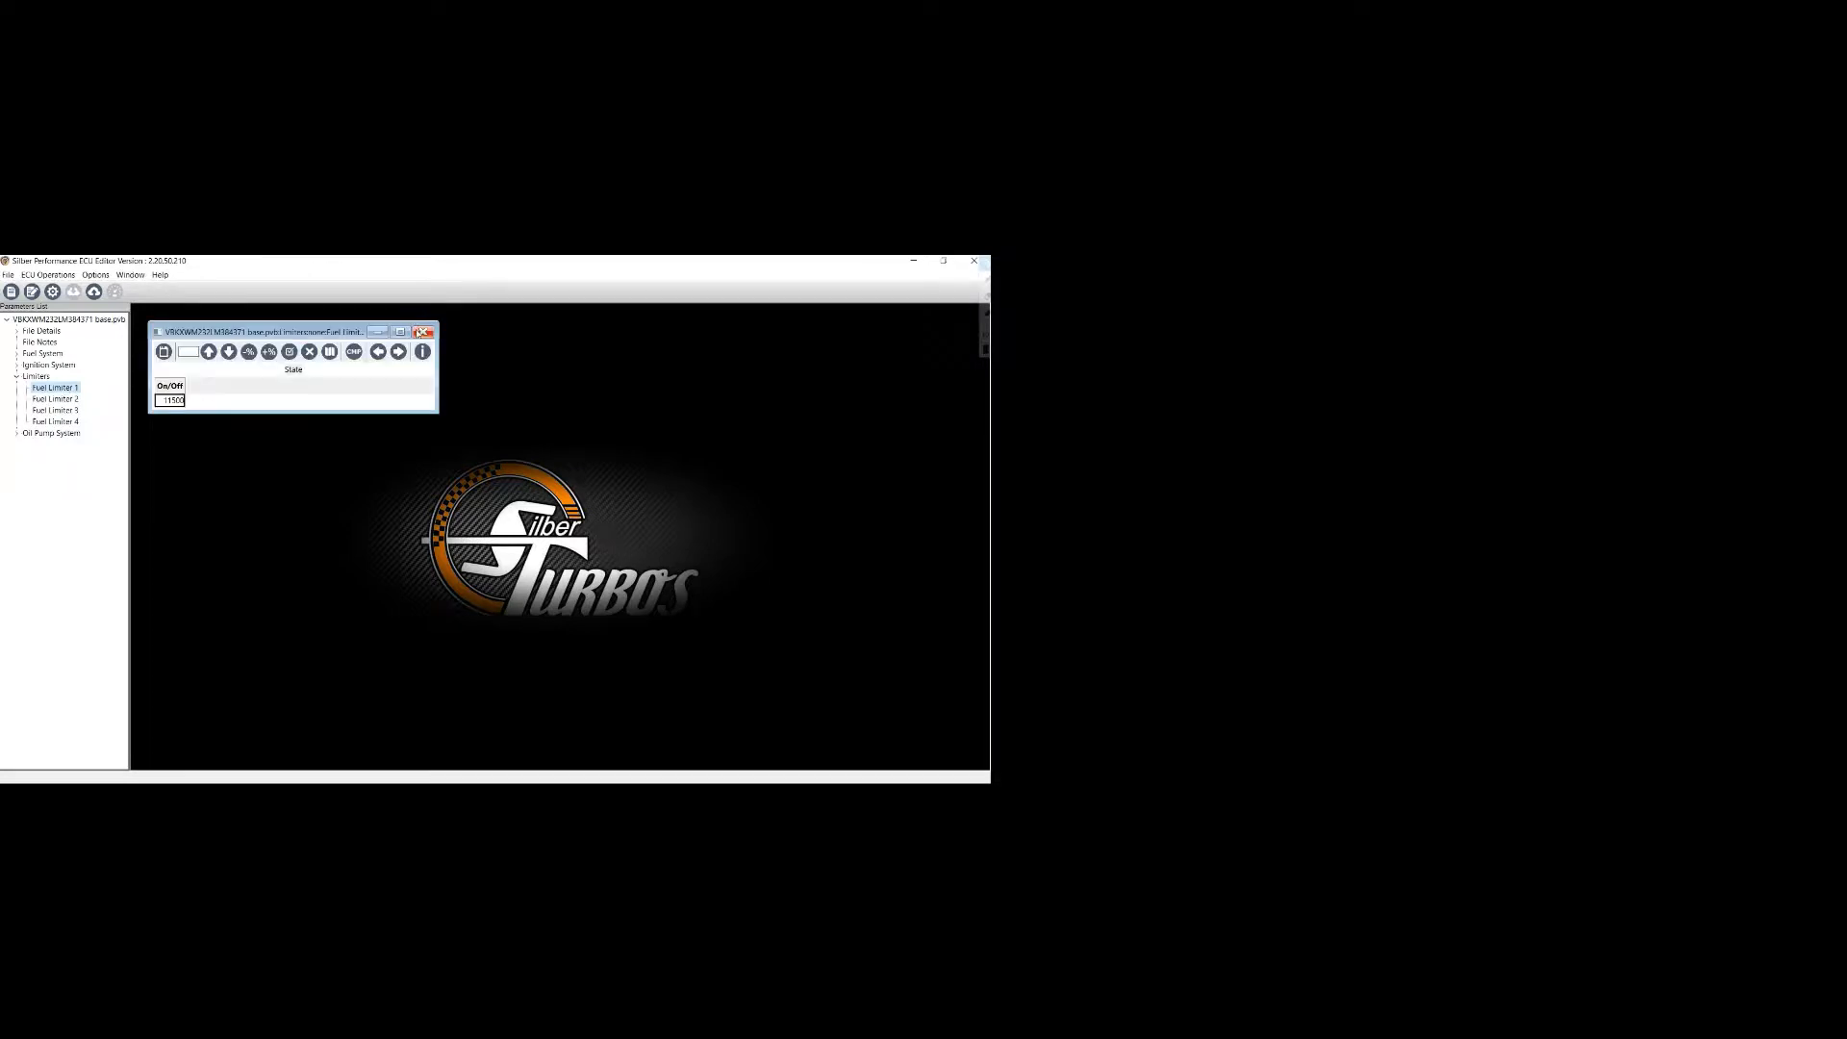
- Export the edited map for dealer as a new file named VideoTestShare in the ROM folder
{"action": "left_click", "coordinate": [427, 331]}
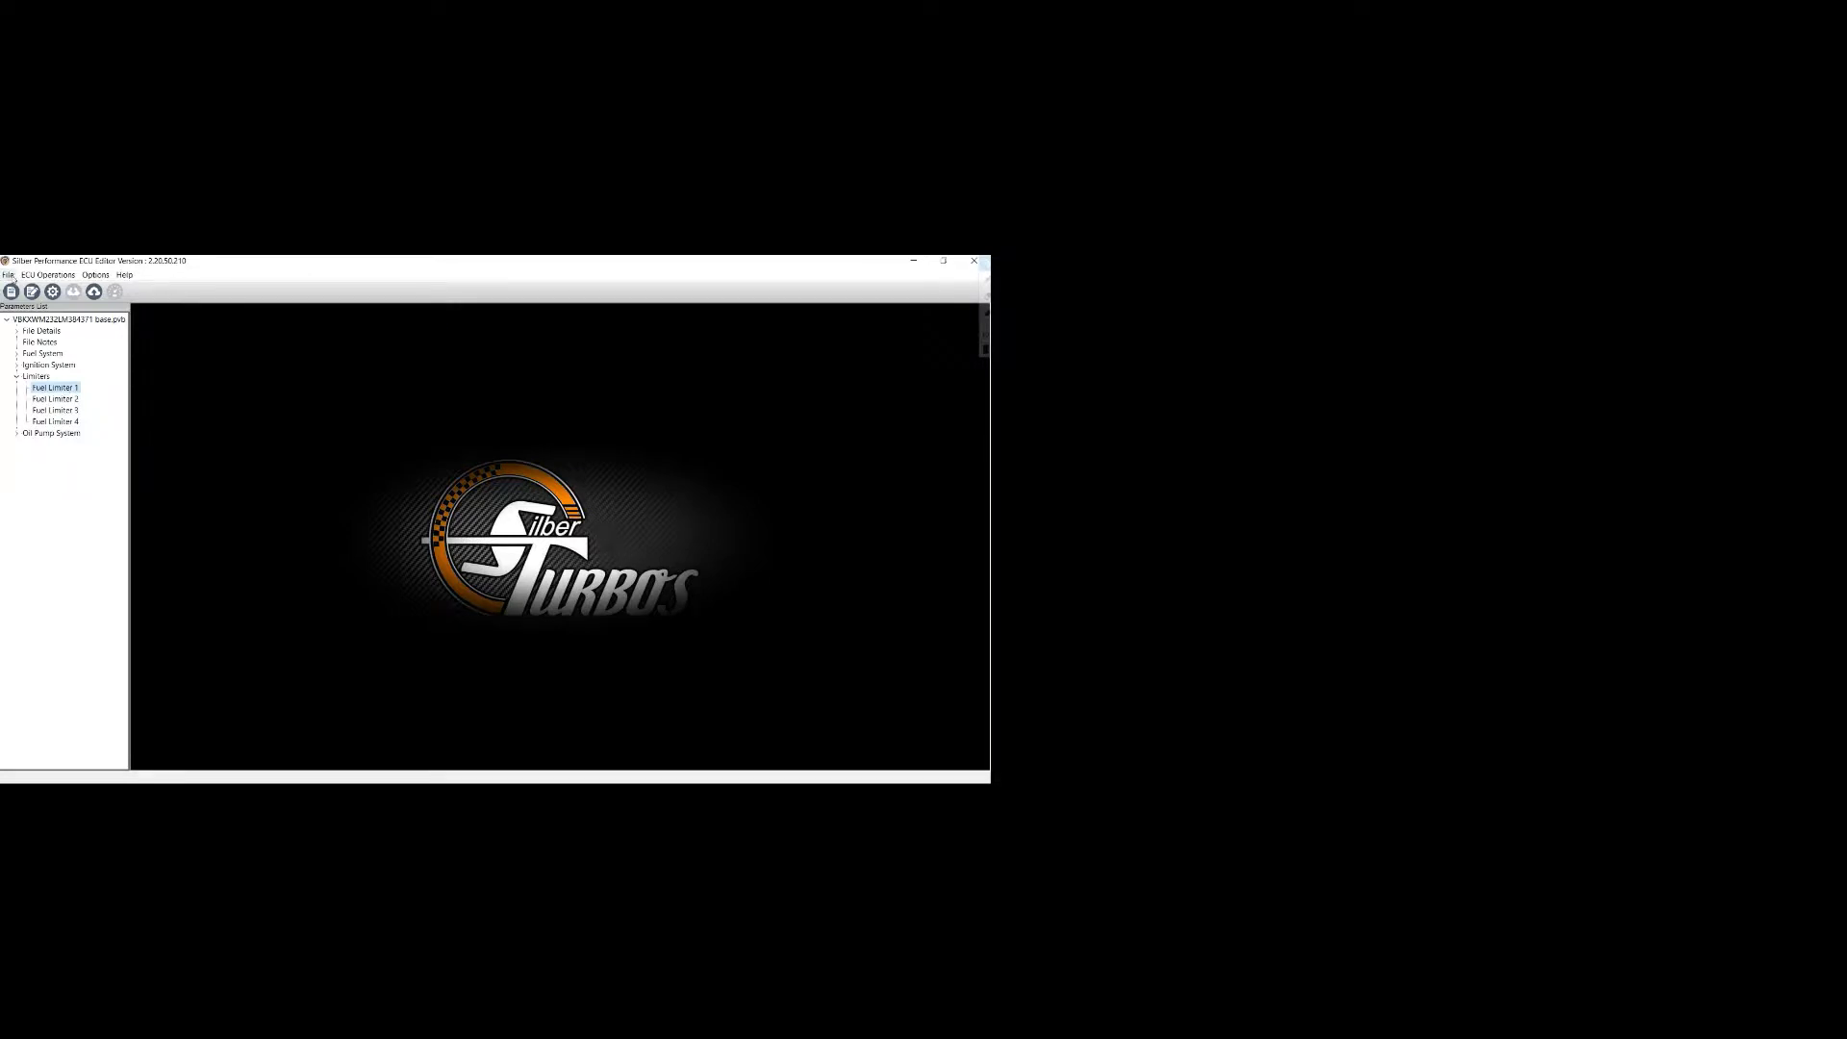
{"action": "left_click", "coordinate": [12, 275]}
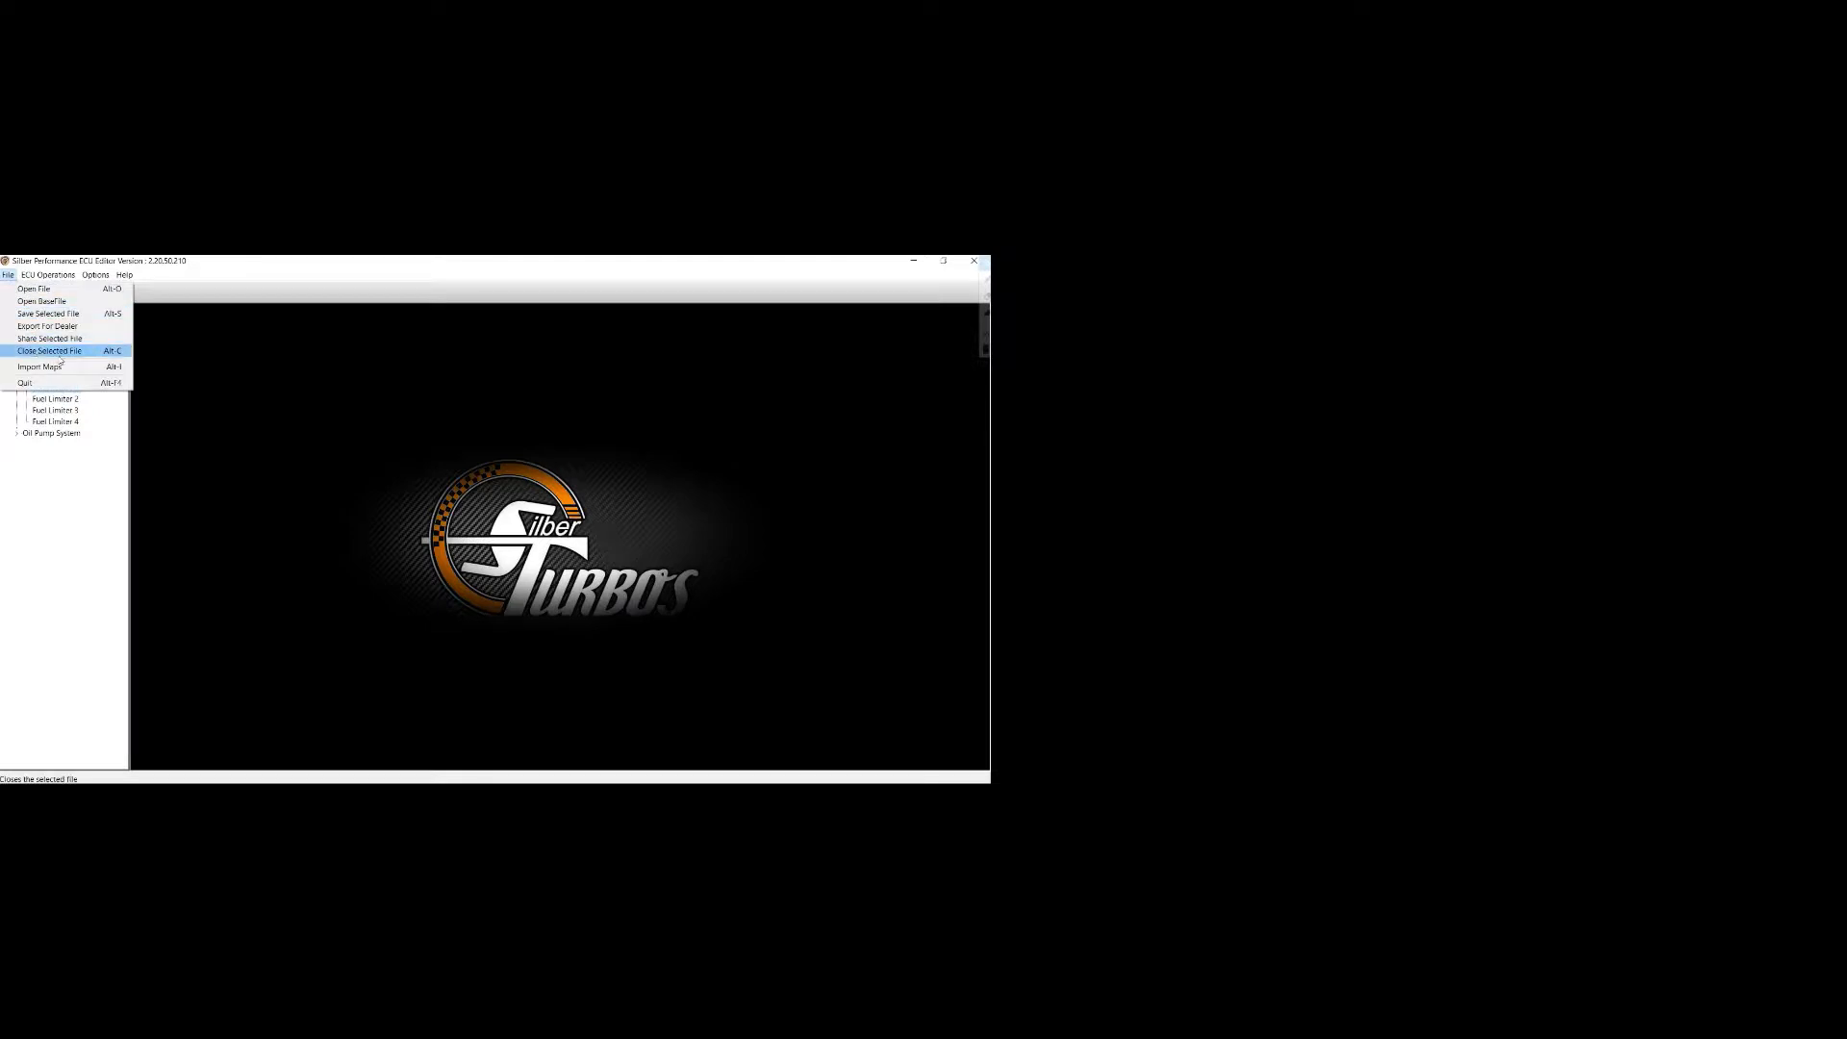
{"action": "mouse_move", "coordinate": [73, 365]}
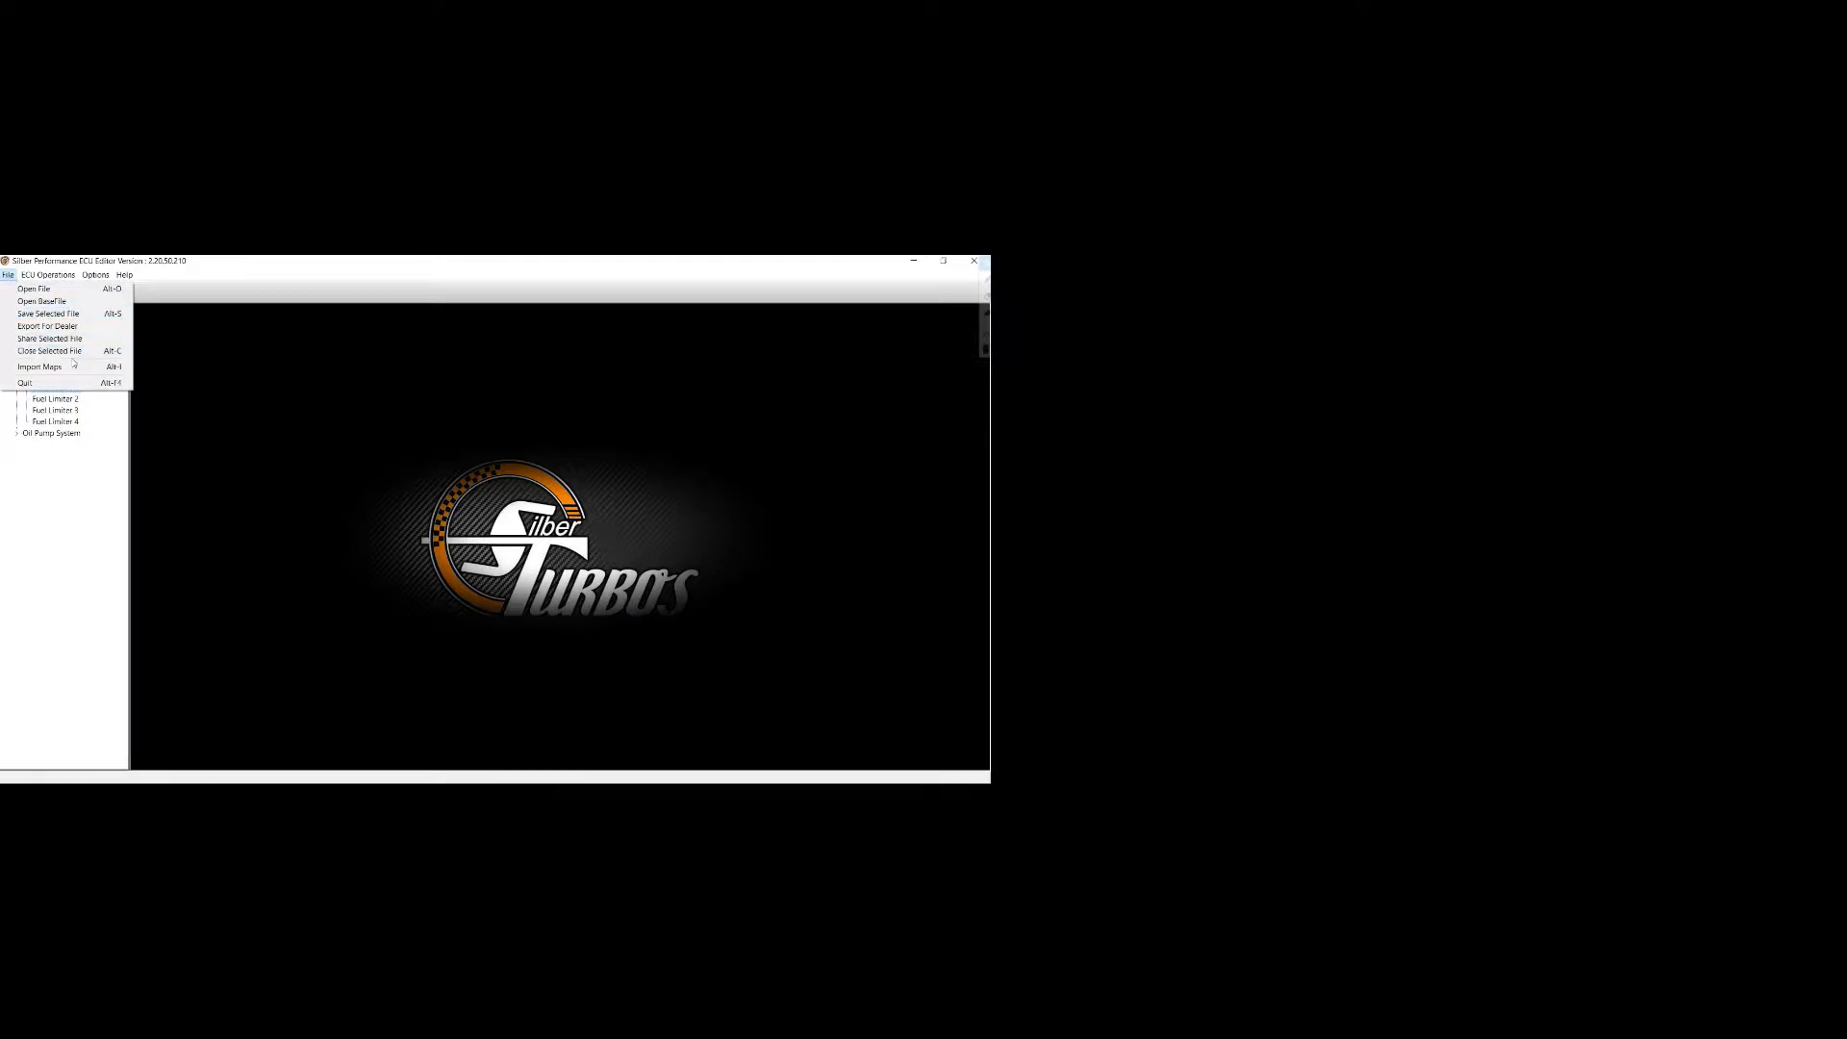
{"action": "mouse_move", "coordinate": [54, 341]}
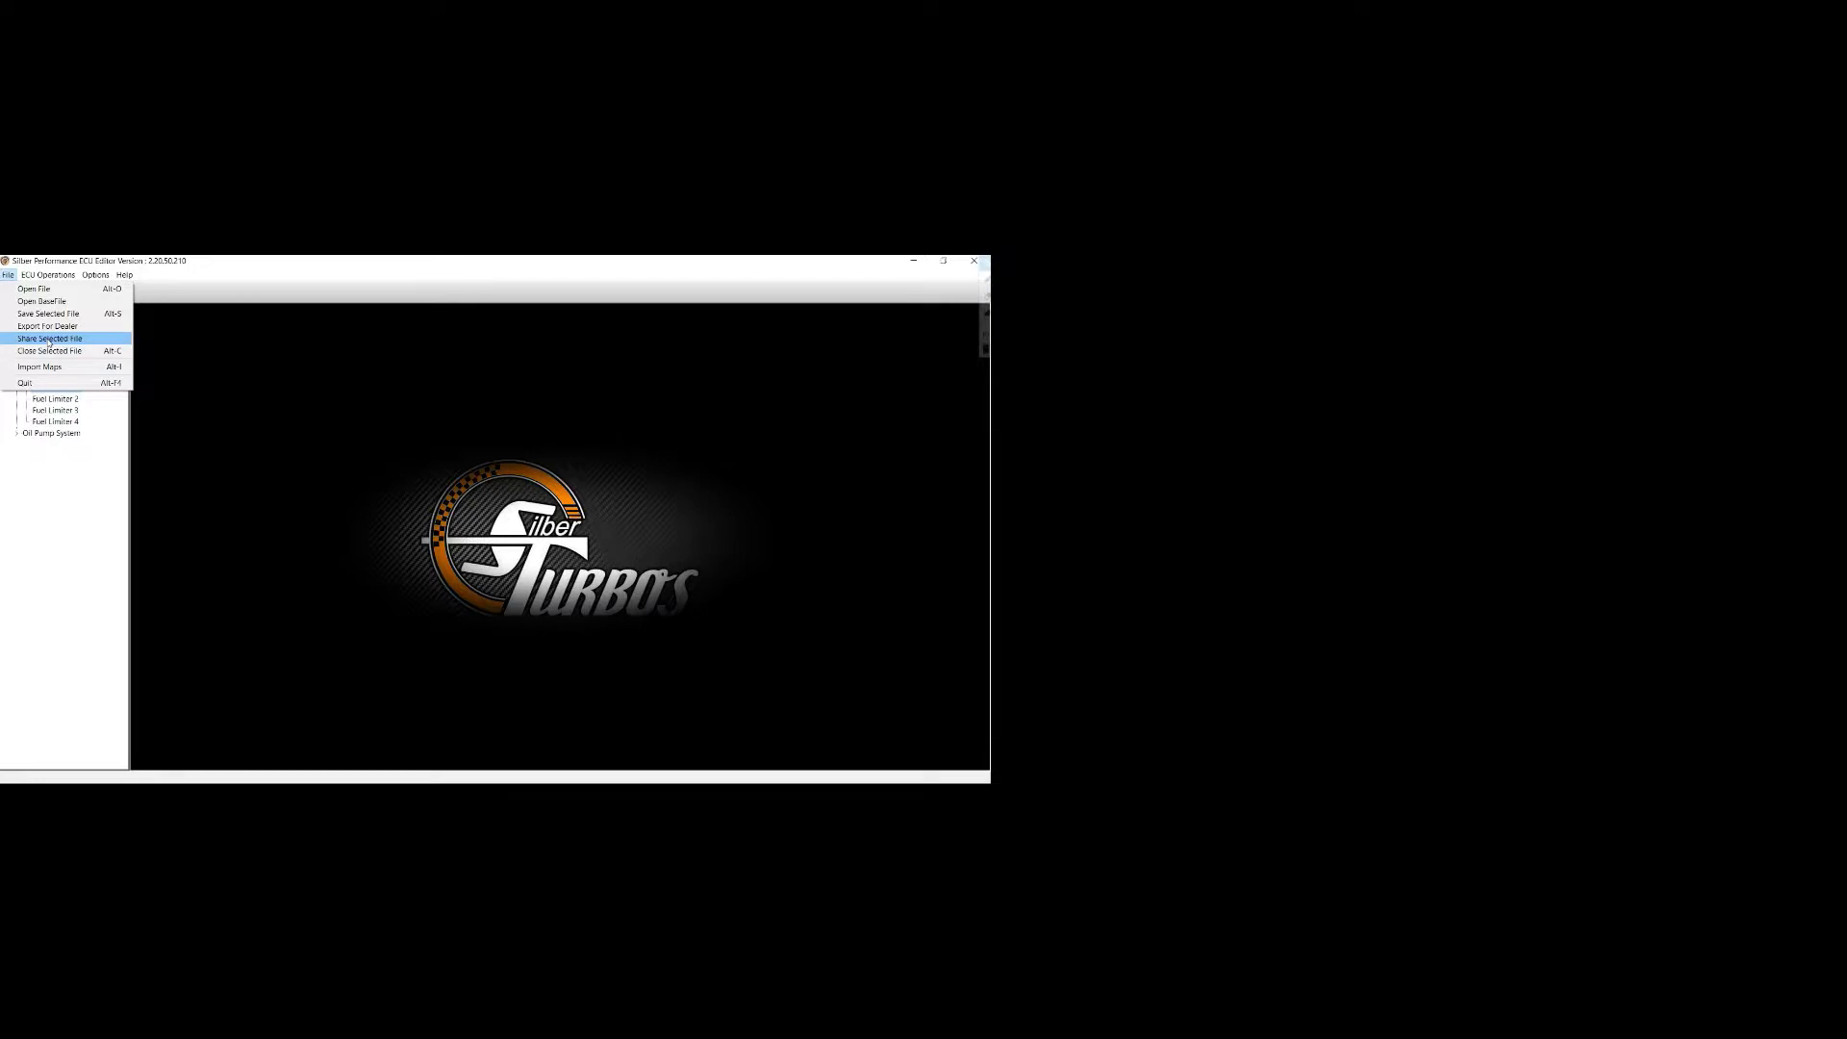
{"action": "mouse_move", "coordinate": [50, 325]}
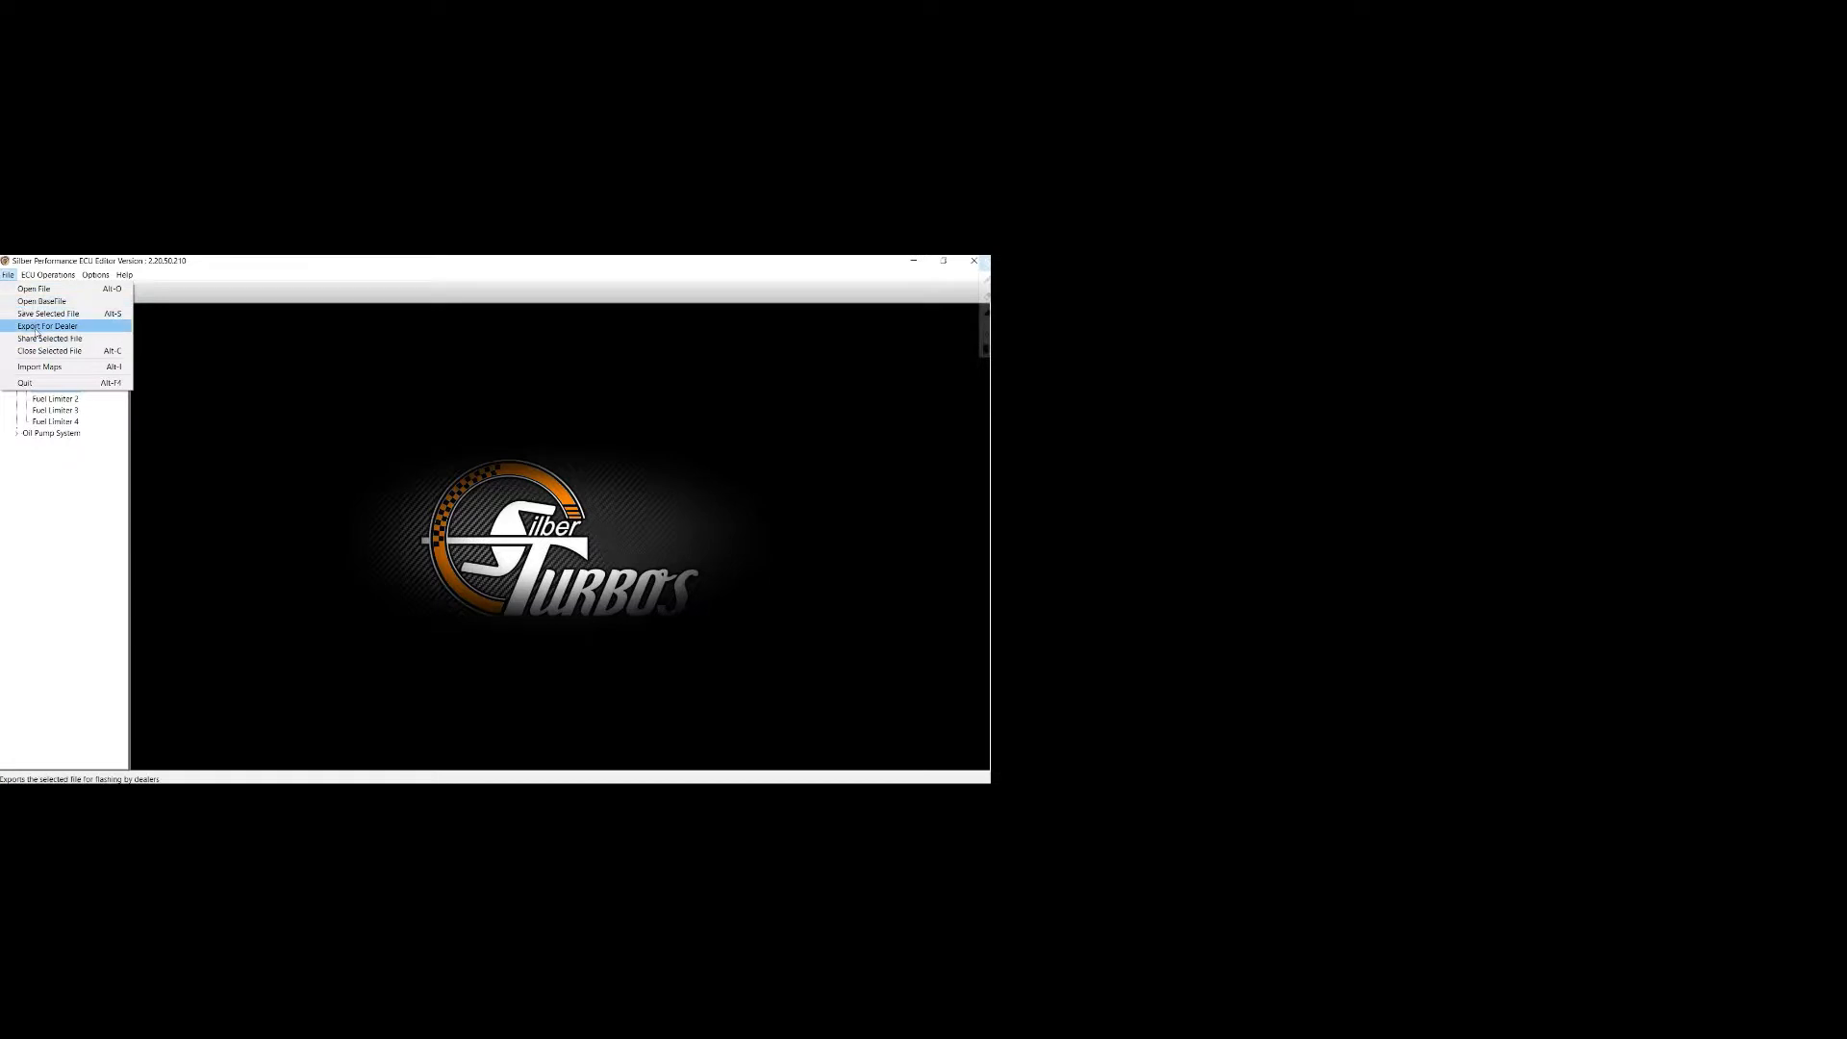
{"action": "left_click", "coordinate": [53, 325]}
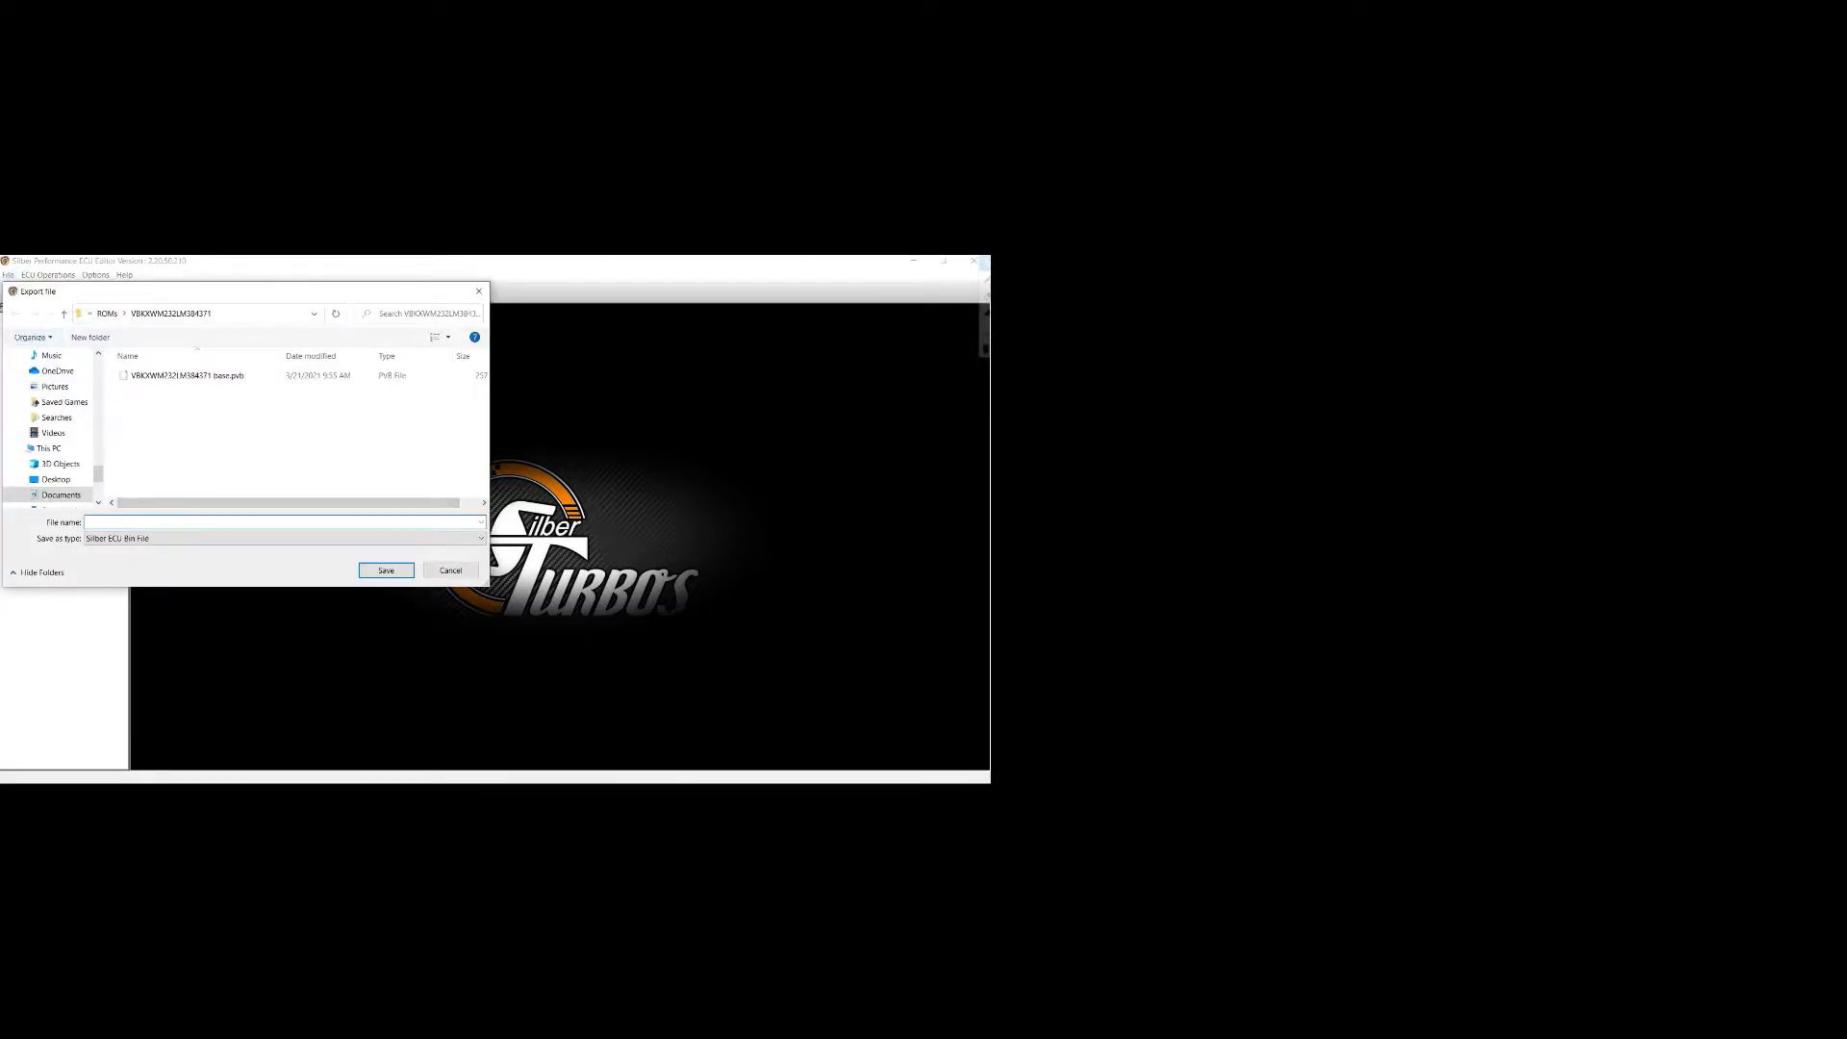
{"action": "type", "text": "VideoTestShare"}
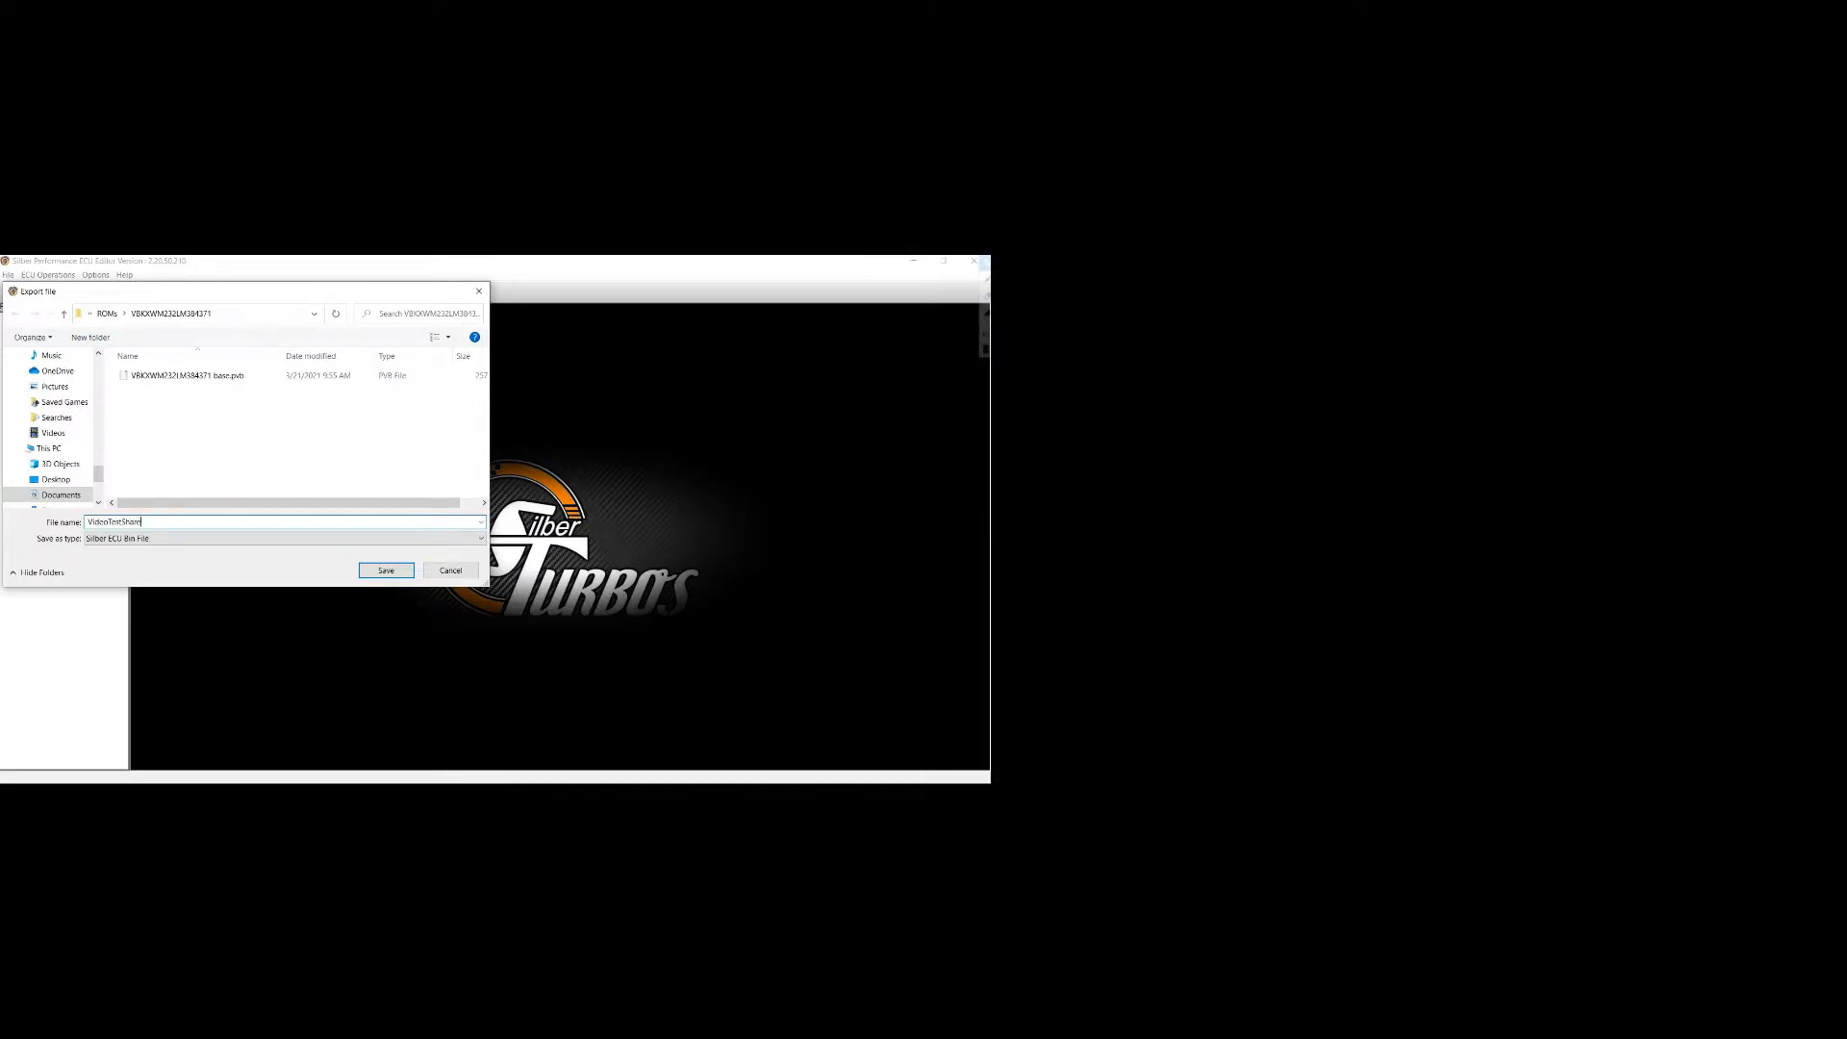
{"action": "left_click", "coordinate": [384, 569]}
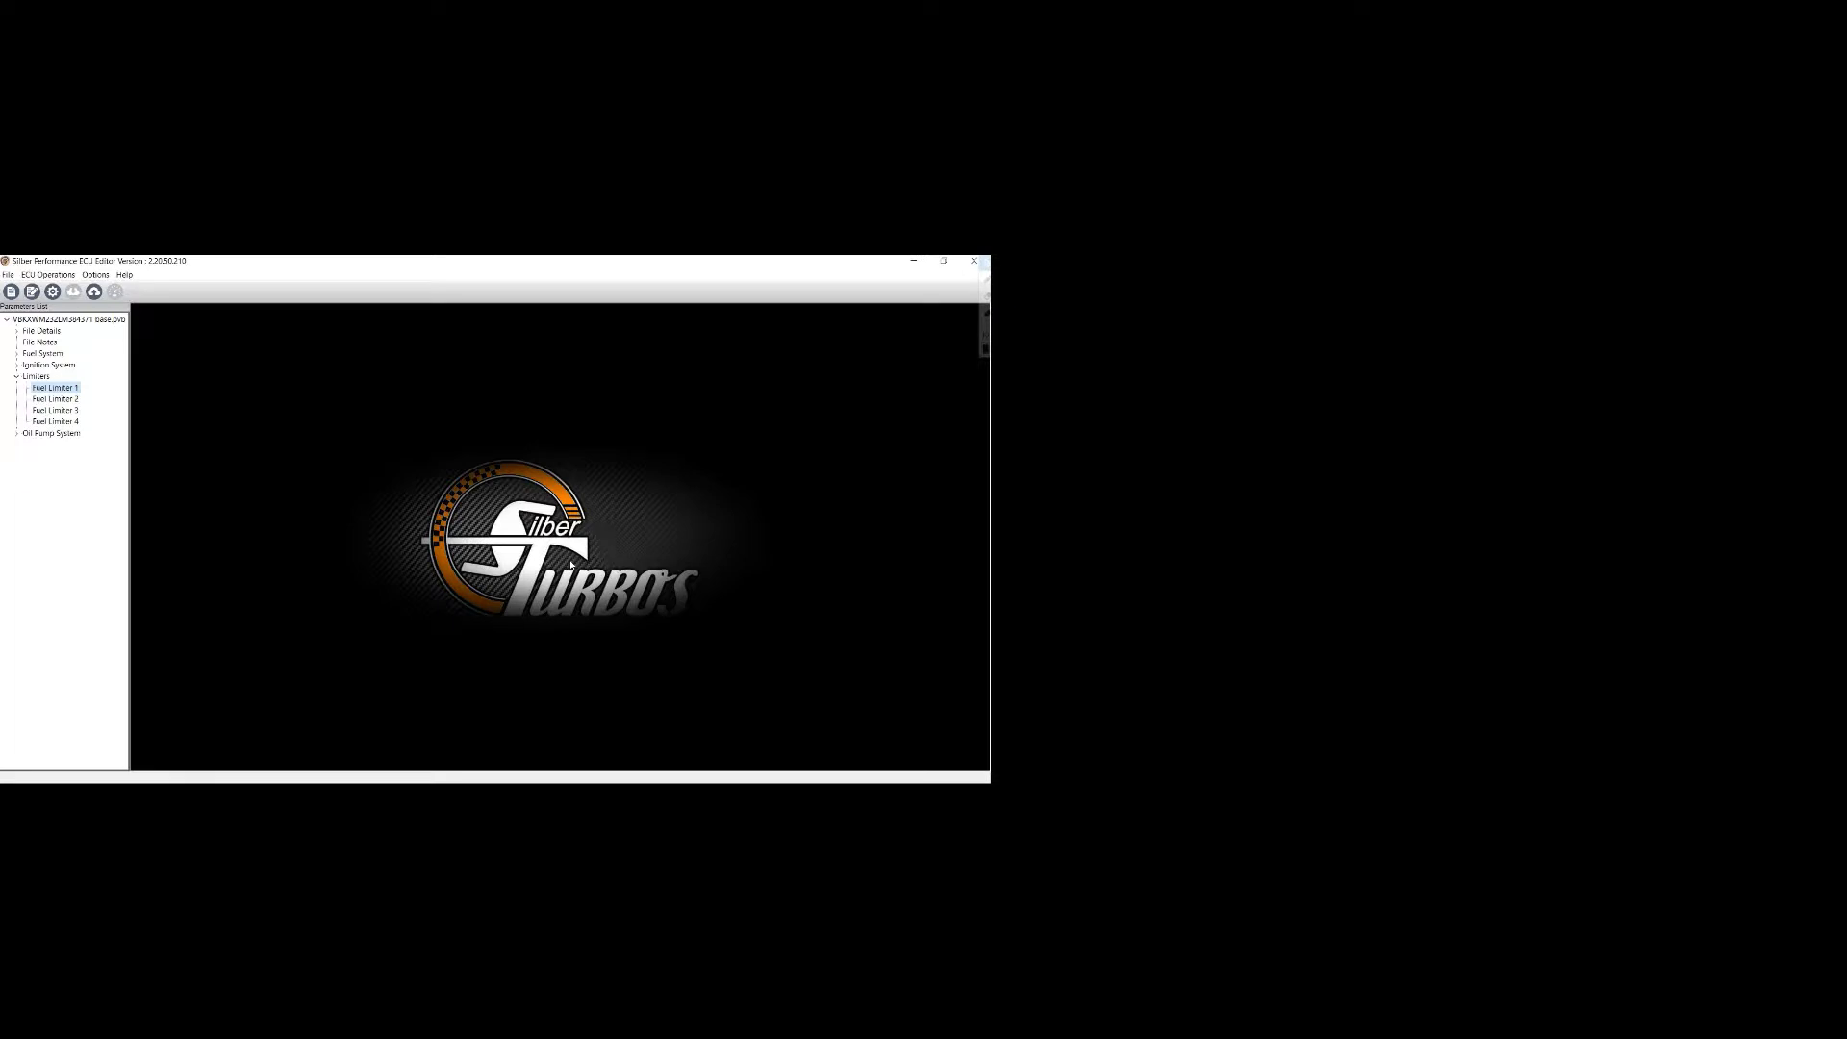
- Open the exported VideoTestShare.pvb map from the ROM folder beside the original
{"action": "left_click", "coordinate": [8, 277]}
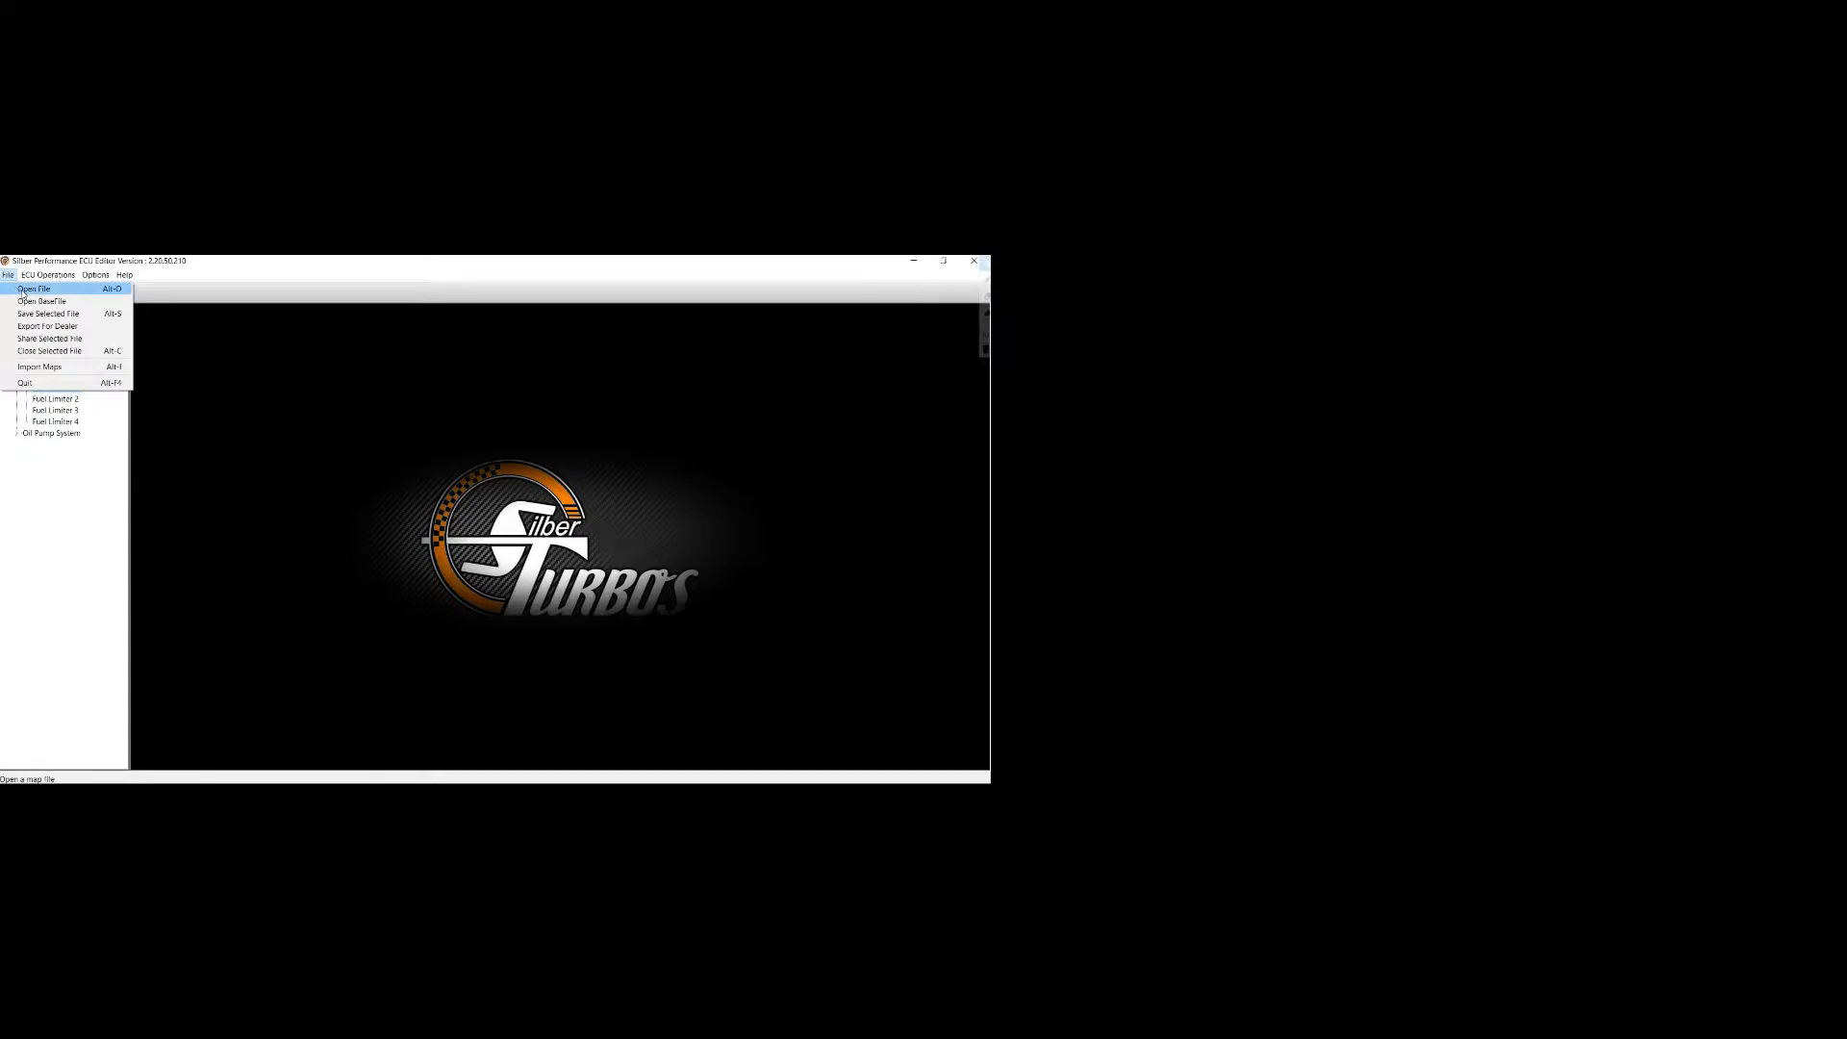
{"action": "left_click", "coordinate": [43, 288]}
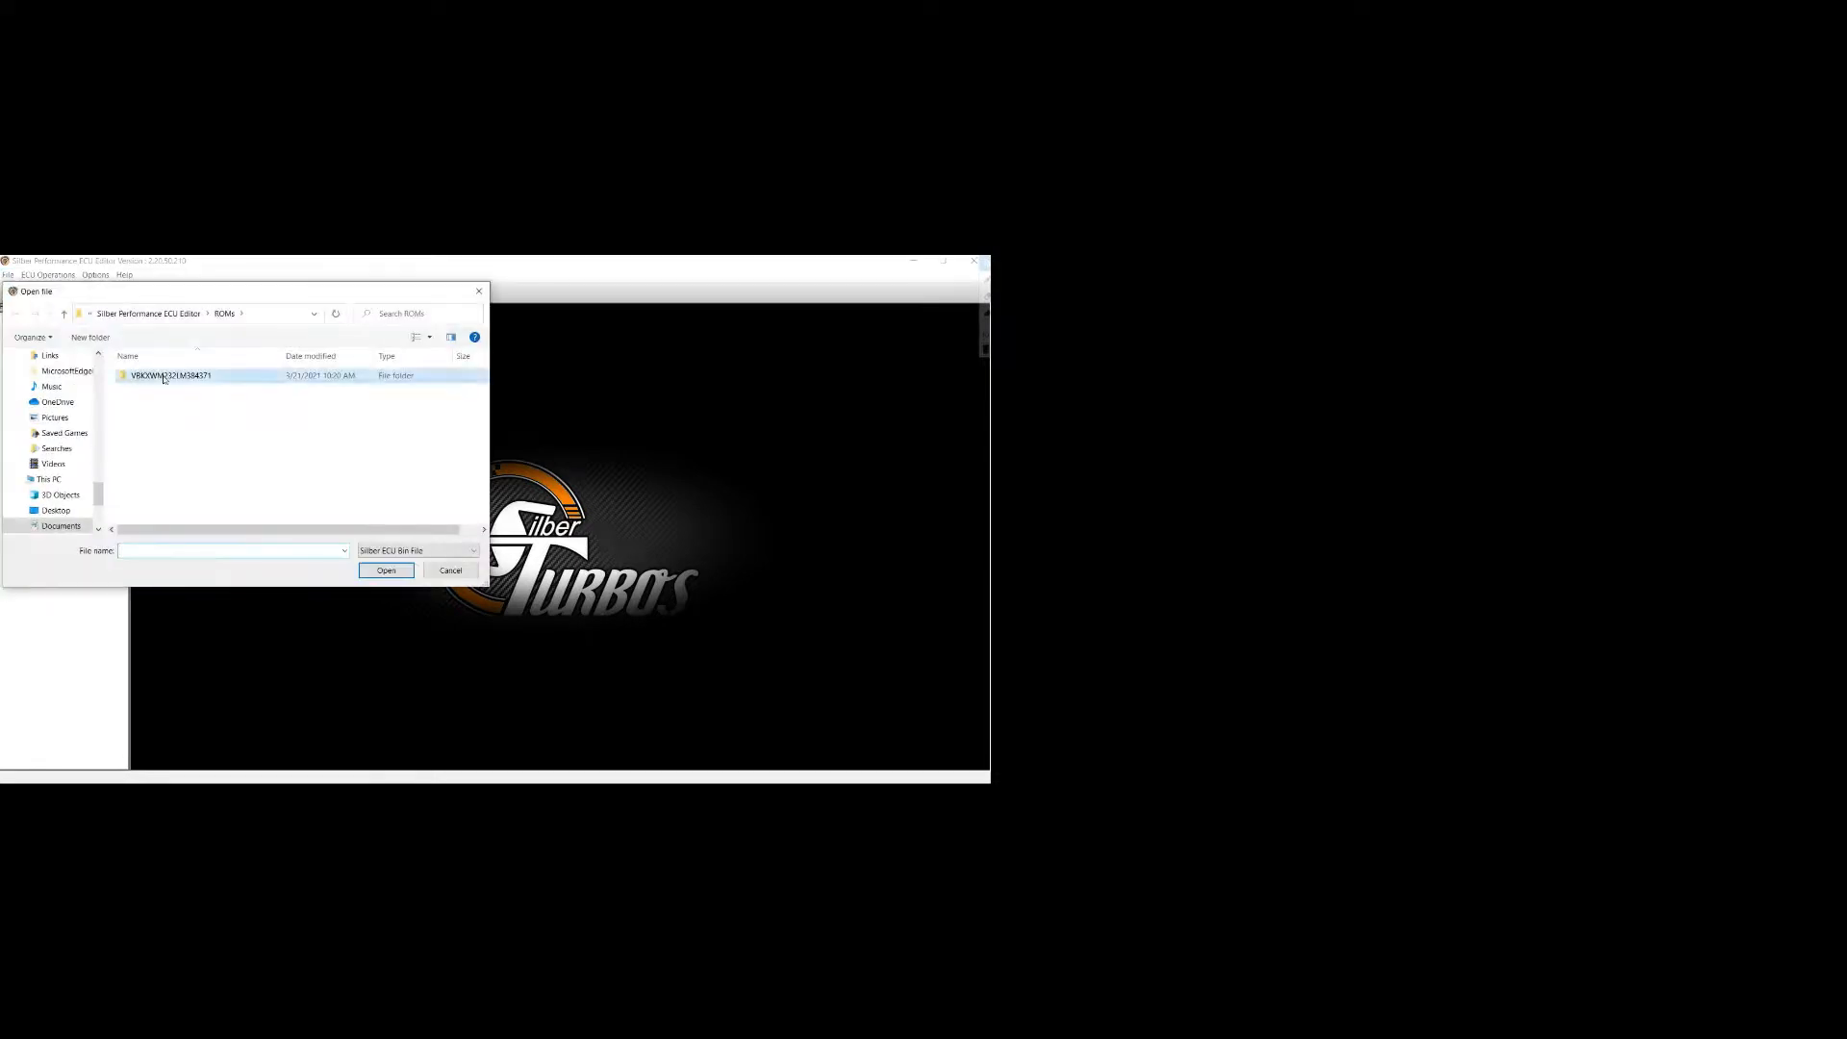
{"action": "double_click", "coordinate": [169, 375]}
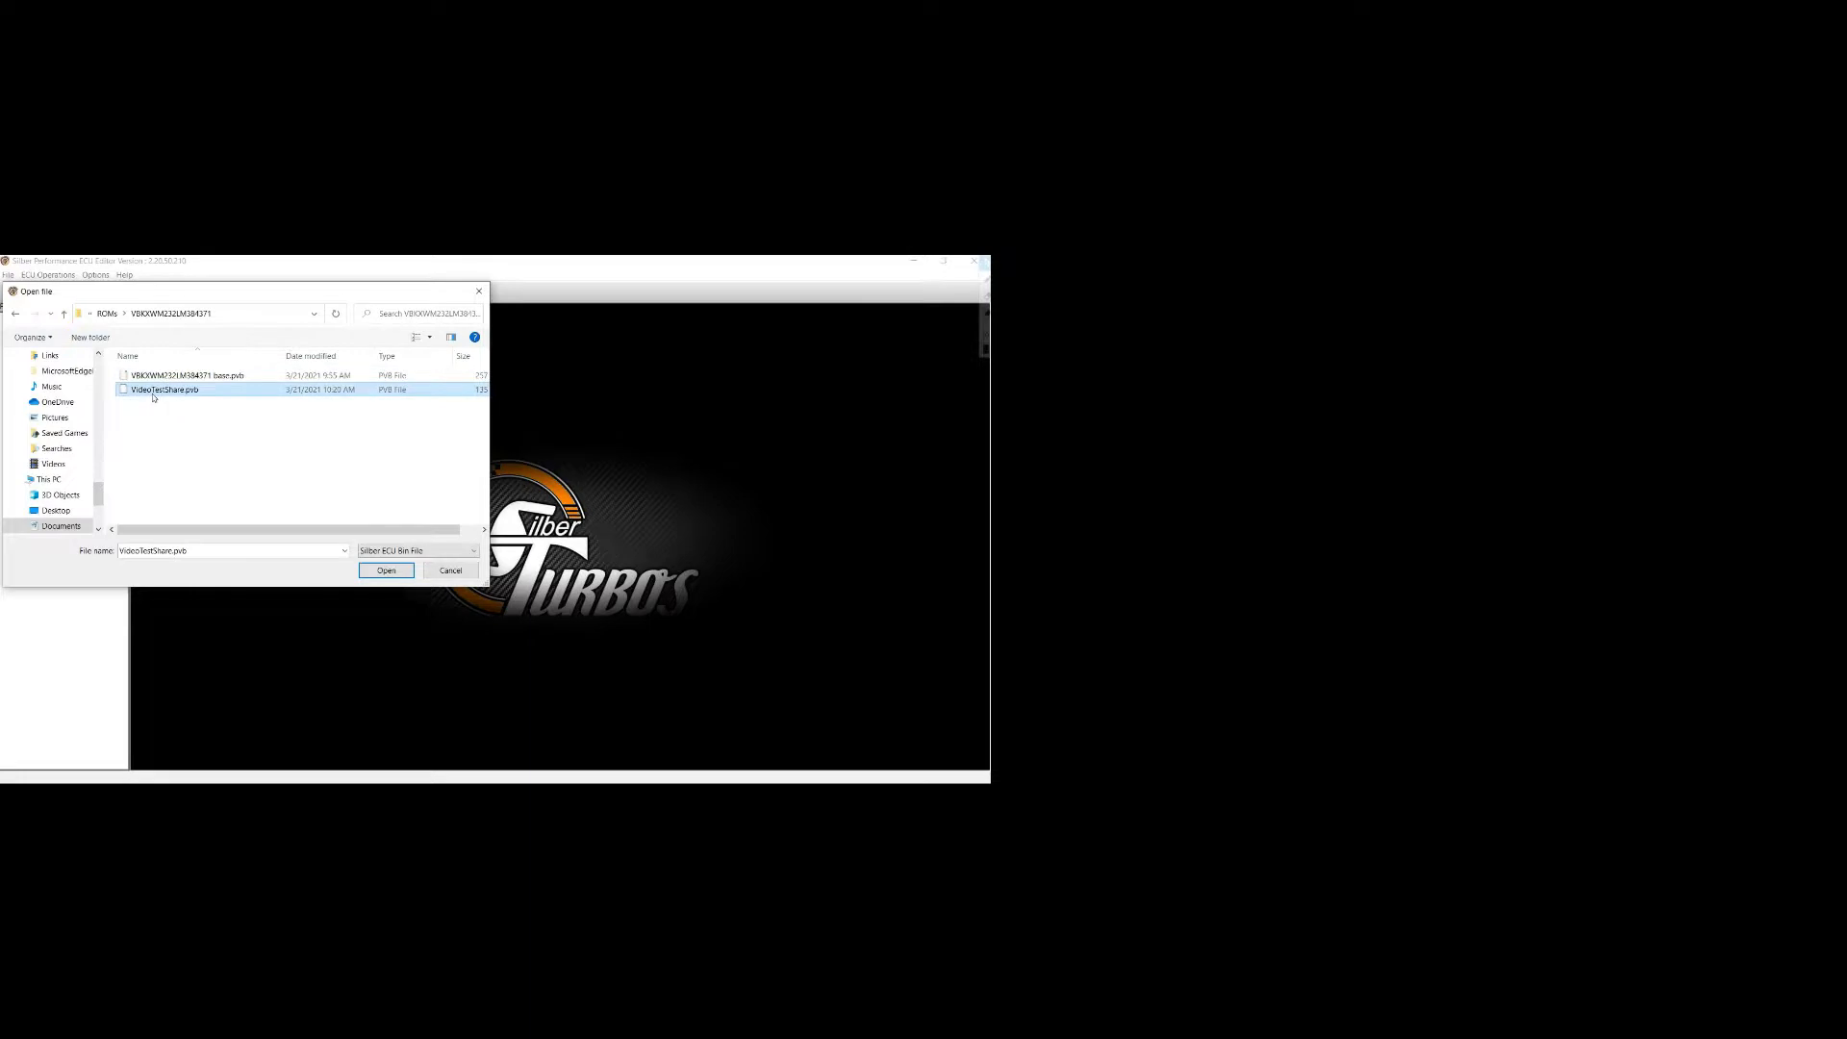
{"action": "left_click", "coordinate": [385, 570]}
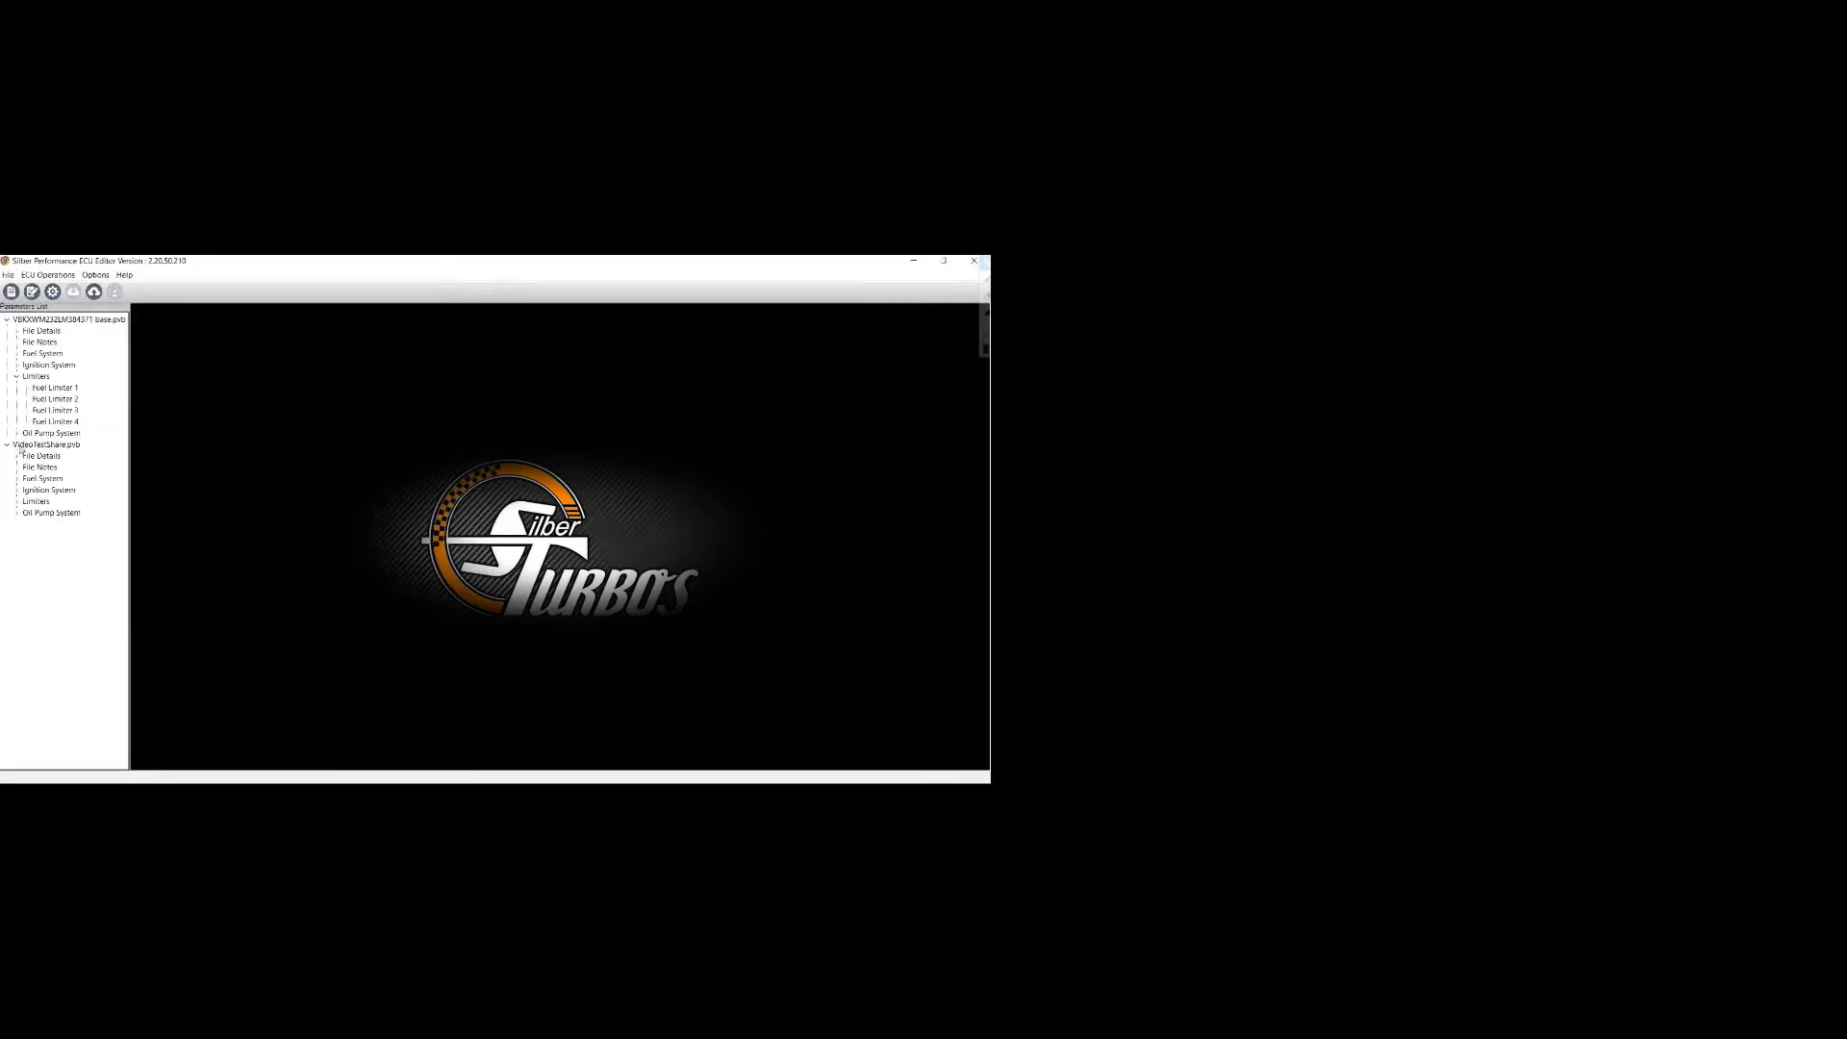
- Expand the new file's Ignition System, Advance Maps and Limiters branches and view its Fuel Limiter 1 table
{"action": "left_click", "coordinate": [17, 490]}
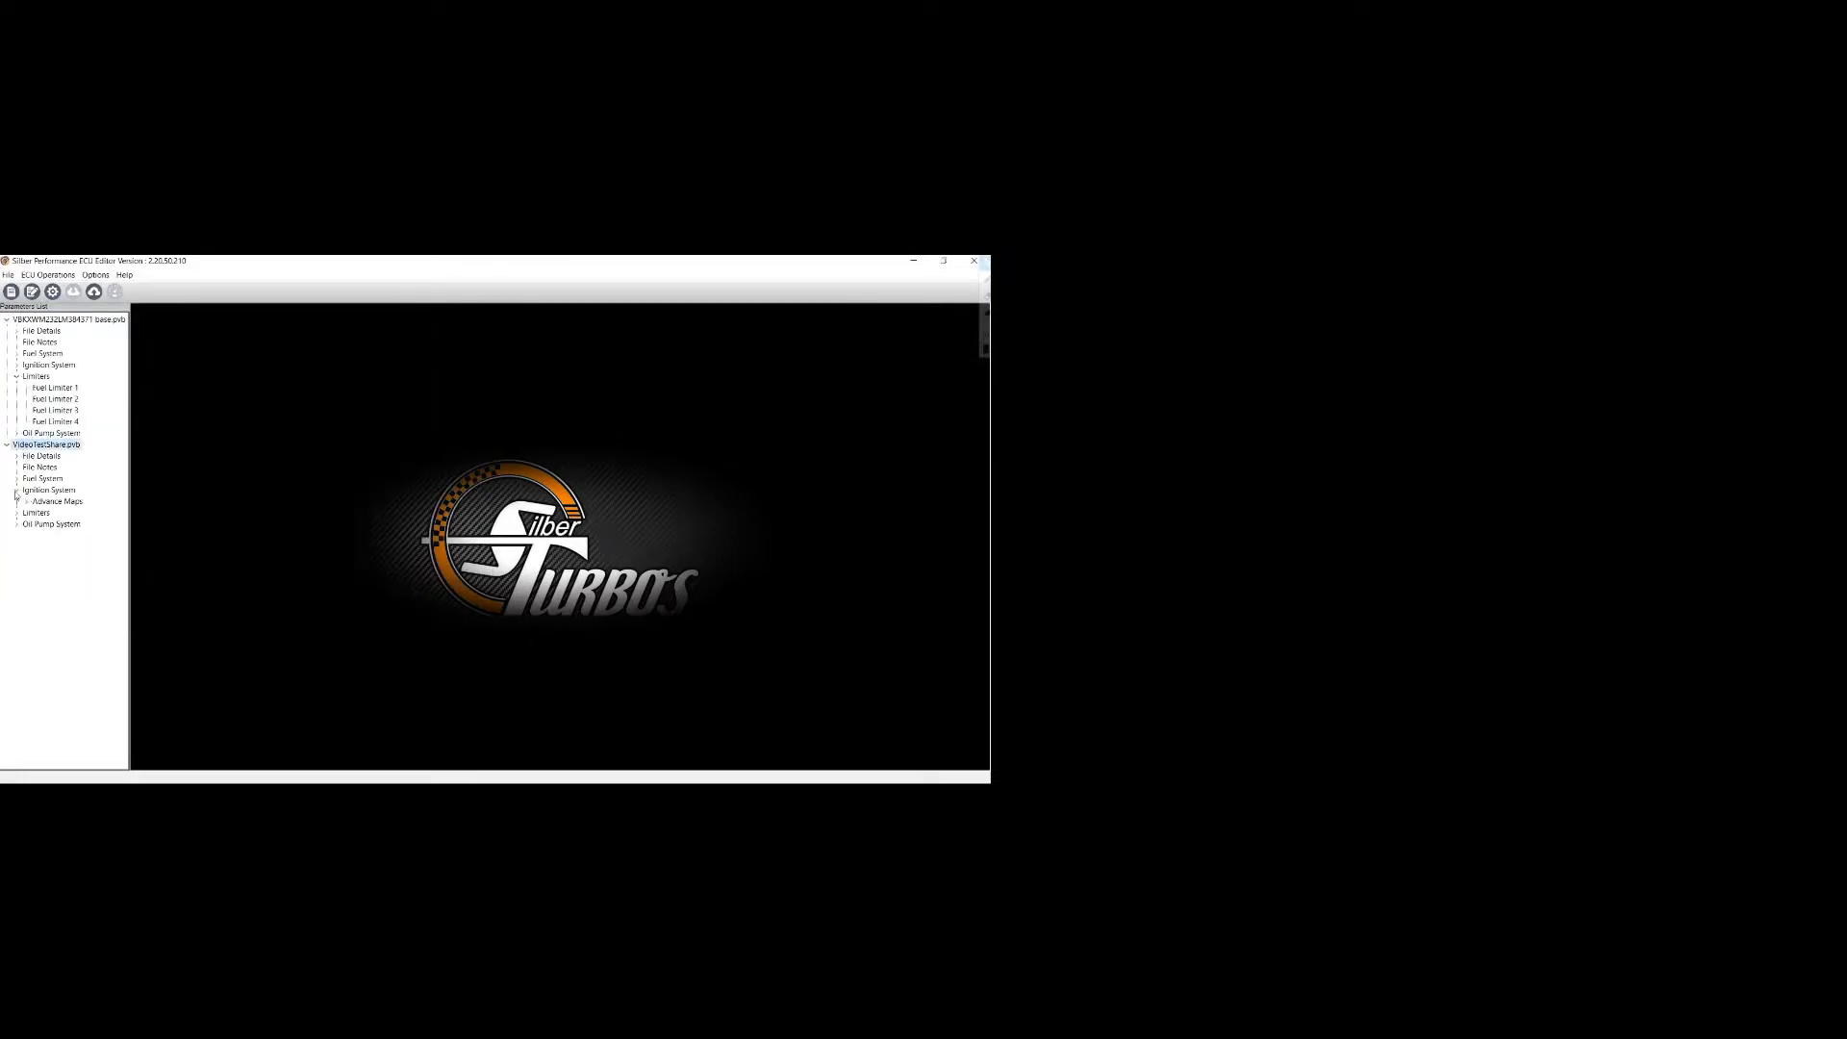
{"action": "left_click", "coordinate": [27, 500]}
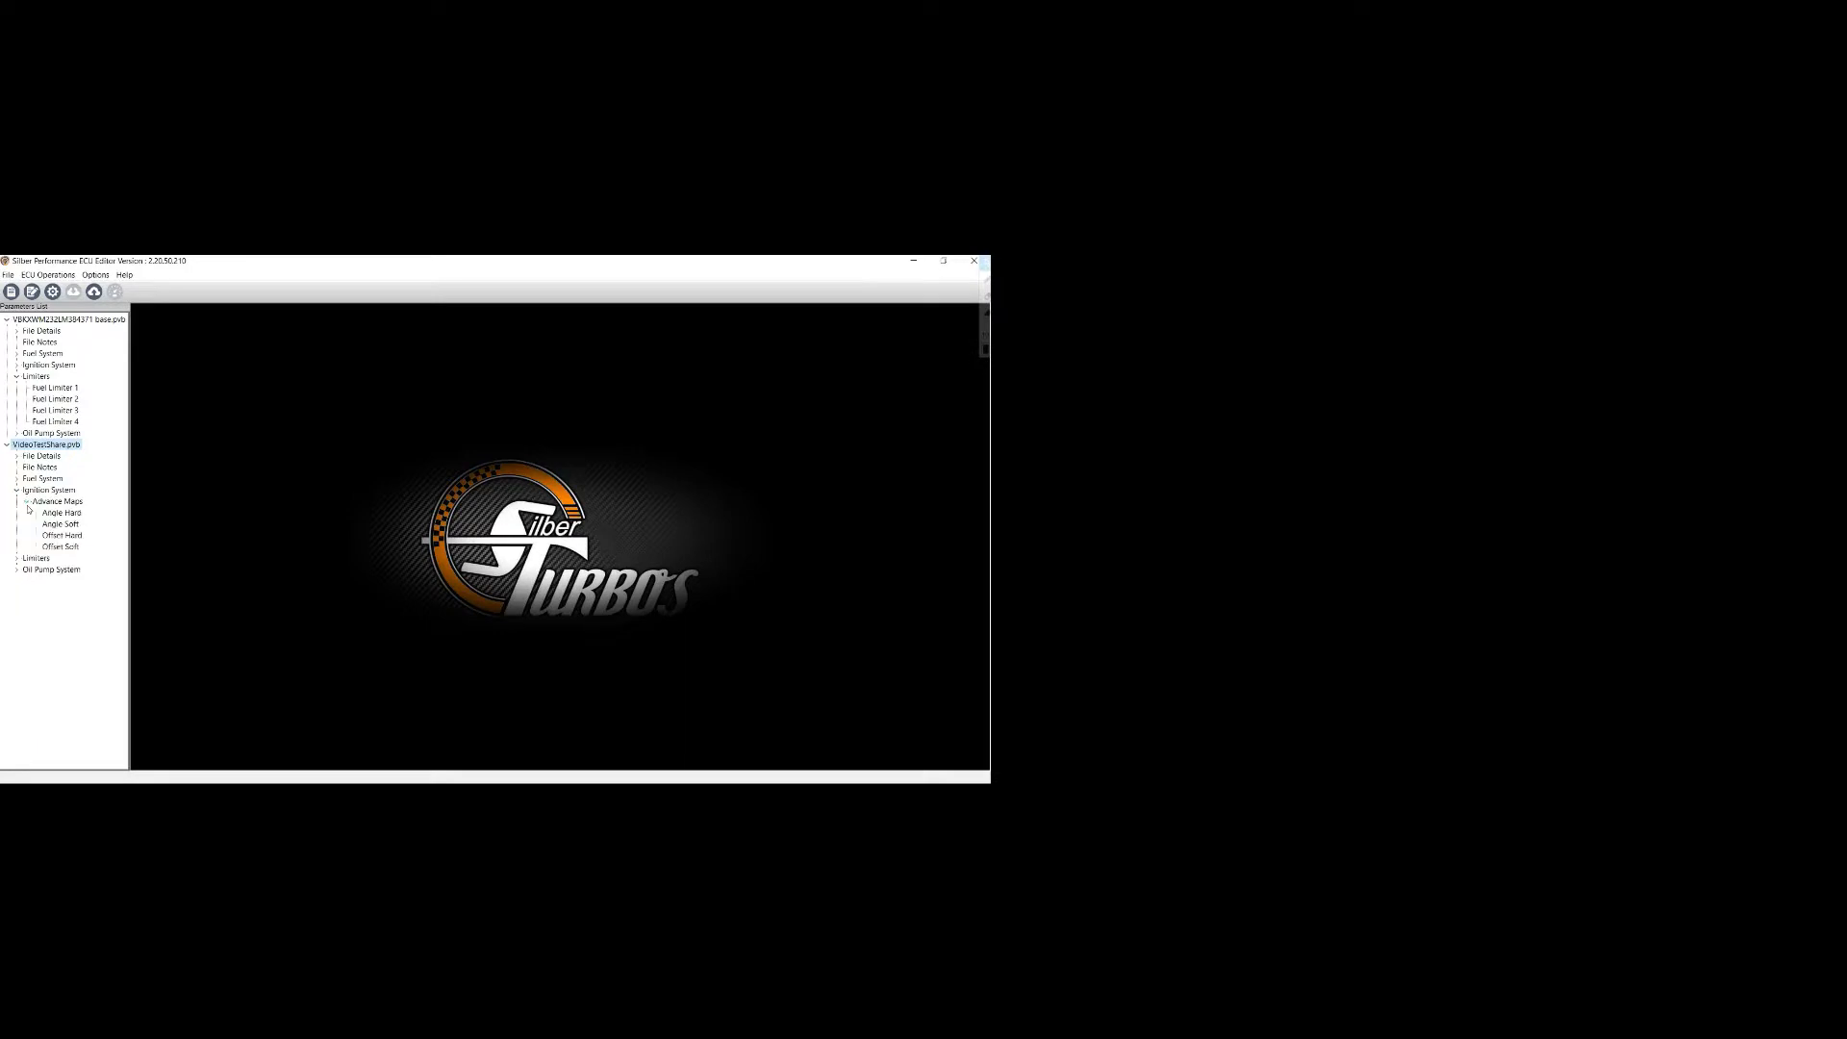
{"action": "left_click", "coordinate": [60, 512]}
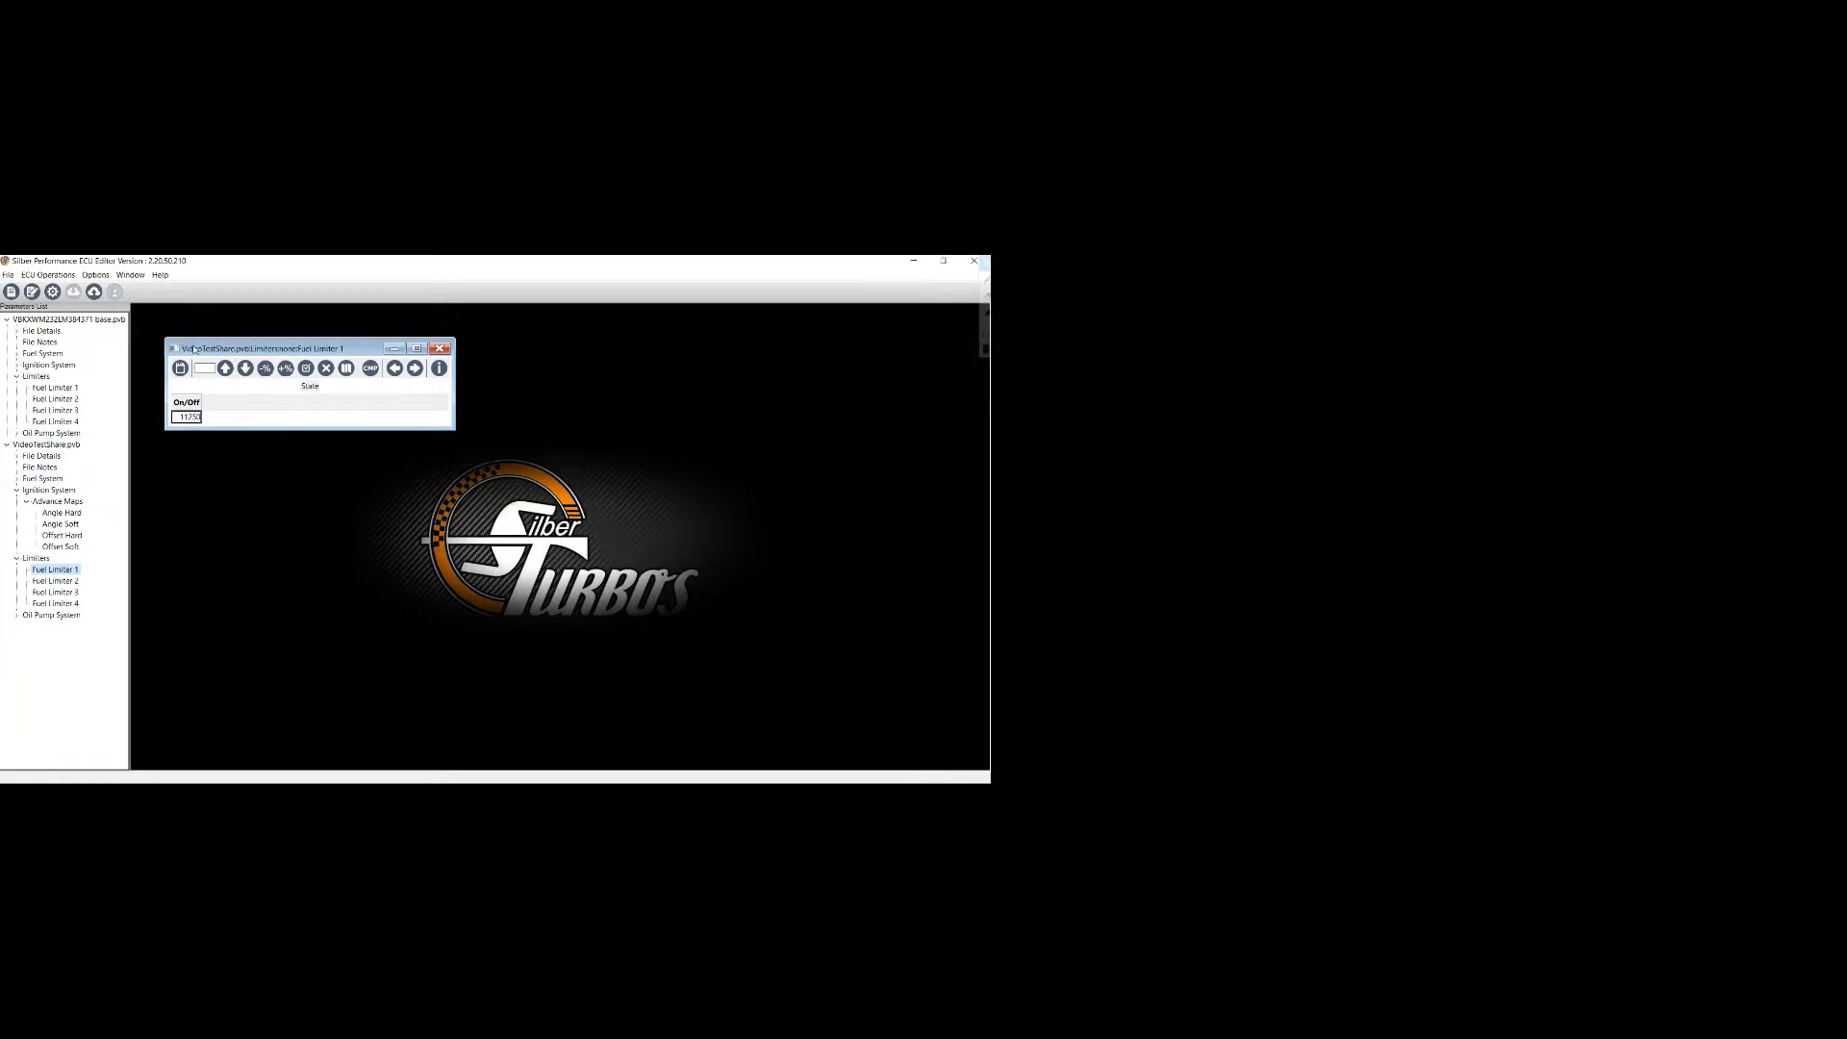
{"action": "left_click", "coordinate": [440, 347]}
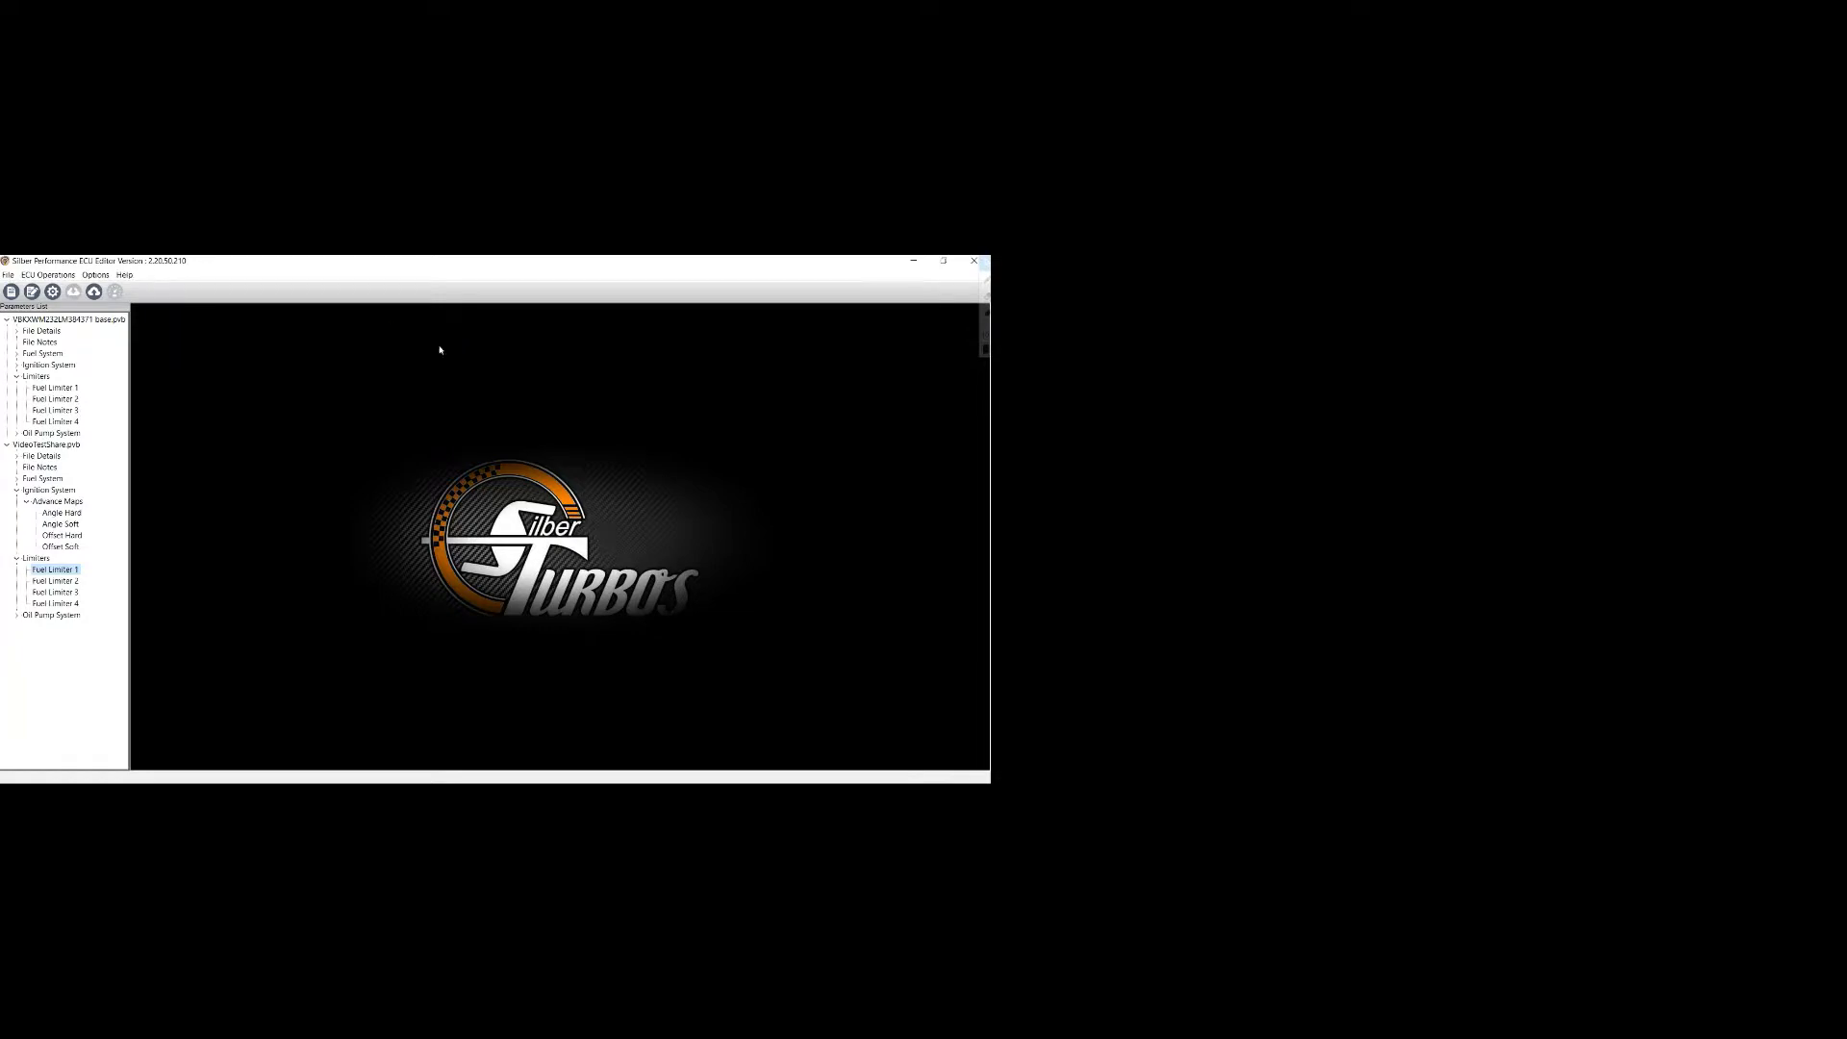
{"action": "double_click", "coordinate": [53, 568]}
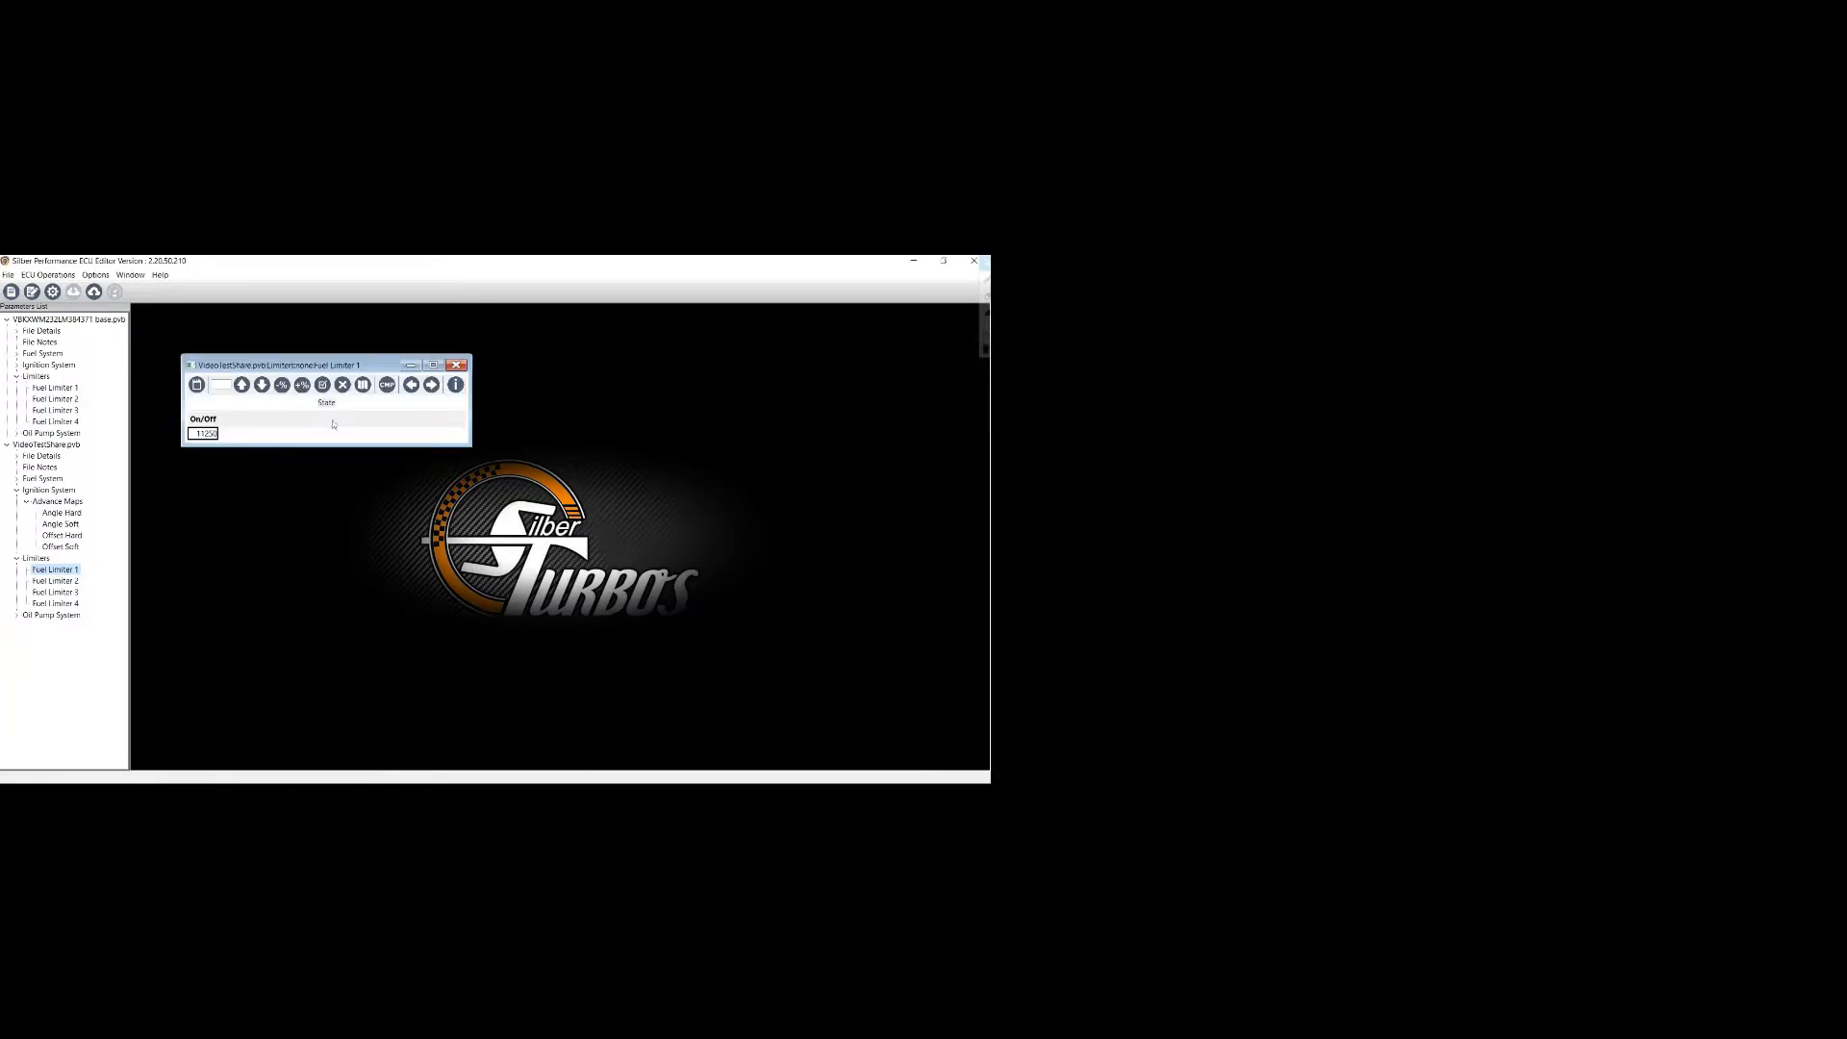
{"action": "left_click", "coordinate": [456, 362]}
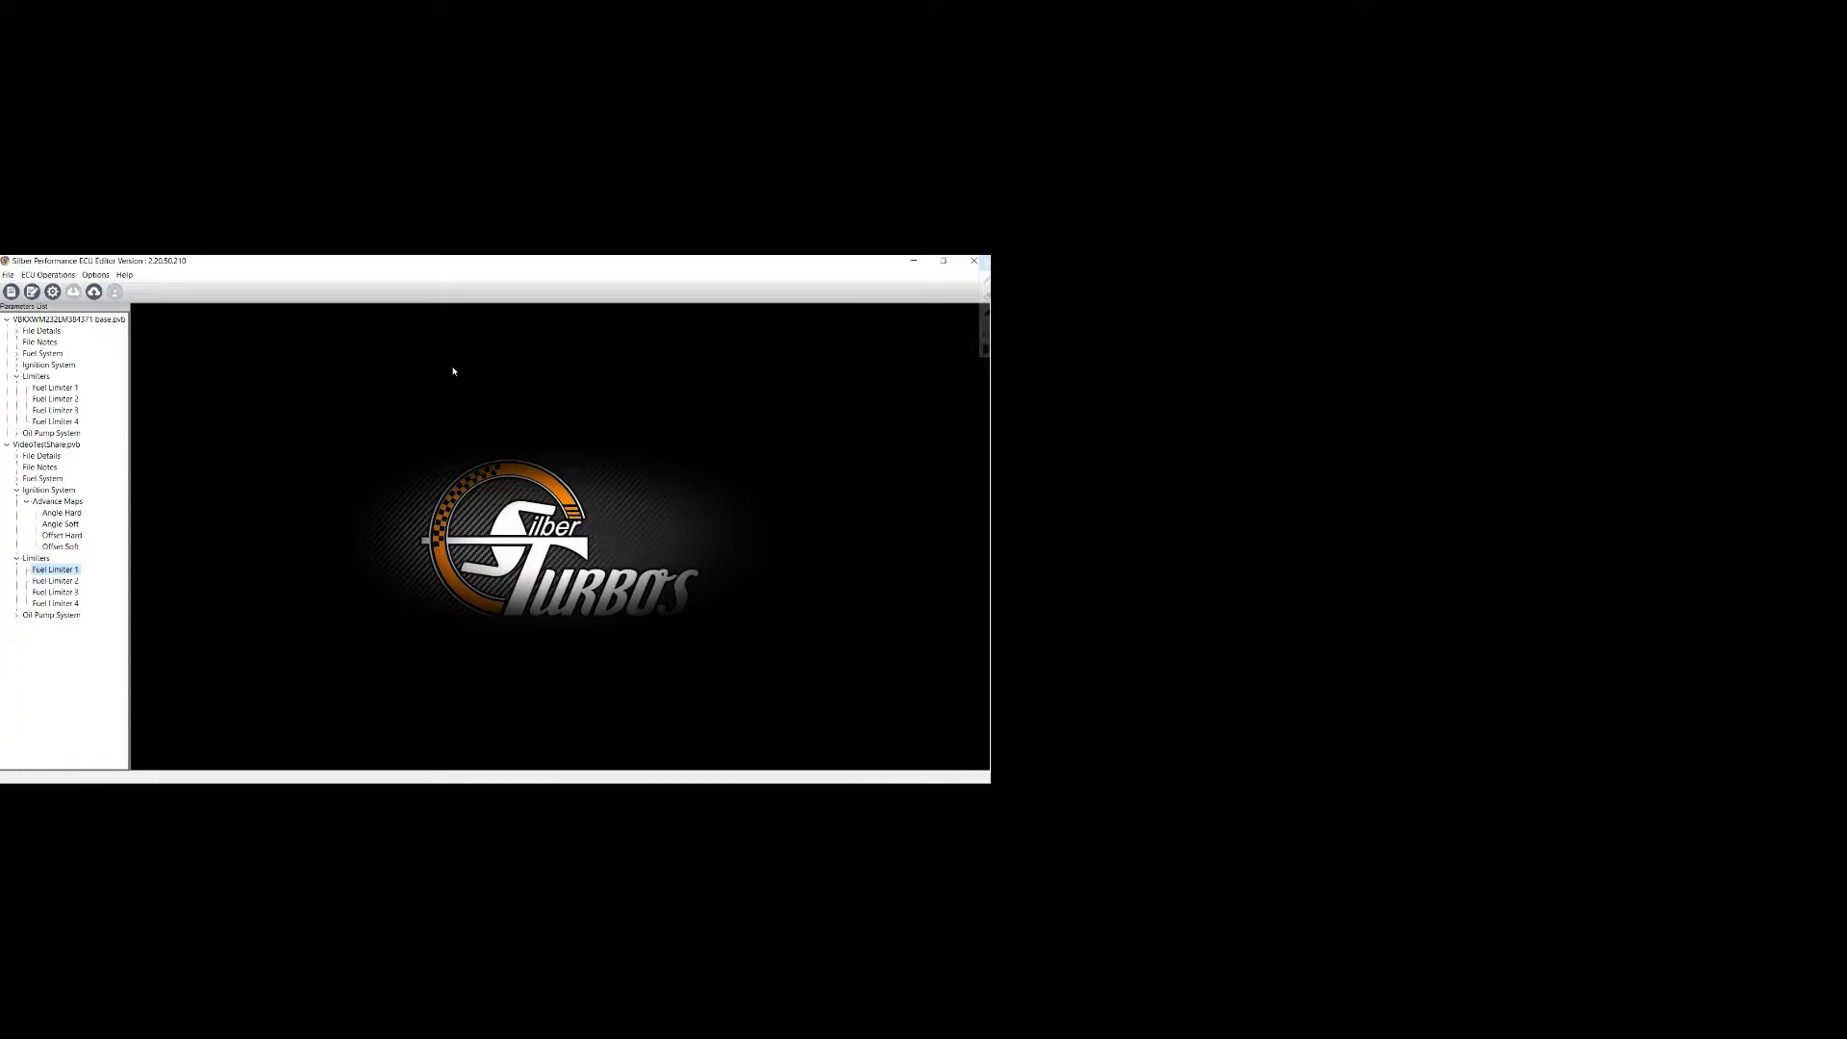
{"action": "mouse_move", "coordinate": [335, 471]}
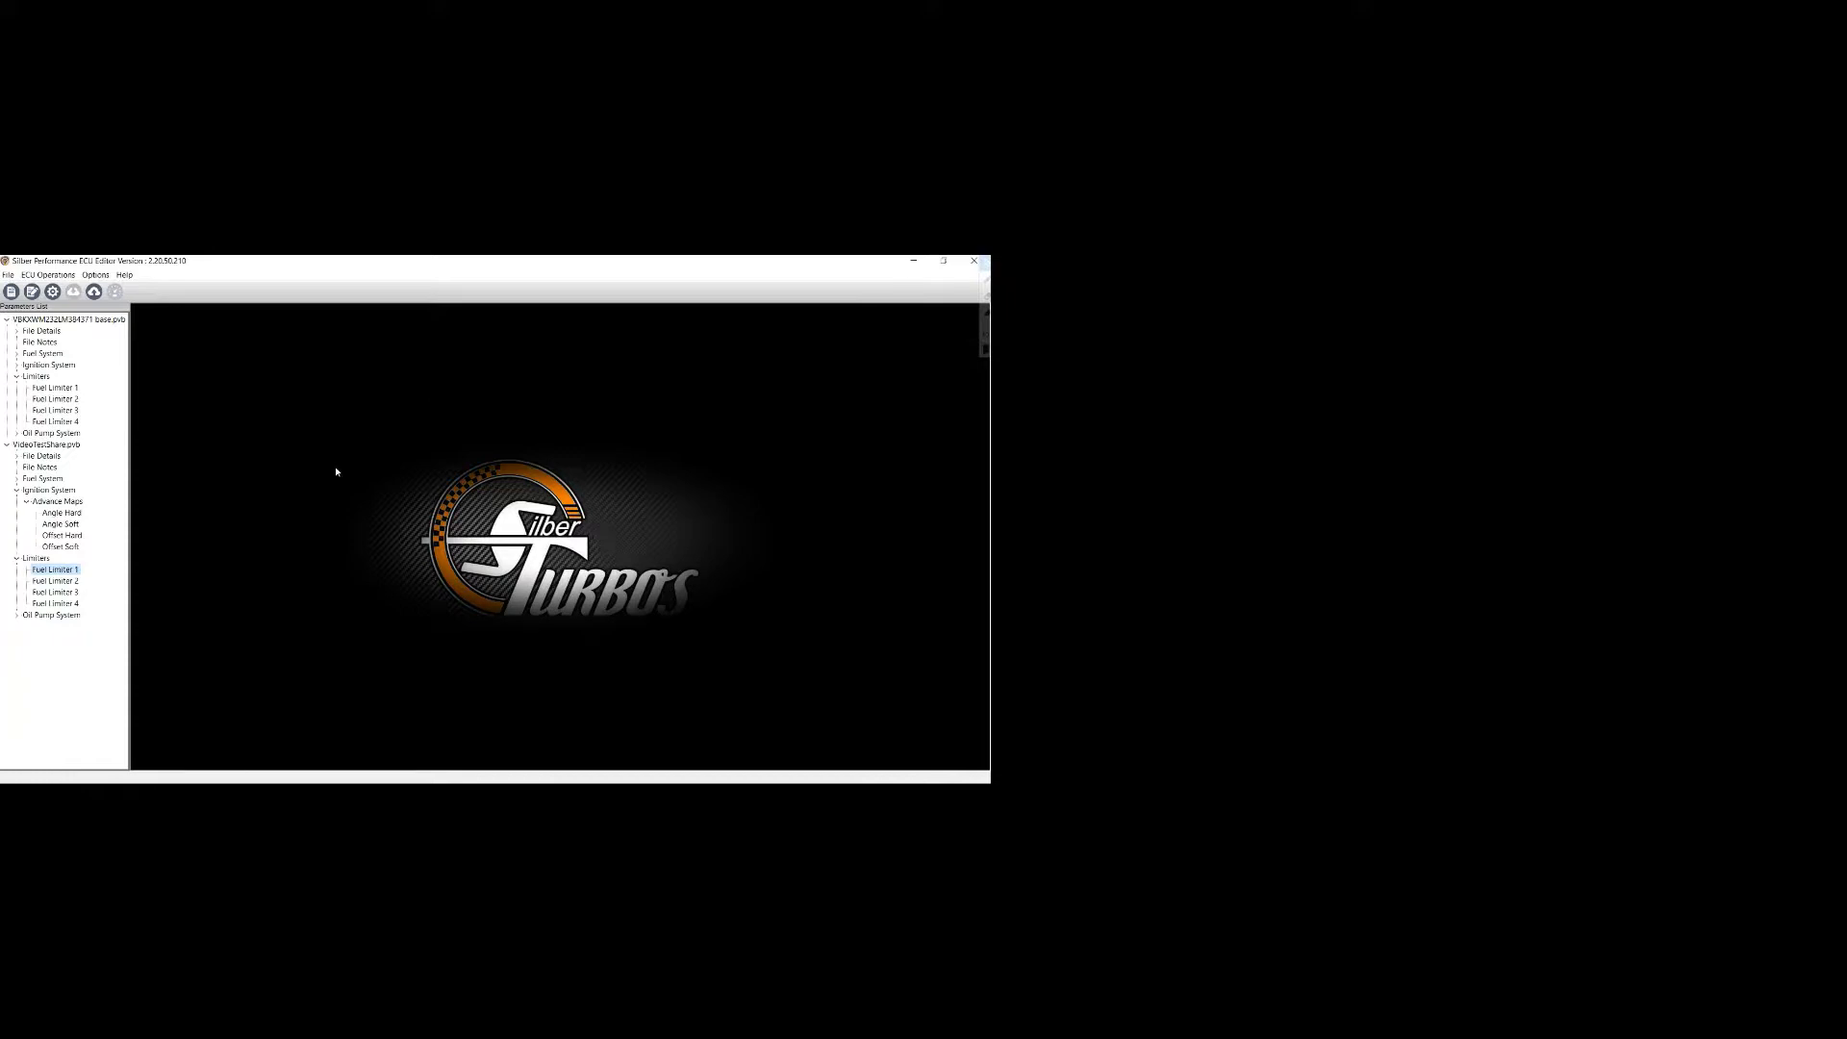
{"action": "left_click", "coordinate": [14, 273]}
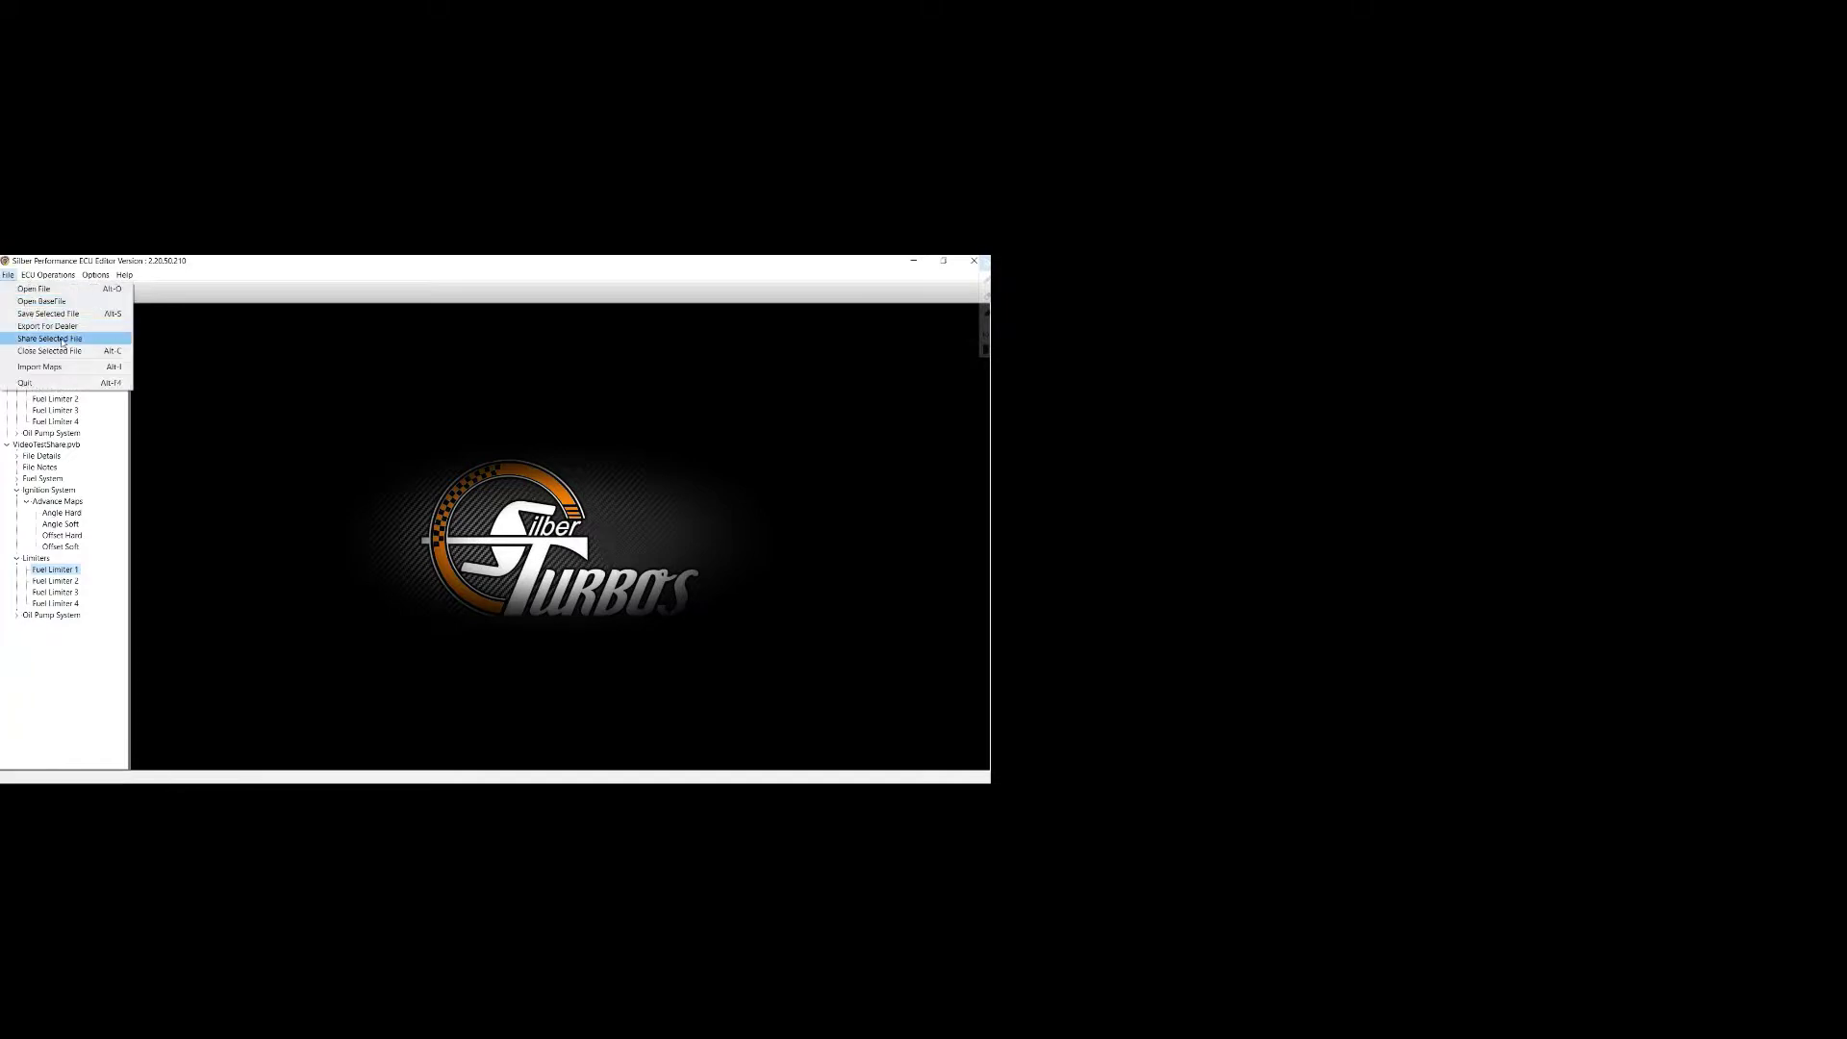
{"action": "mouse_move", "coordinate": [202, 396]}
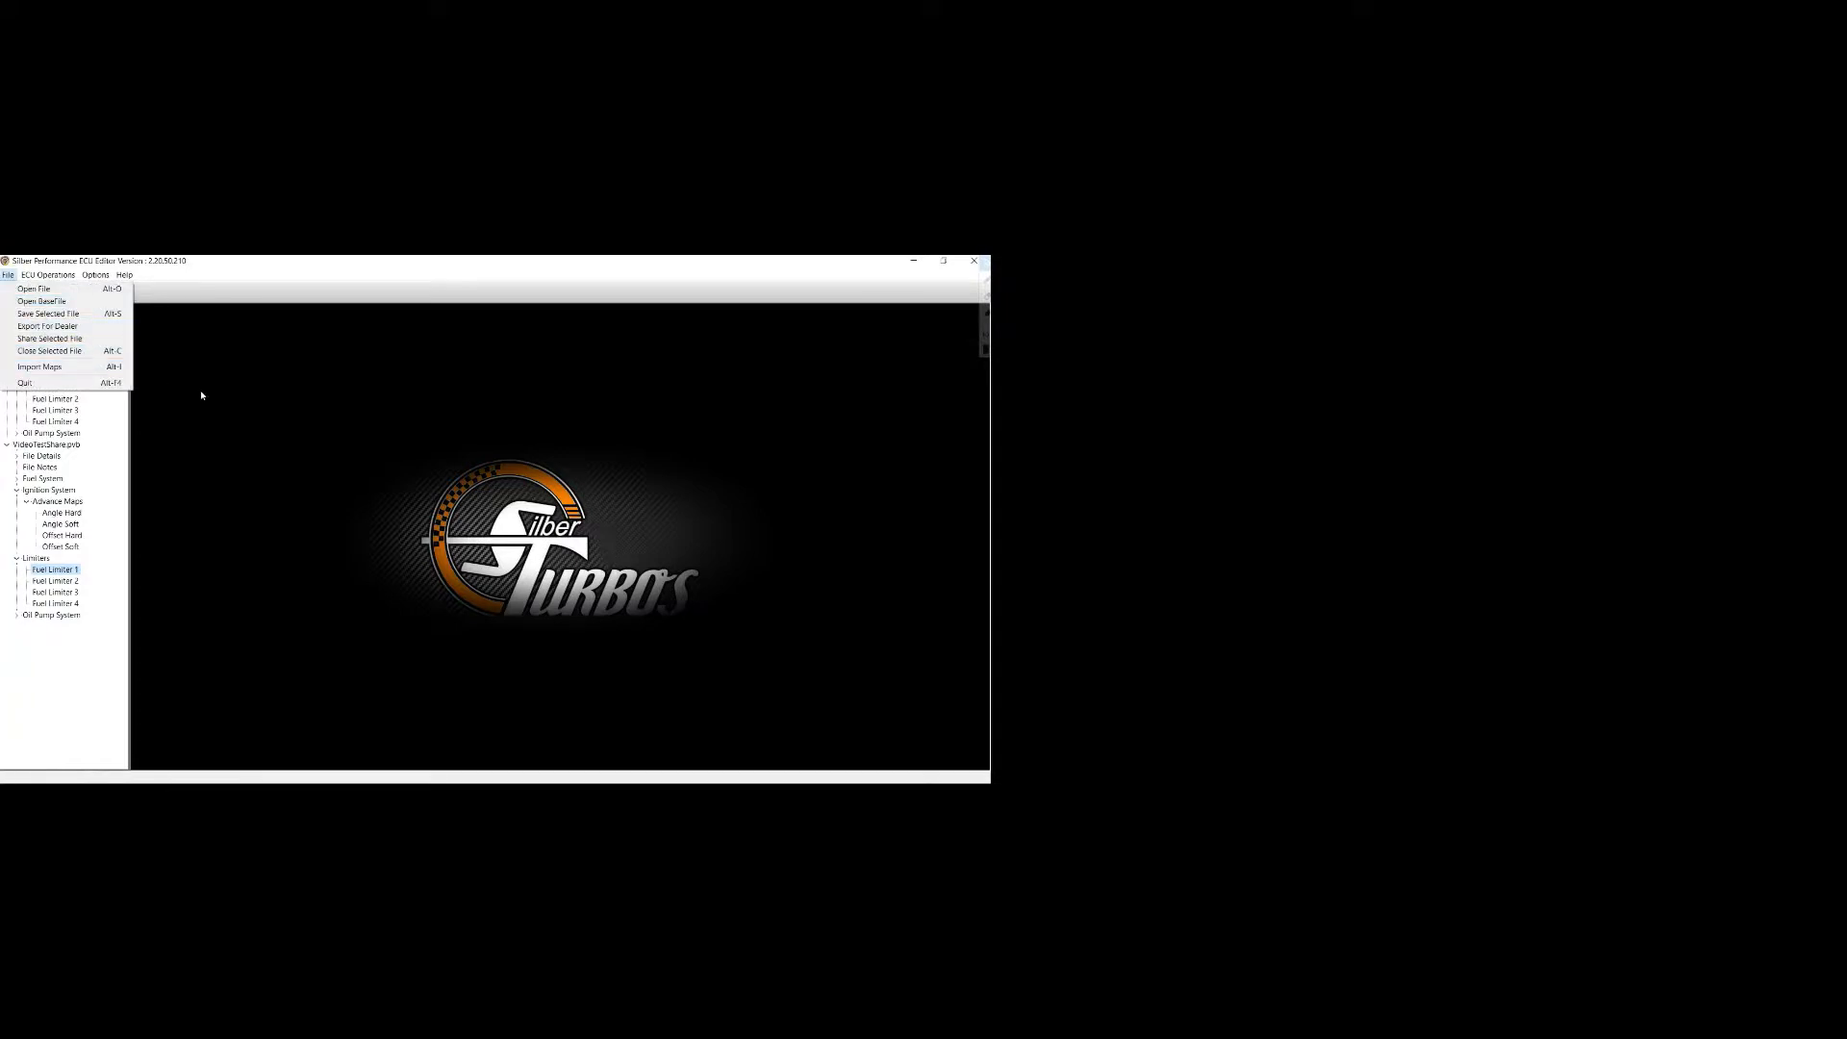
{"action": "mouse_move", "coordinate": [185, 384]}
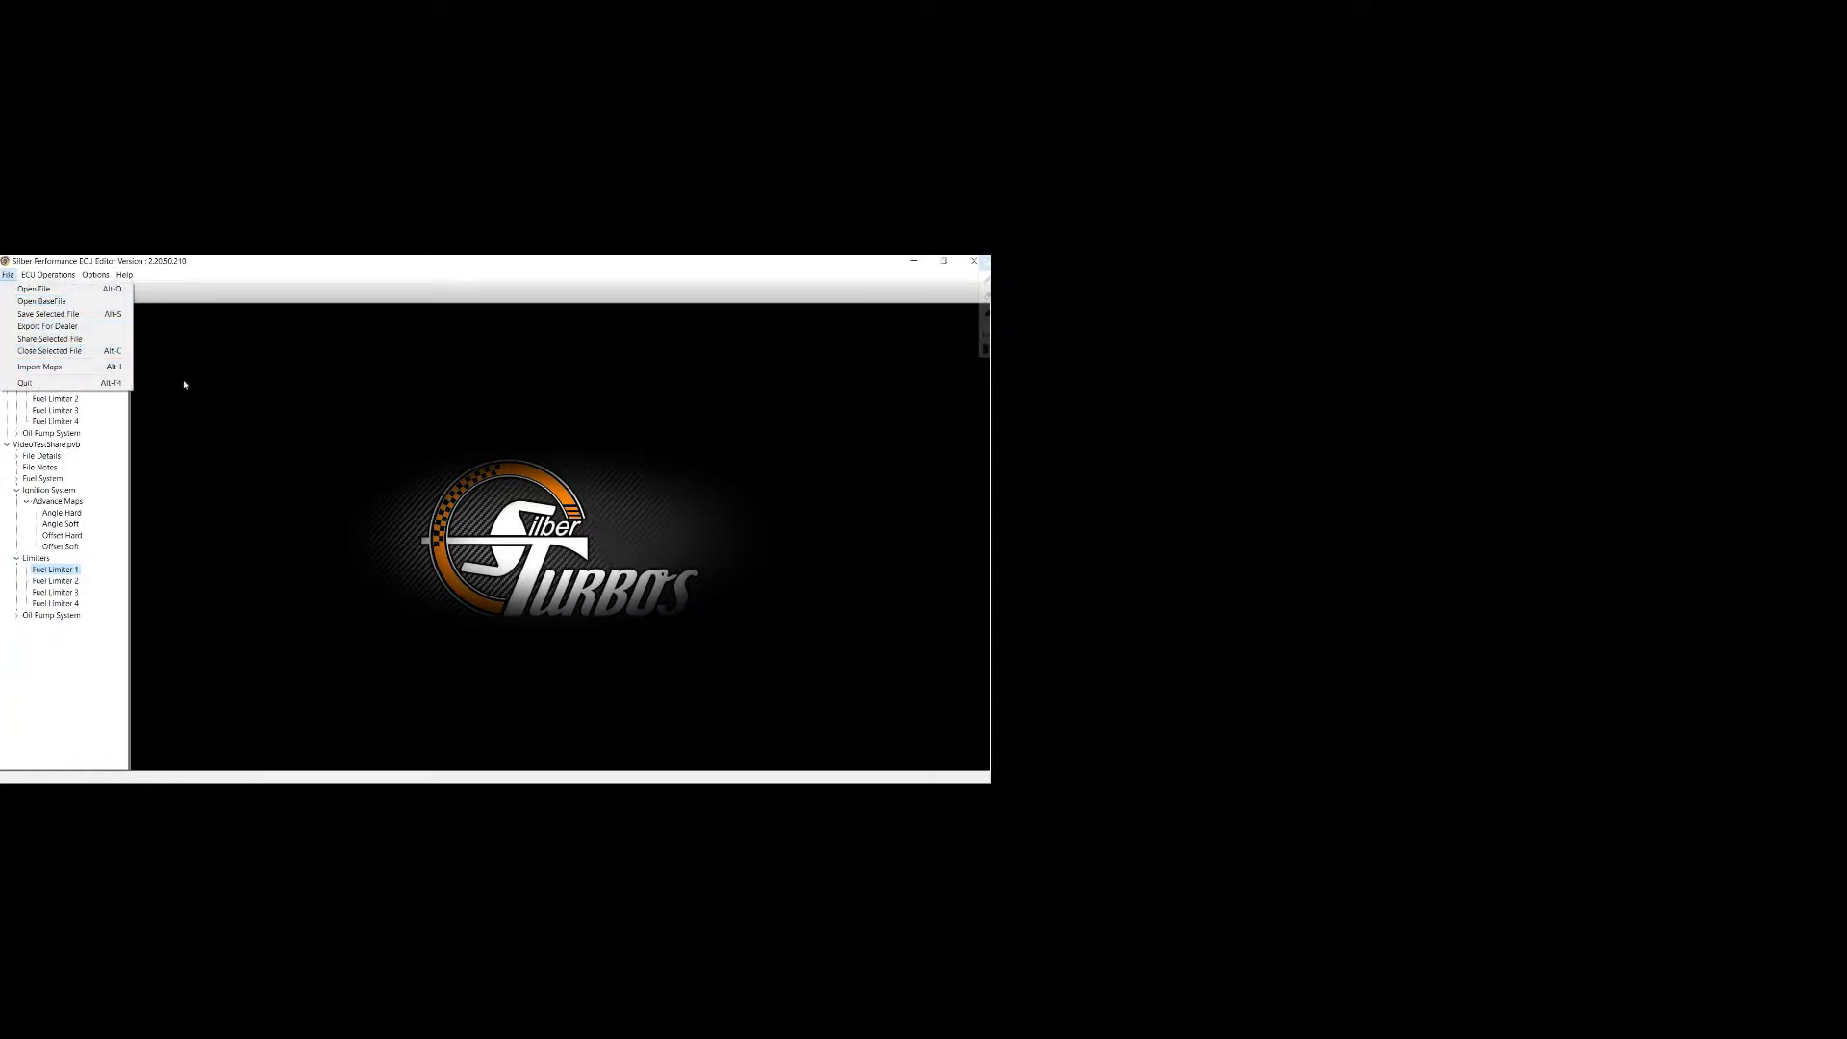
{"action": "mouse_move", "coordinate": [54, 325]}
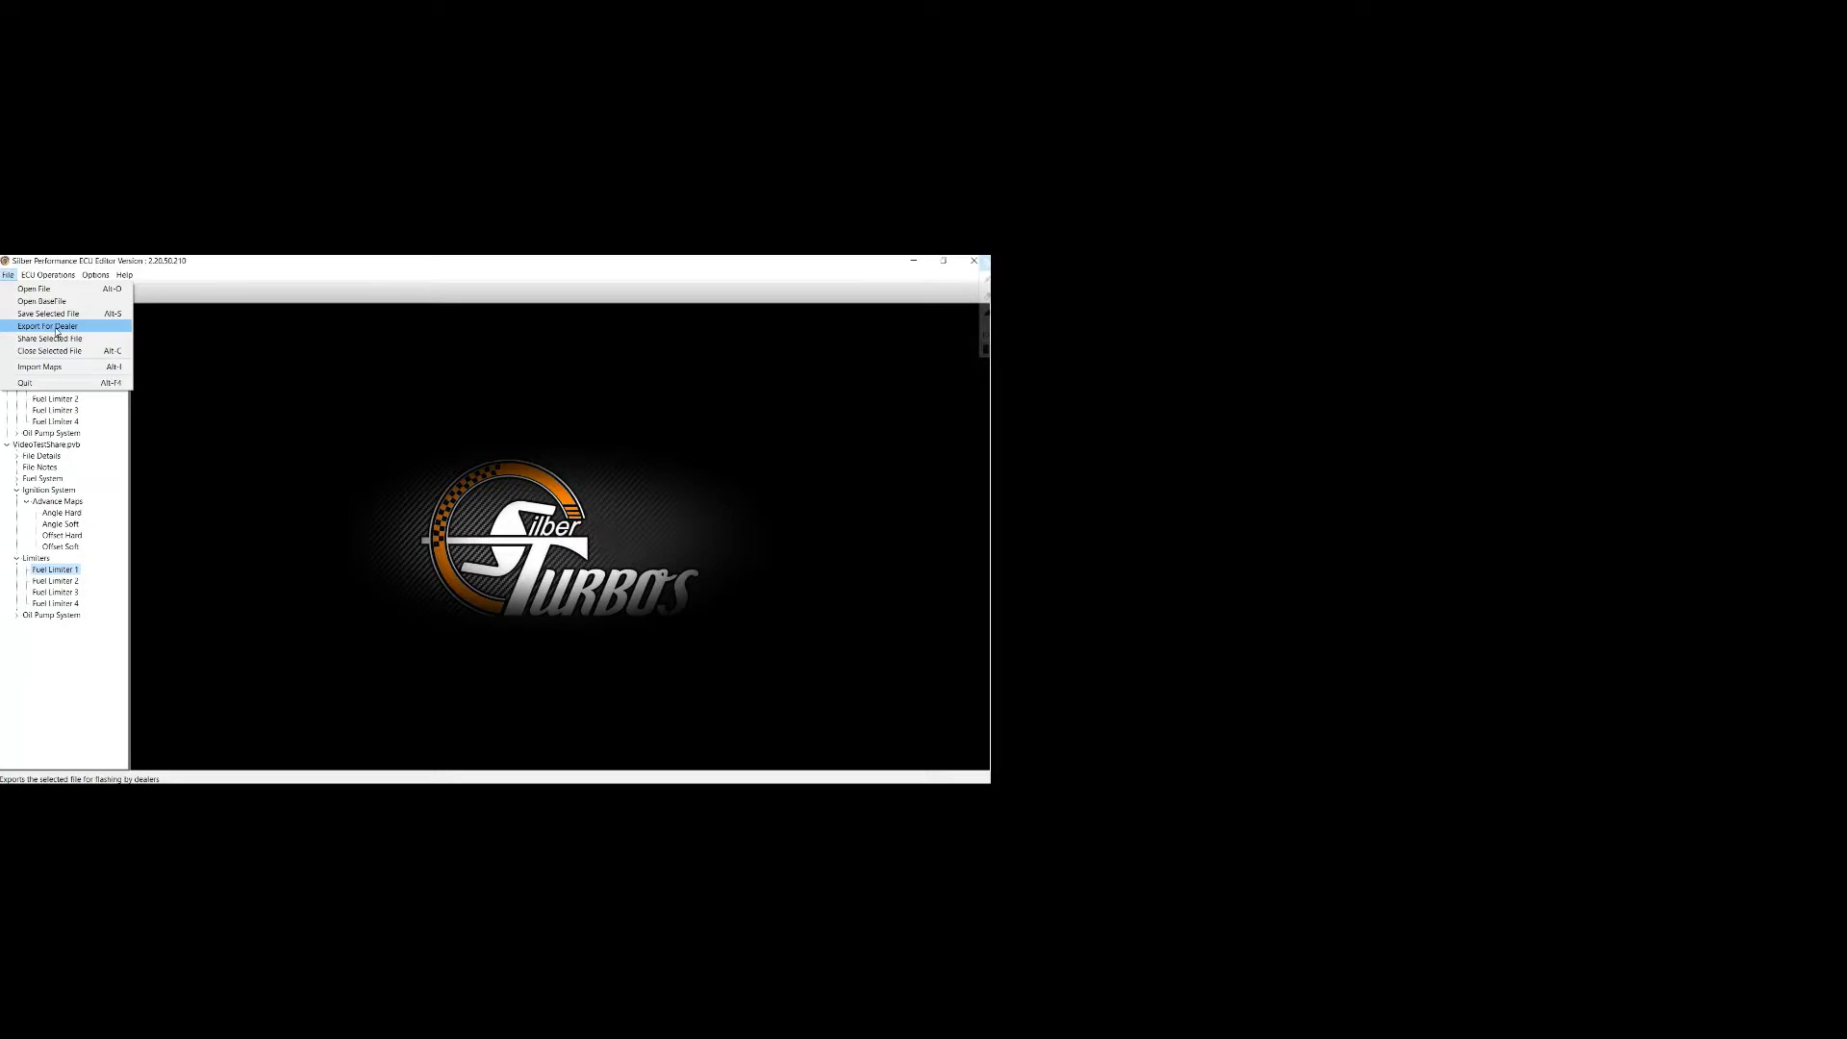
{"action": "mouse_move", "coordinate": [372, 446]}
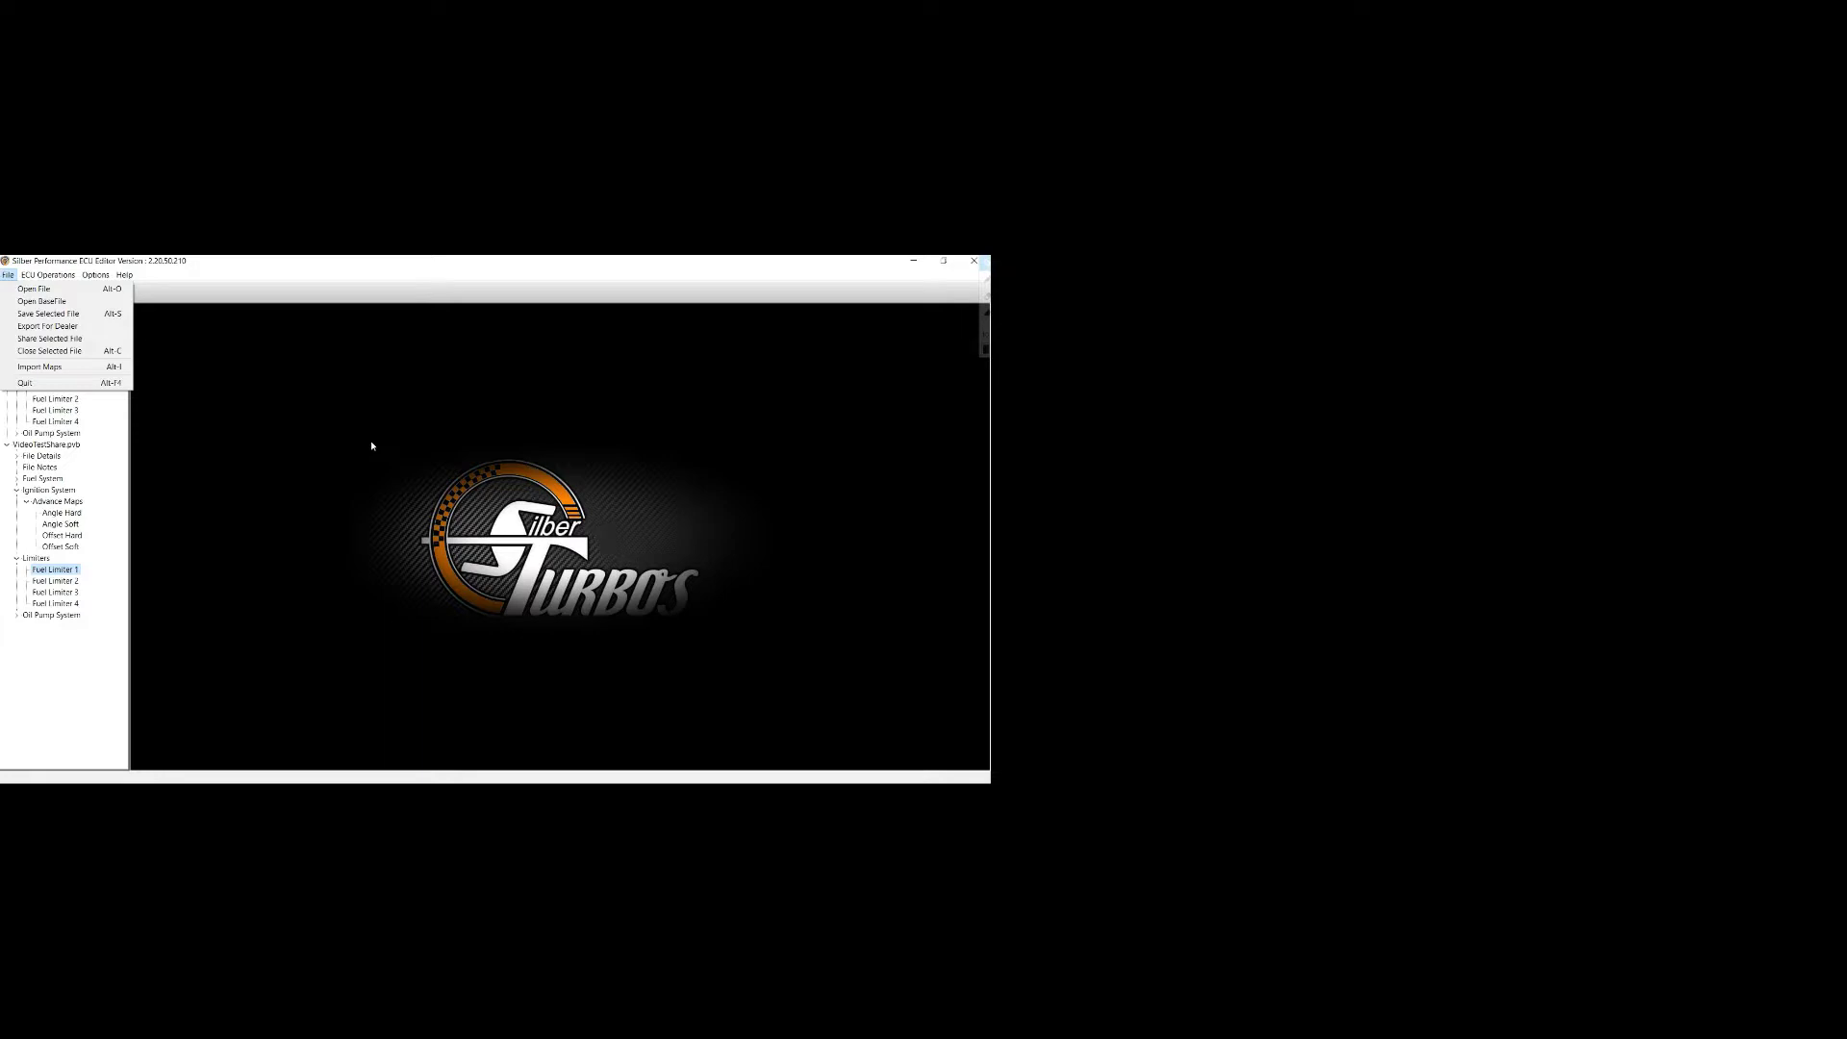
{"action": "mouse_move", "coordinate": [342, 431]}
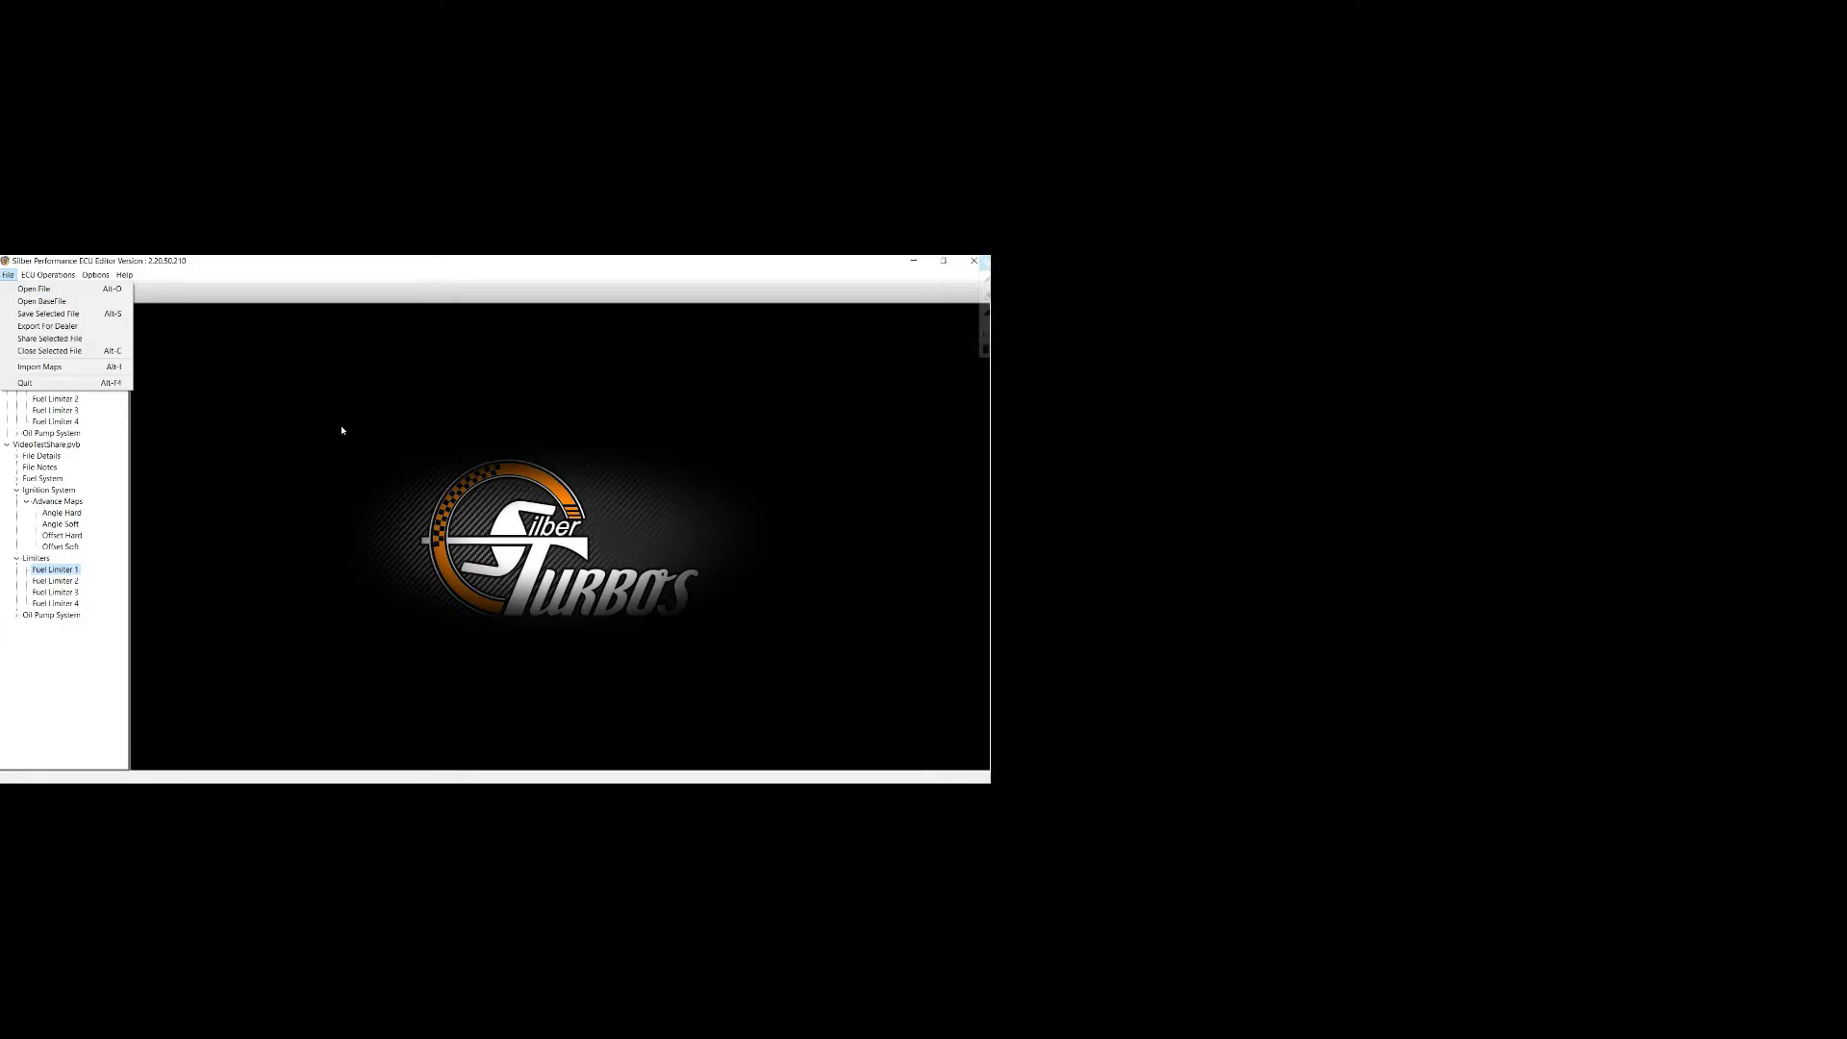
{"action": "mouse_move", "coordinate": [54, 777]}
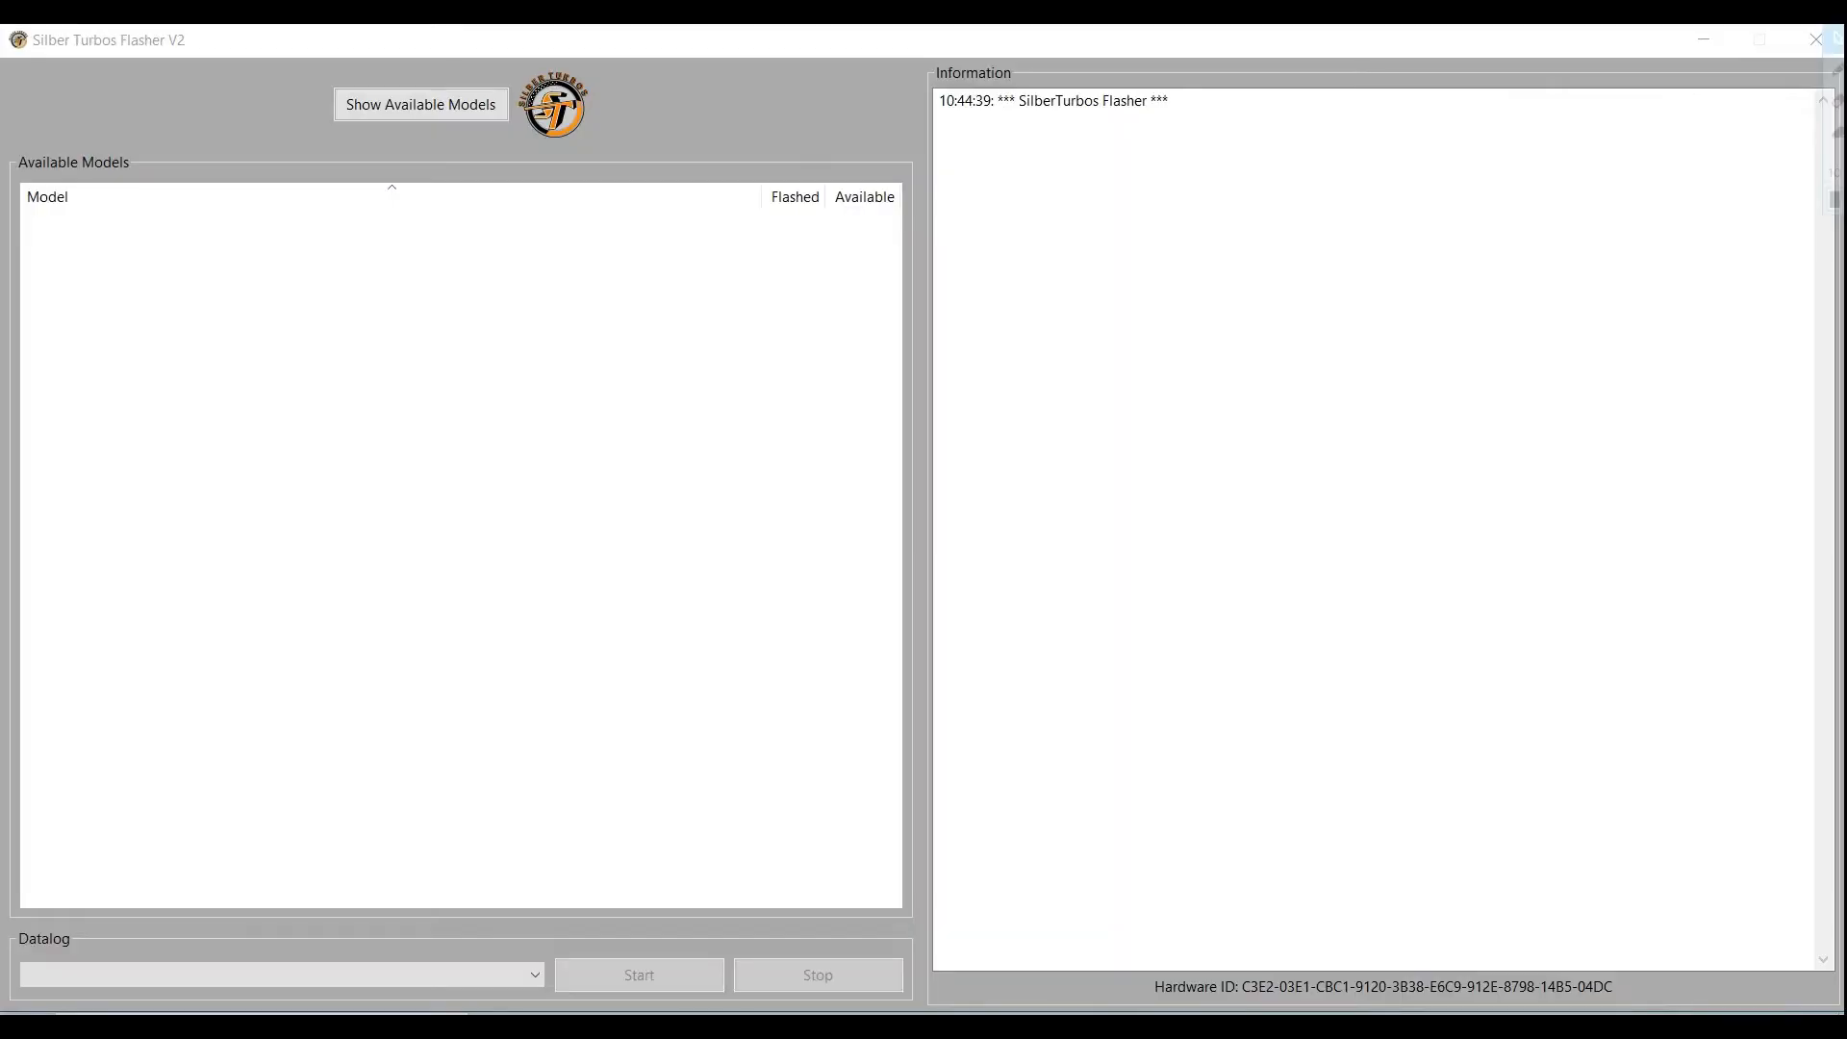
{"action": "mouse_move", "coordinate": [241, 890]}
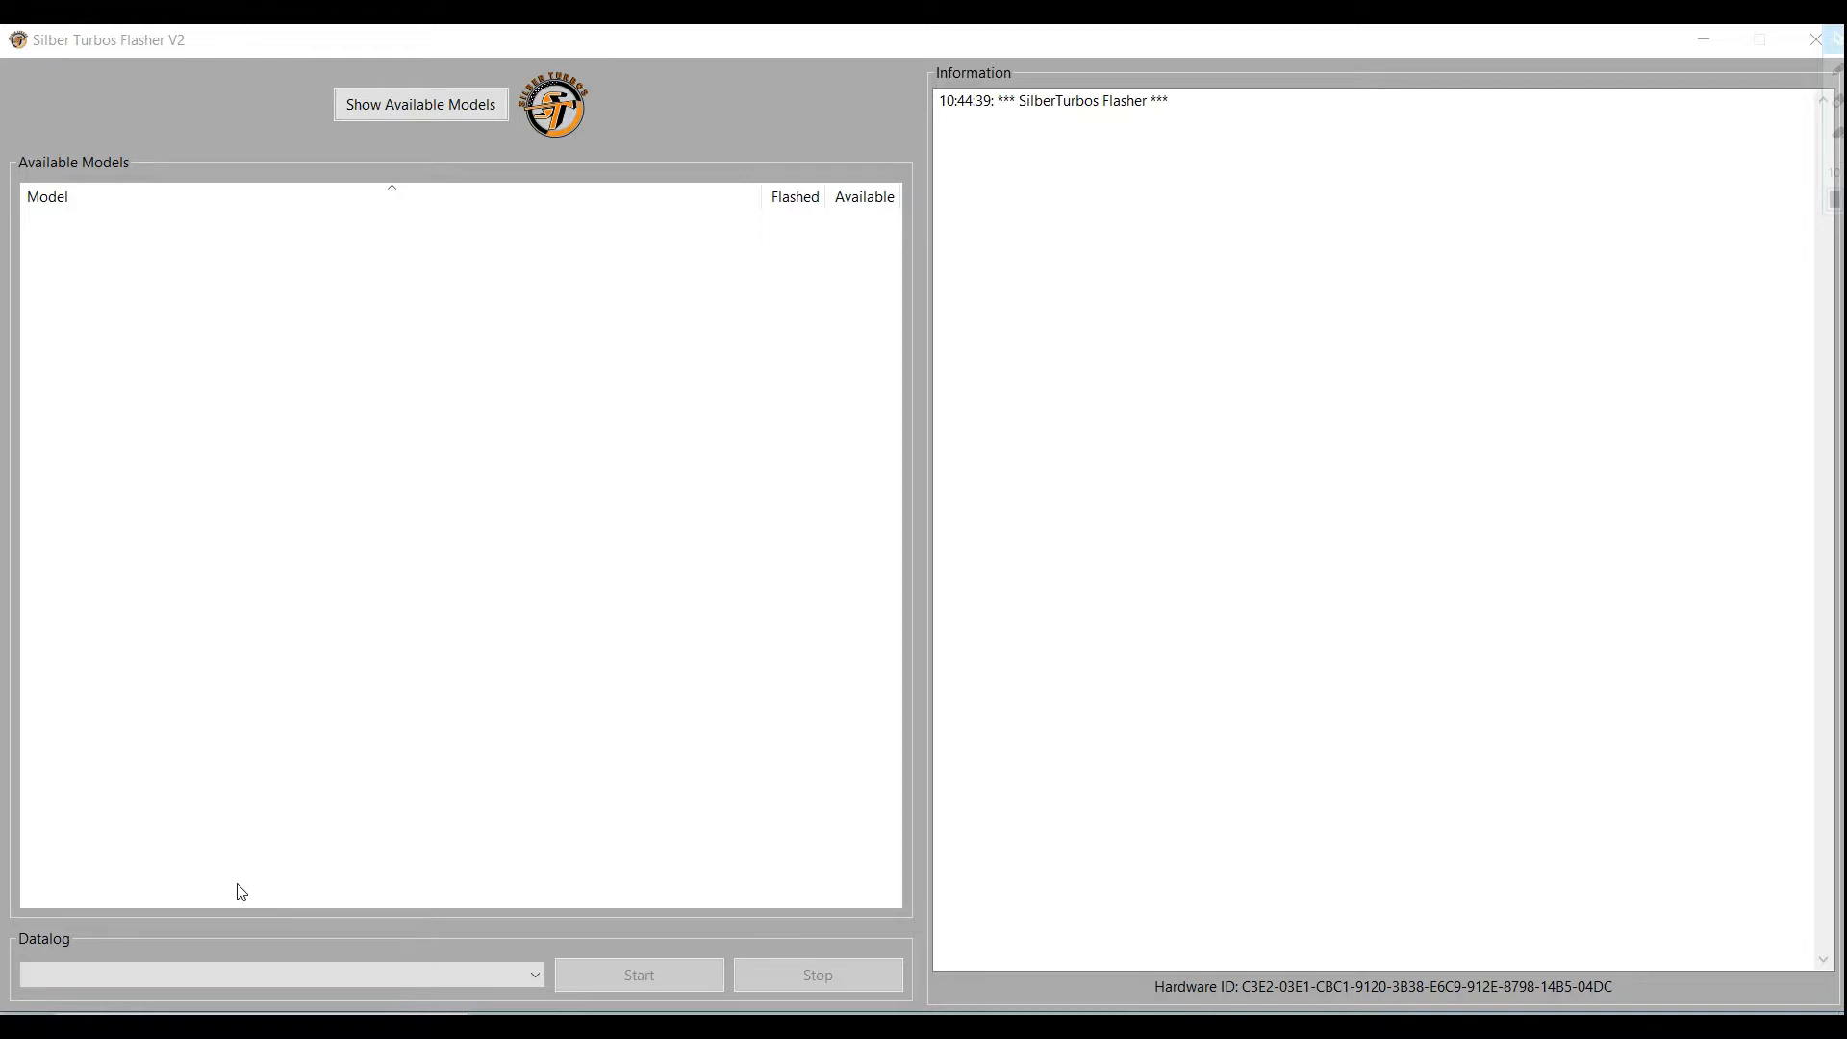
{"action": "mouse_move", "coordinate": [377, 204]}
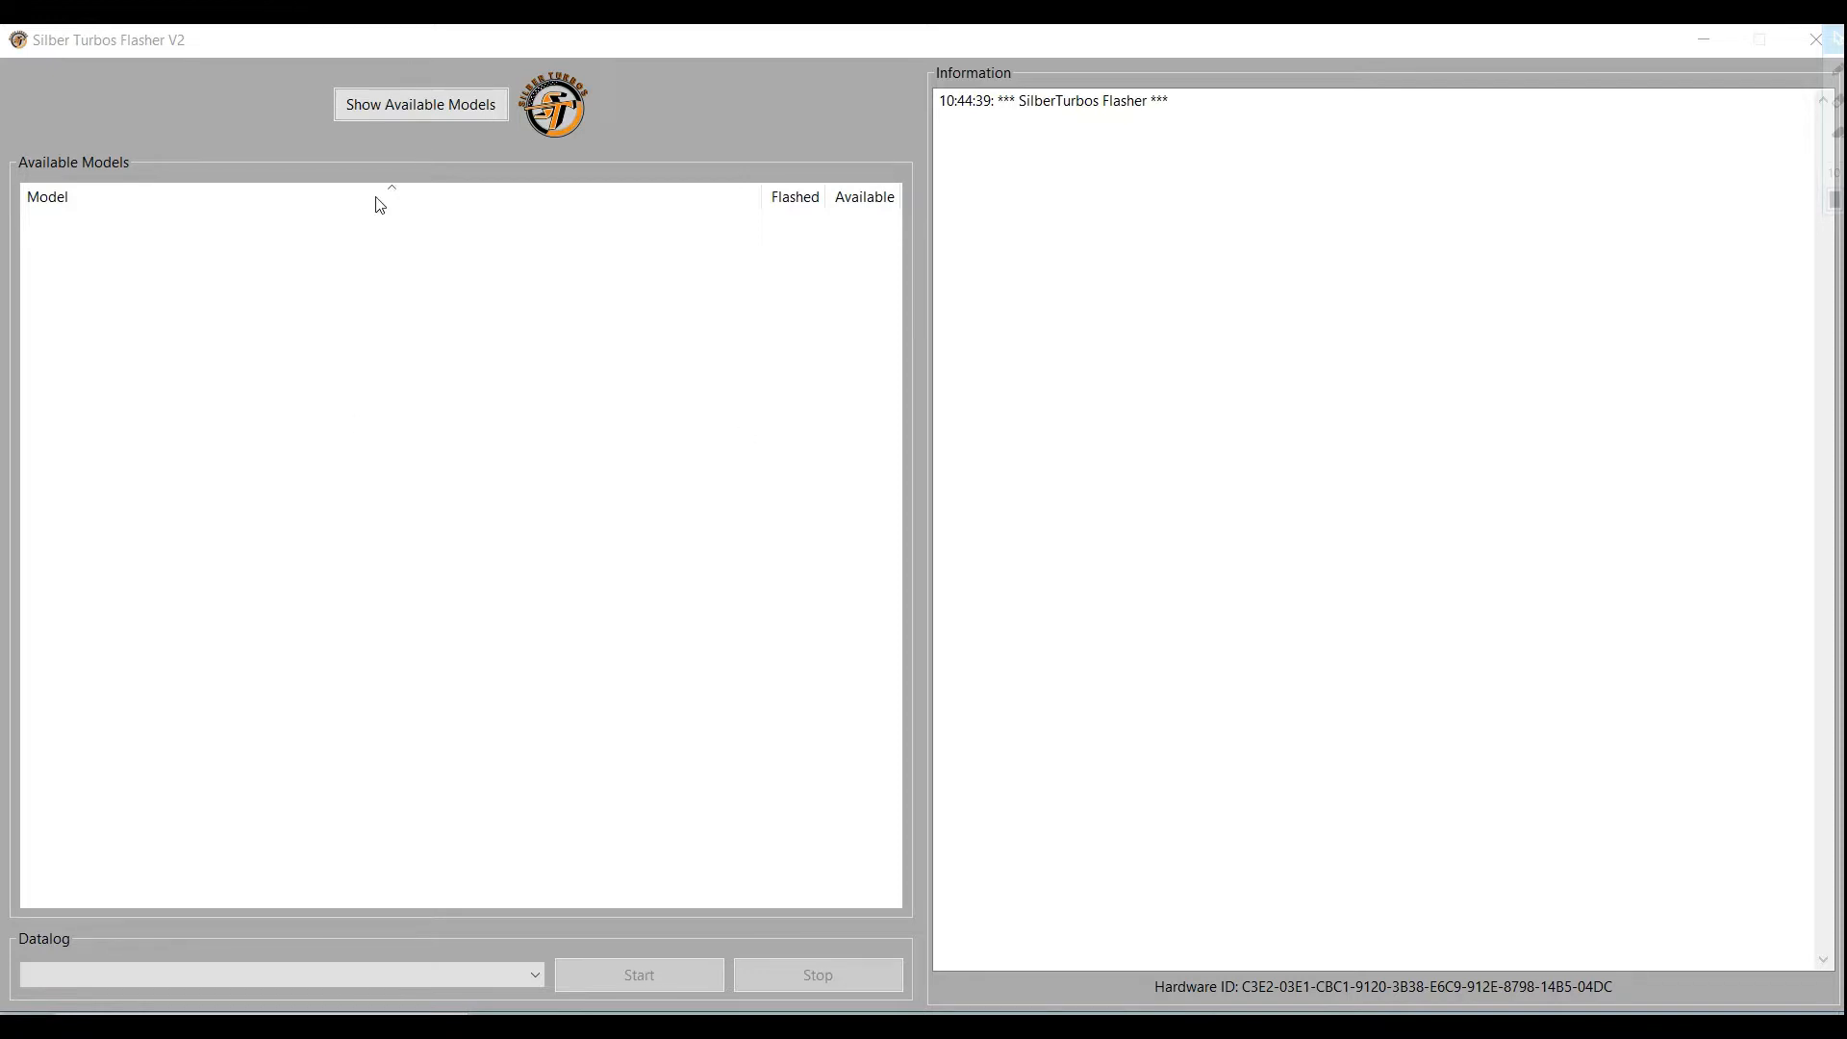
{"action": "mouse_move", "coordinate": [350, 248]}
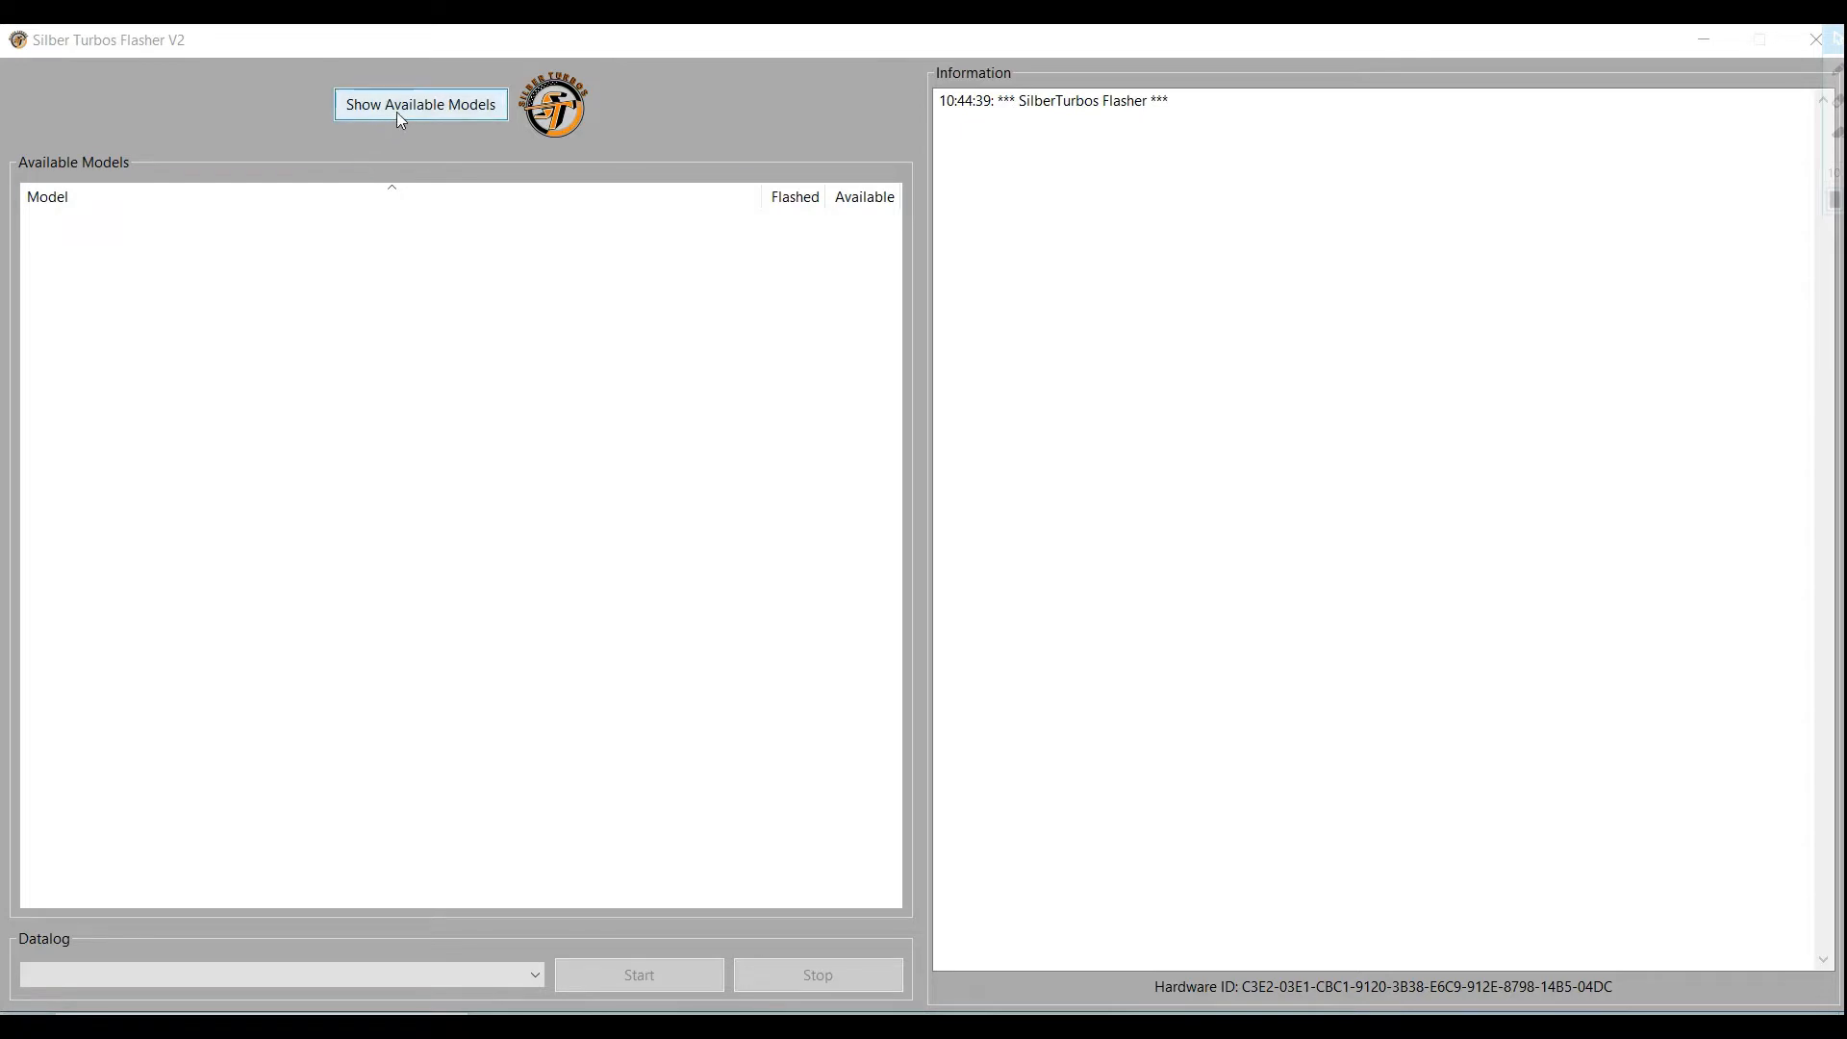
- Load available models from the server and expand KTM SX250 TPI 2019
{"action": "left_click", "coordinate": [400, 119]}
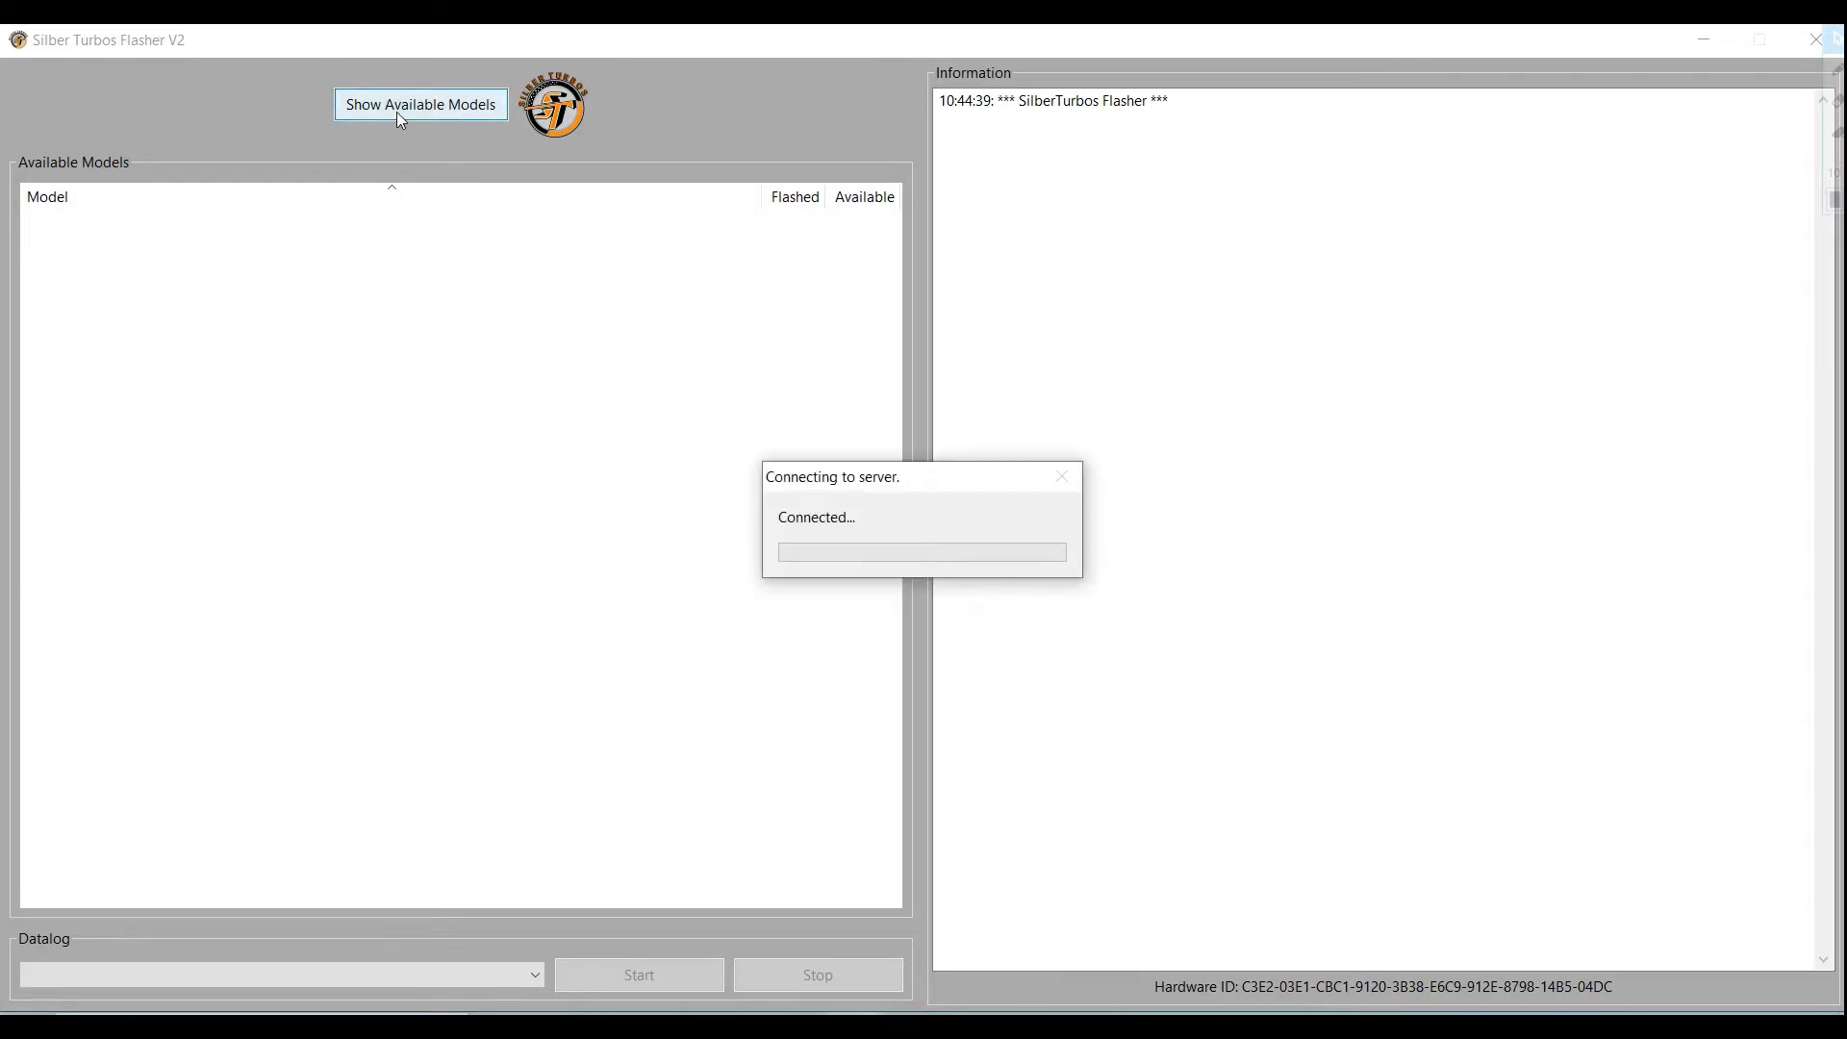
{"action": "left_click", "coordinate": [419, 104]}
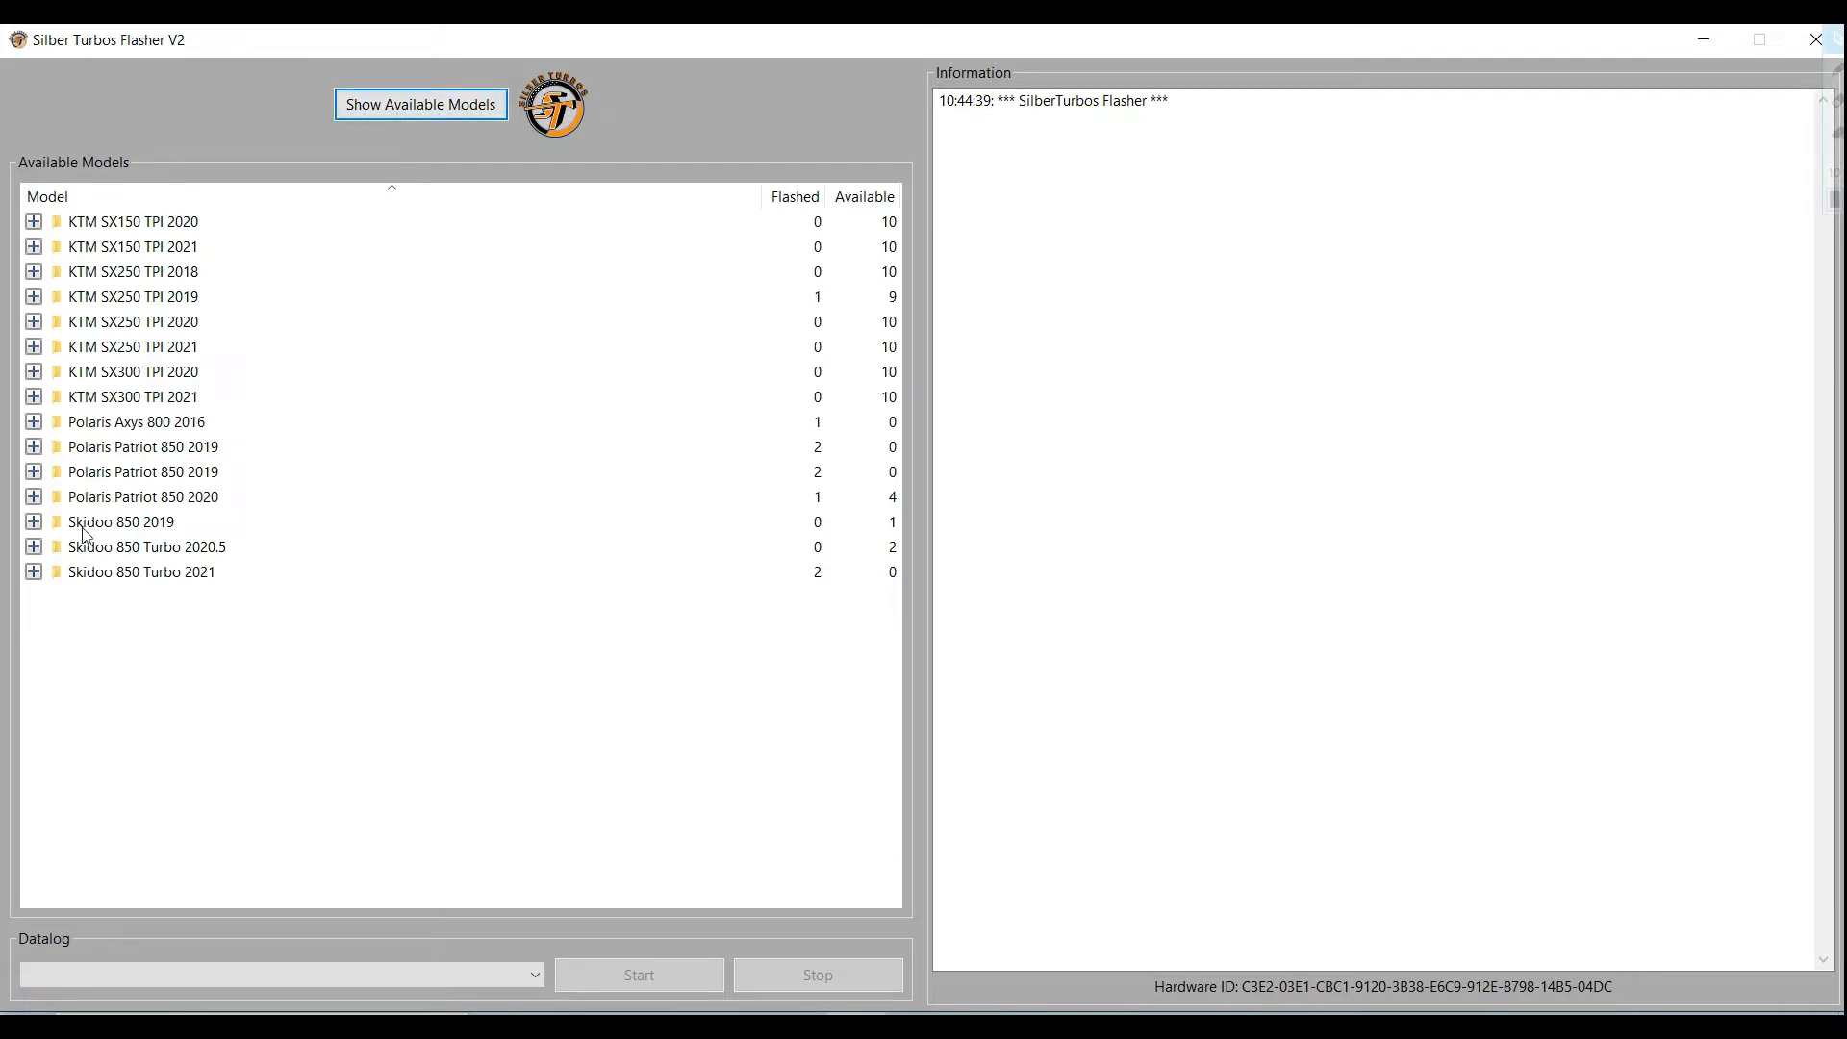
{"action": "mouse_move", "coordinate": [39, 312]}
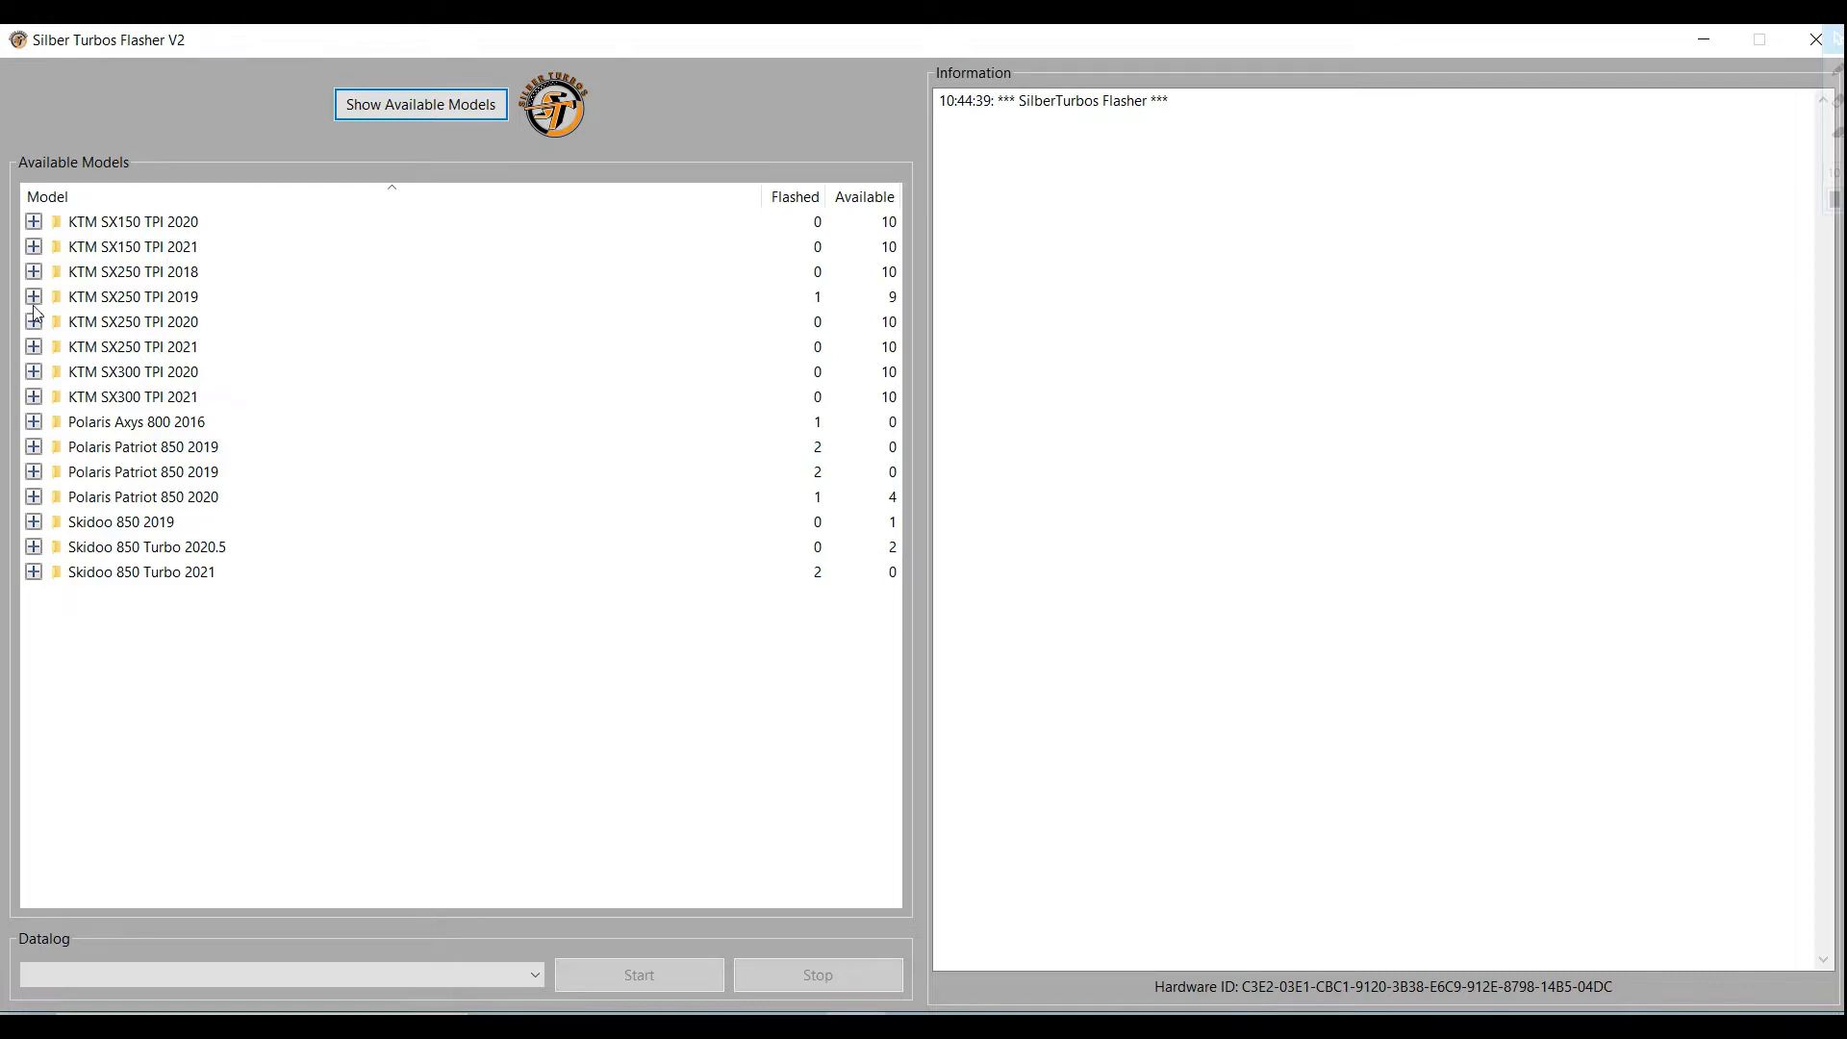
{"action": "left_click", "coordinate": [35, 296]}
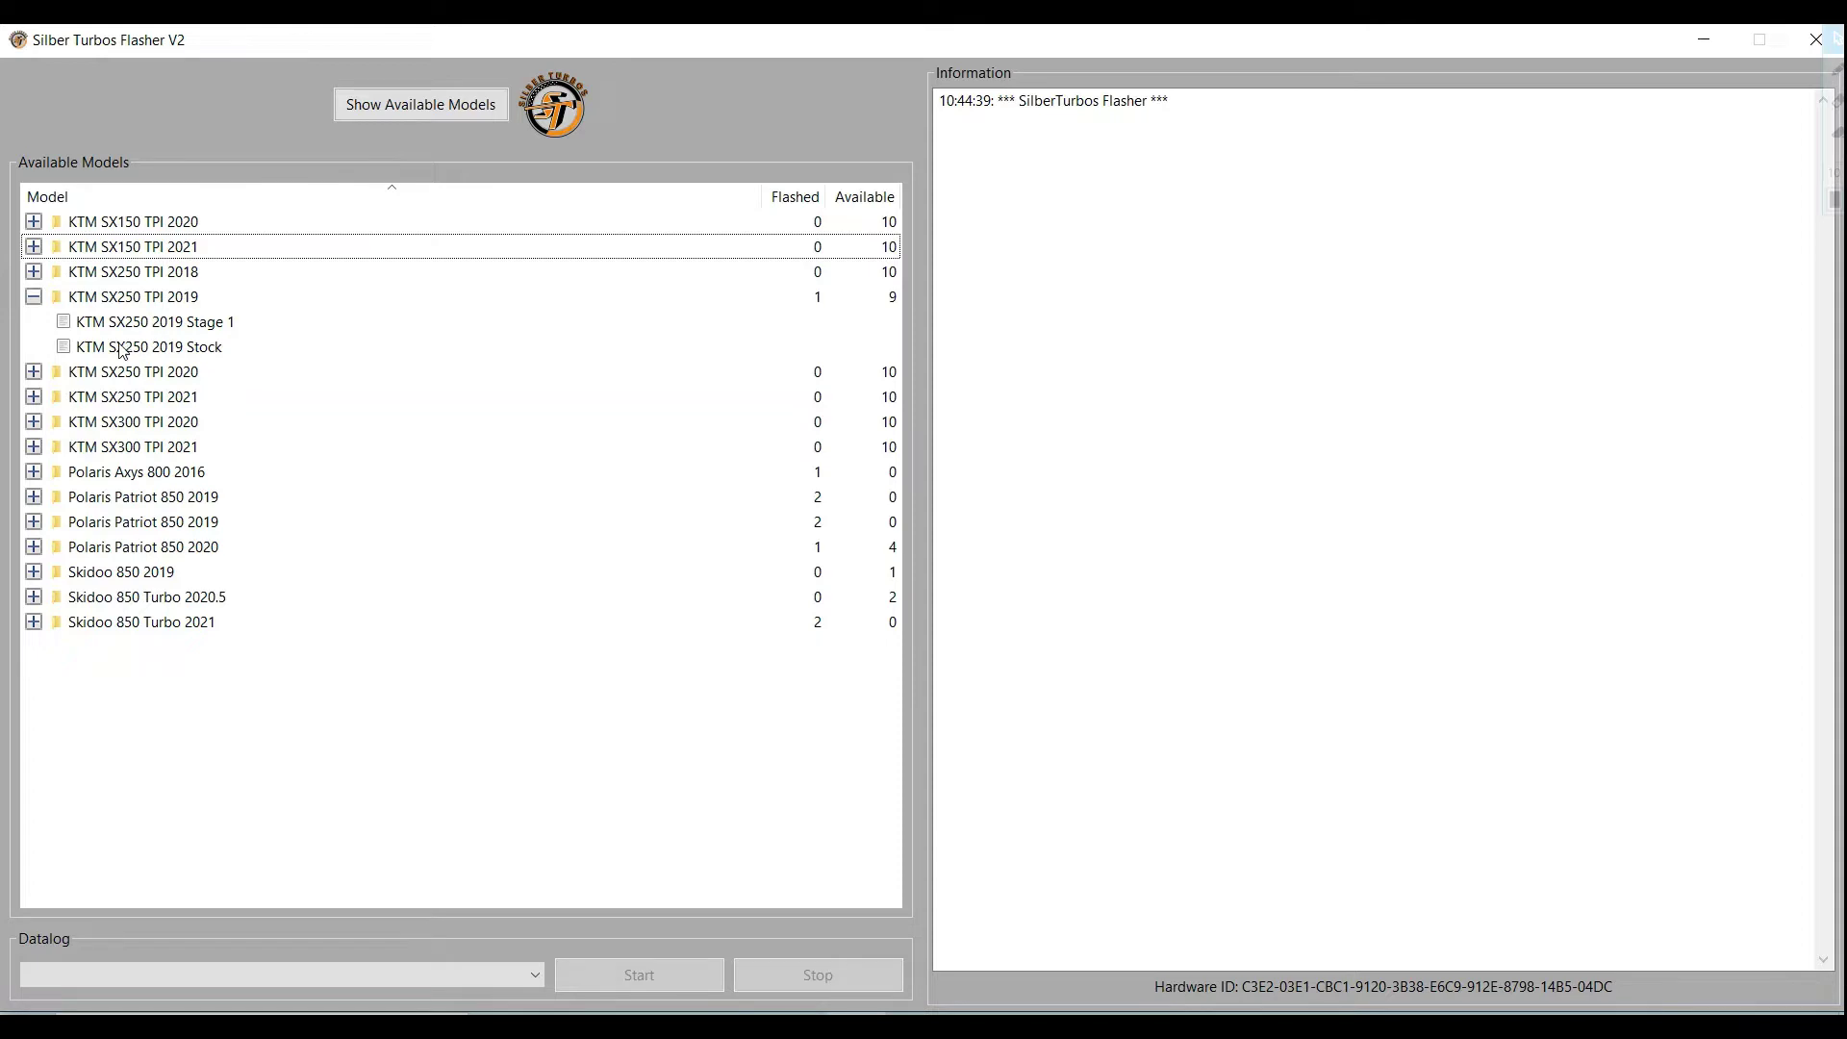
- Review the KTM SX250 2019 Stock and Stage 1 maps, leaving Stage 1 selected
{"action": "left_click", "coordinate": [144, 346]}
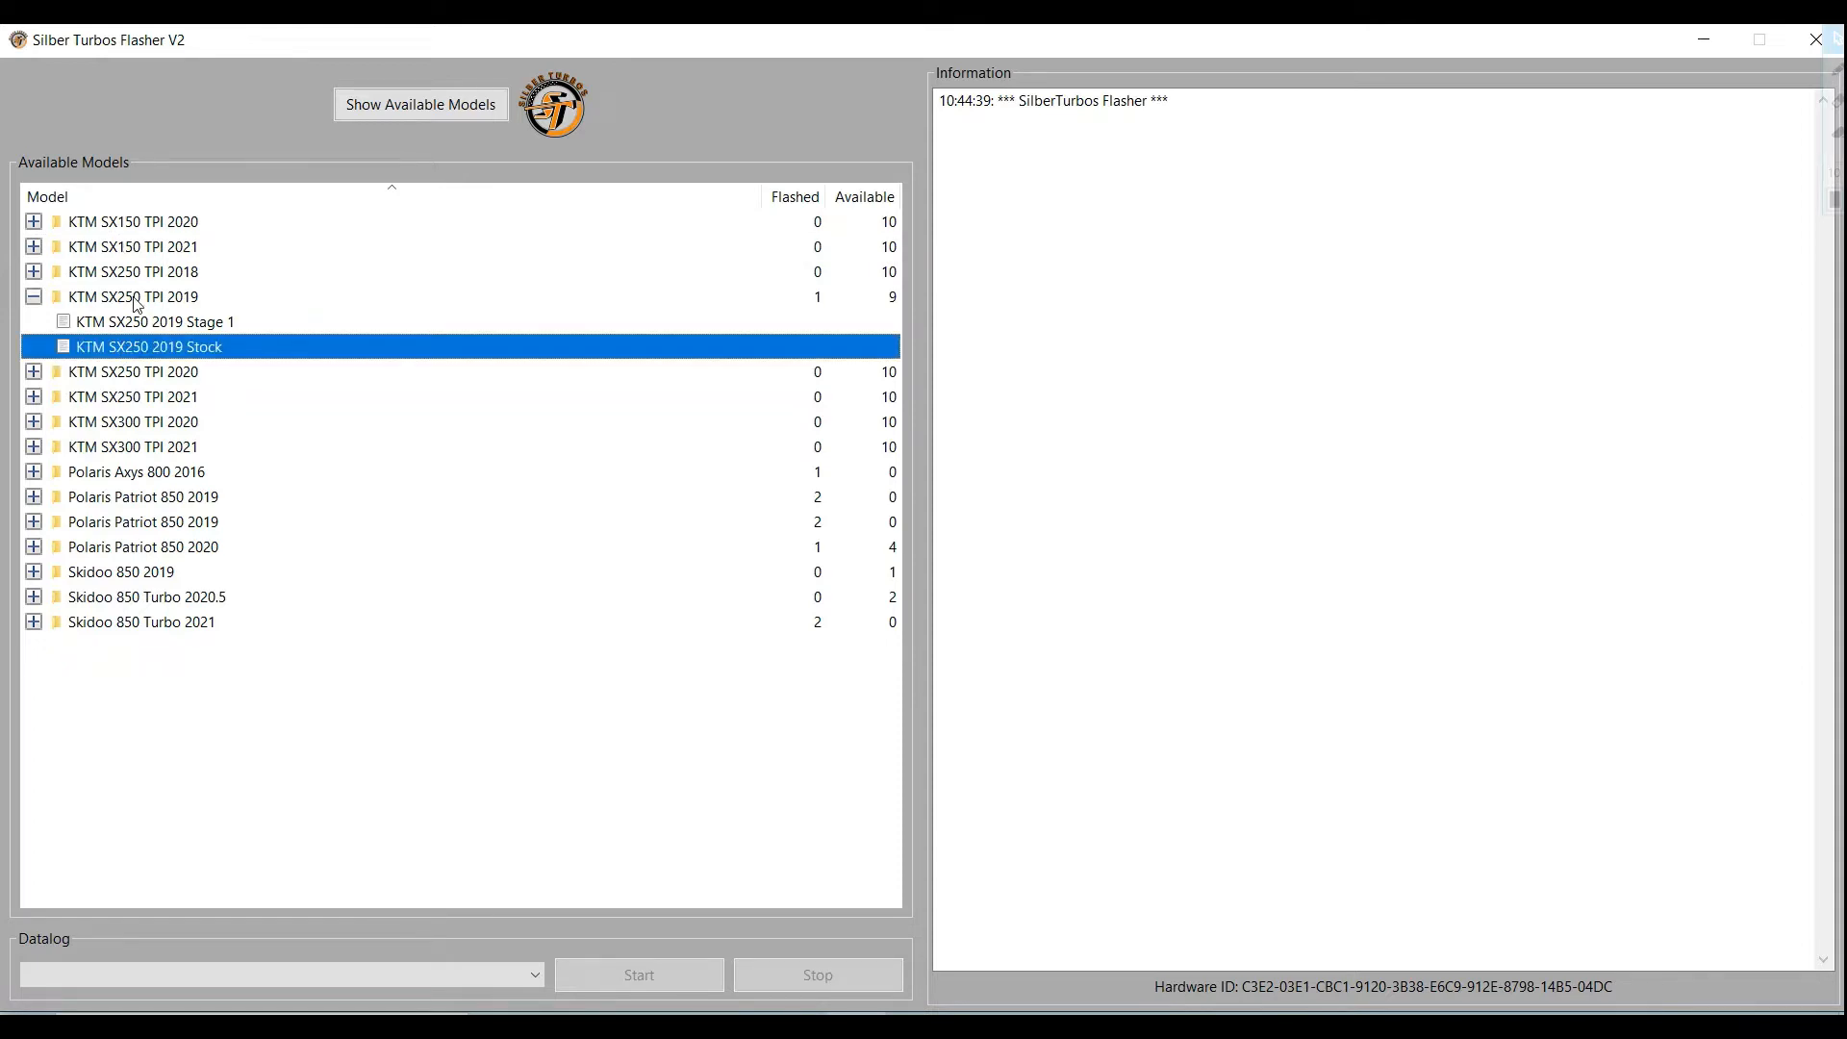
{"action": "left_click", "coordinate": [148, 321]}
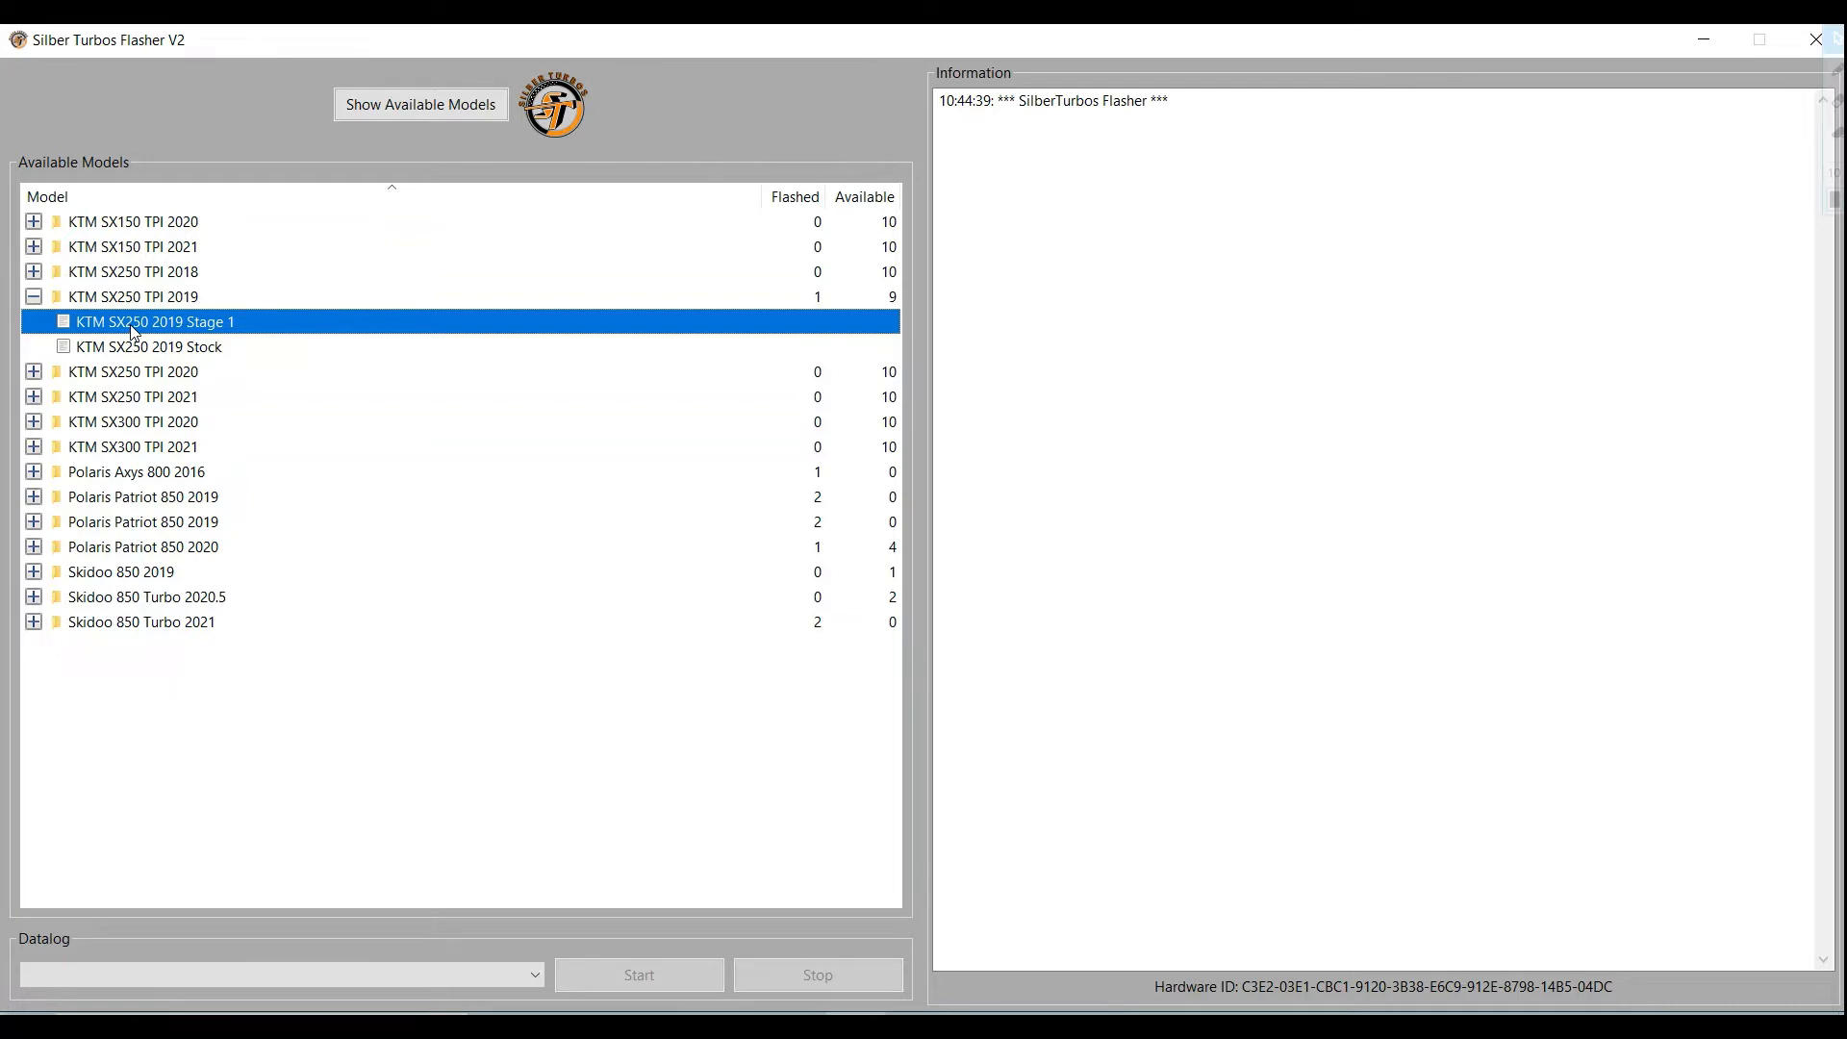
{"action": "mouse_move", "coordinate": [161, 332]}
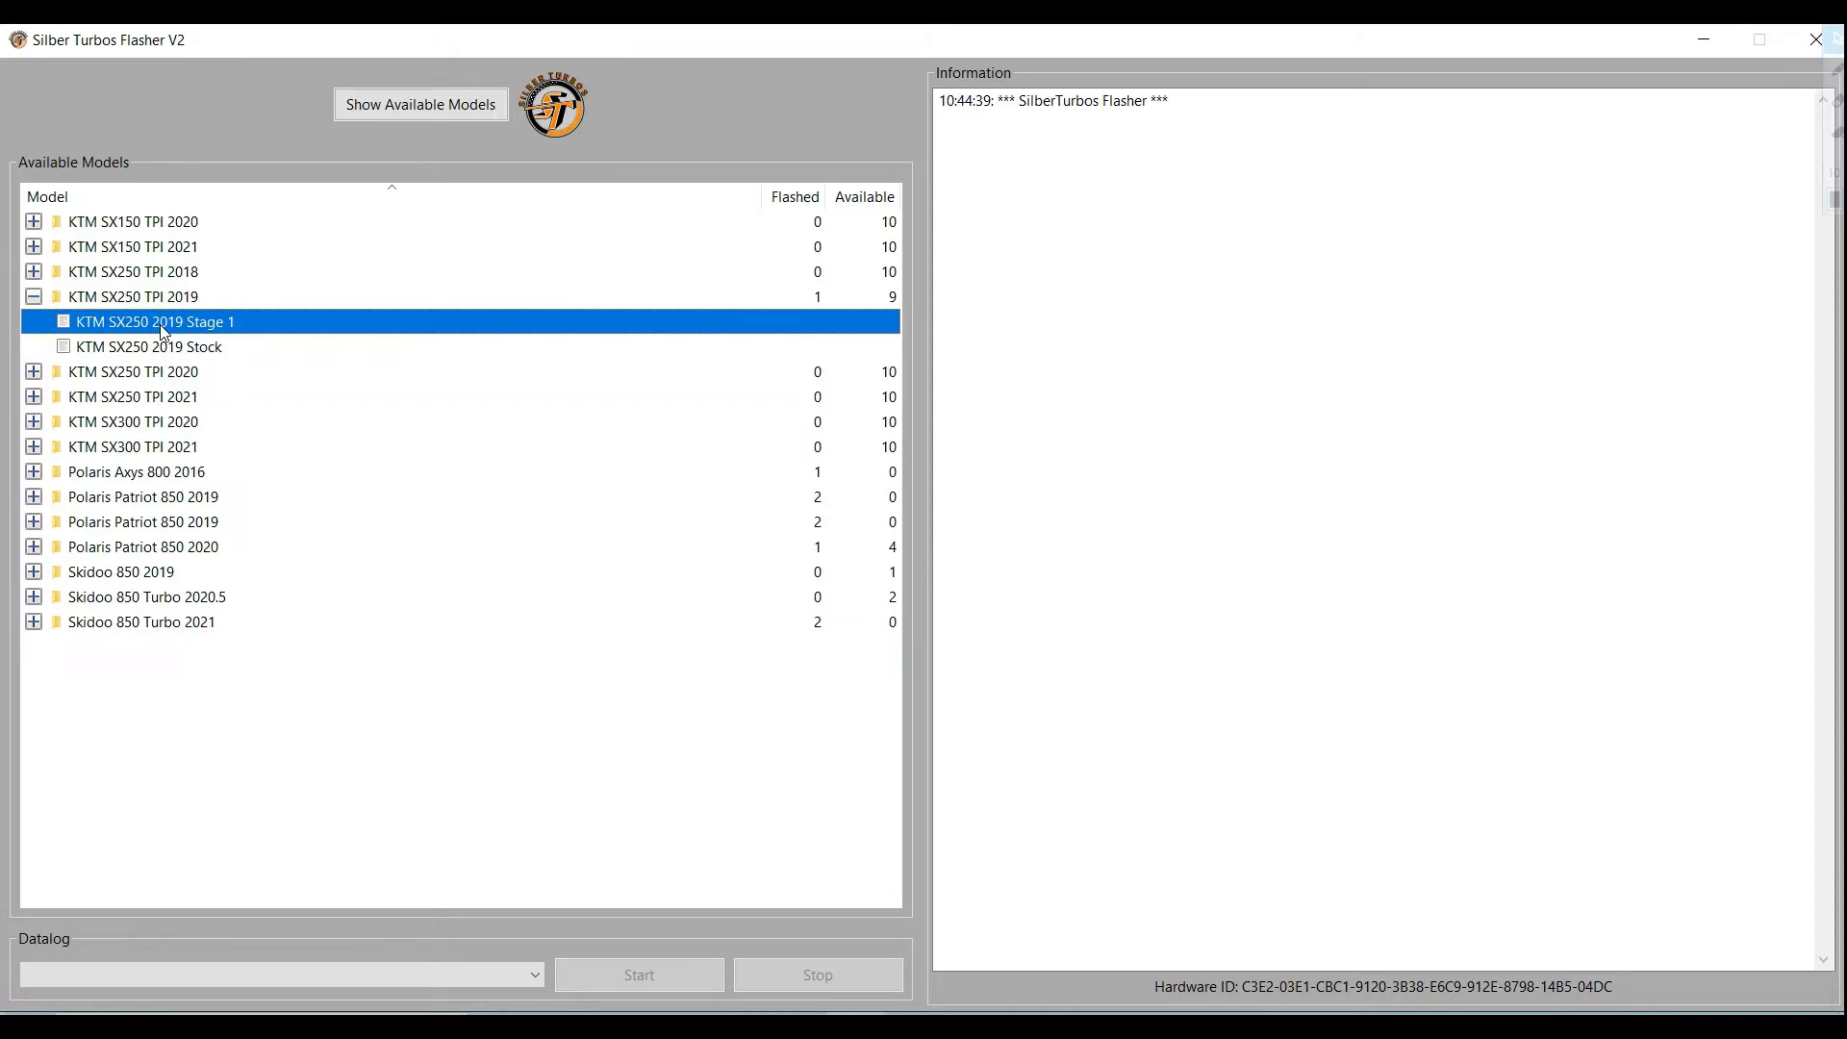
{"action": "left_click", "coordinate": [131, 346]}
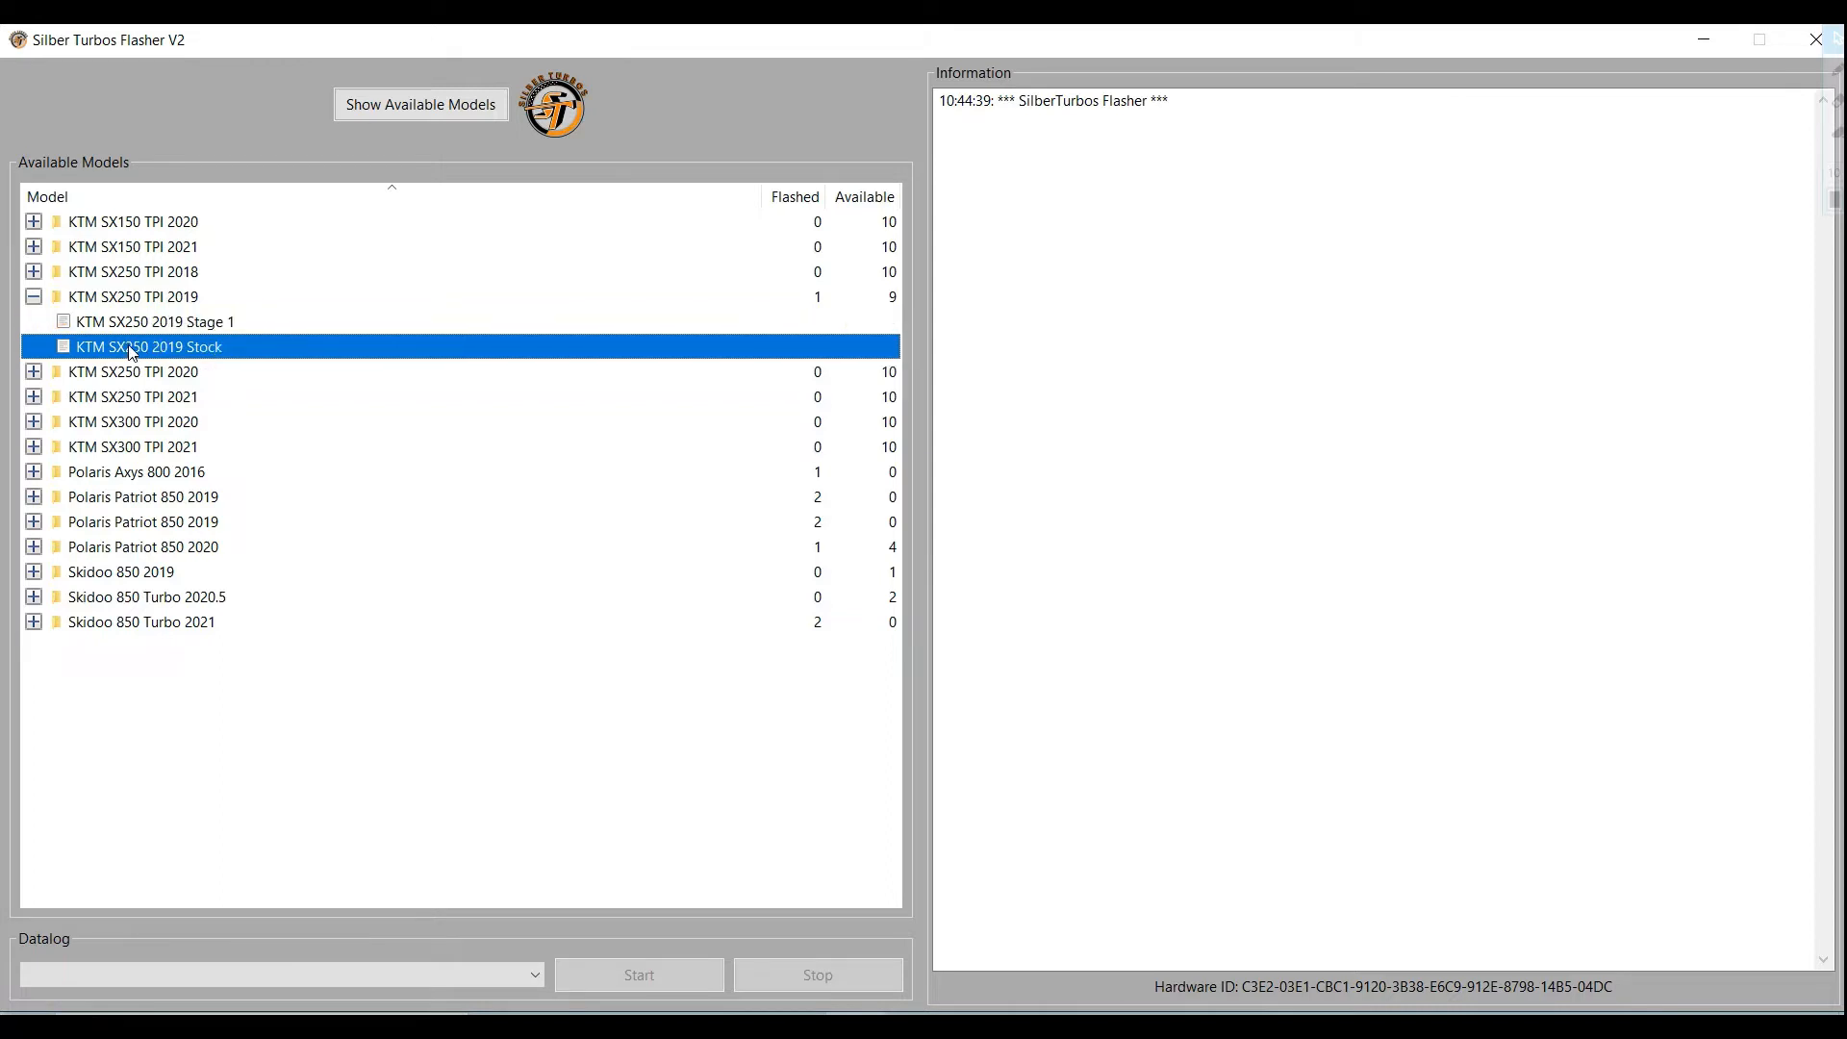
{"action": "left_click", "coordinate": [144, 321]}
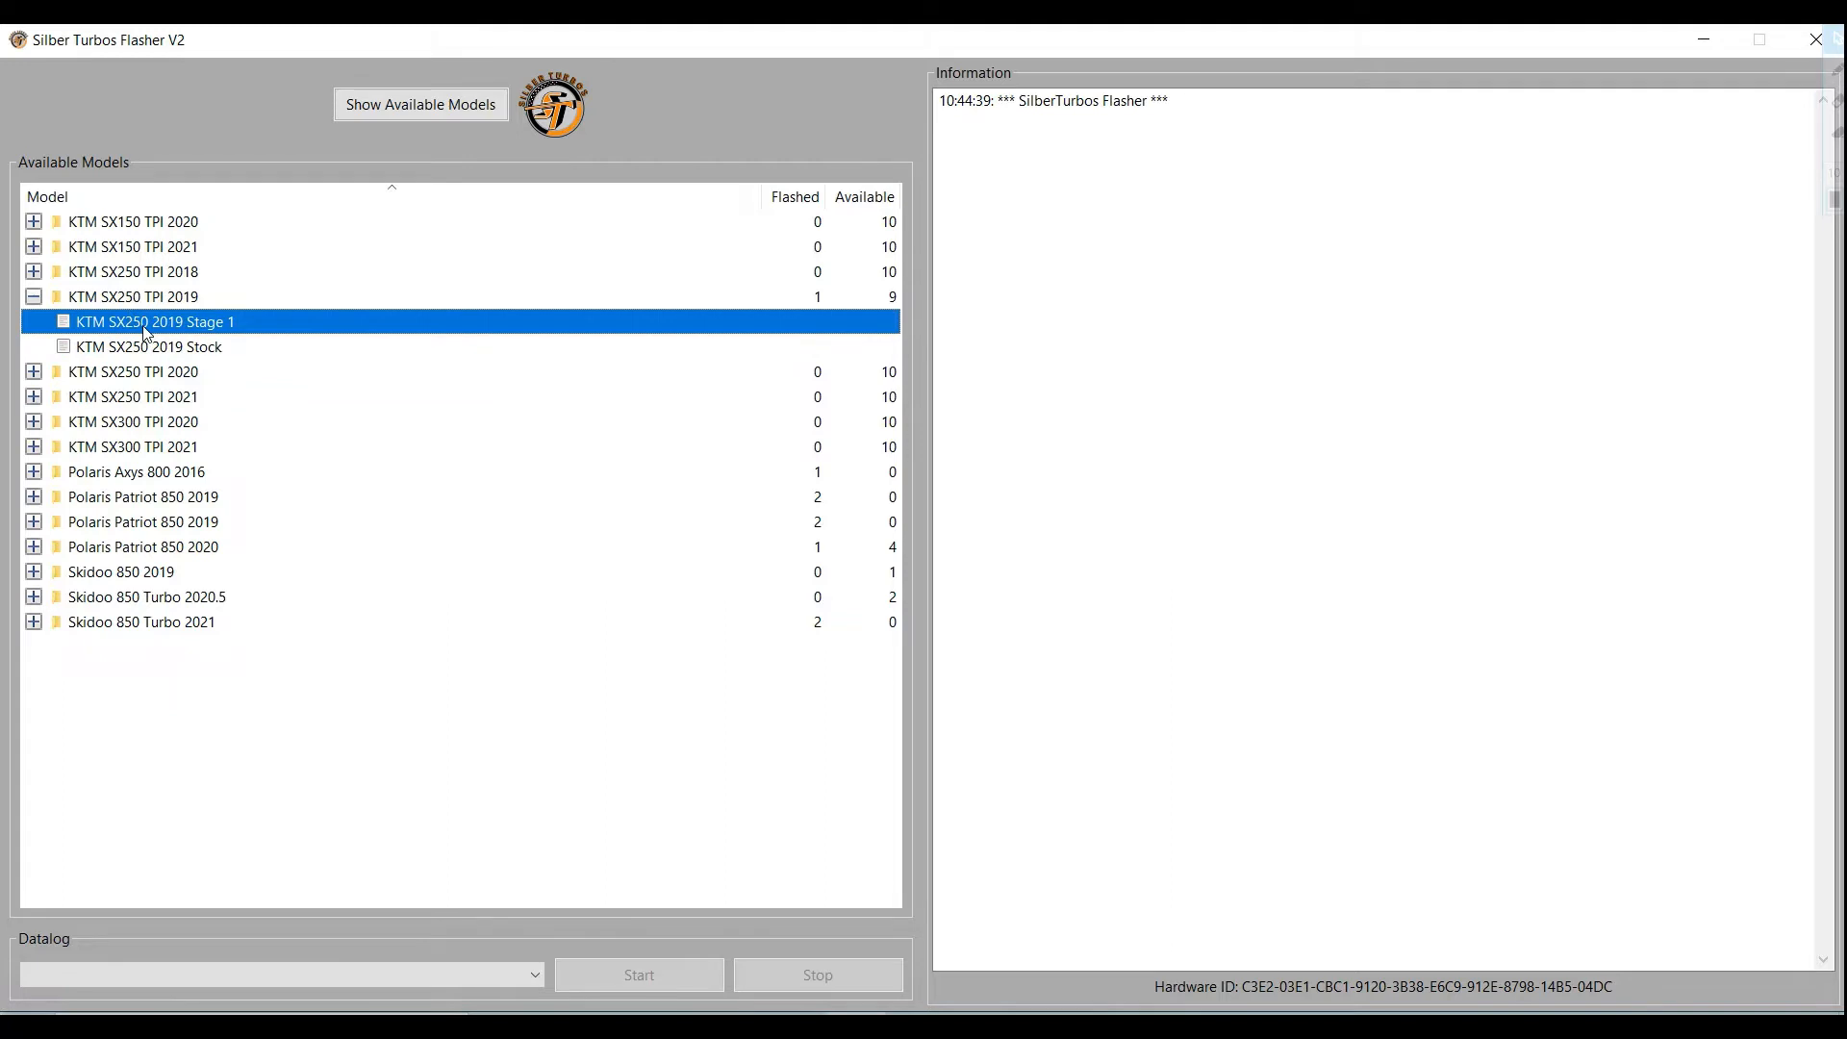
- Download and flash the KTM SX250 2019 Stage 1 map to the ECU, confirming cables and battery are connected
{"action": "right_click", "coordinate": [144, 323]}
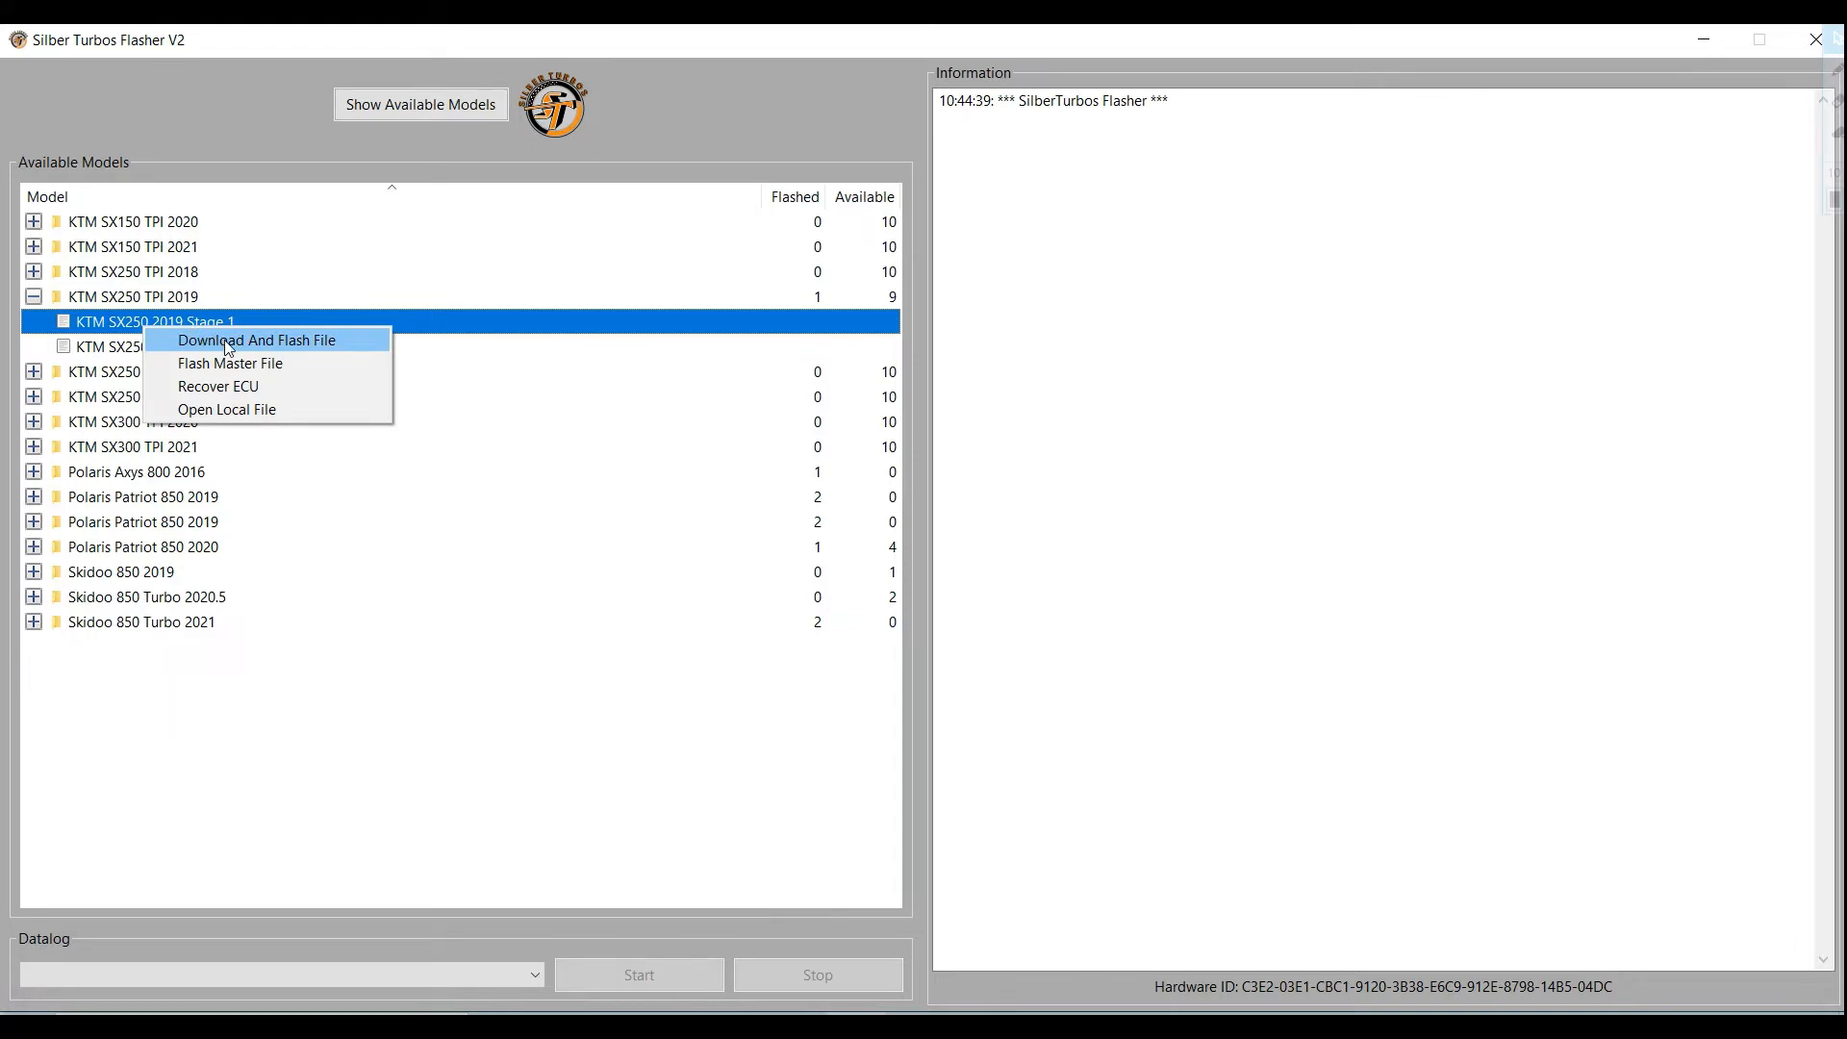
{"action": "left_click", "coordinate": [264, 338]}
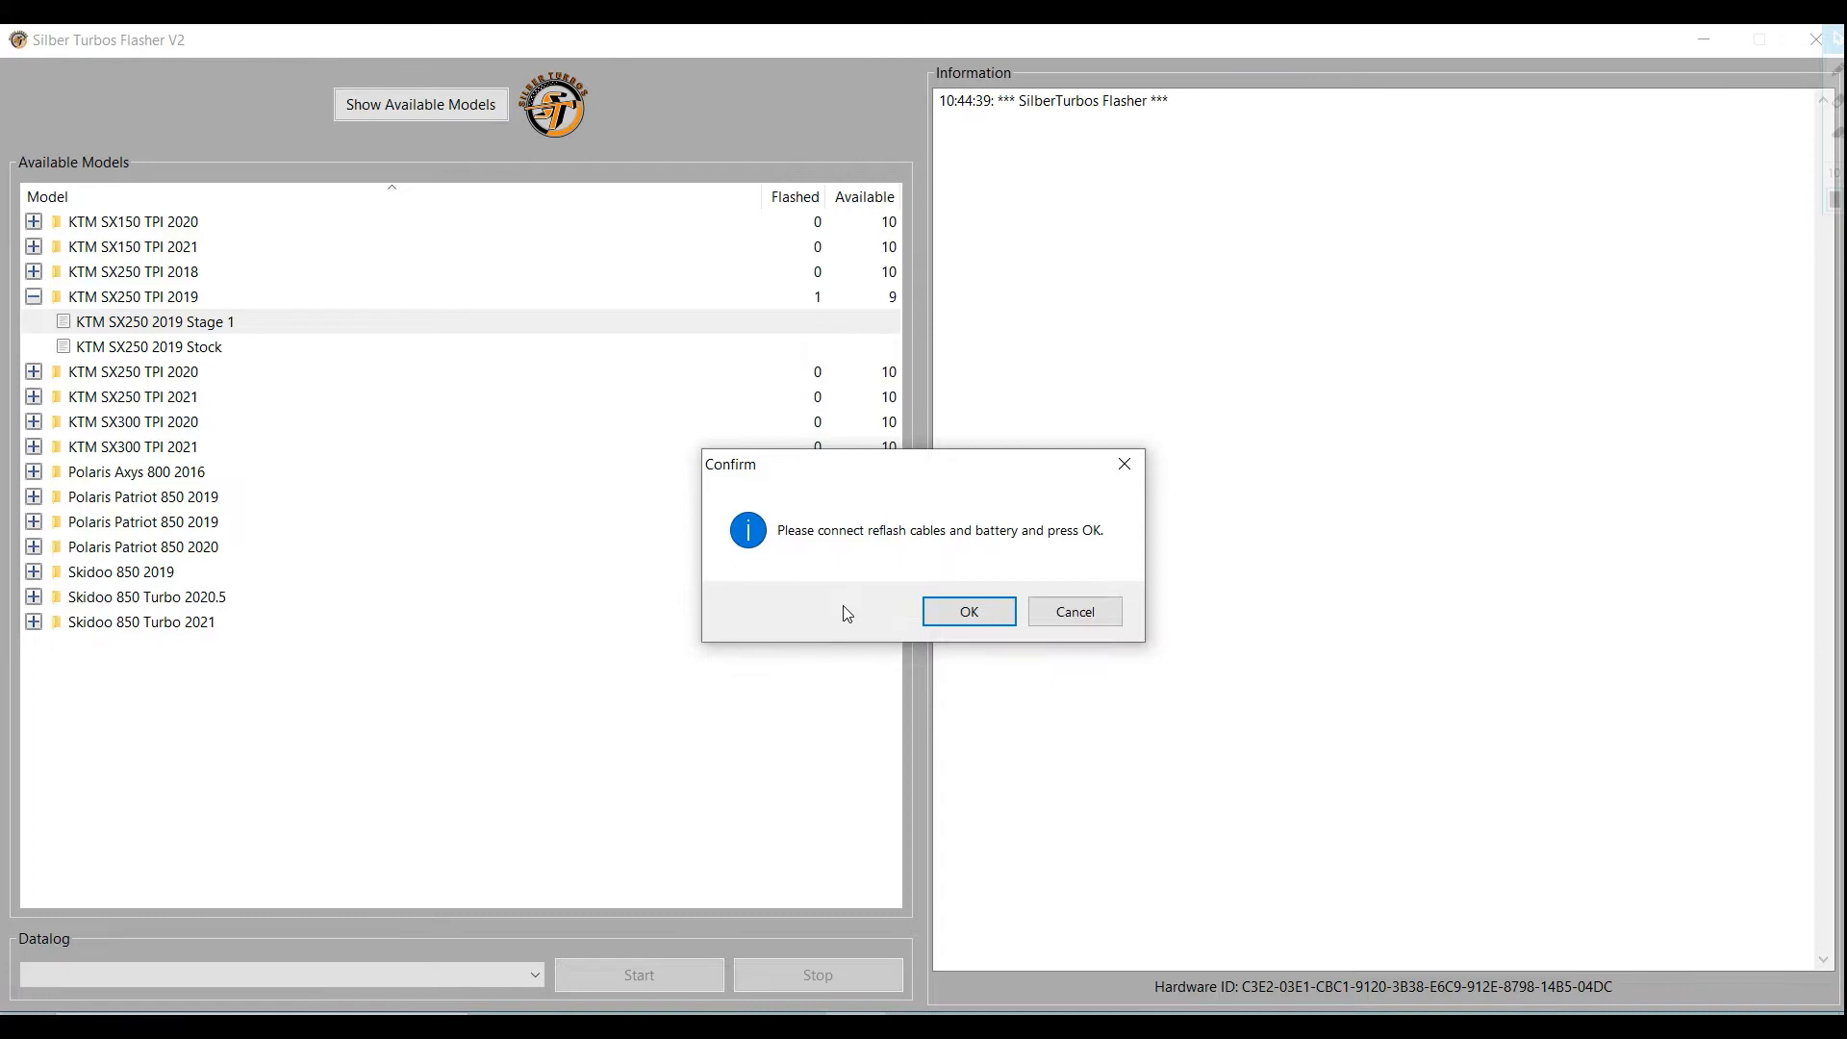
{"action": "mouse_move", "coordinate": [954, 616]}
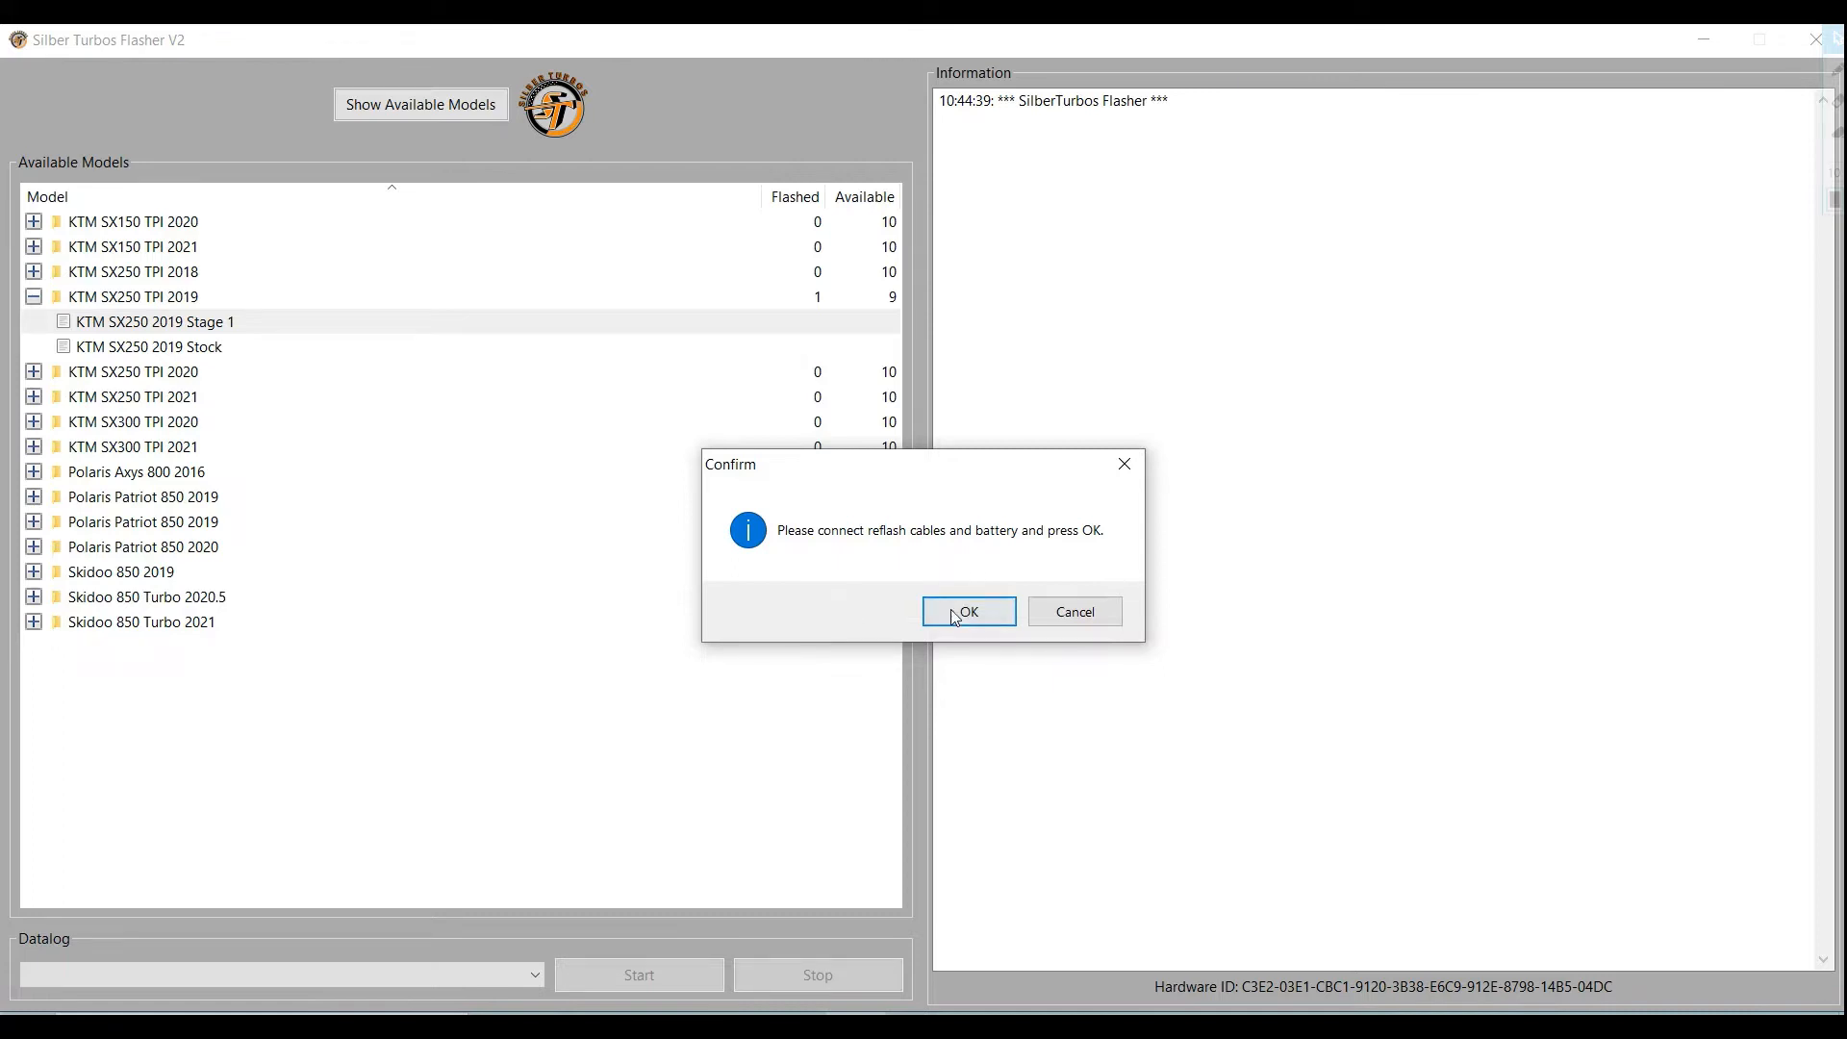
{"action": "left_click", "coordinate": [967, 612]}
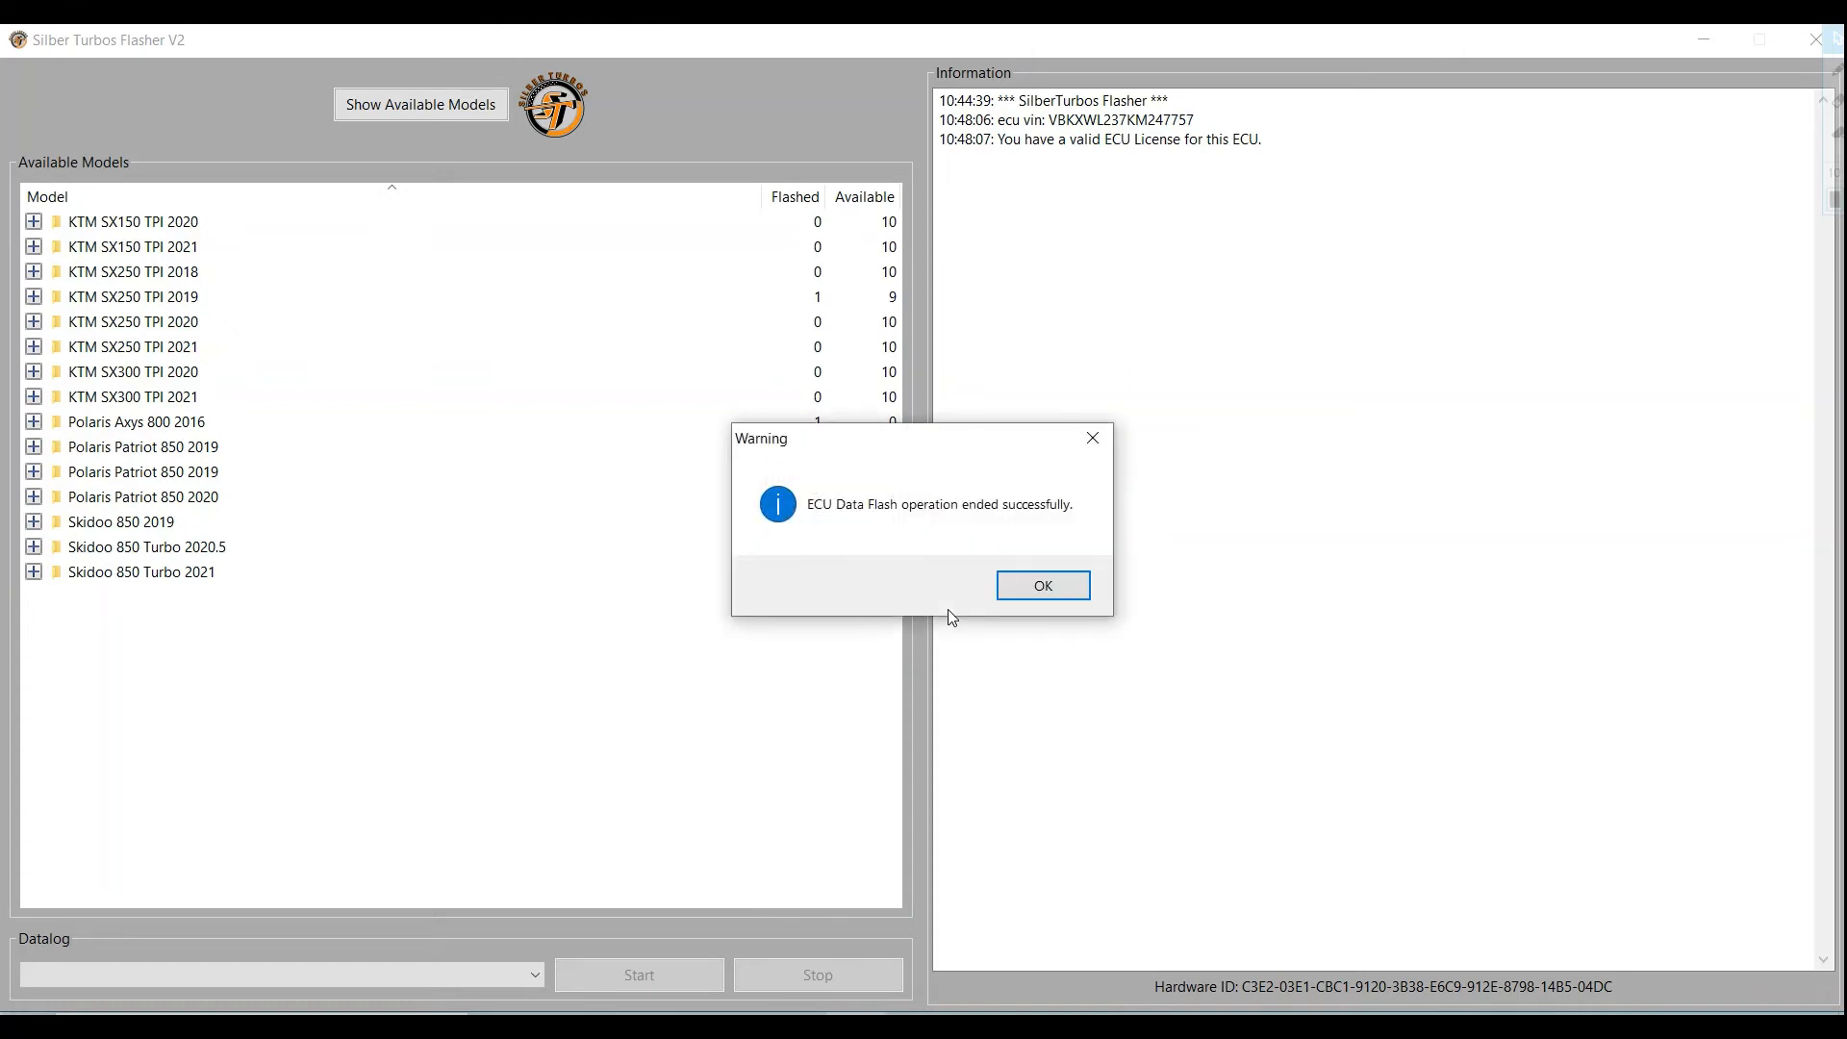
- Dismiss the flash success message and reselect the KTM SX250 2019 Stage 1 map
{"action": "left_click", "coordinate": [1043, 584]}
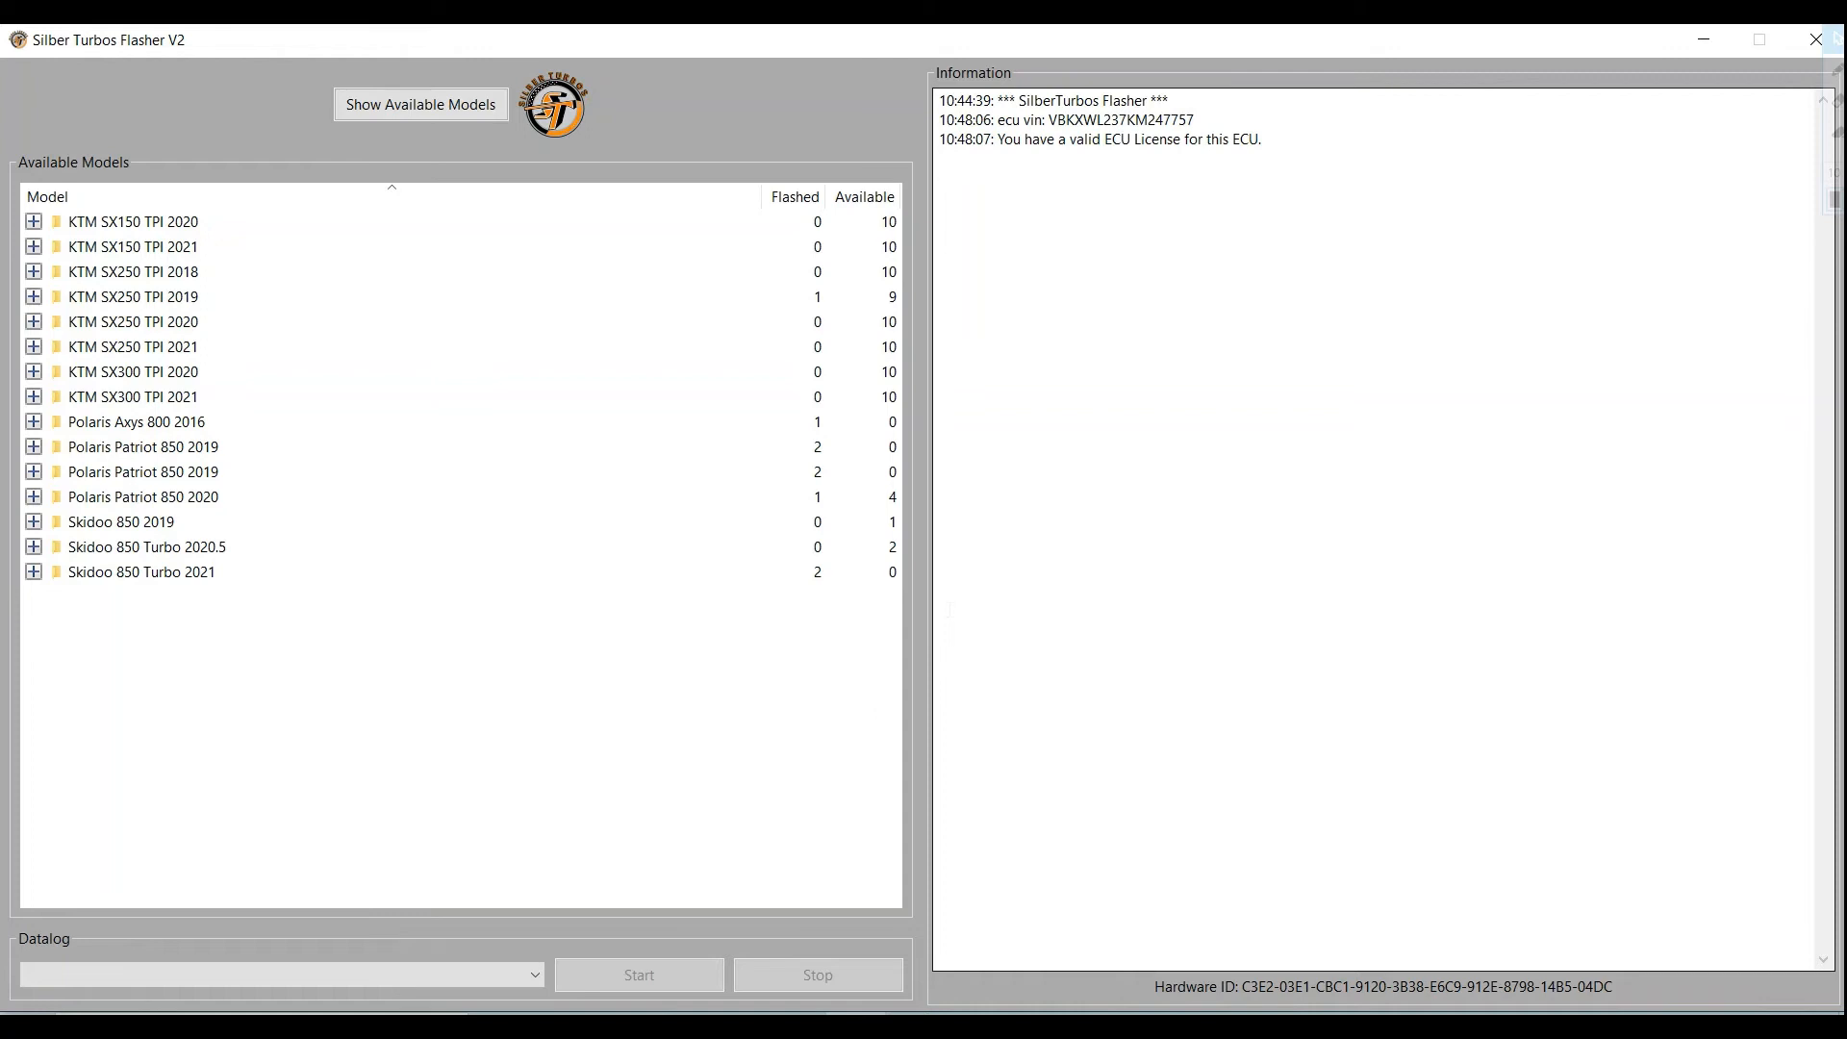
{"action": "mouse_move", "coordinate": [54, 312]}
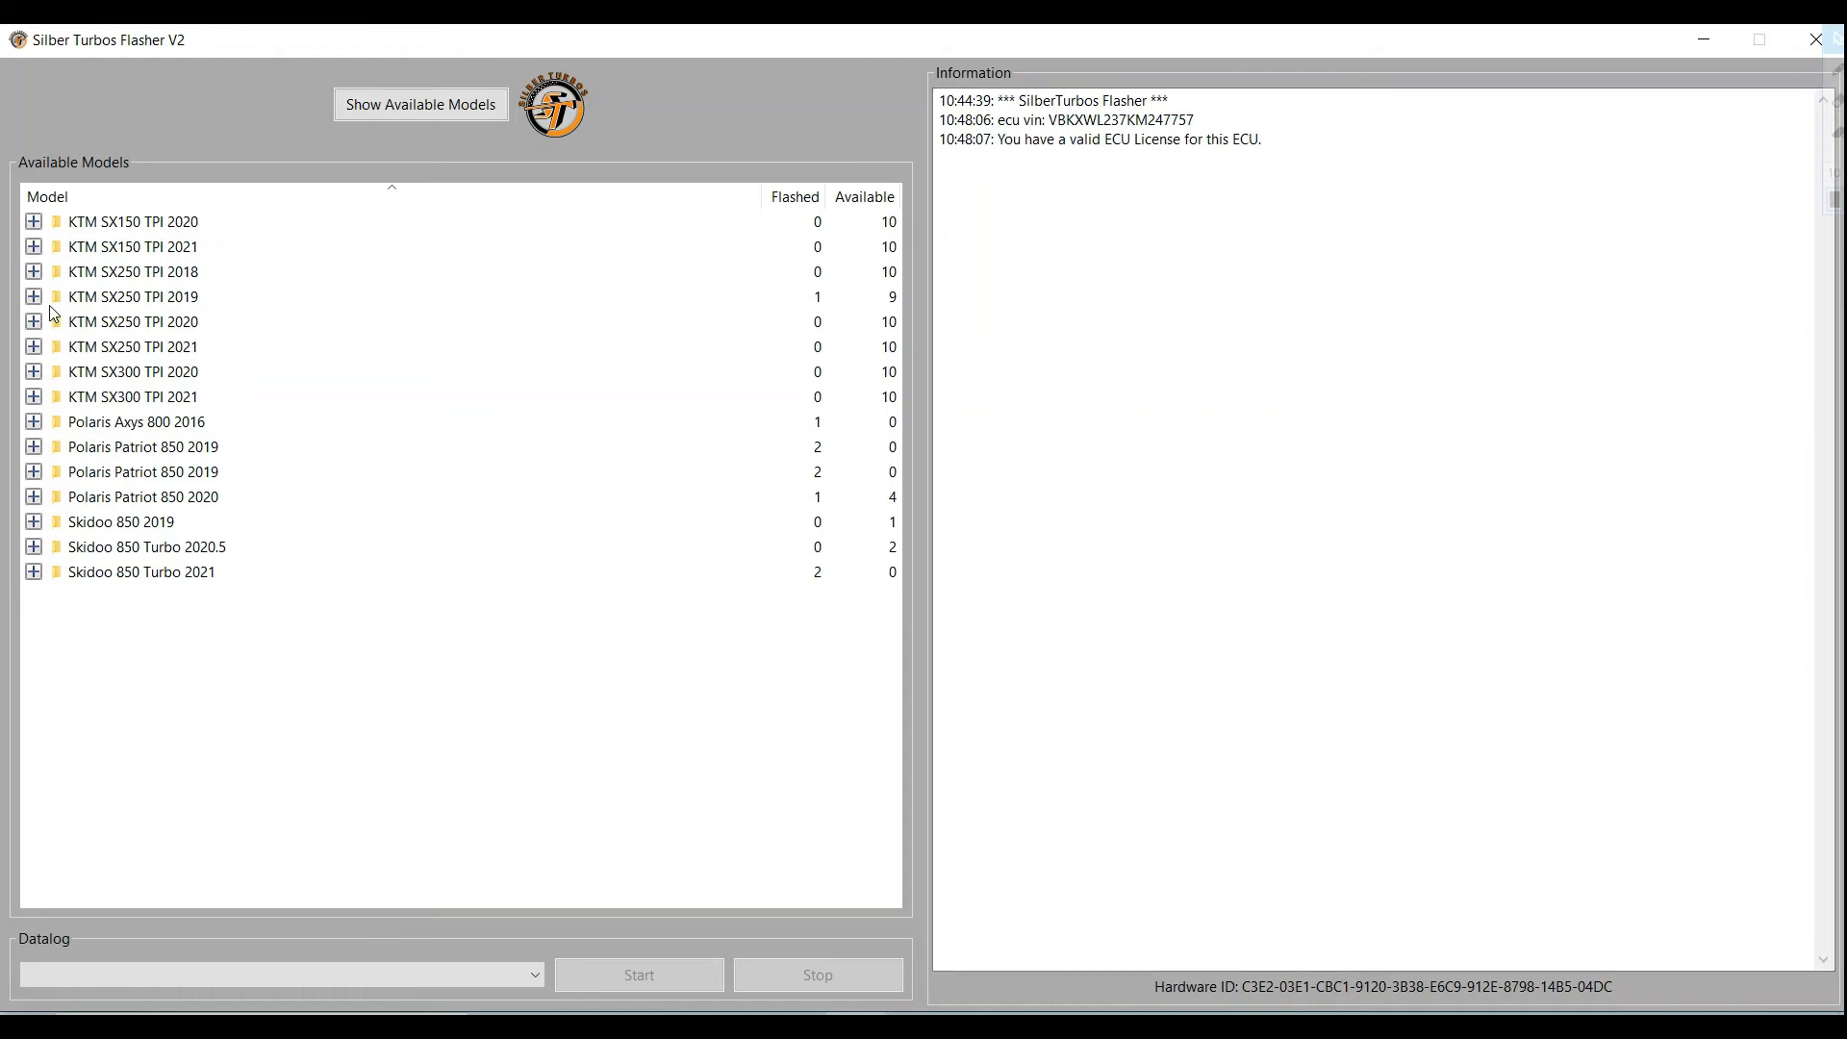
{"action": "left_click", "coordinate": [35, 297]}
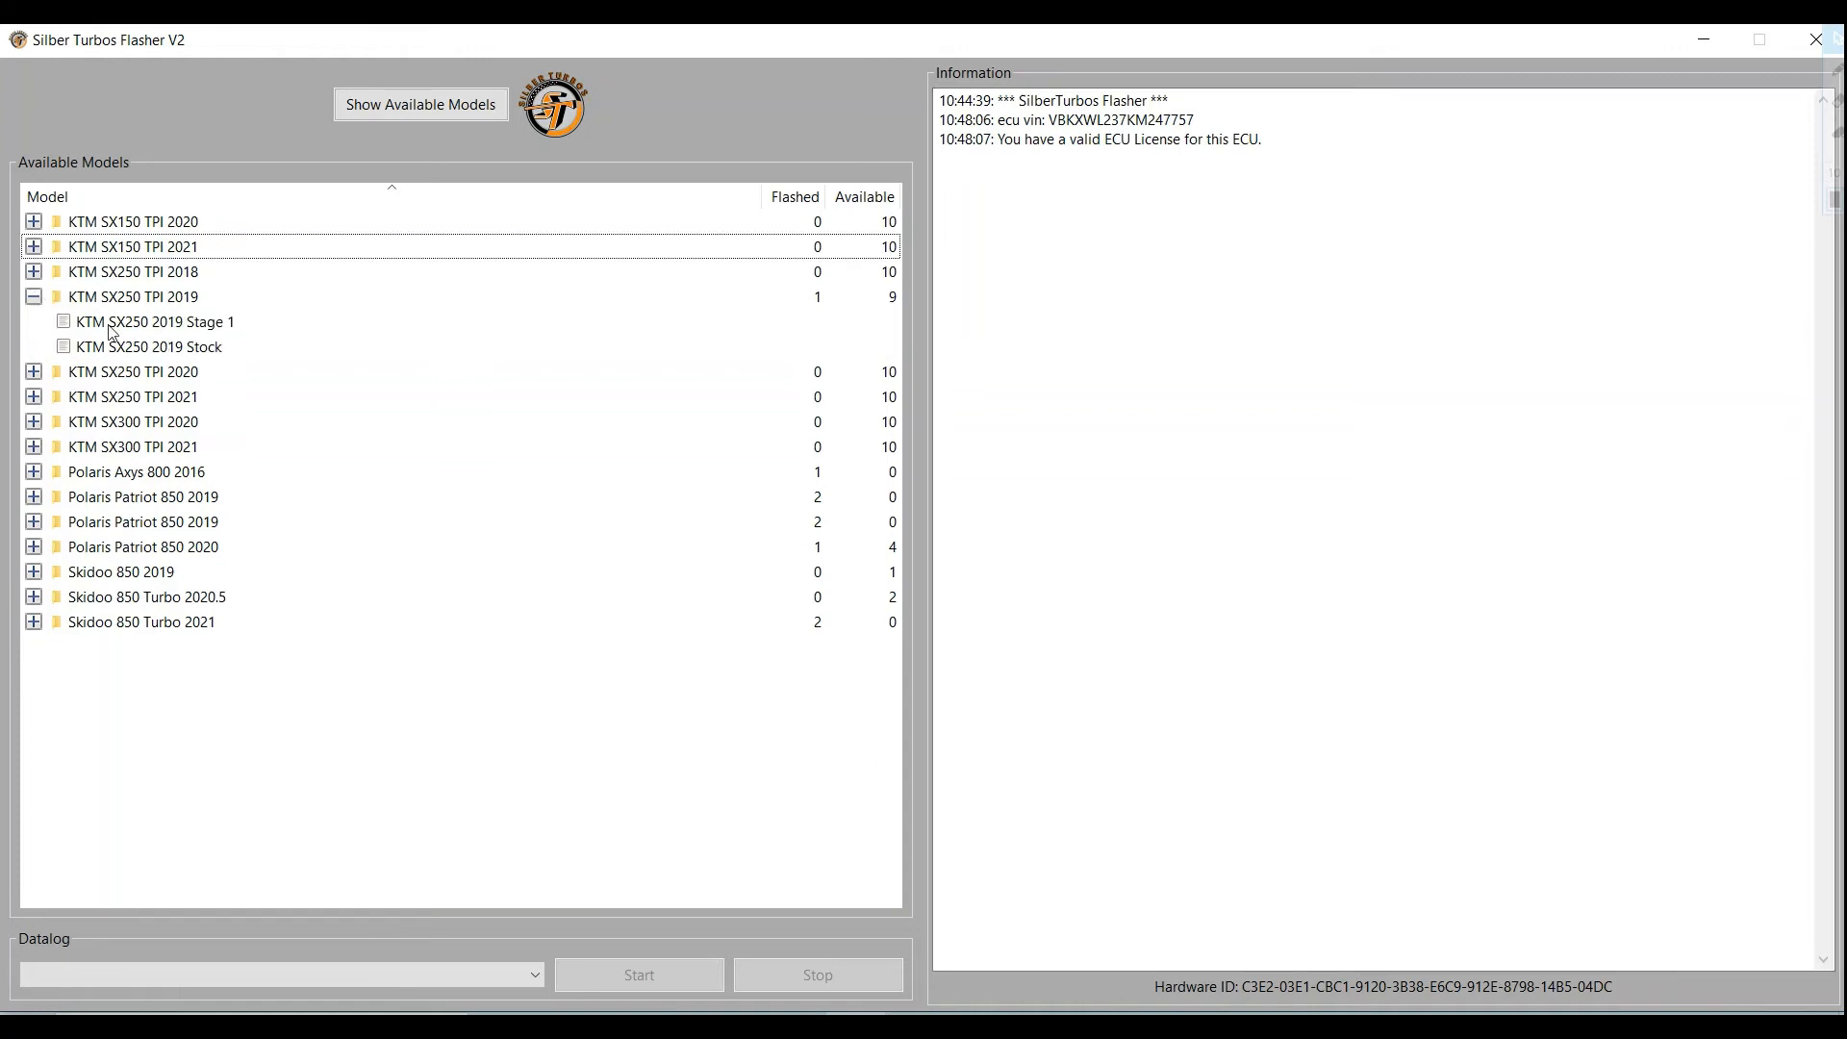
{"action": "left_click", "coordinate": [148, 347]}
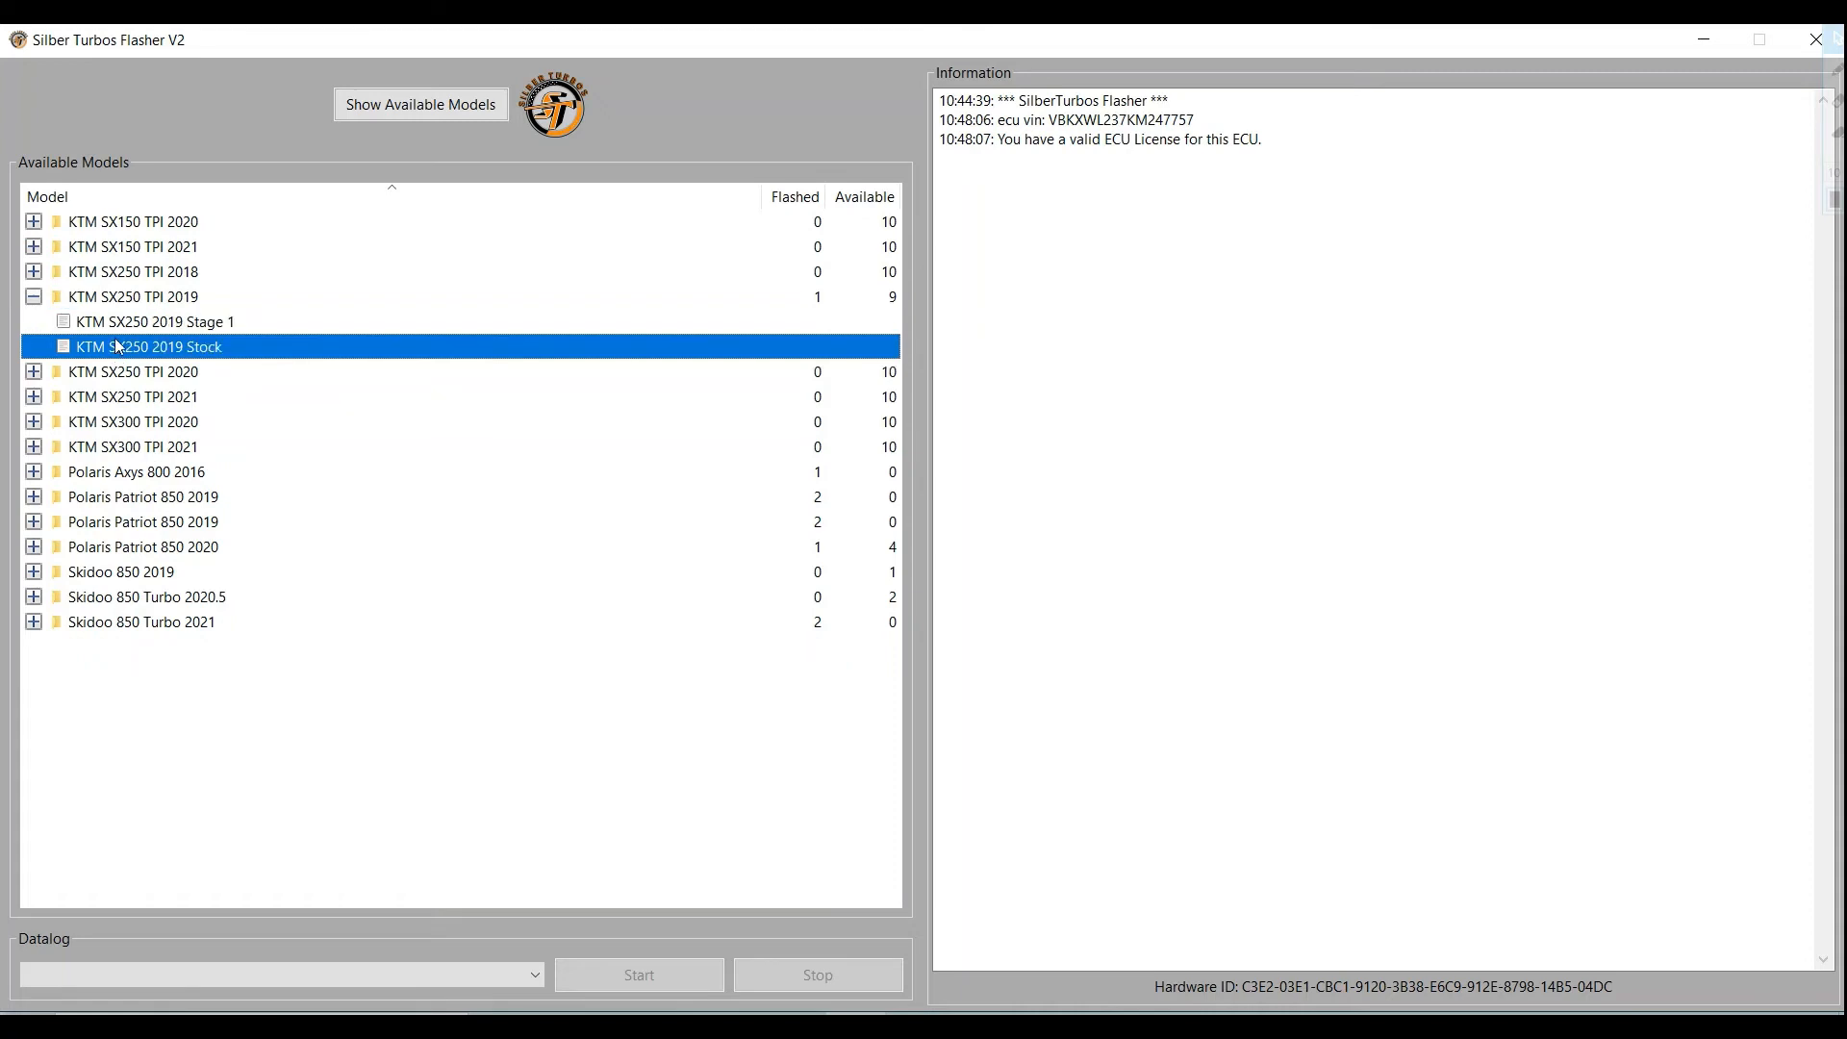
{"action": "left_click", "coordinate": [144, 321]}
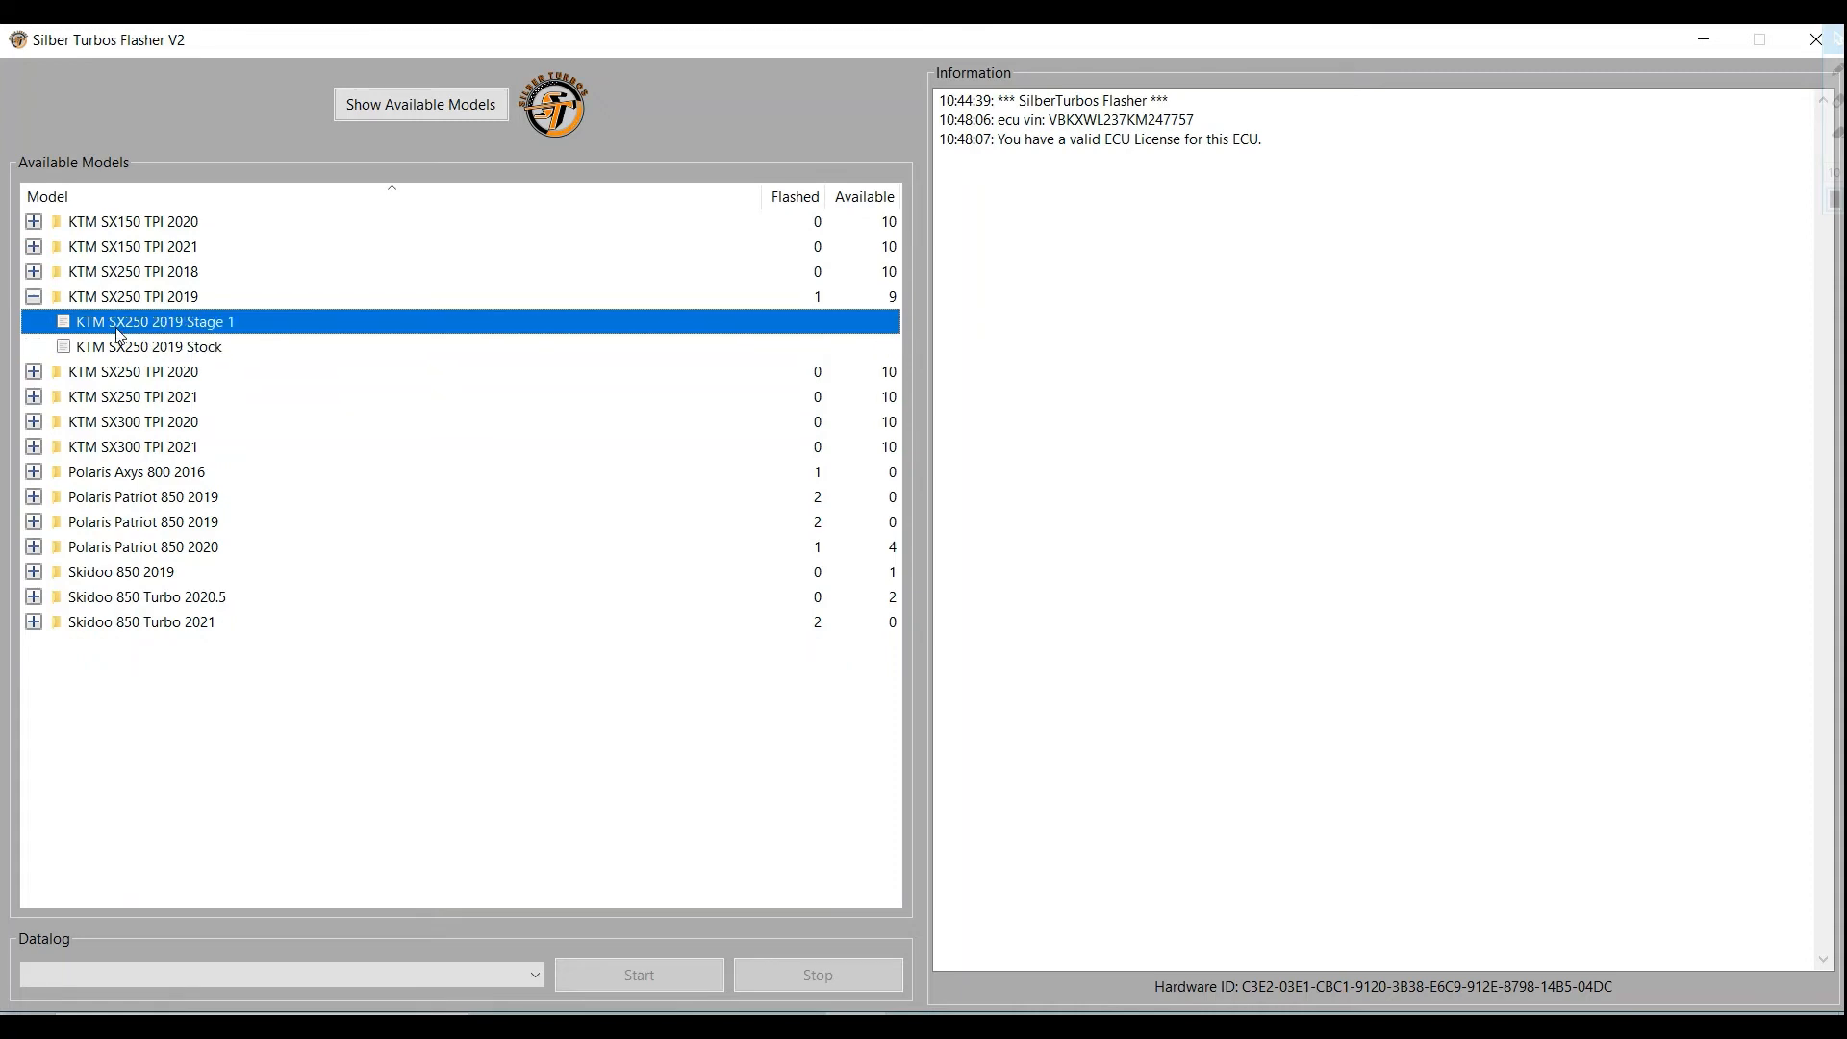
- Start Flash Master File on Stage 1 and pick the 20-21 VSP Patriot trail stage 1 .pvb tune
{"action": "right_click", "coordinate": [144, 322]}
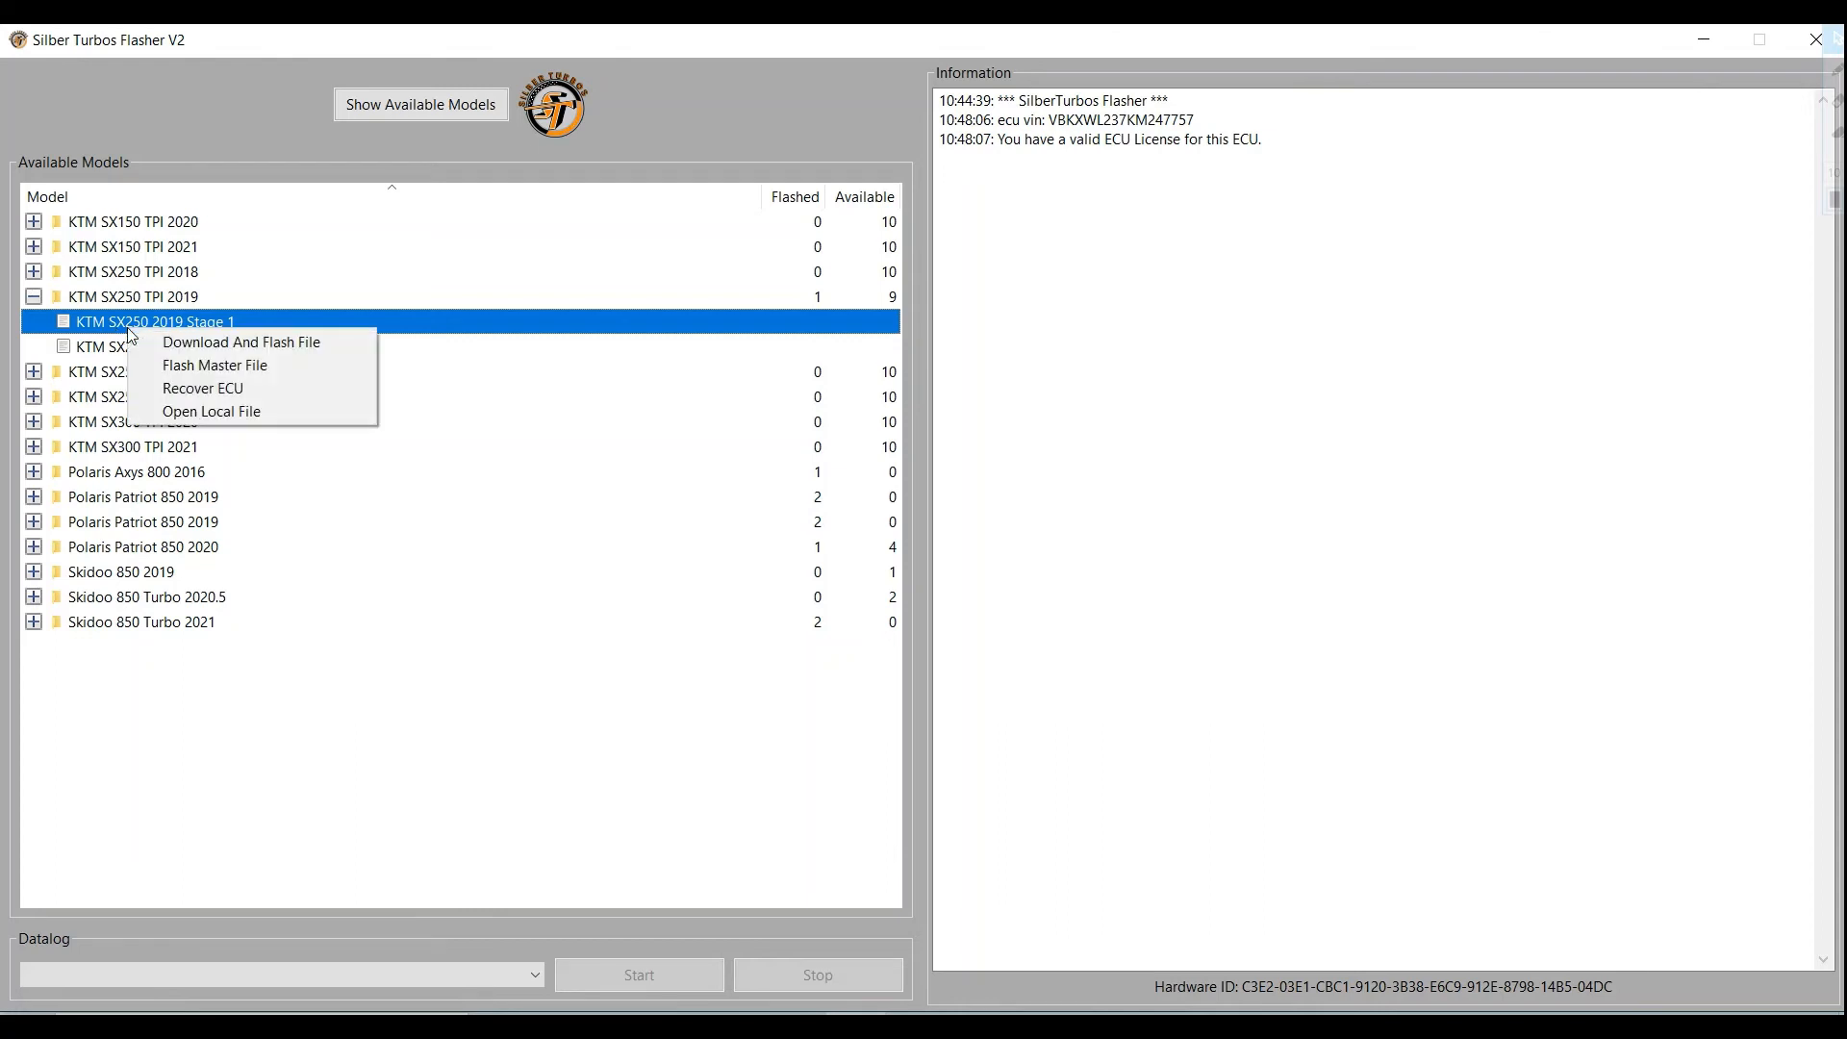
{"action": "mouse_move", "coordinate": [193, 342]}
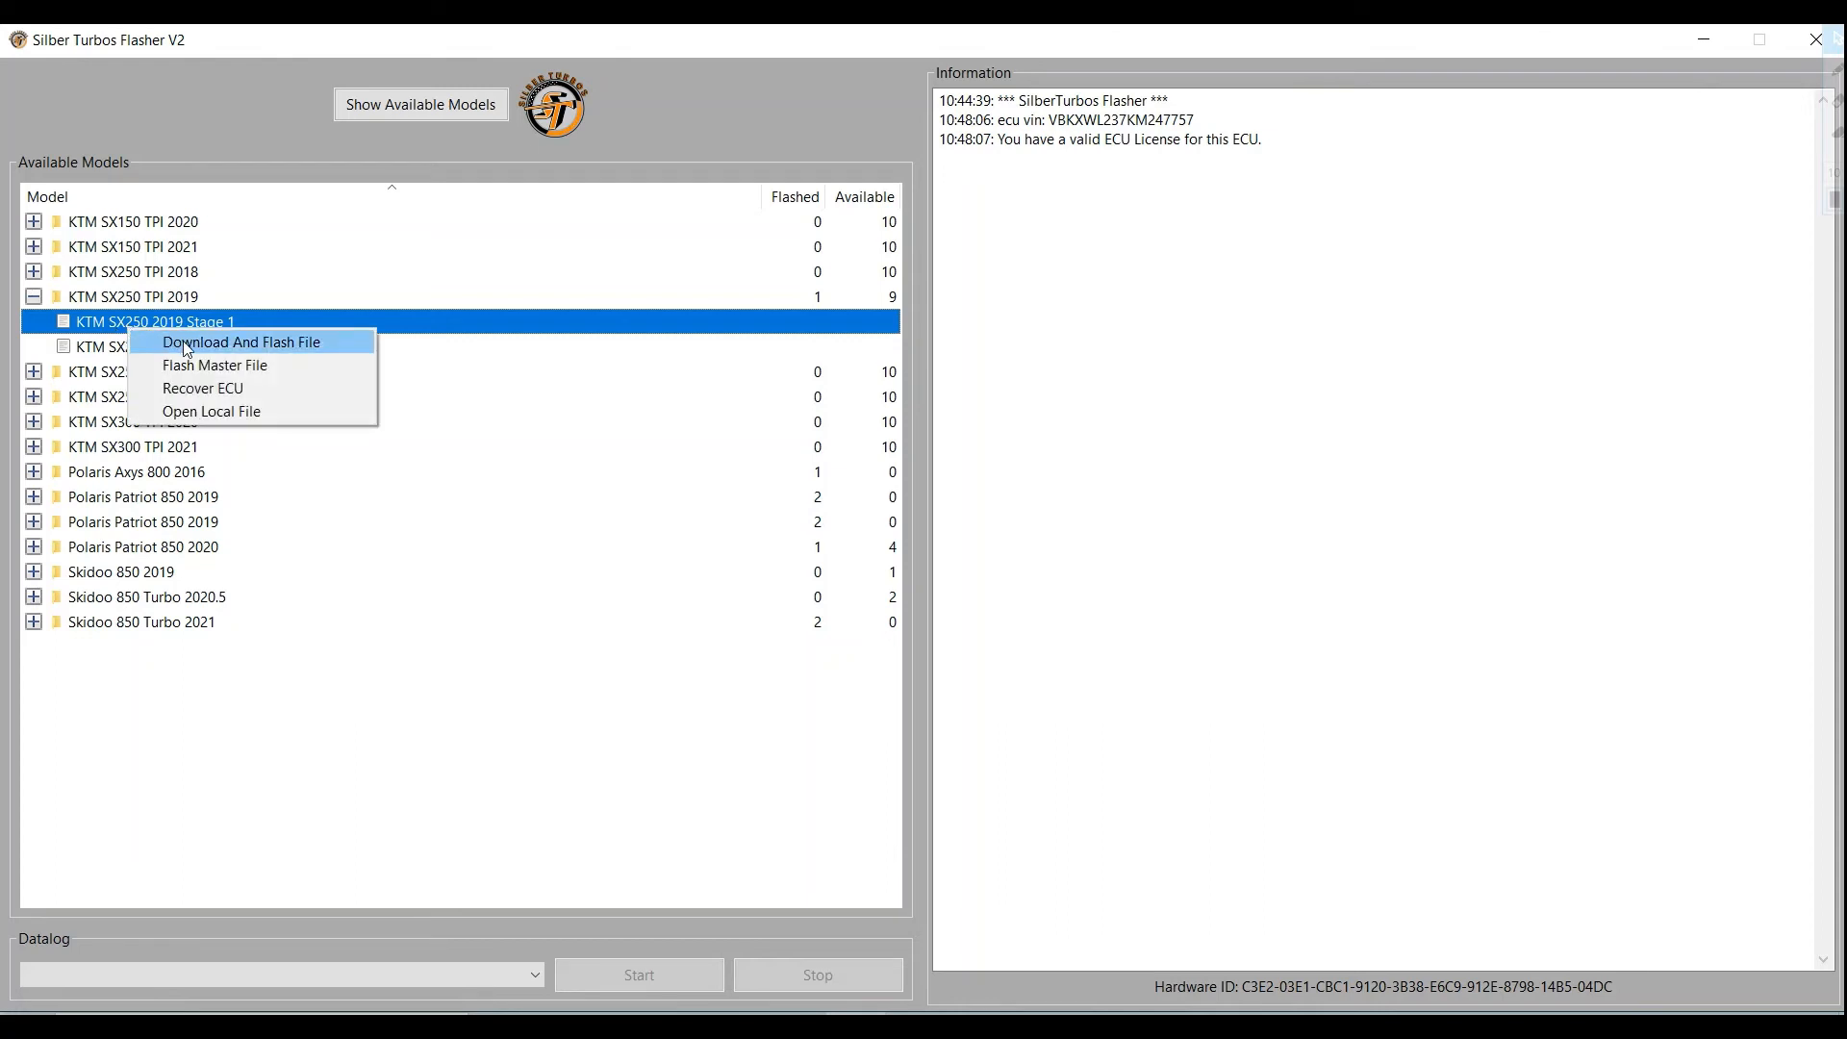
{"action": "mouse_move", "coordinate": [215, 366]}
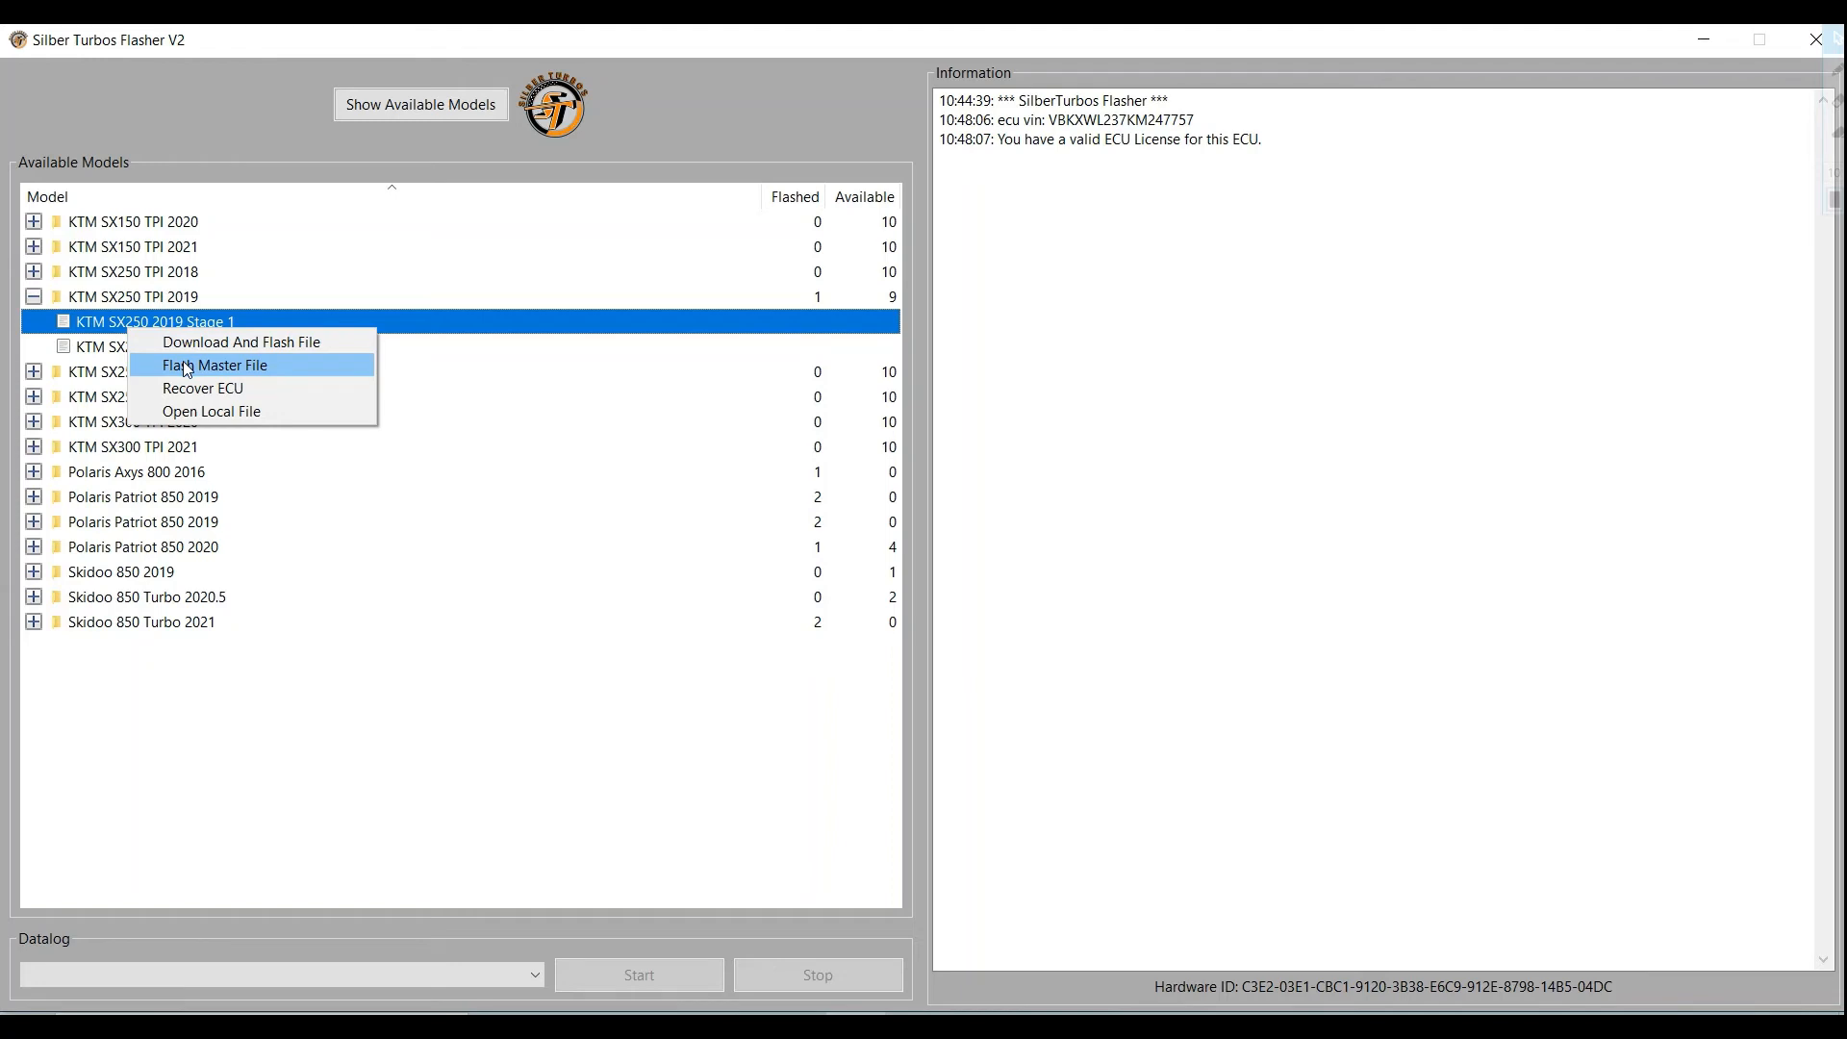
{"action": "left_click", "coordinate": [216, 365]}
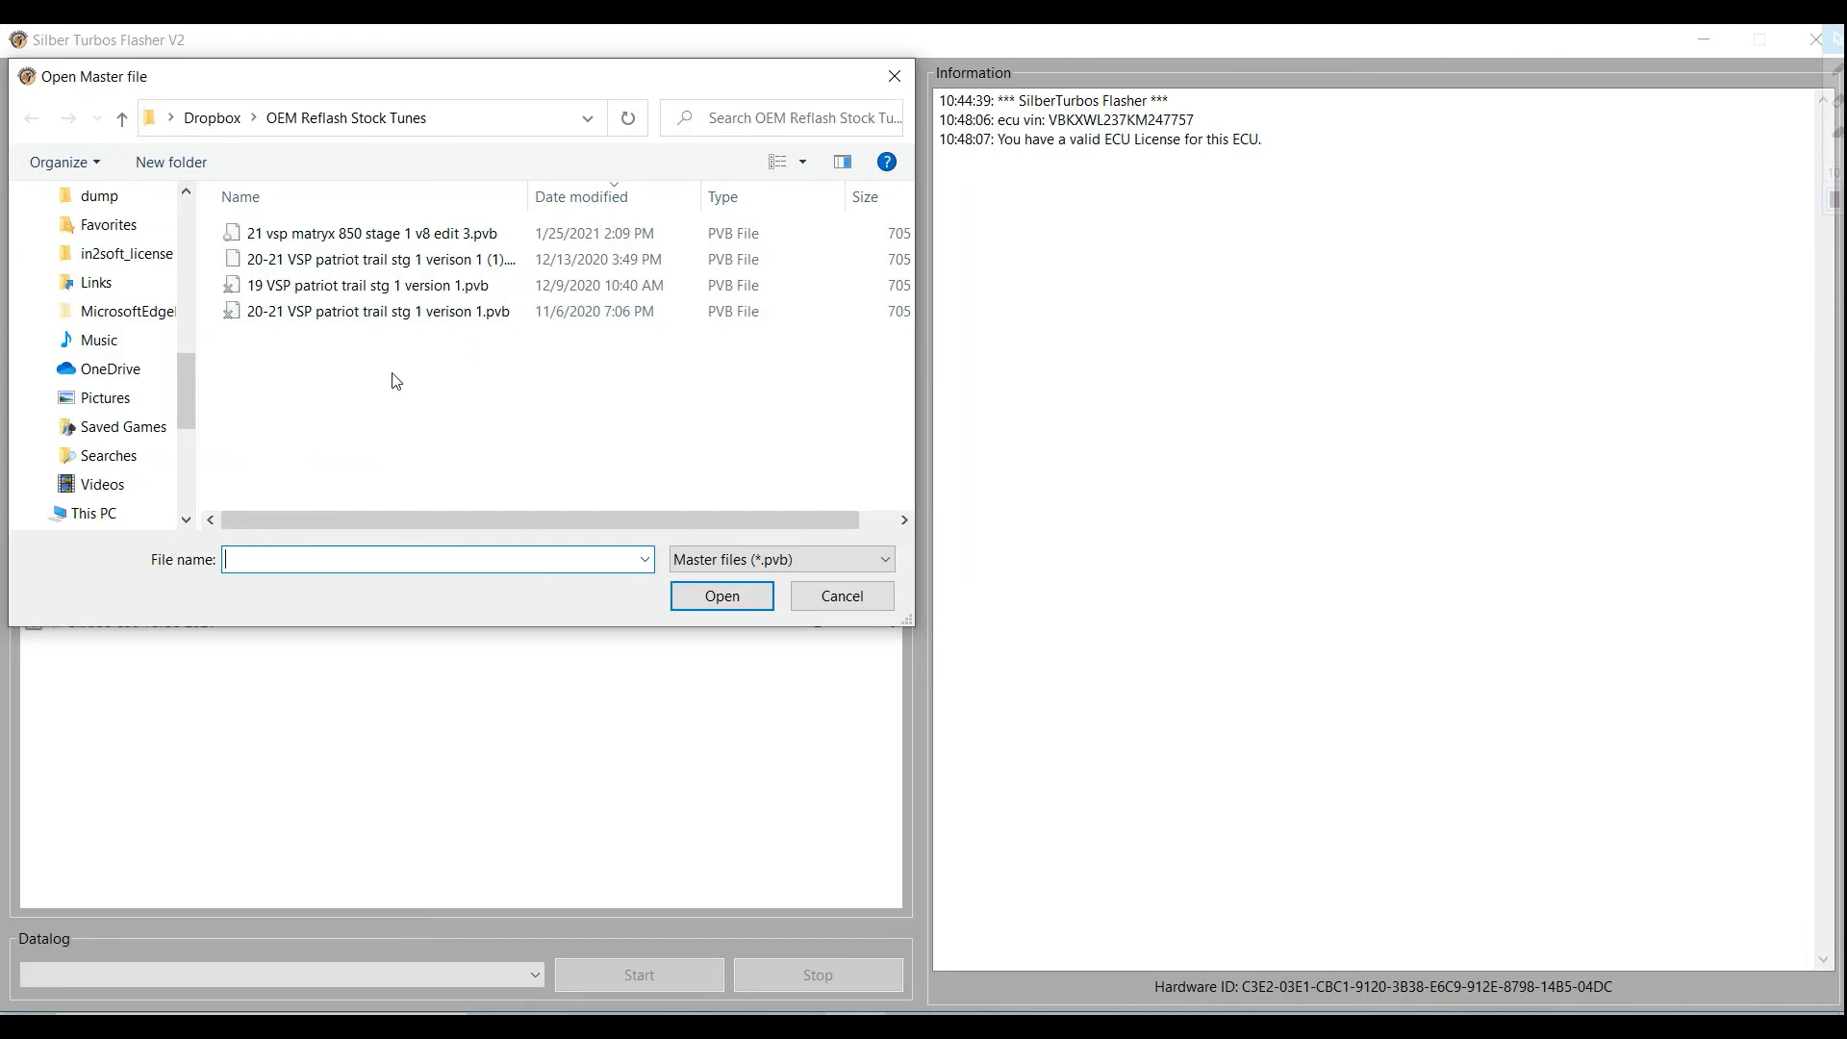
{"action": "left_click", "coordinate": [366, 311]}
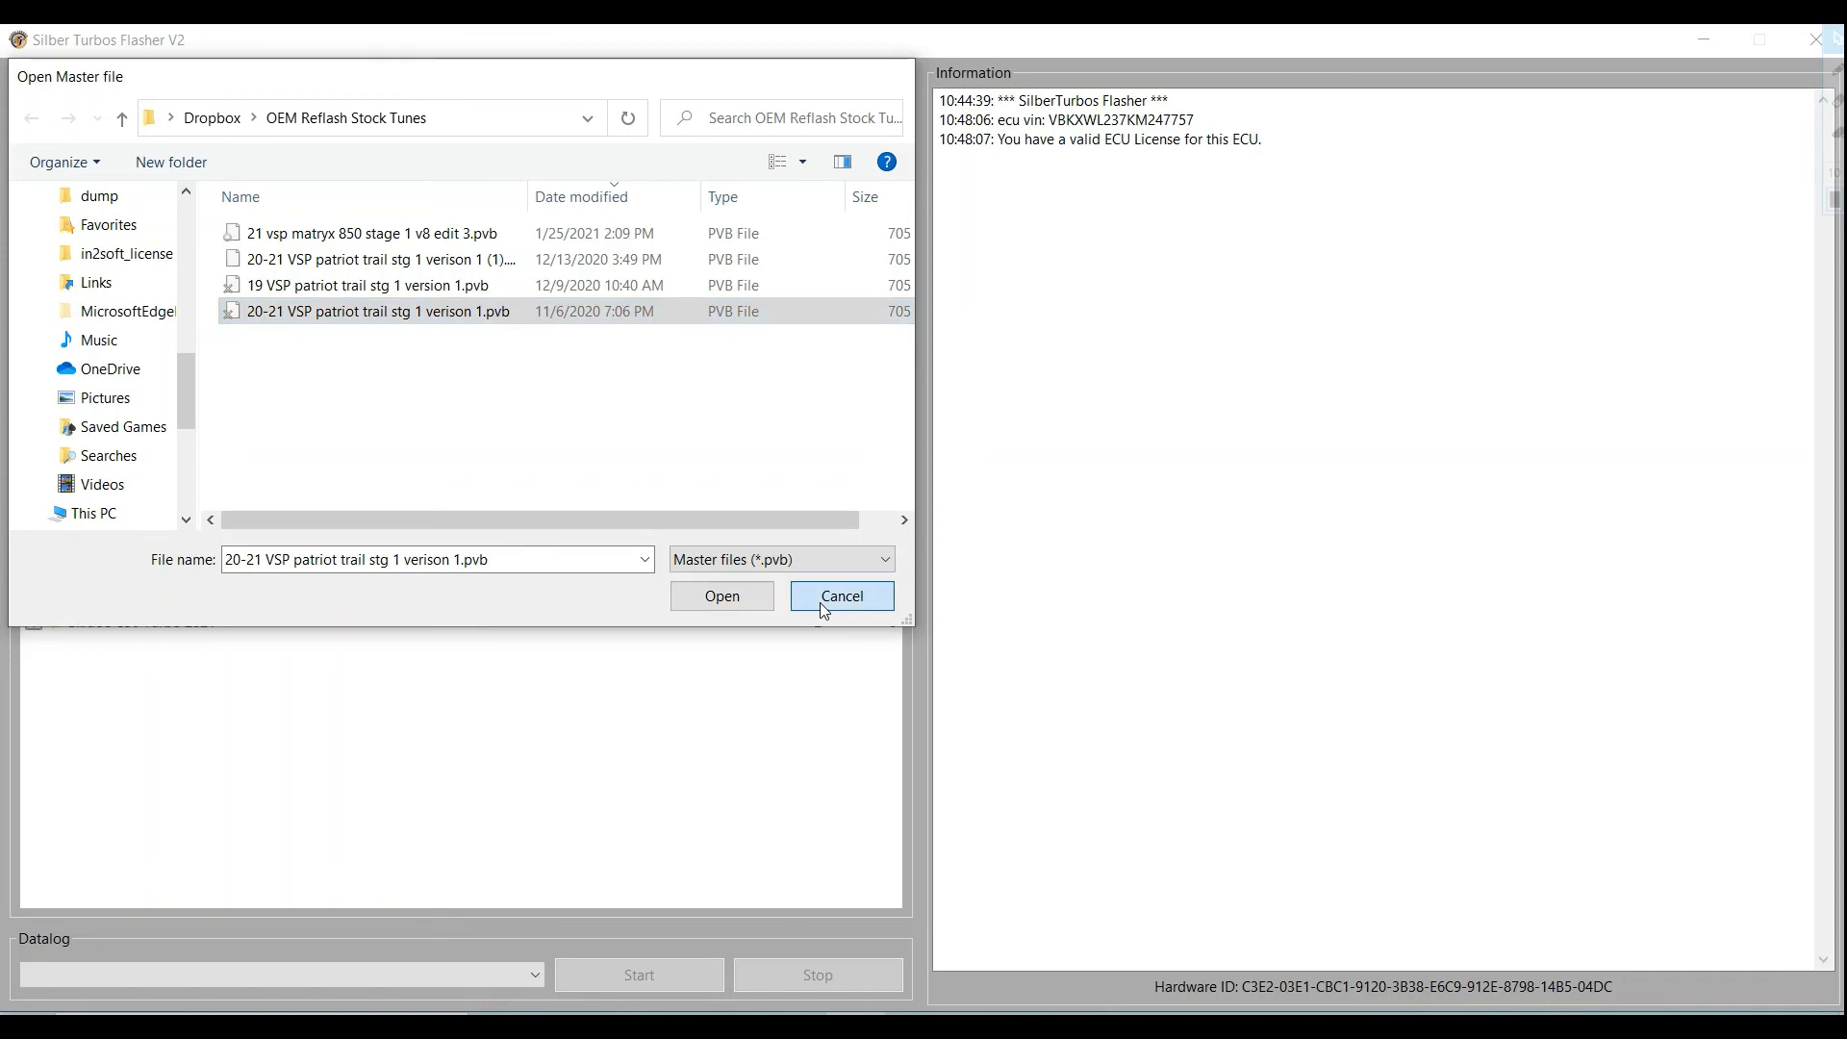
{"action": "left_click", "coordinate": [841, 597]}
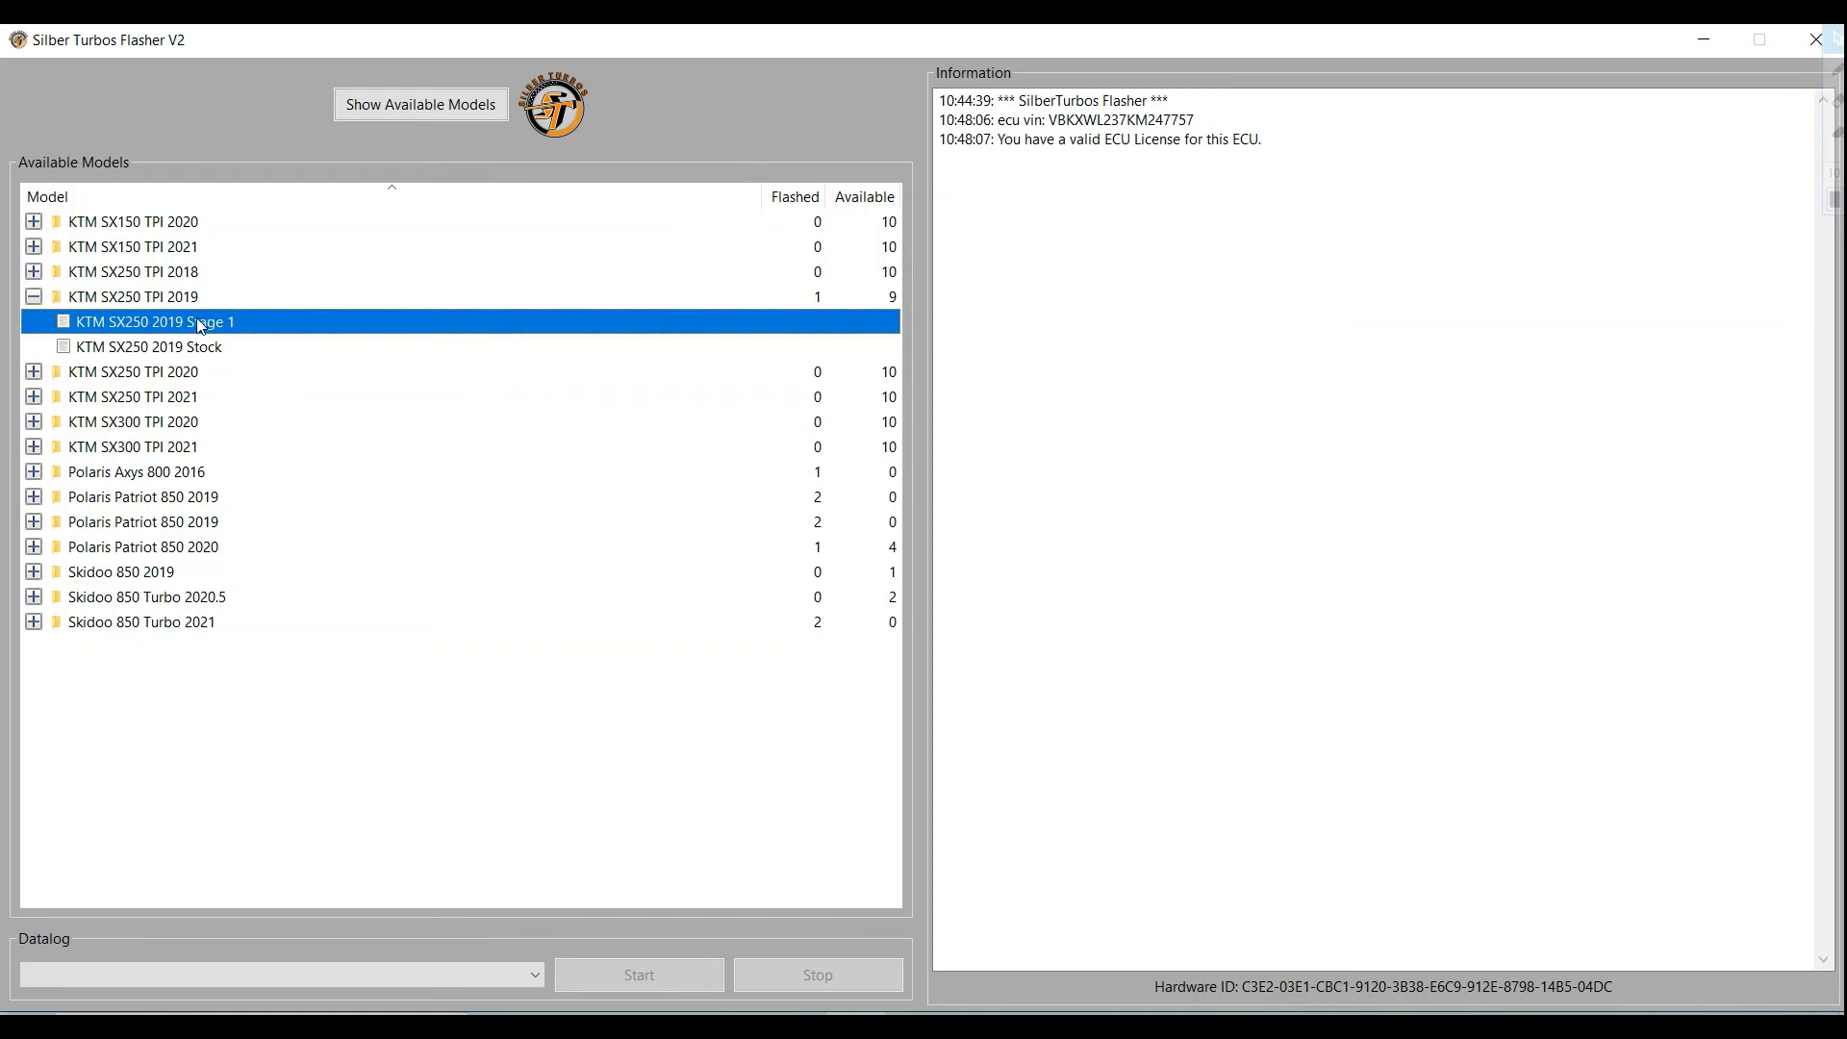
{"action": "right_click", "coordinate": [197, 319]}
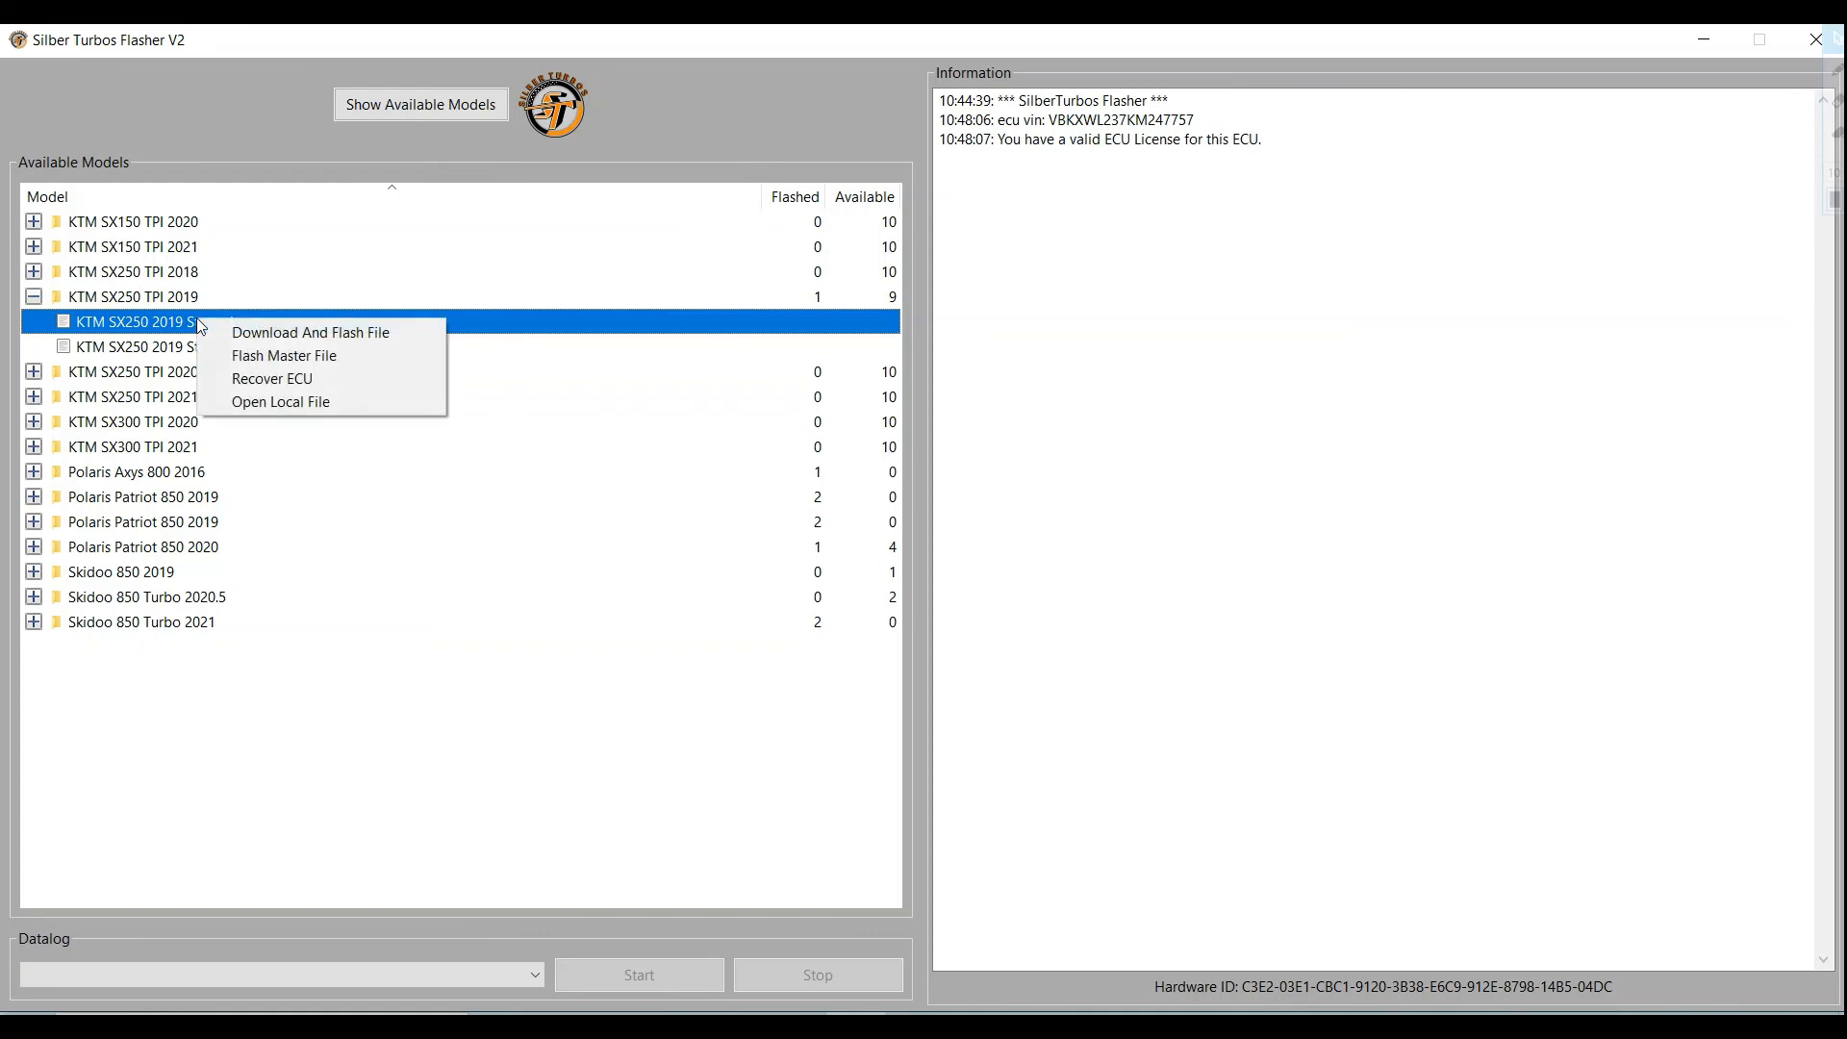
{"action": "mouse_move", "coordinate": [283, 356]}
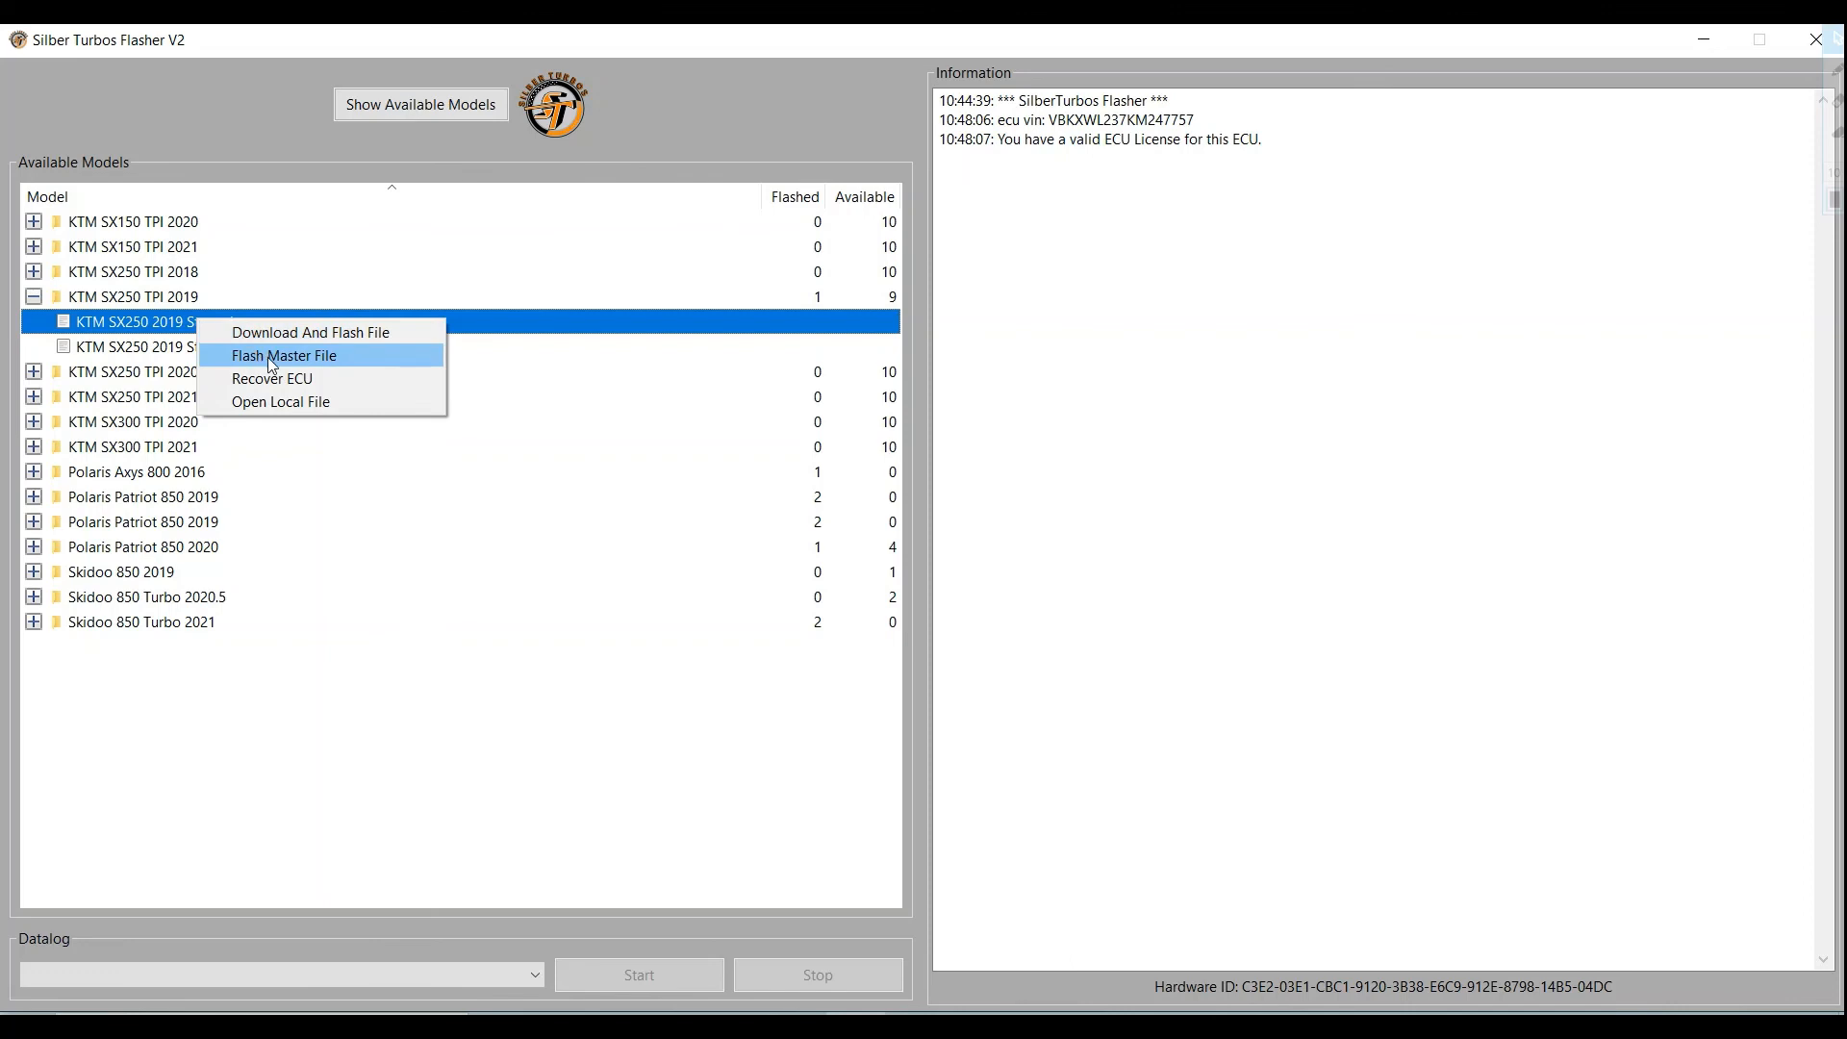
{"action": "left_click", "coordinate": [283, 354]}
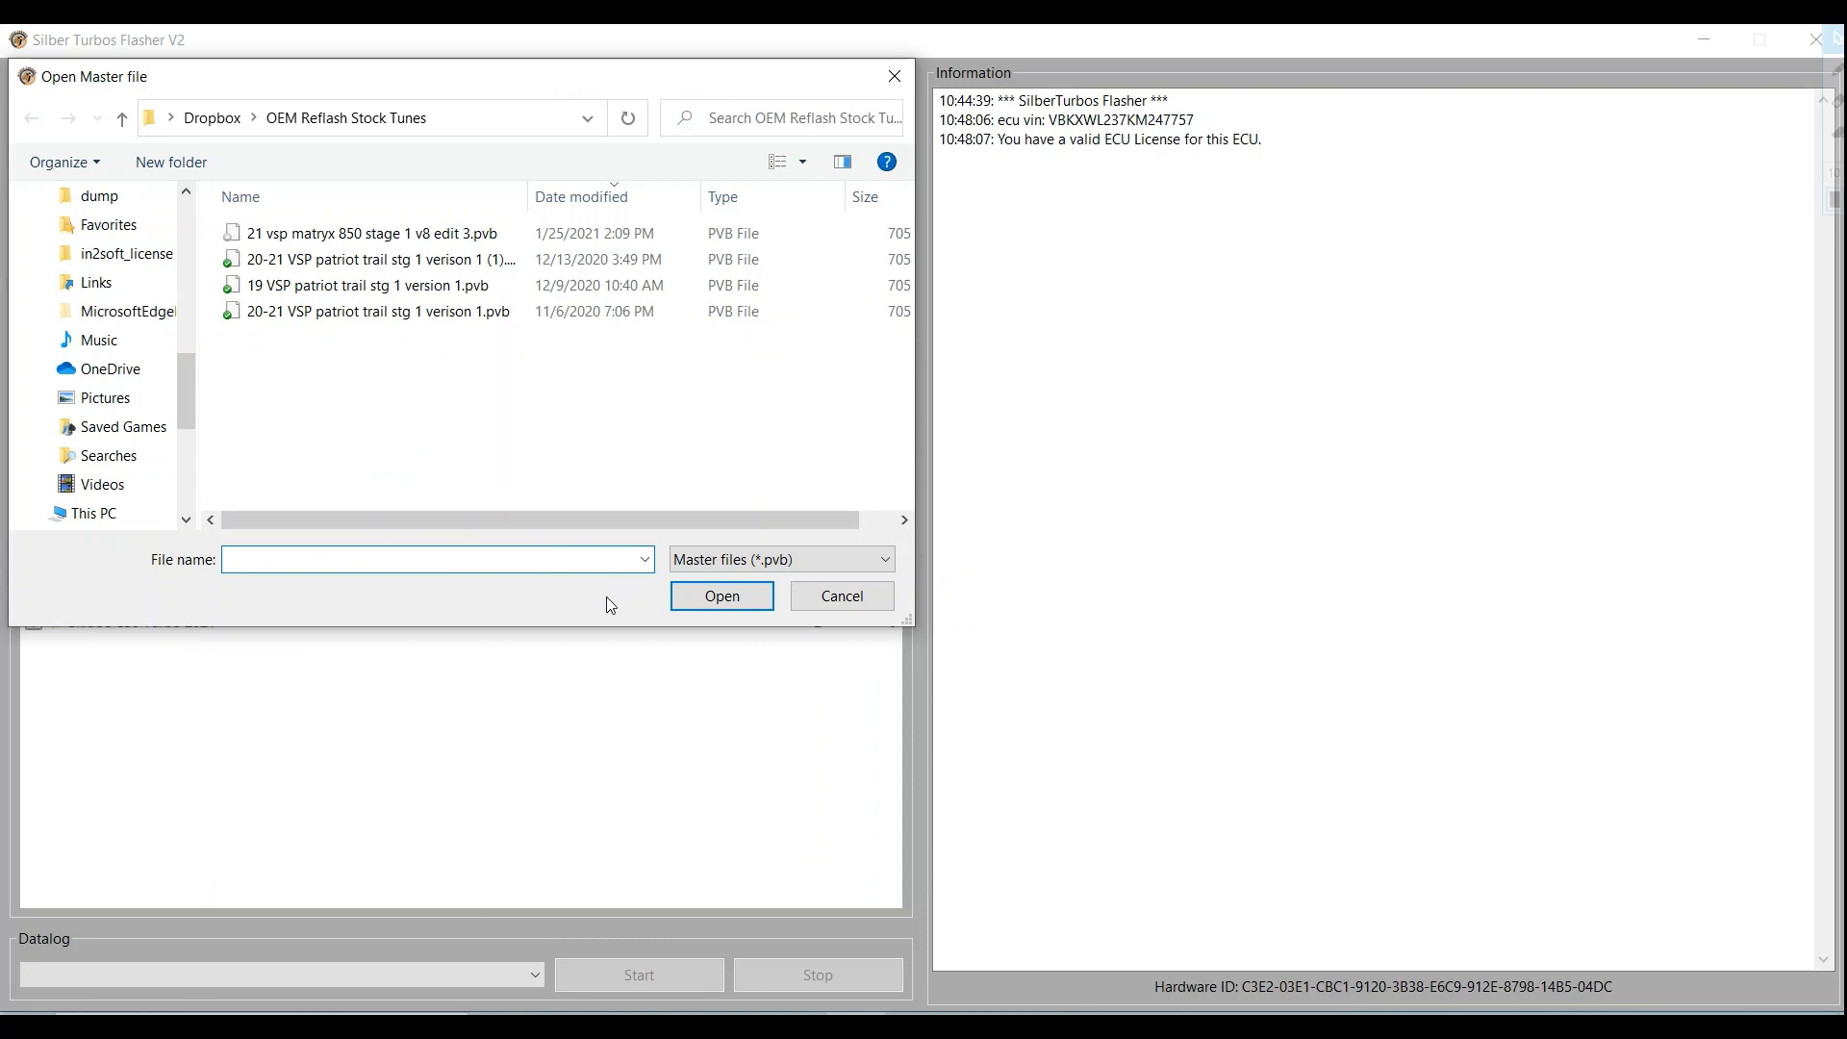
{"action": "left_click", "coordinate": [366, 312]}
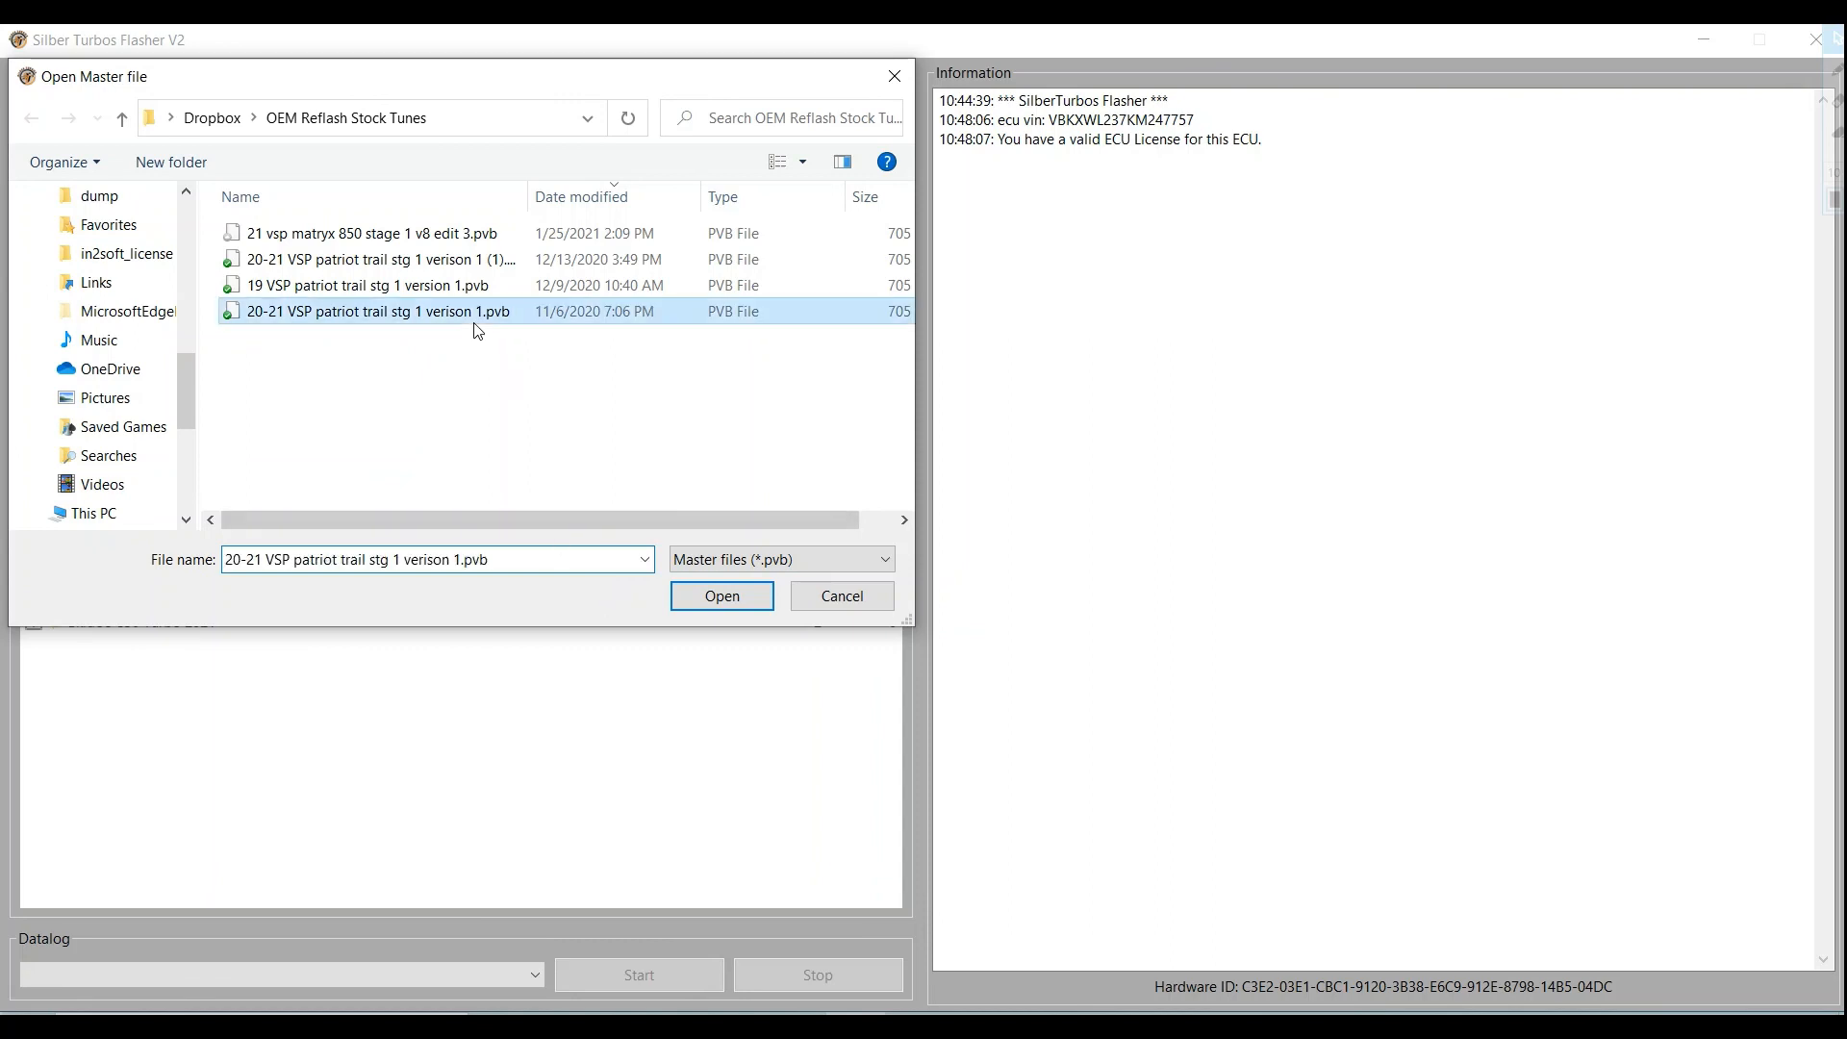